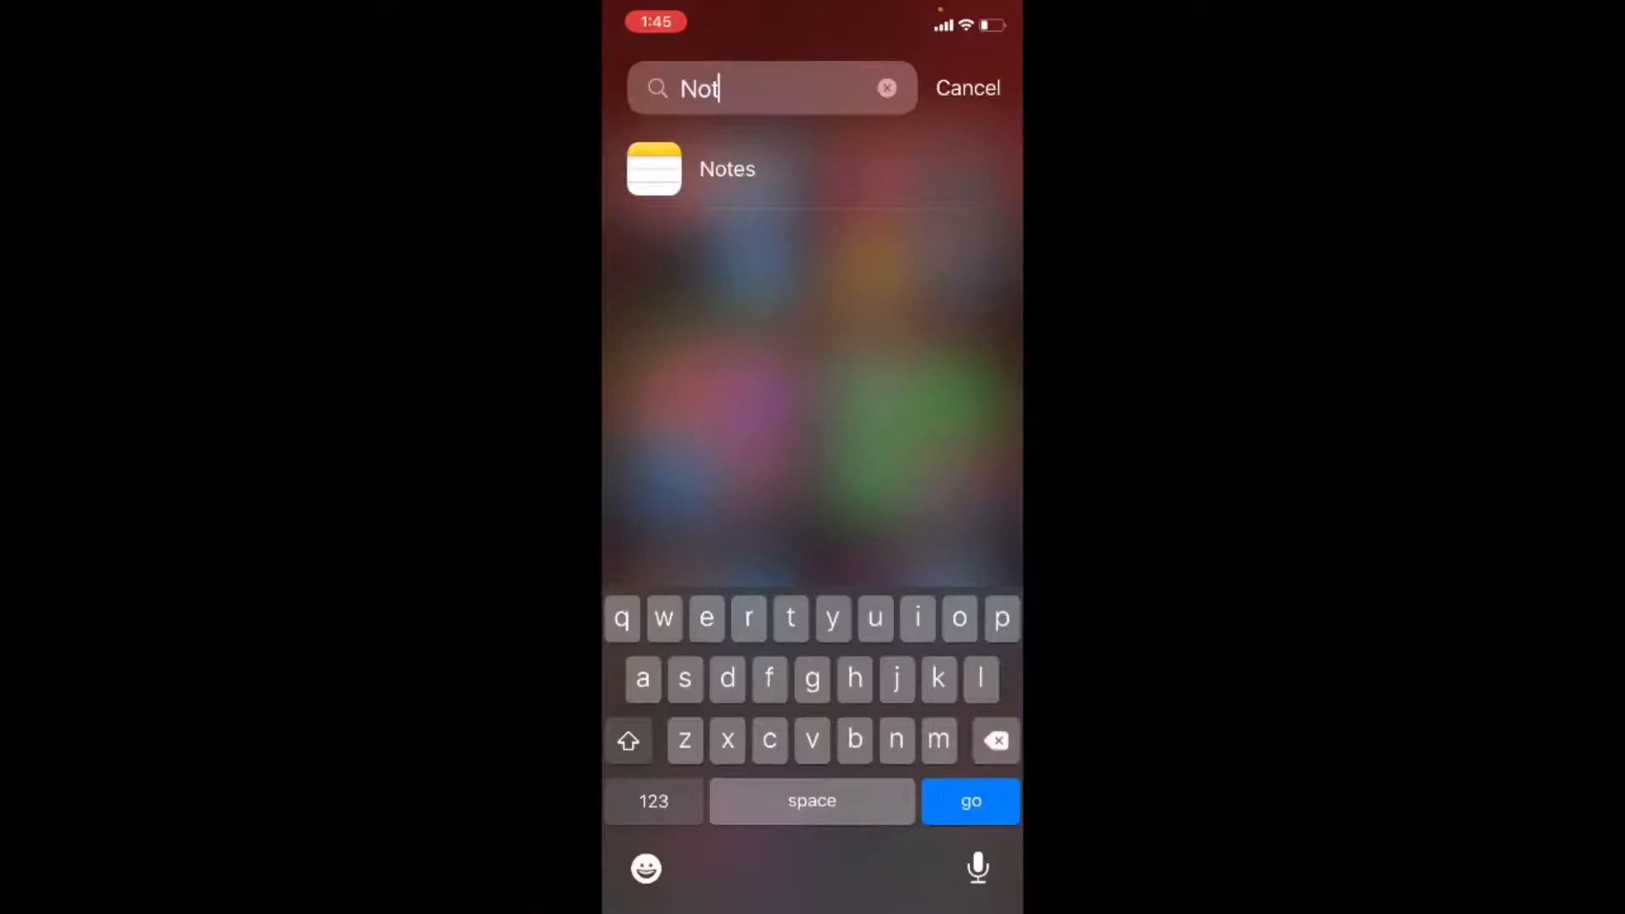
Step: Launch Shortcuts and start a new, empty shortcut
click(967, 88)
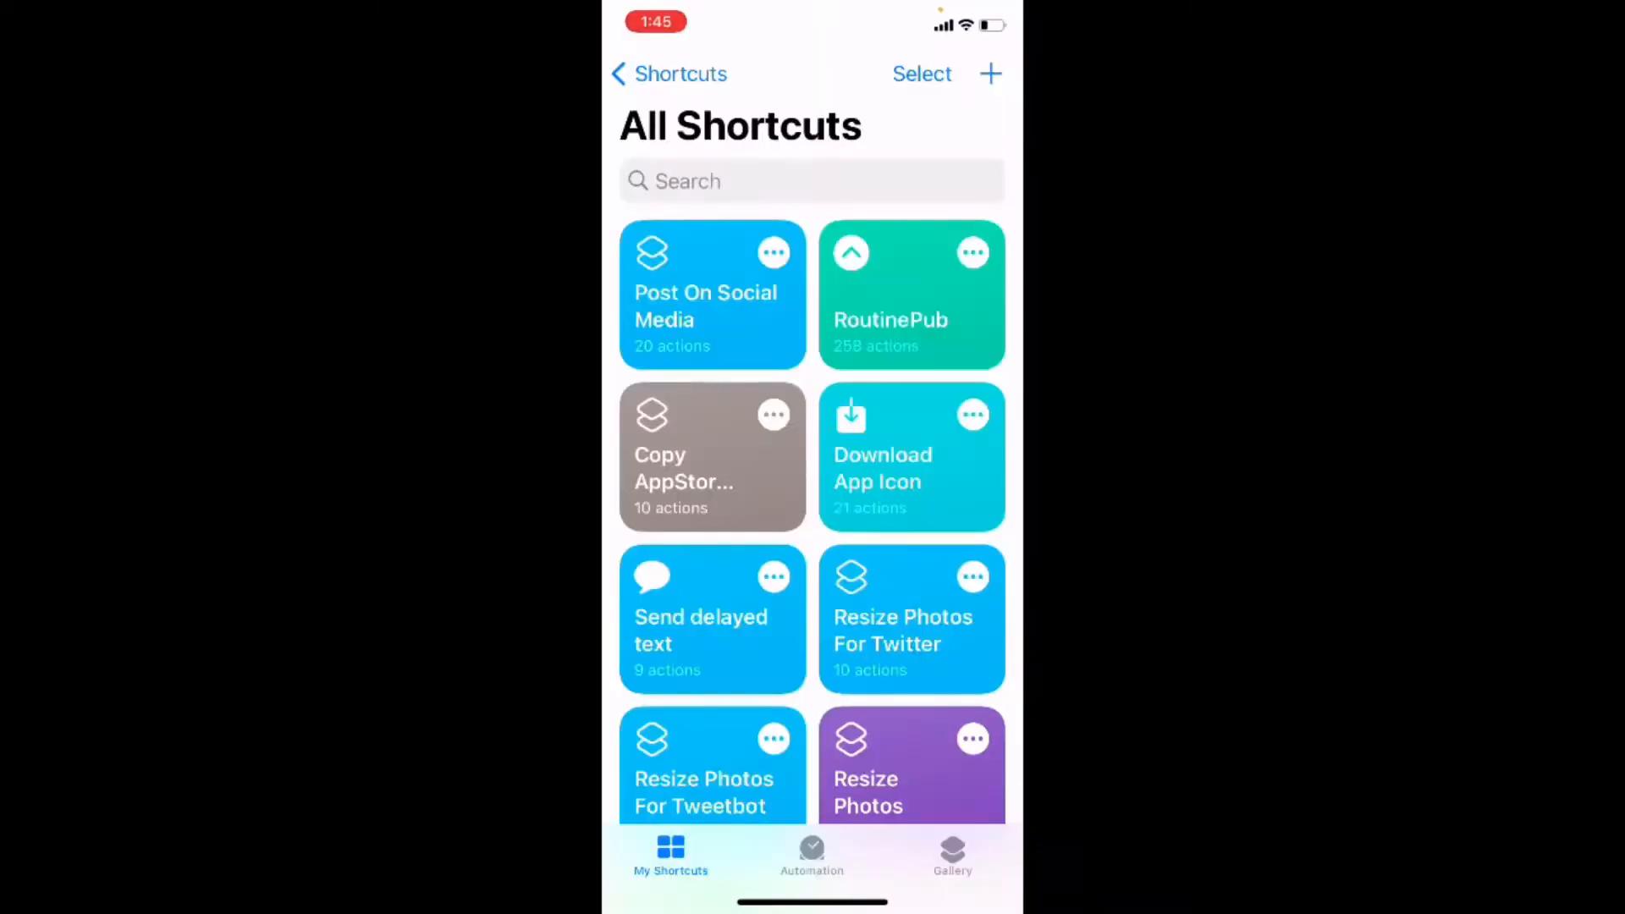
click(991, 73)
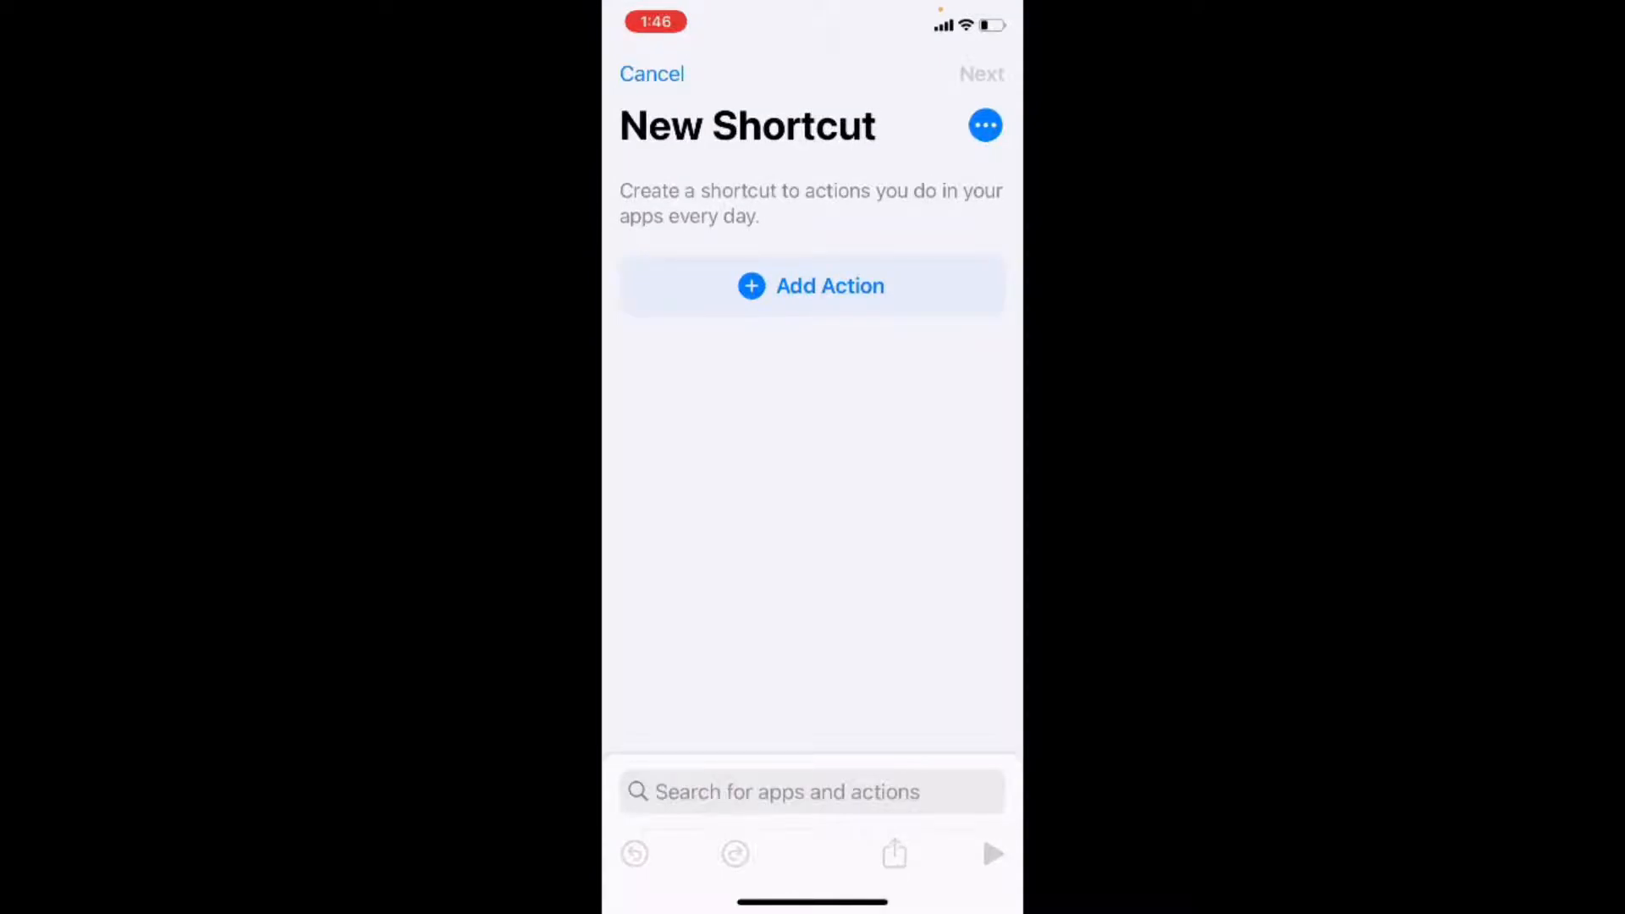
Step: Add a Text action as the shortcut's first step by searching 'Text'
click(811, 286)
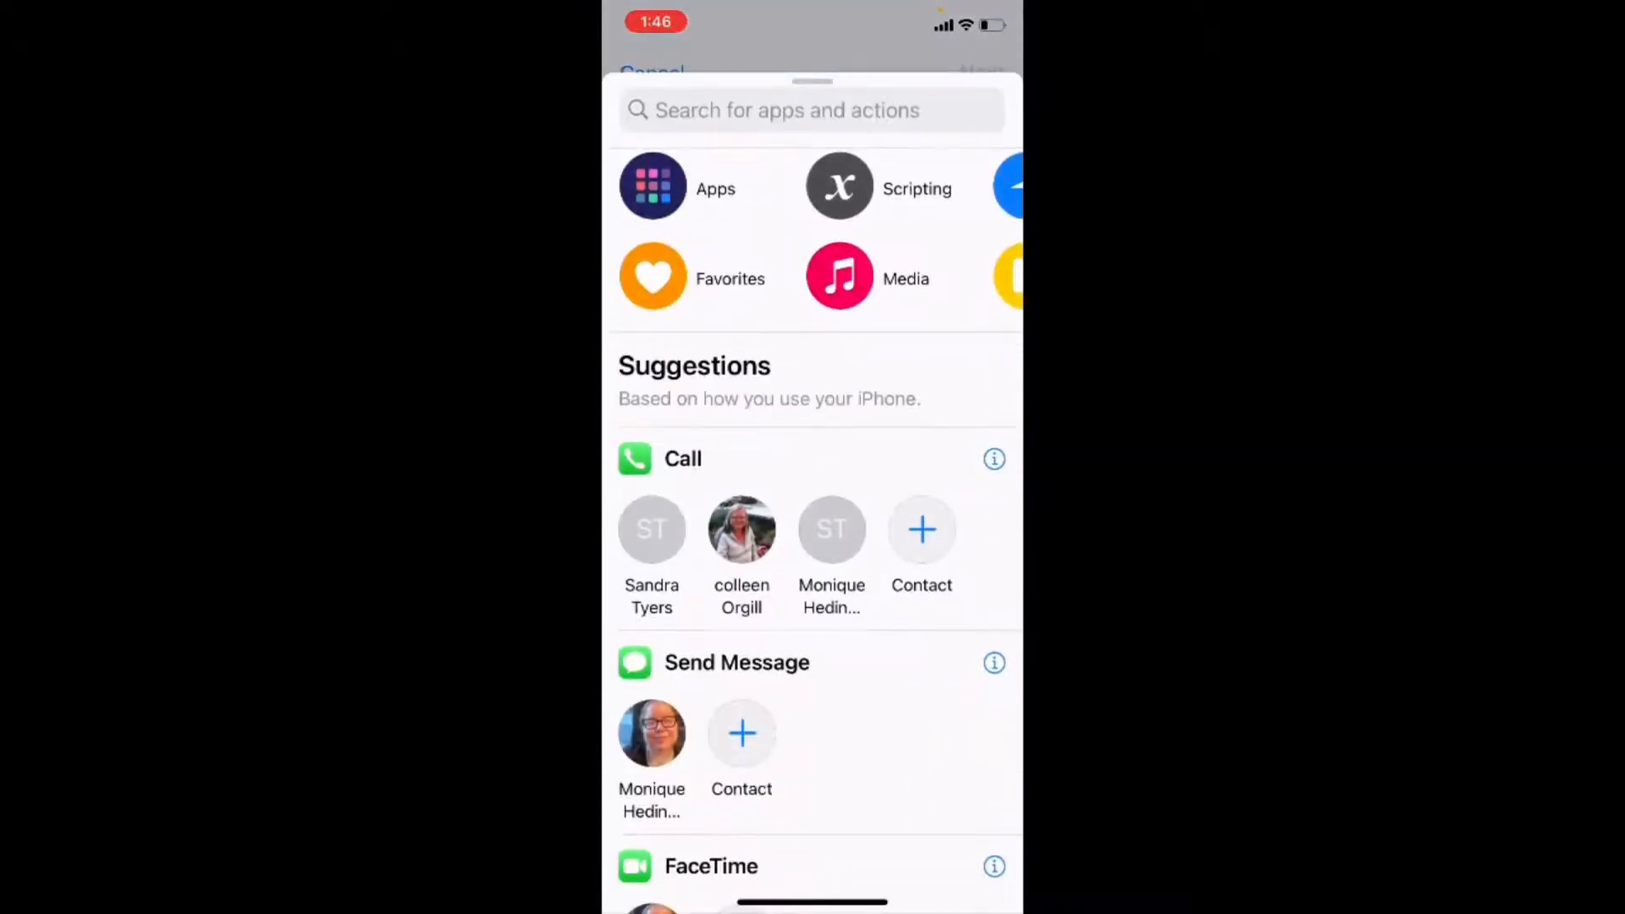
click(787, 110)
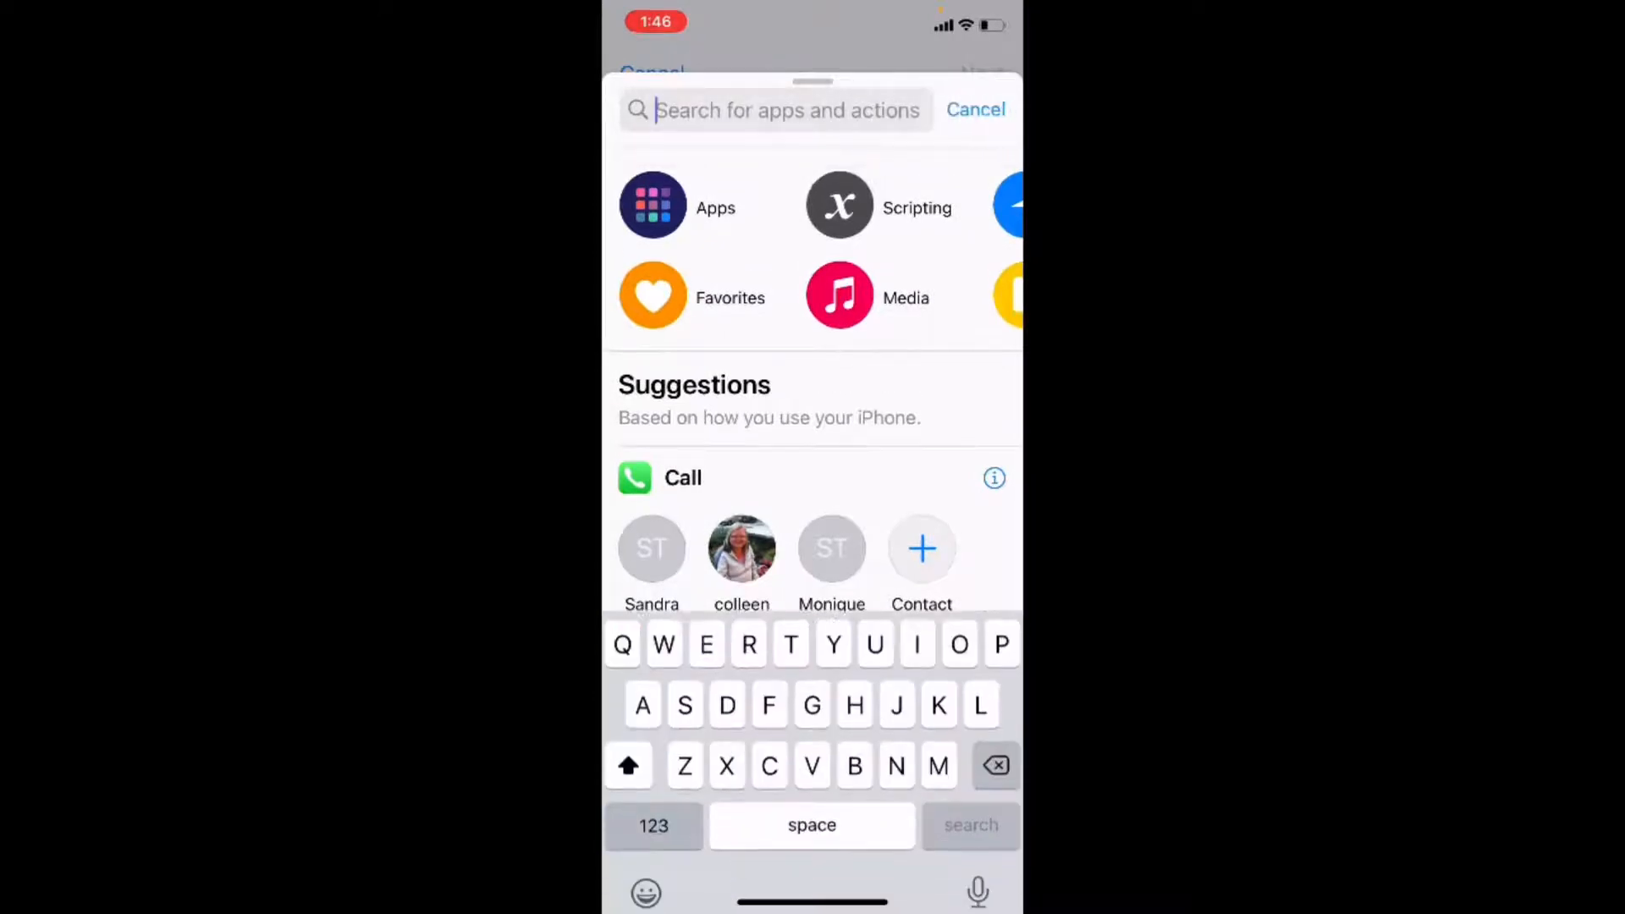
text(Te)
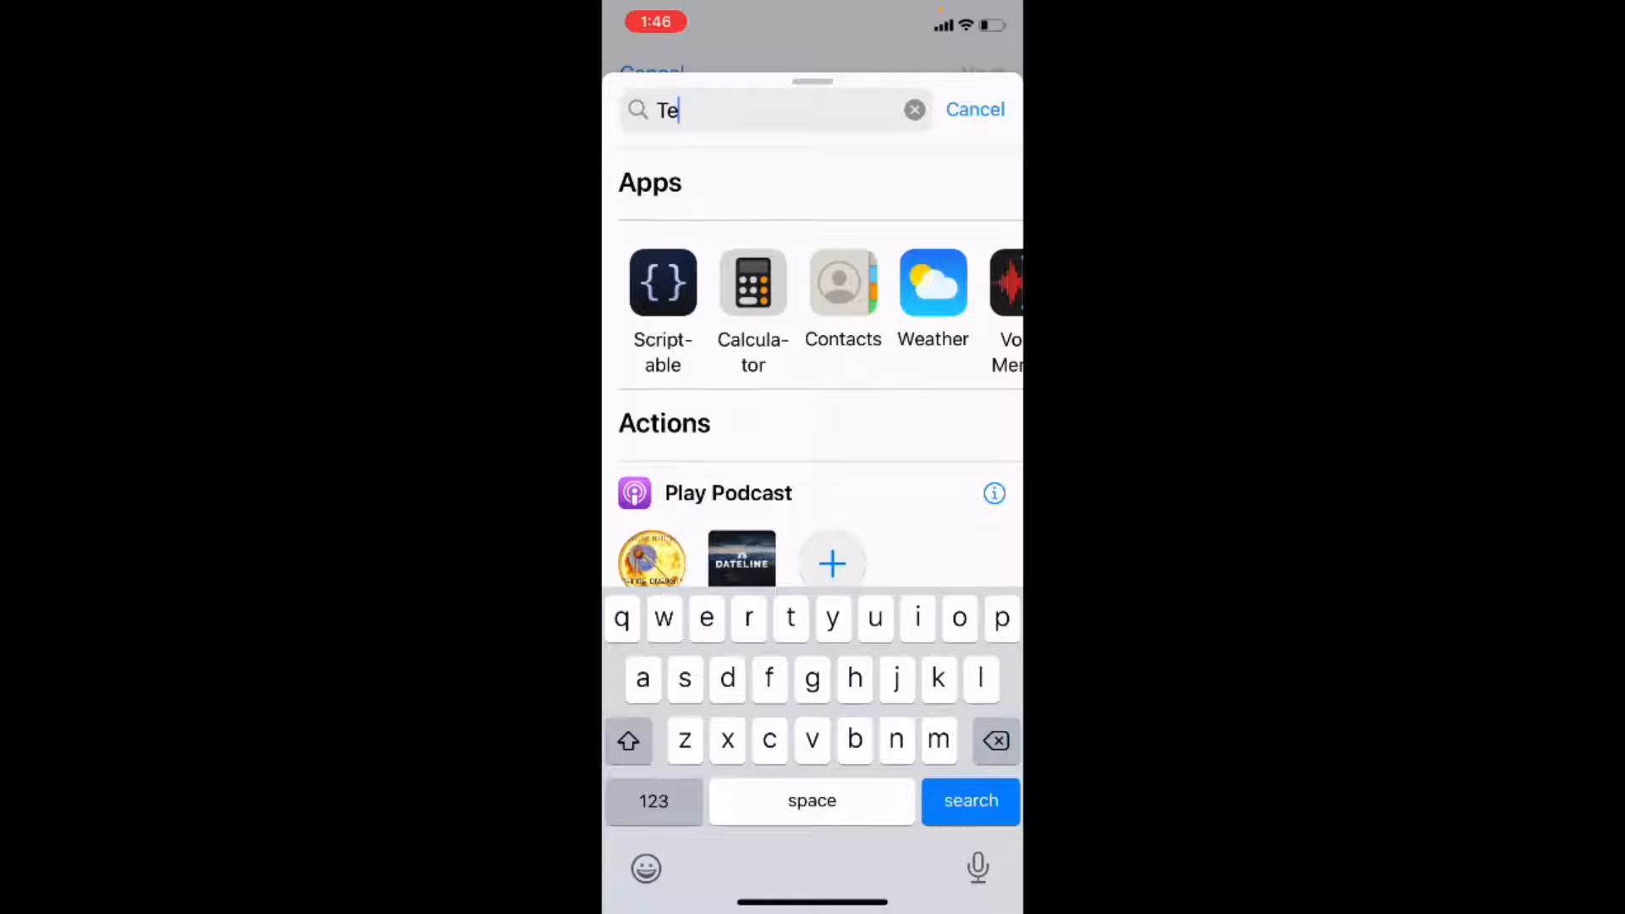
text(xt)
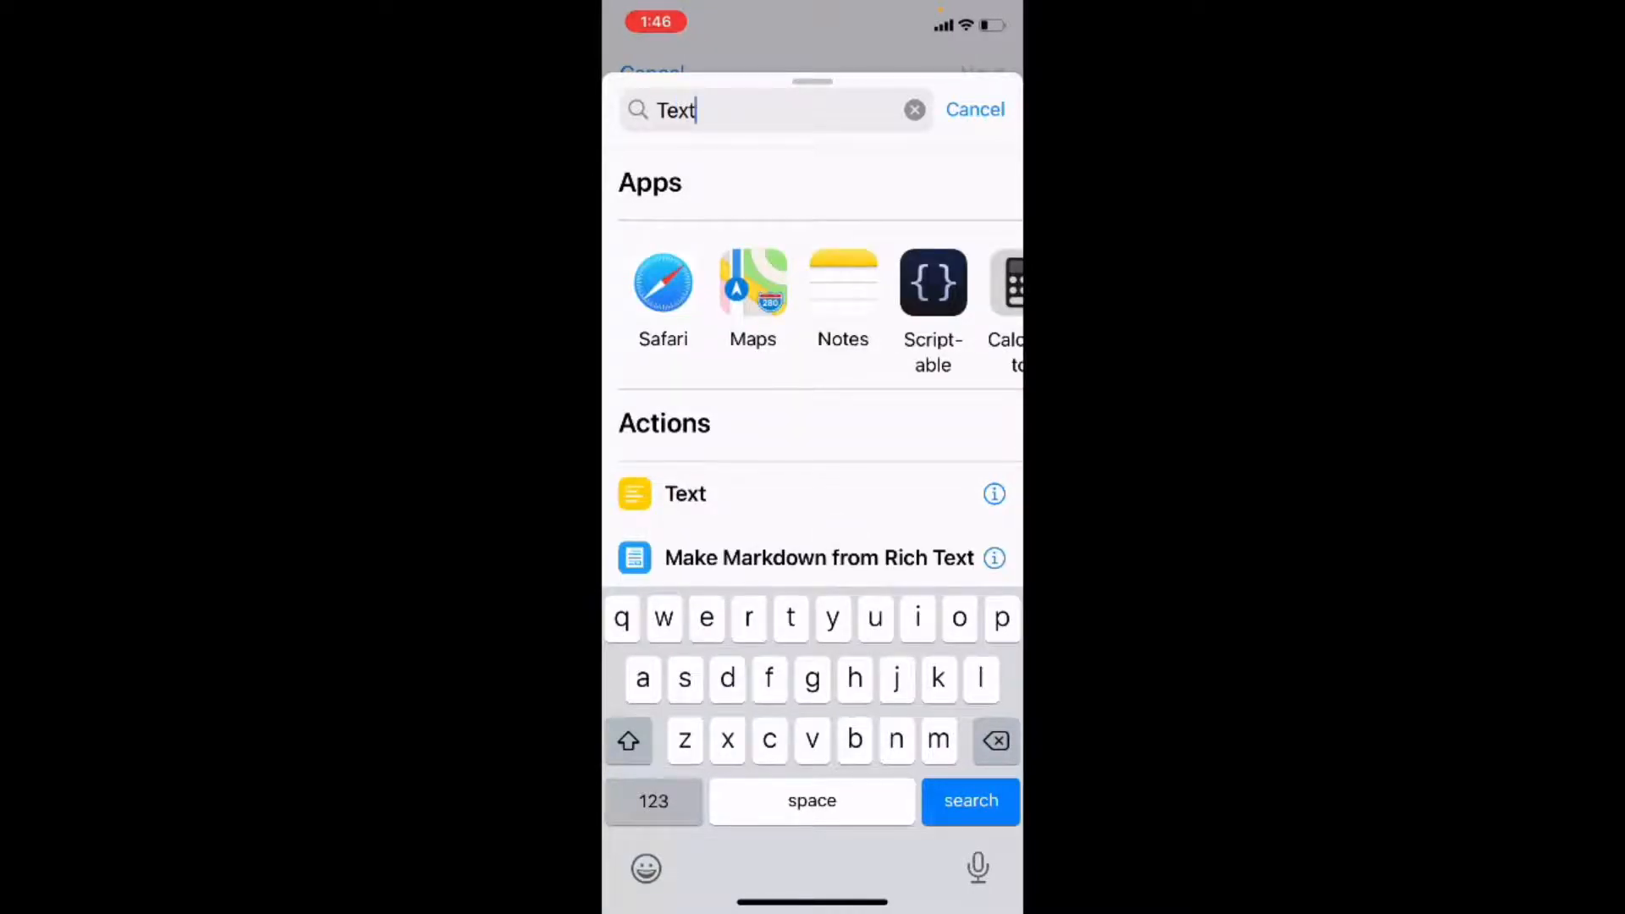
click(686, 493)
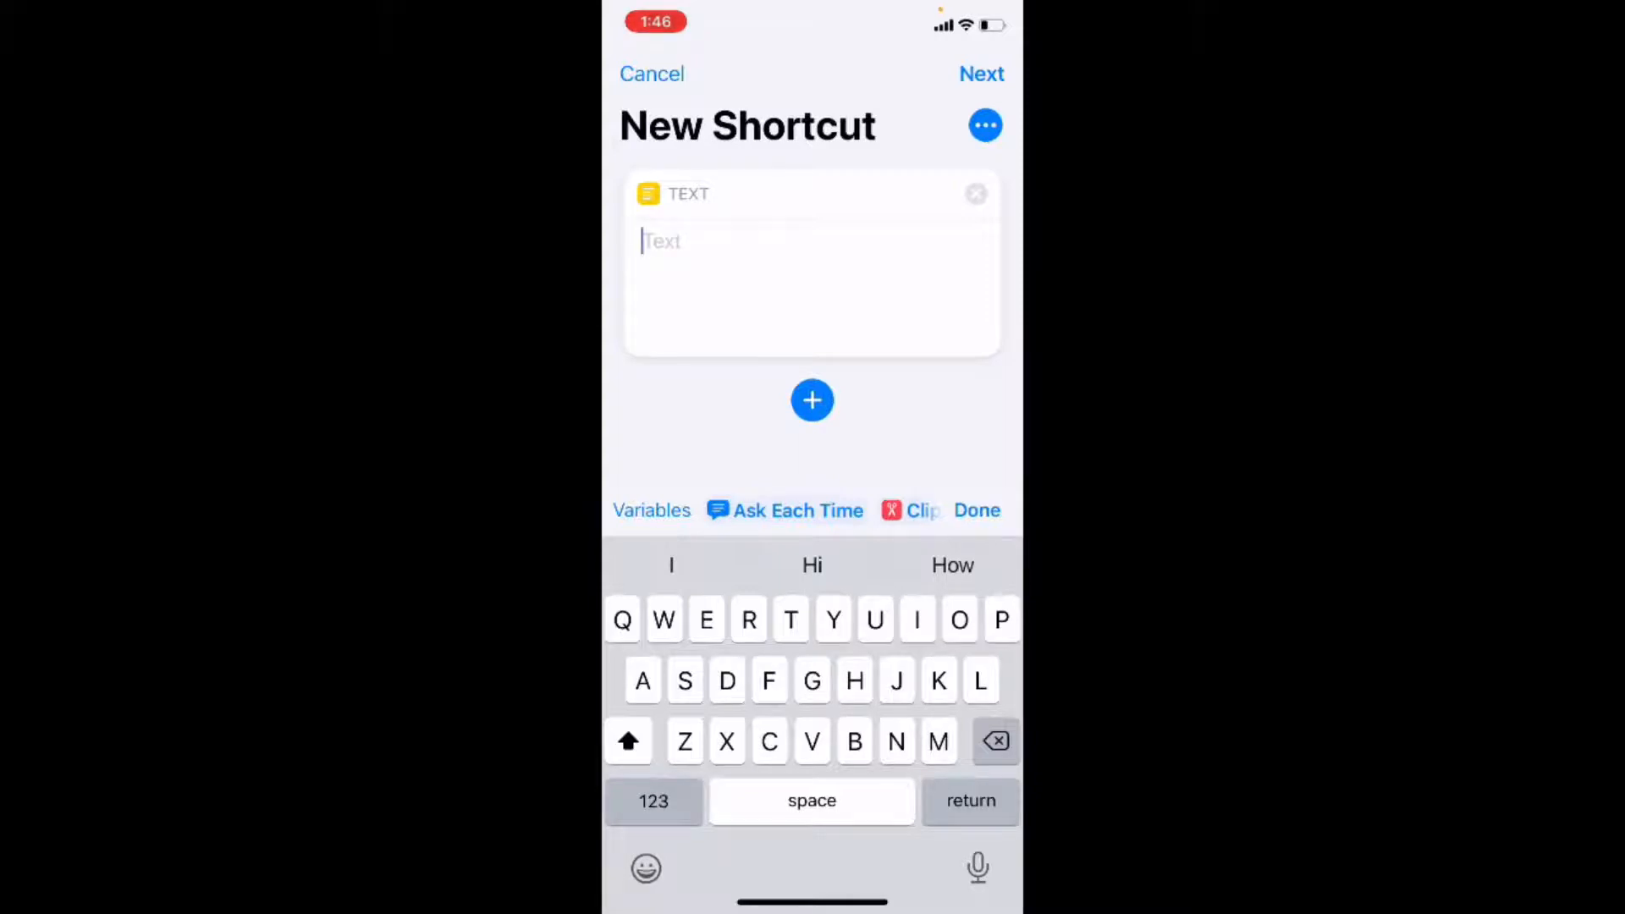
Step: Dictate 'The shortcut takes text from a note and copies it to the clipboard automatically so you can paste it wherever you need to.' and start a new line
click(977, 868)
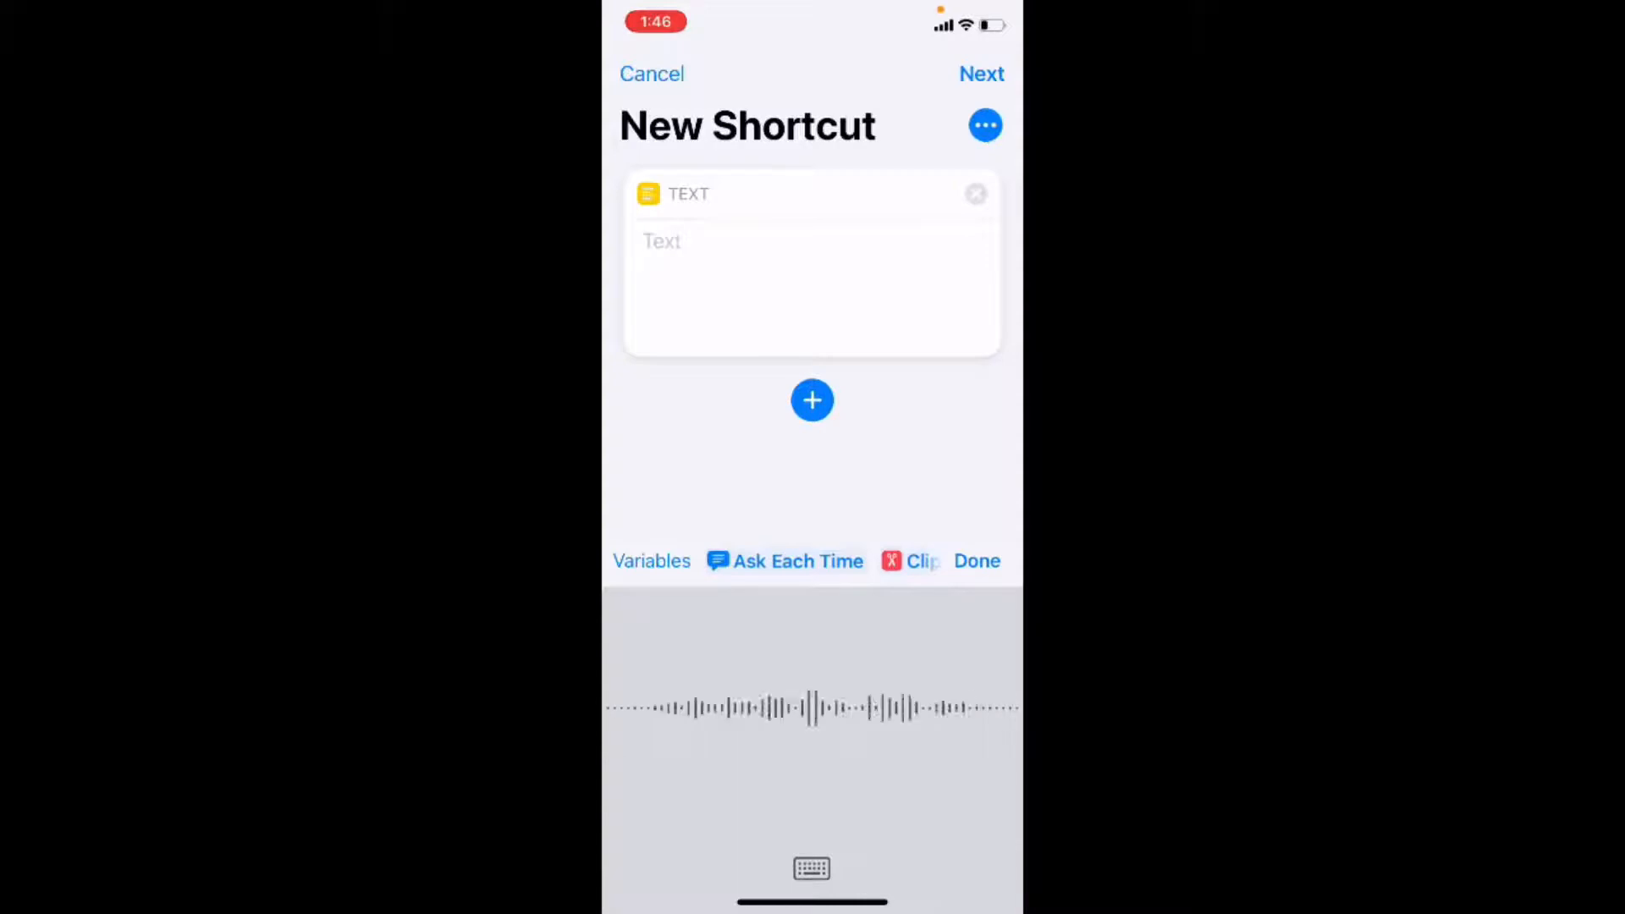
text(The shortcut)
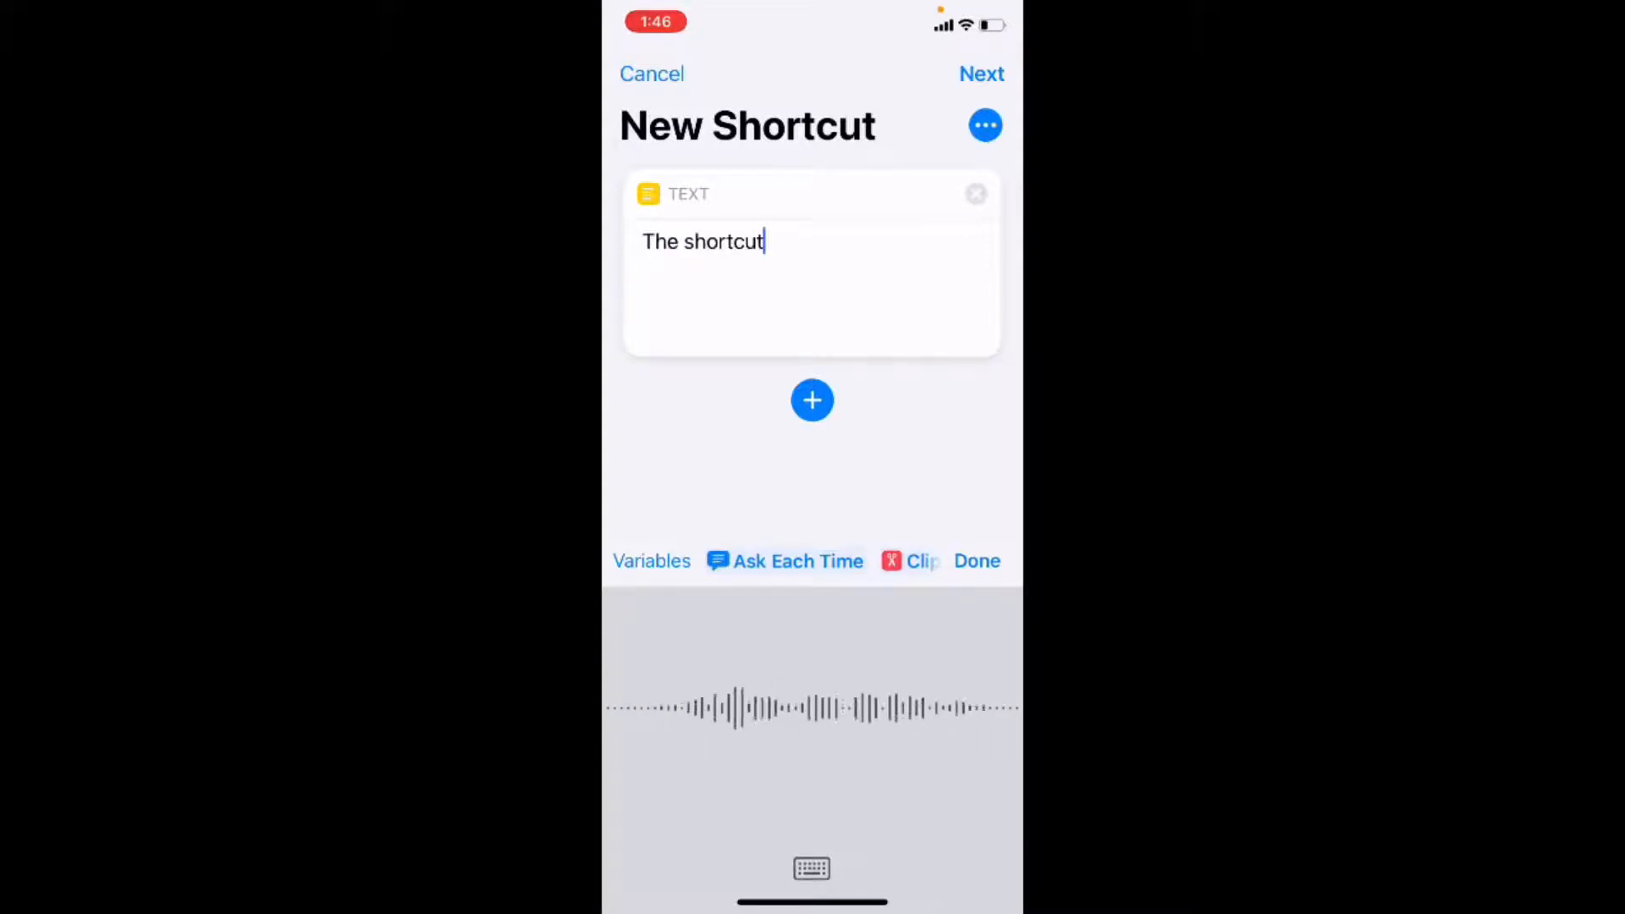
text(takes)
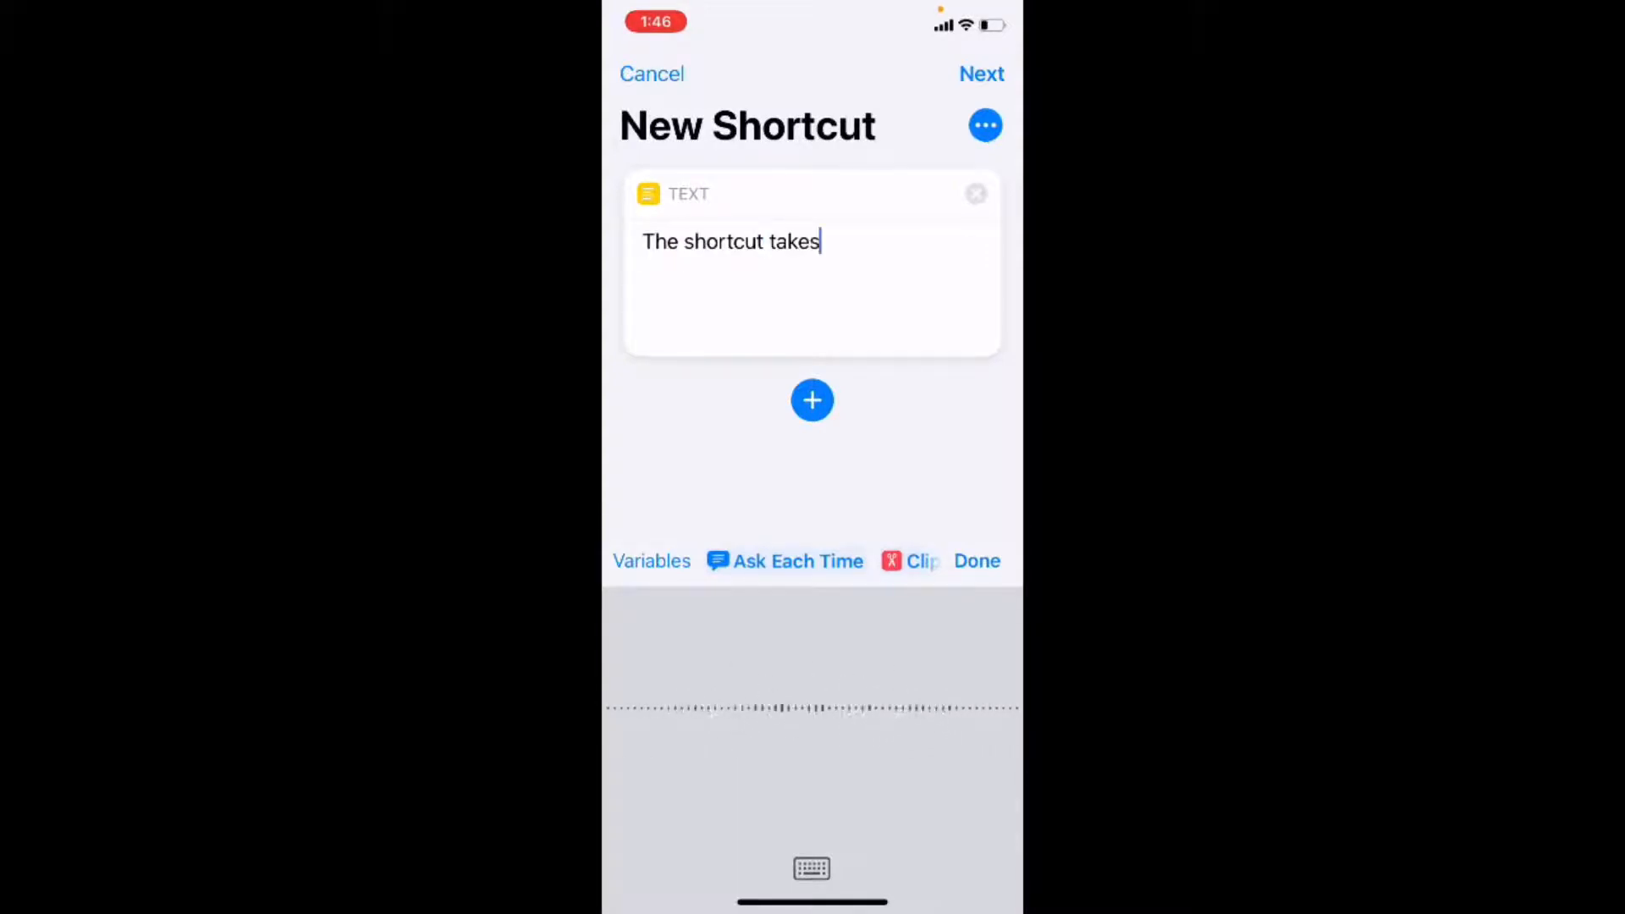
text(text from a)
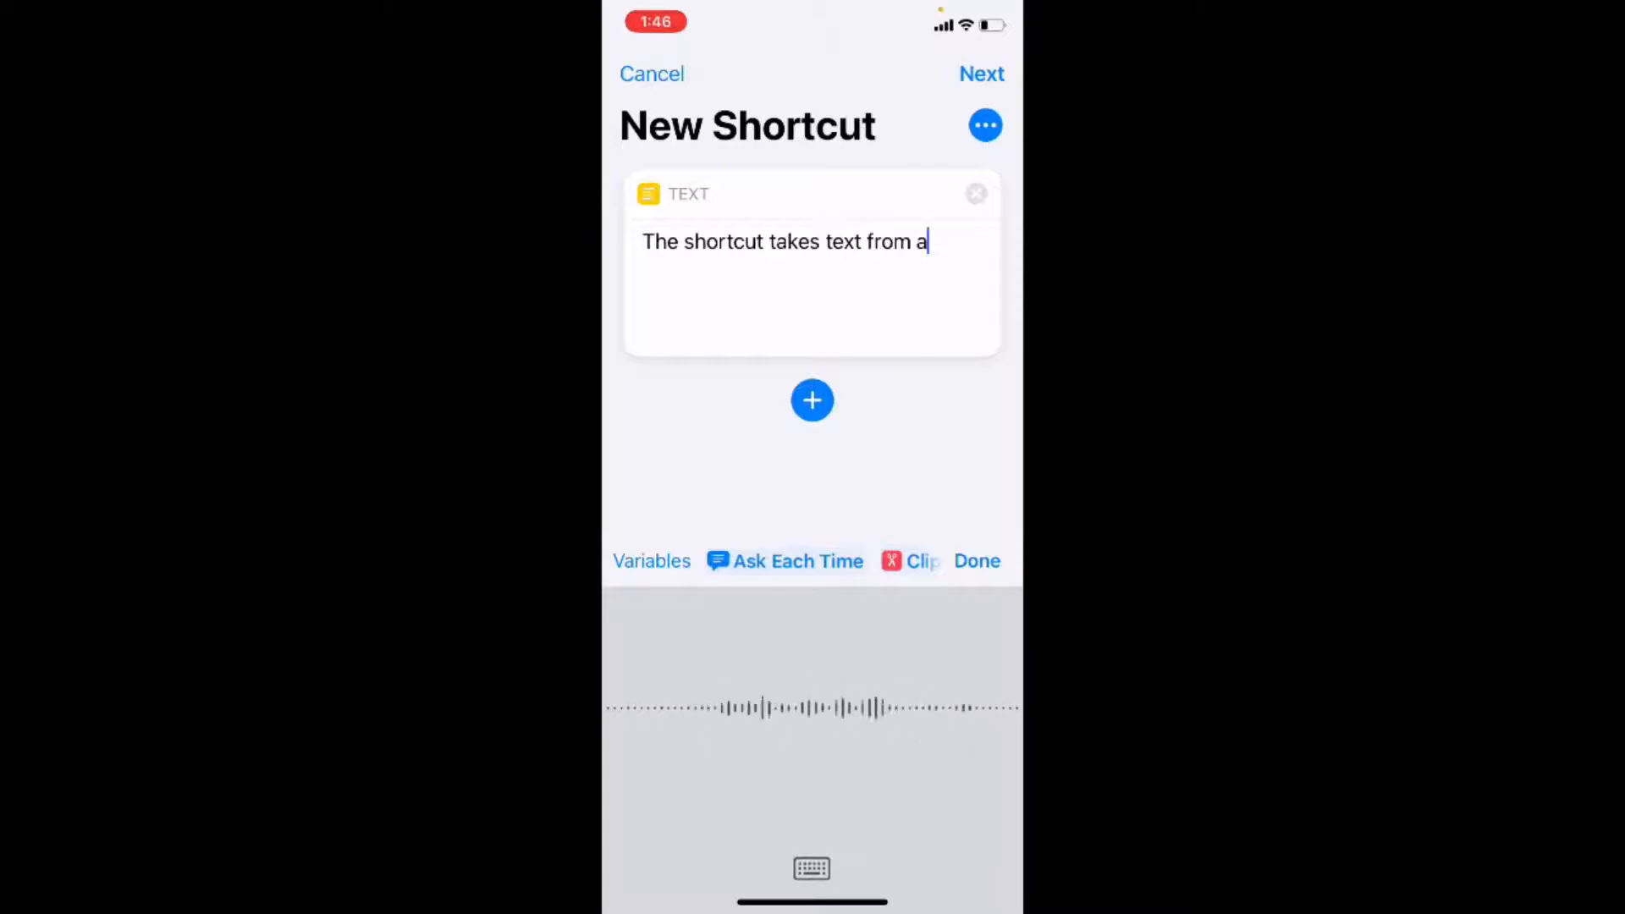
text(note)
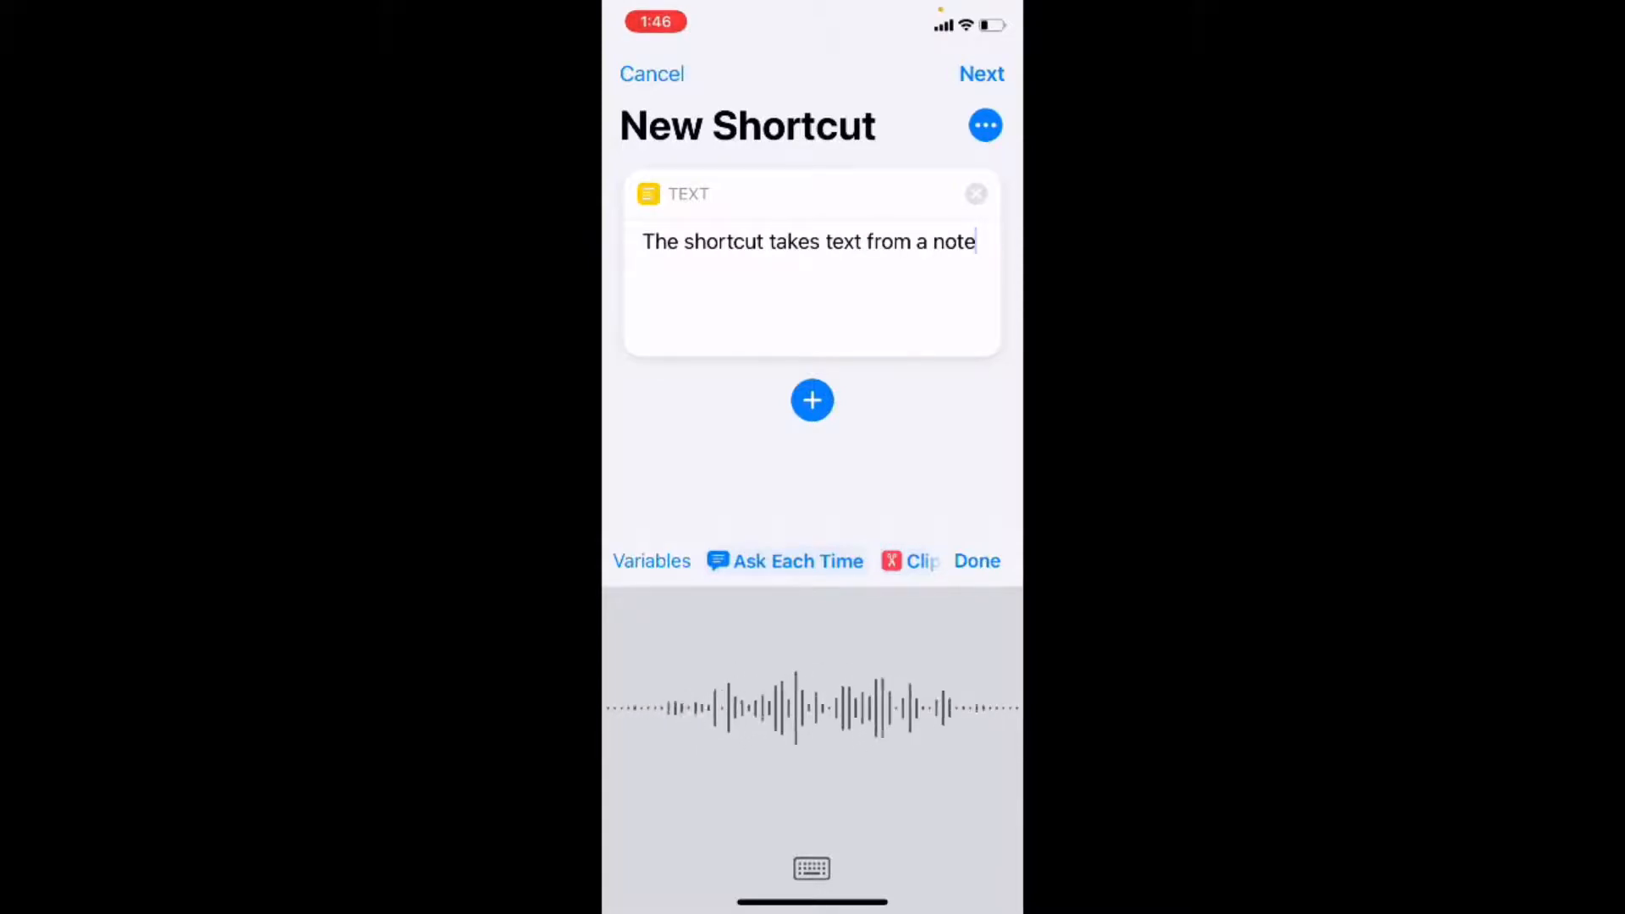
text(and copies it)
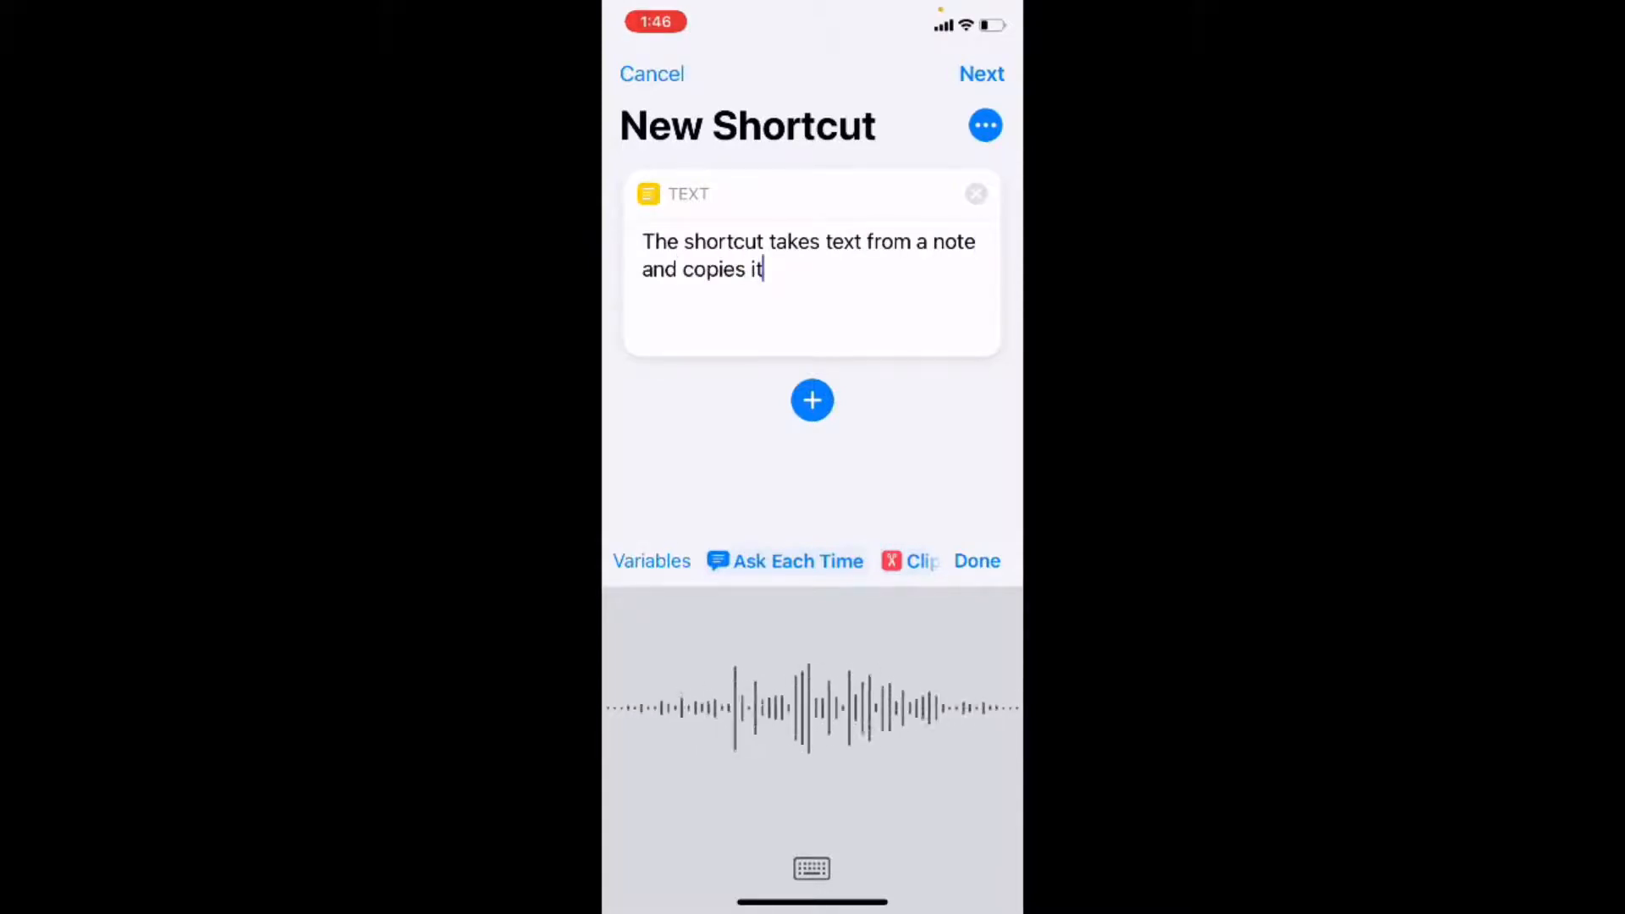
text(to the clipboard automatically)
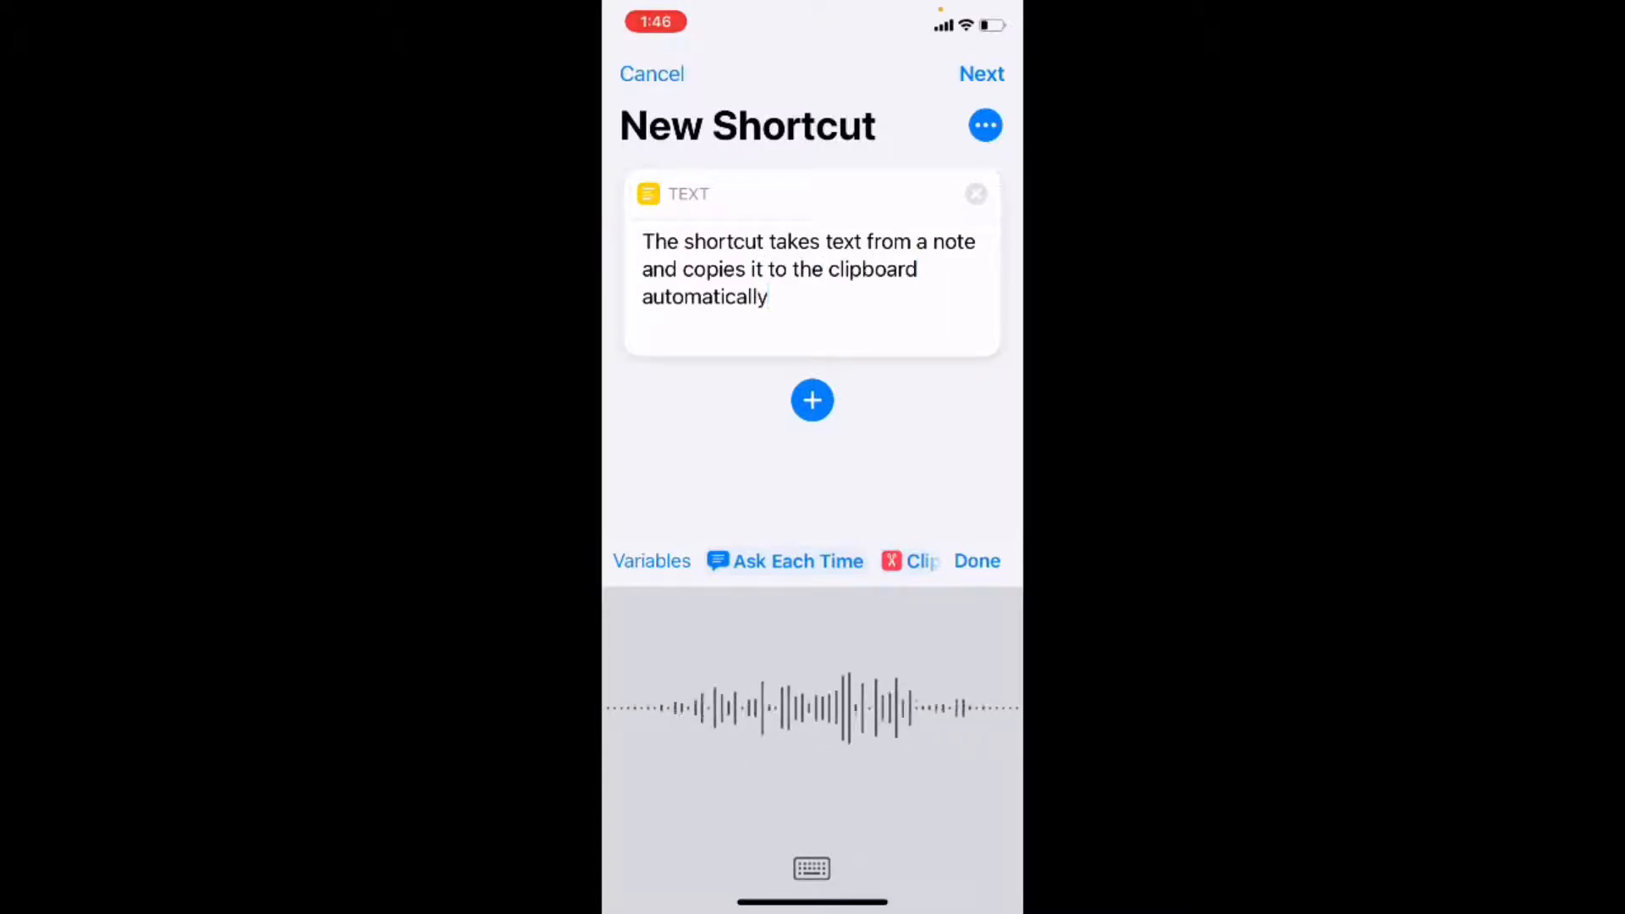
text(so you can)
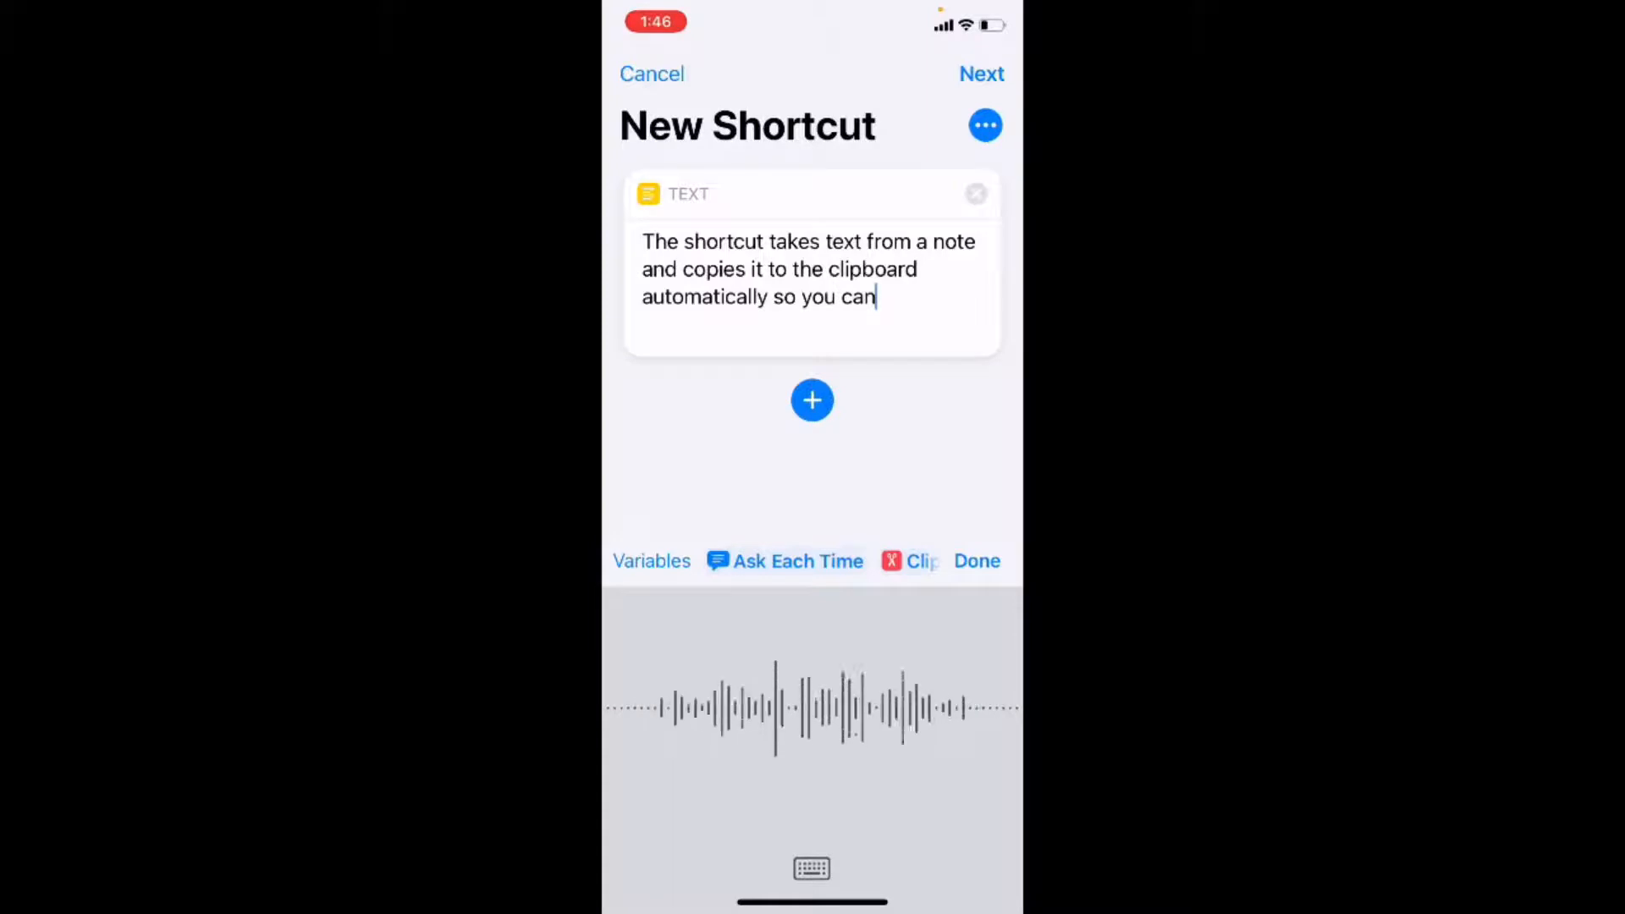
text(paste it)
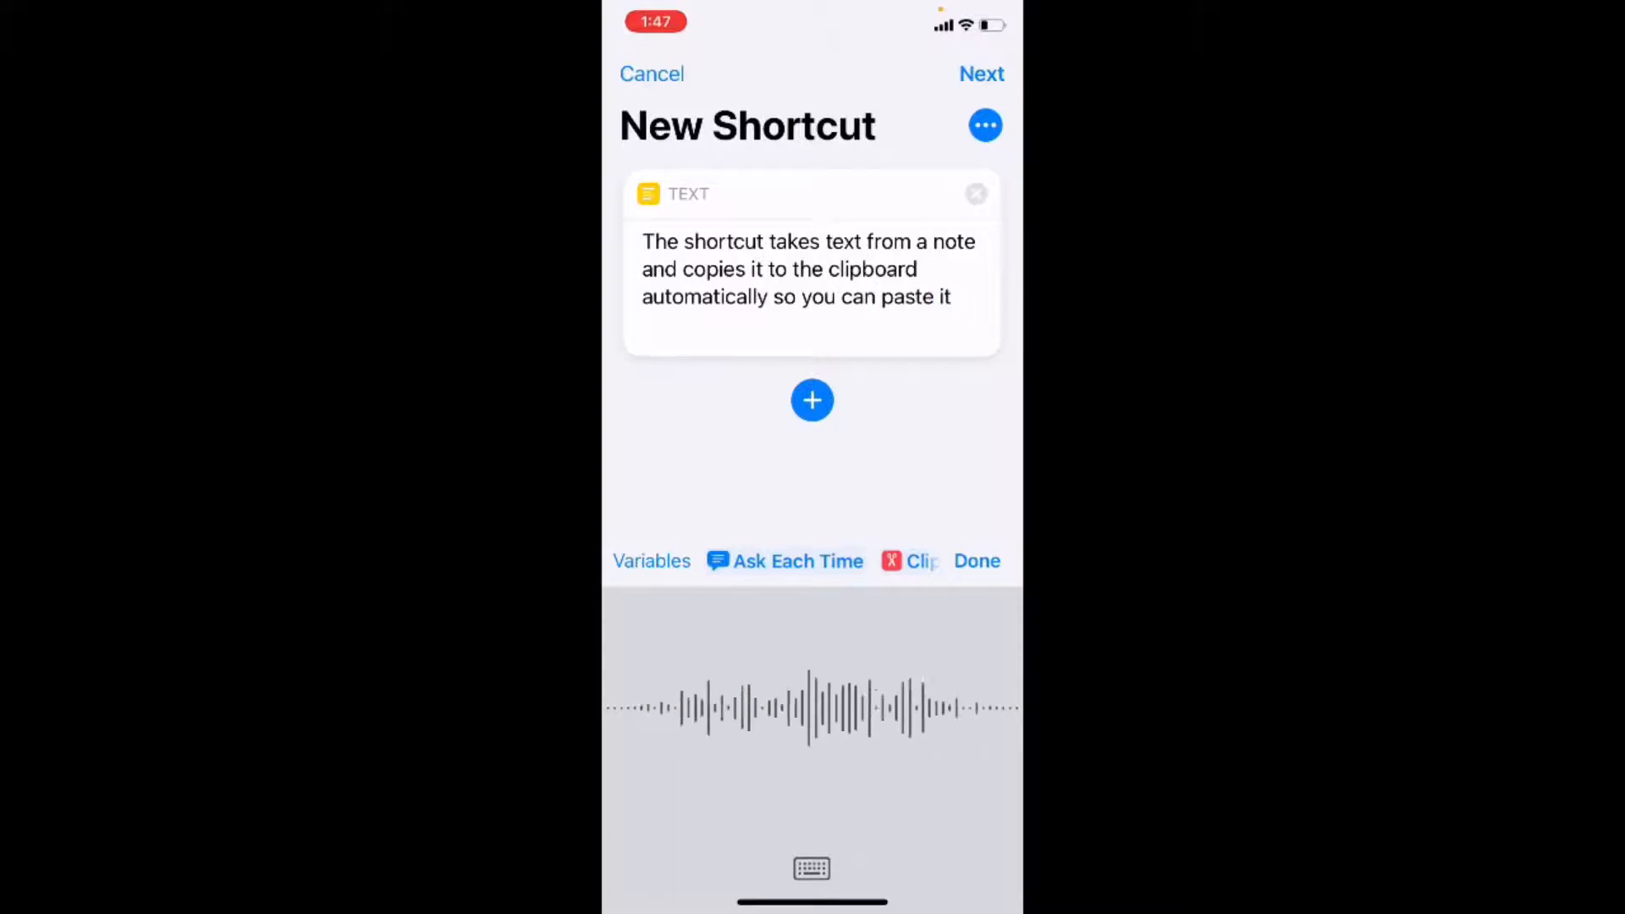
text(wherever you need to)
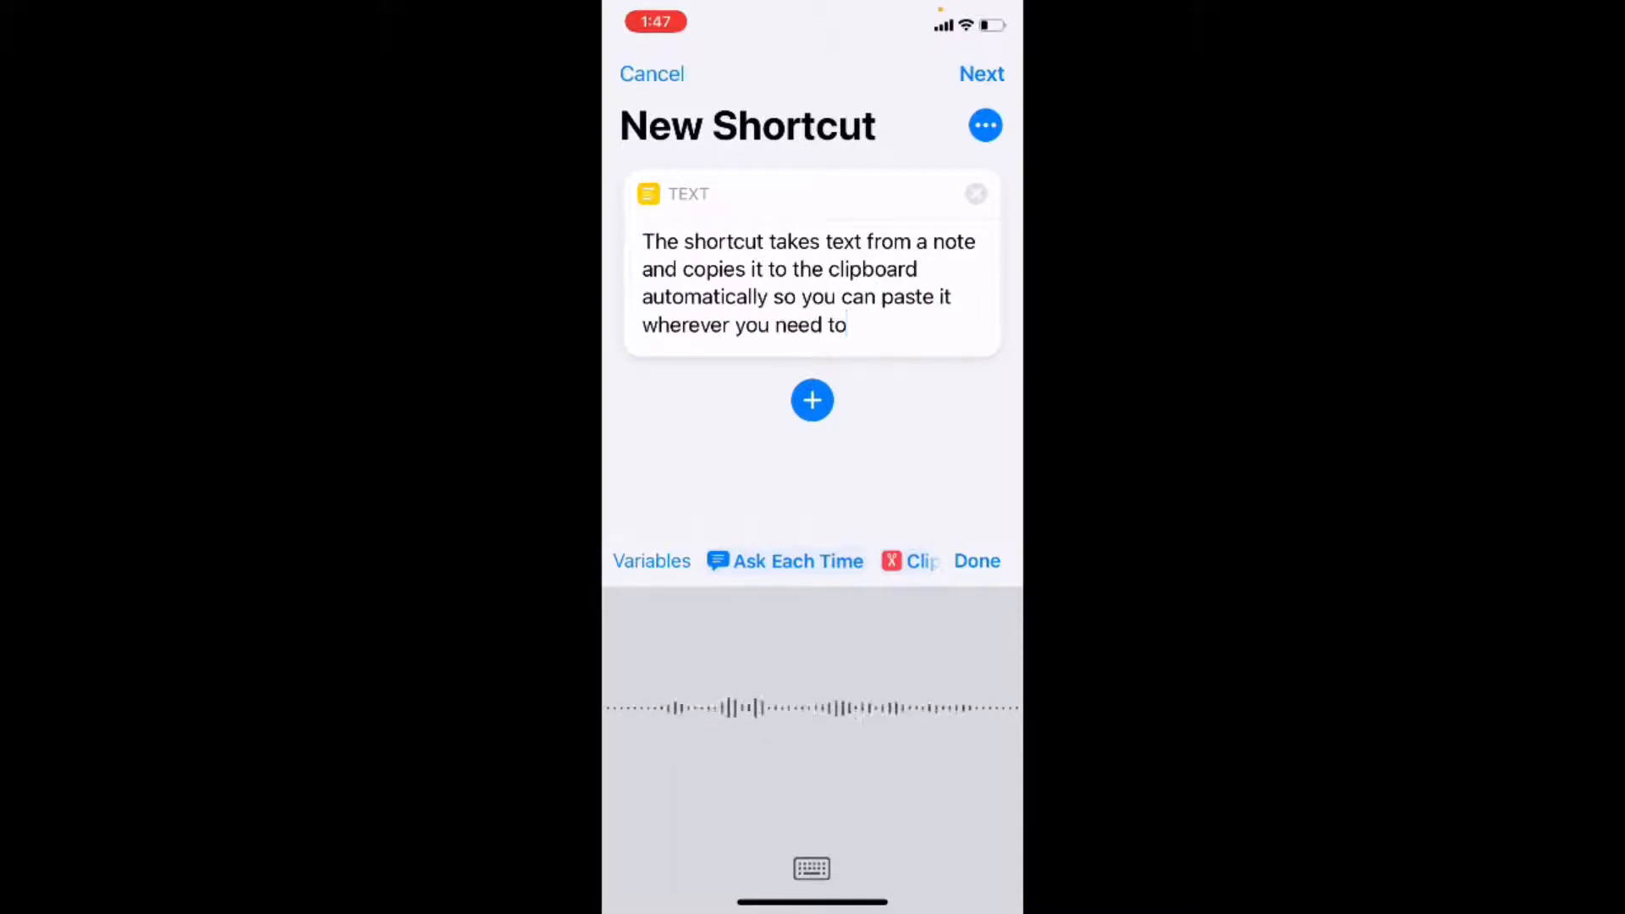
text(.)
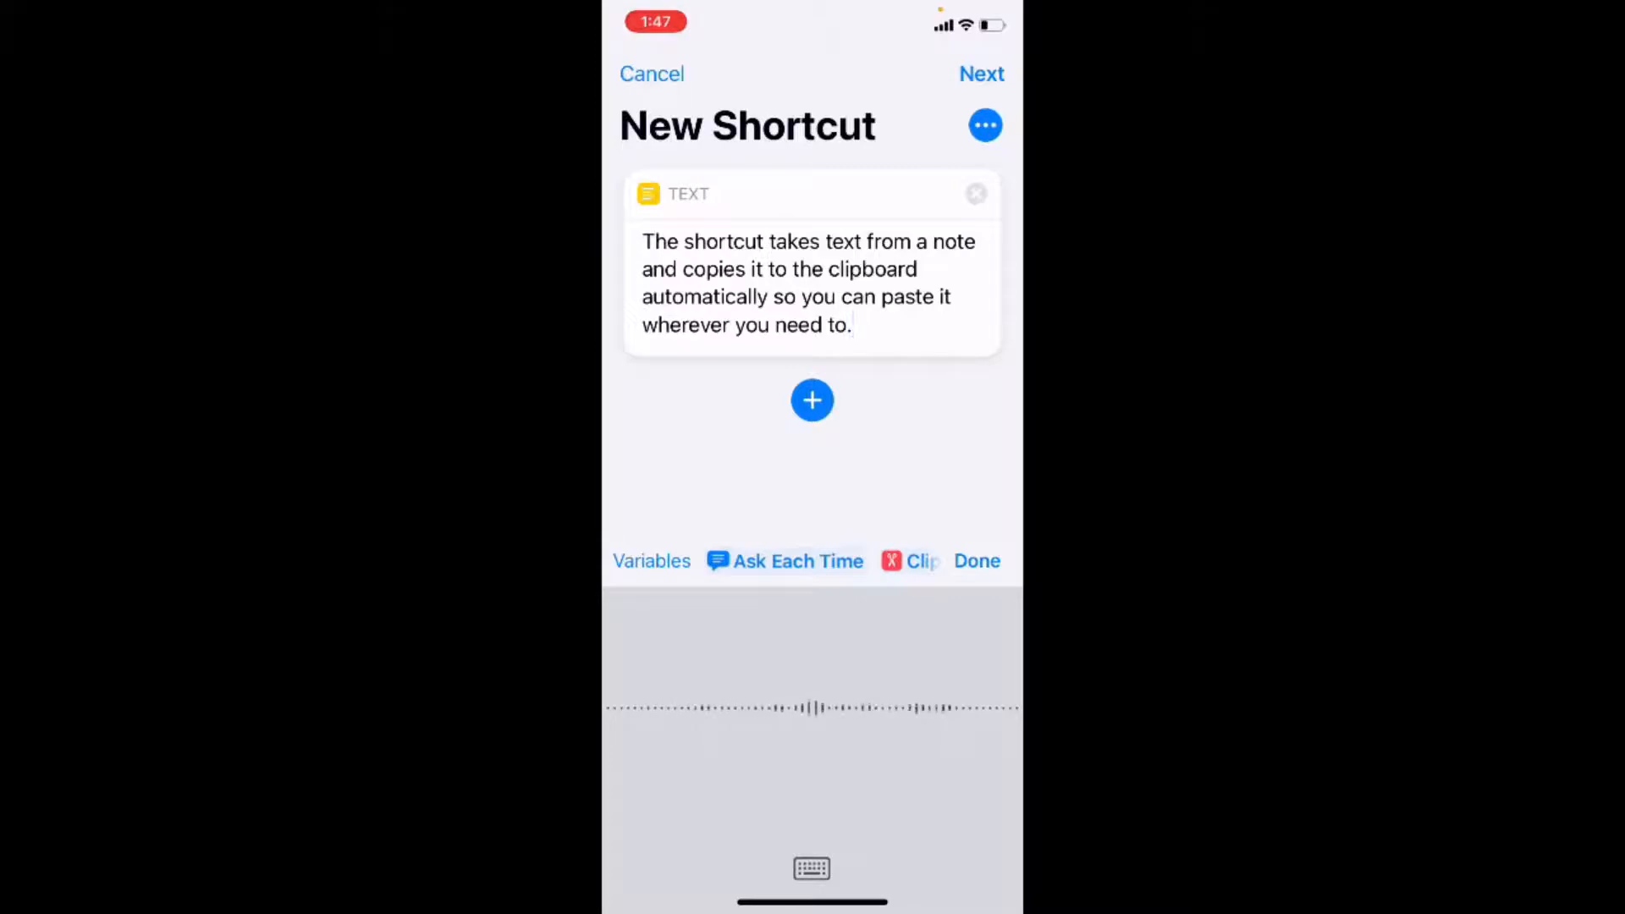
click(809, 279)
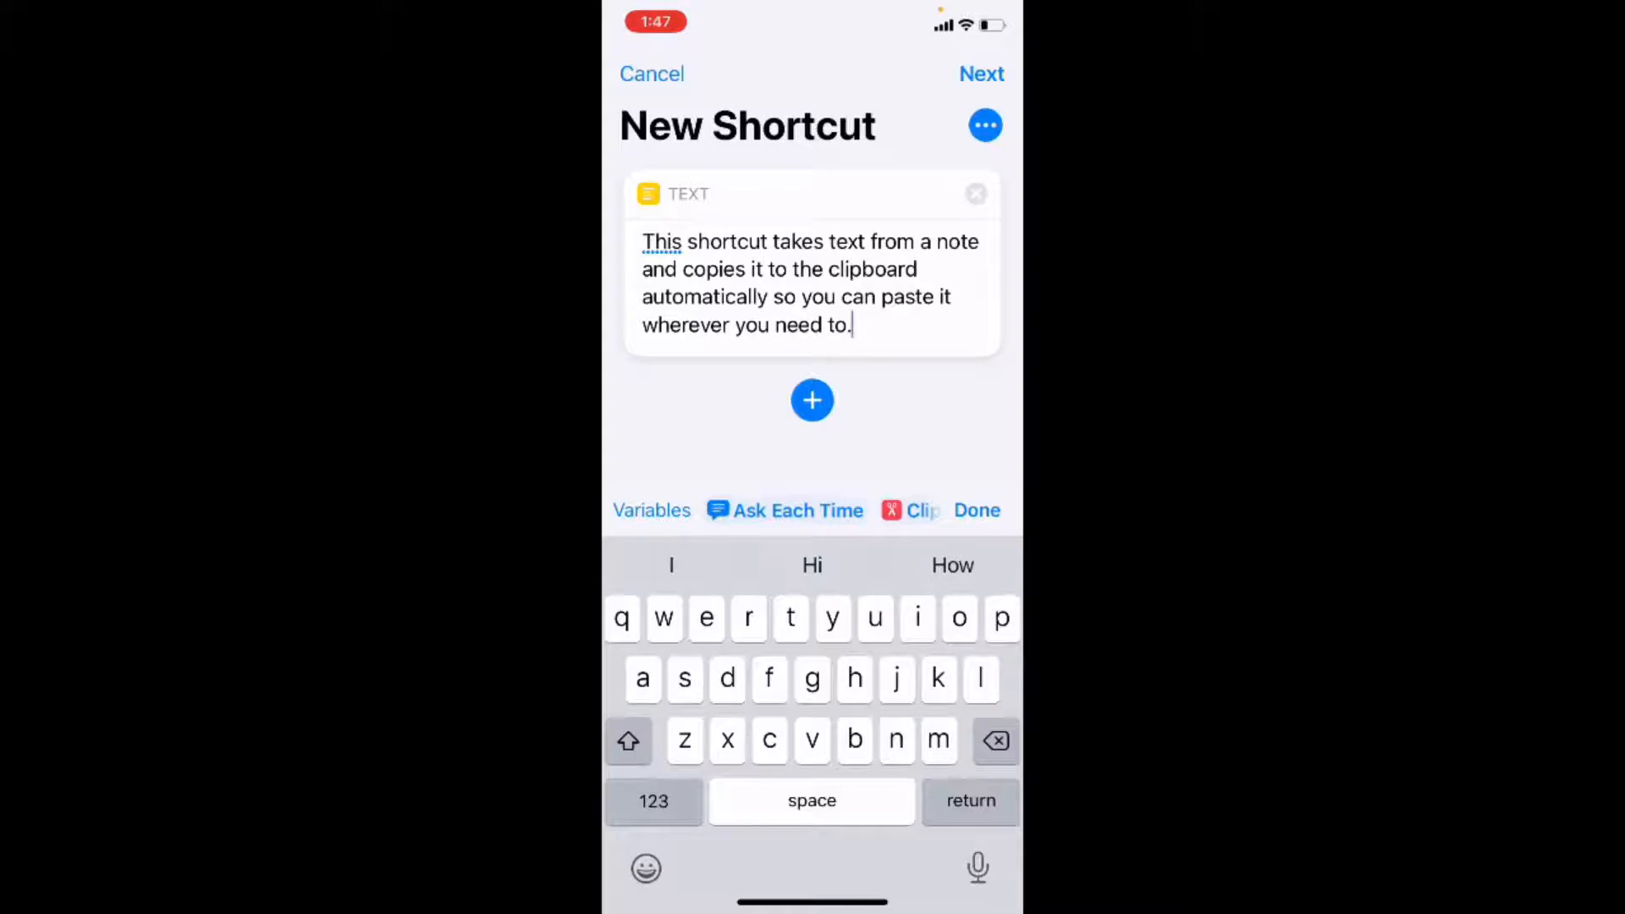
key(return)
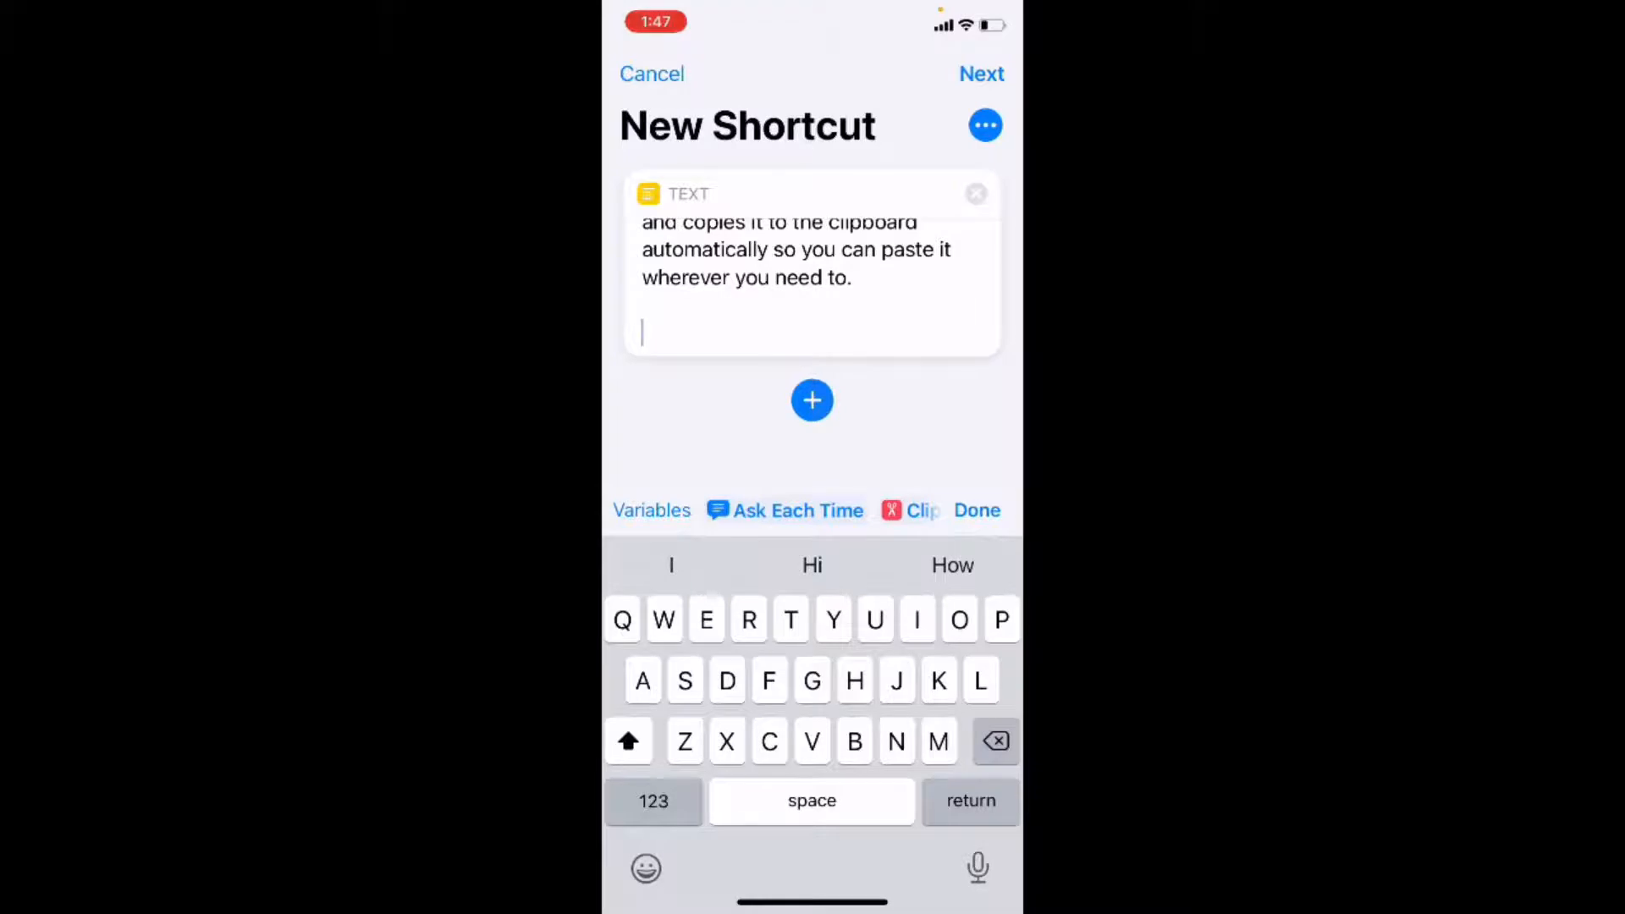
Step: Add a Show Alert action below the Text action by searching 'Show aler'
click(811, 400)
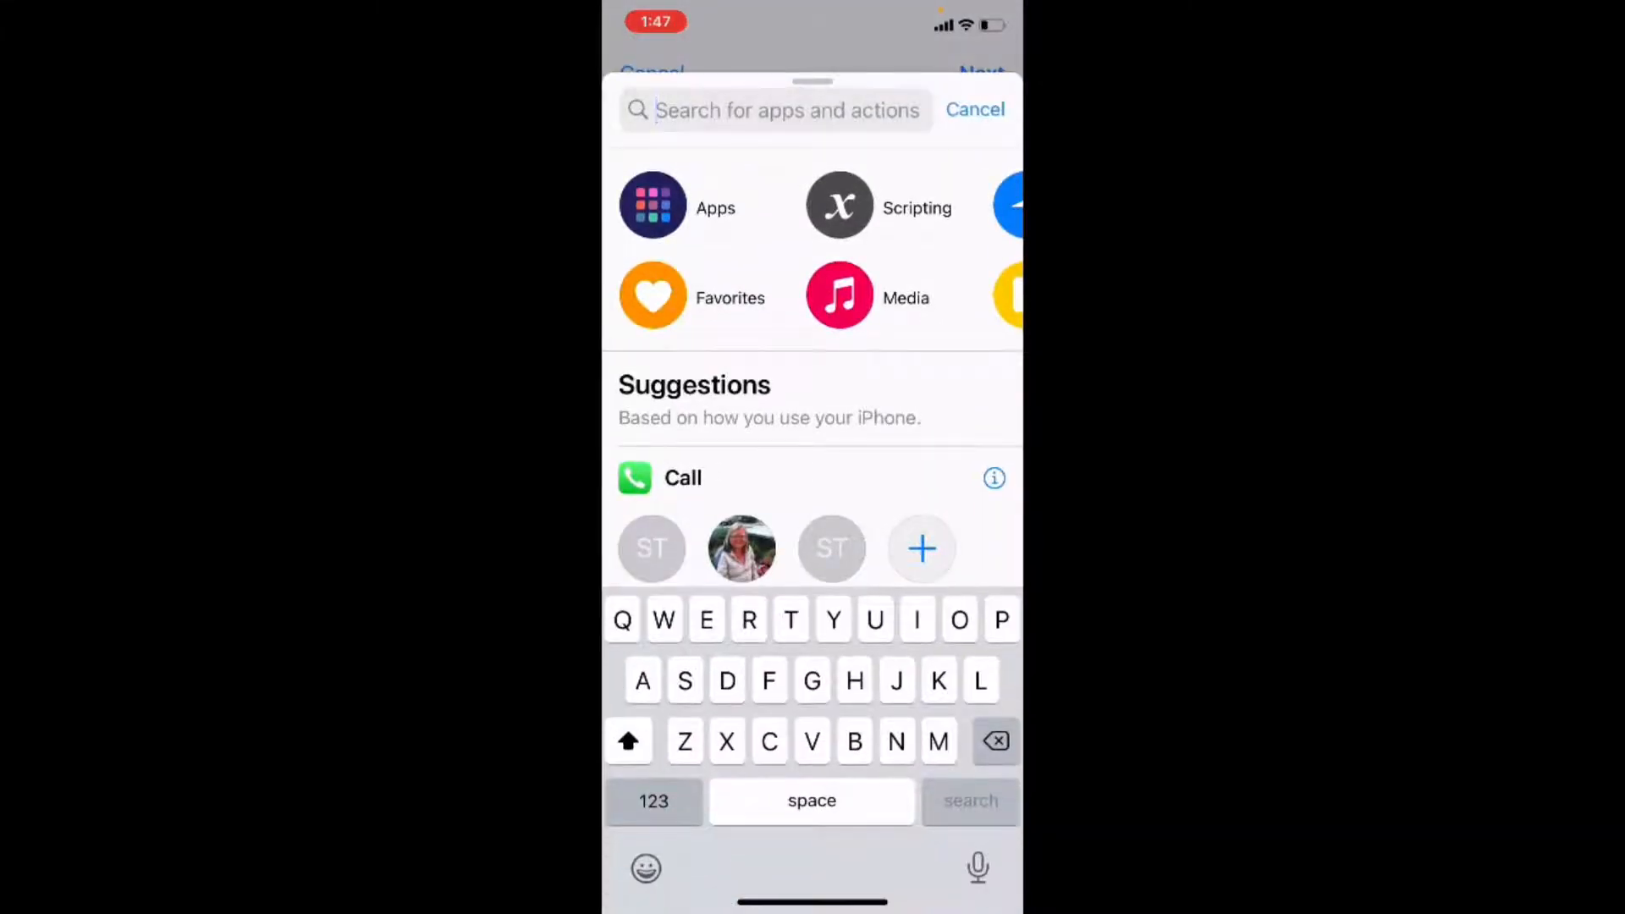
text(S)
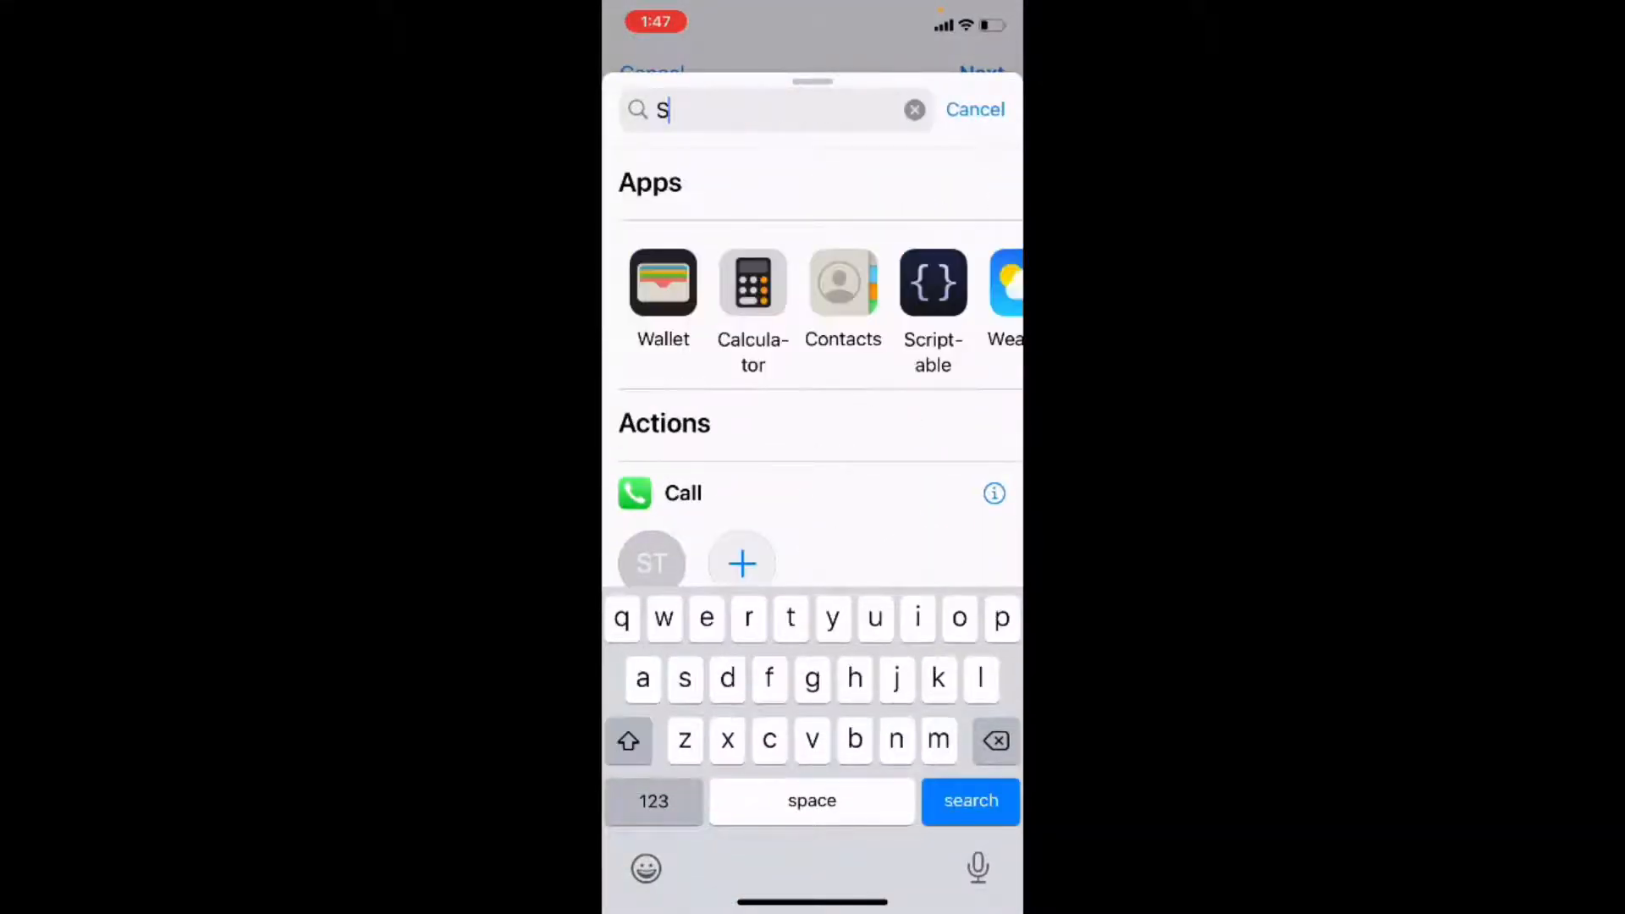
text(how)
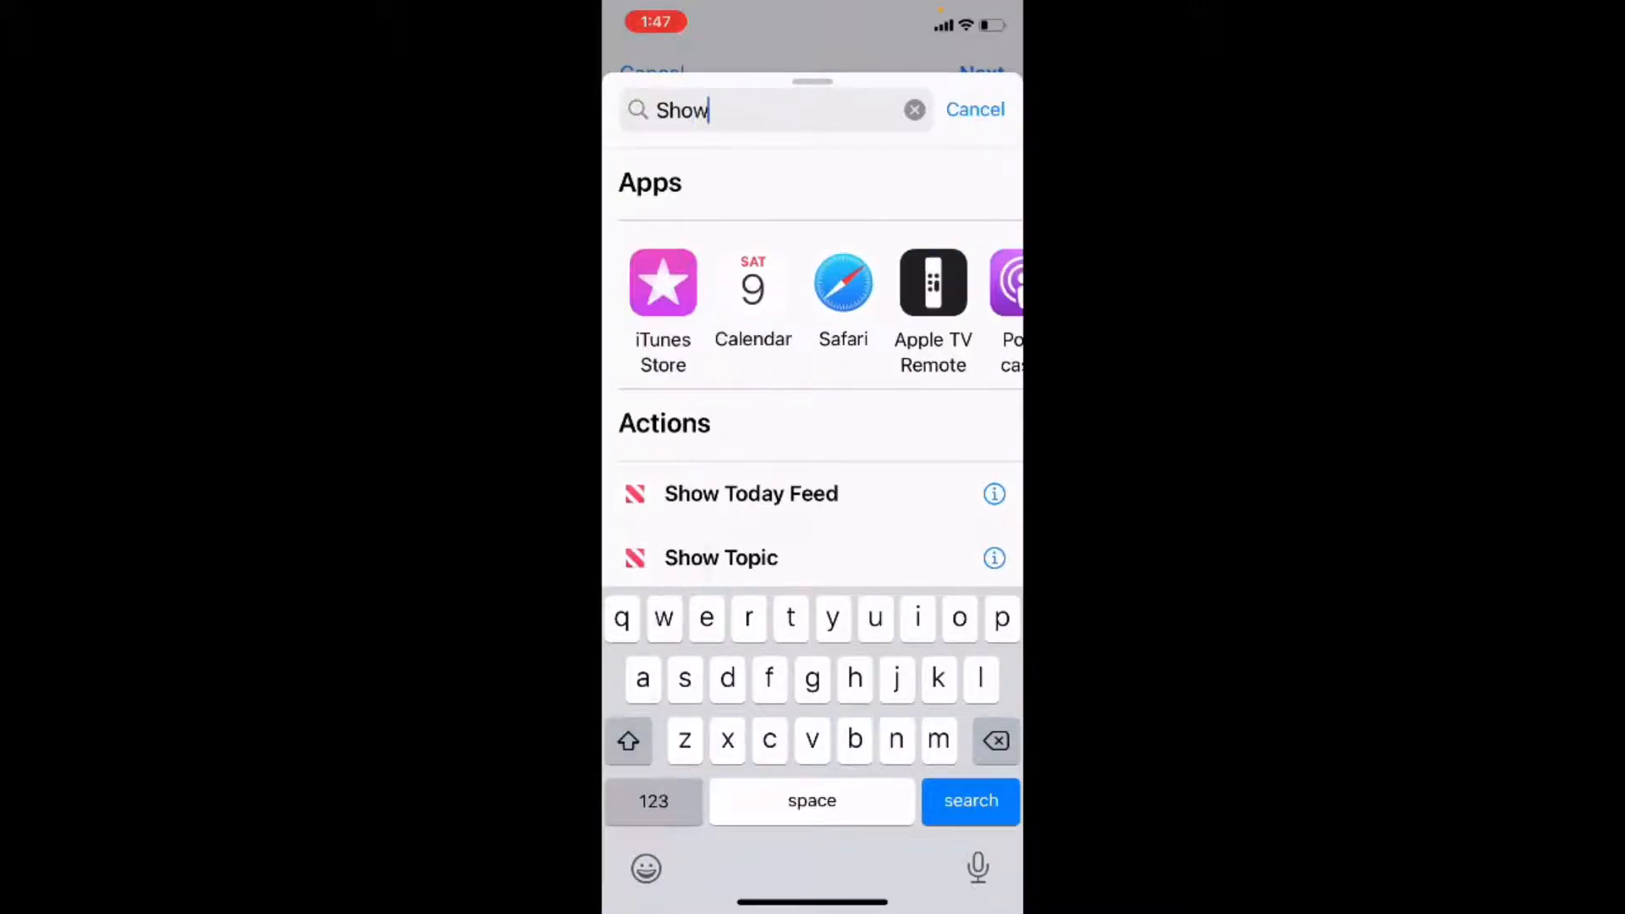
text(a)
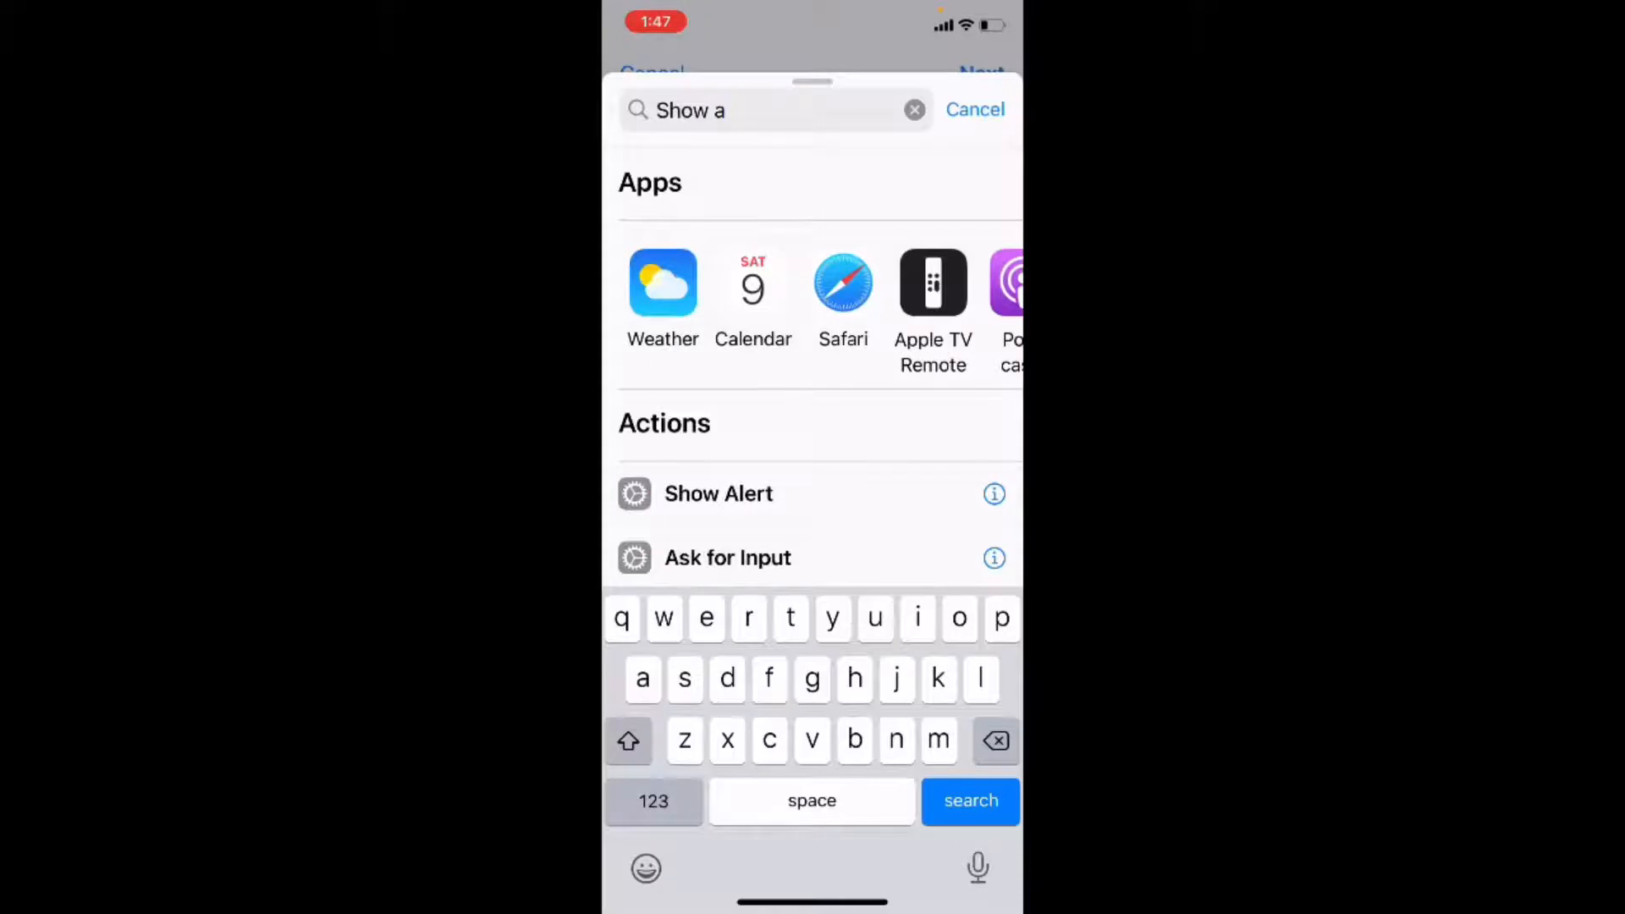
text(l)
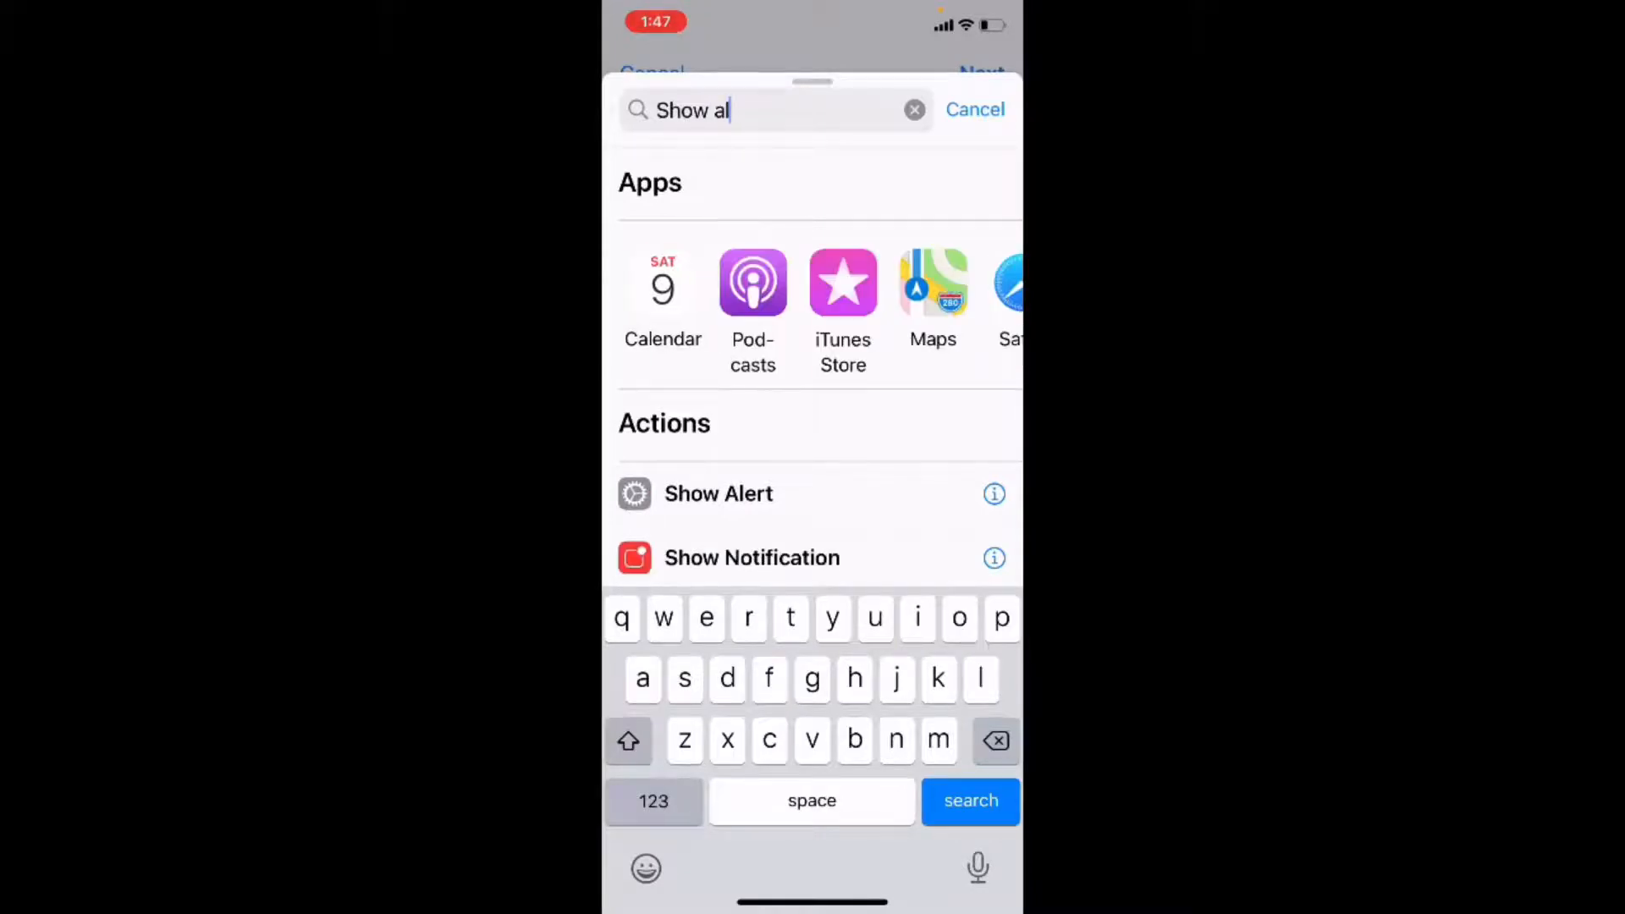
text(er)
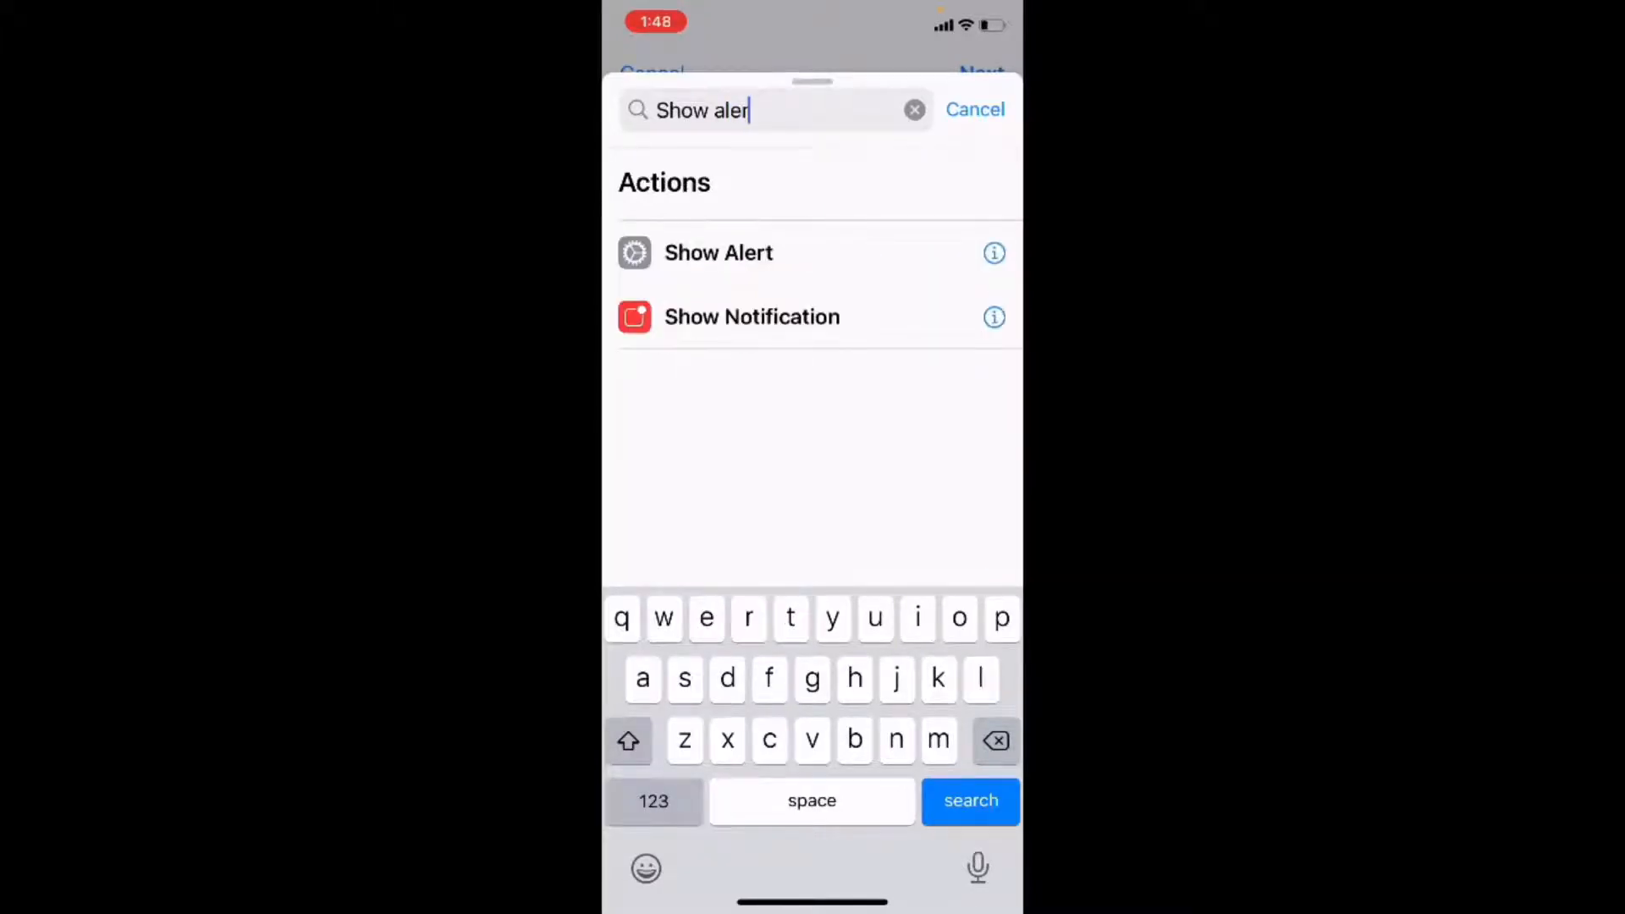
click(718, 252)
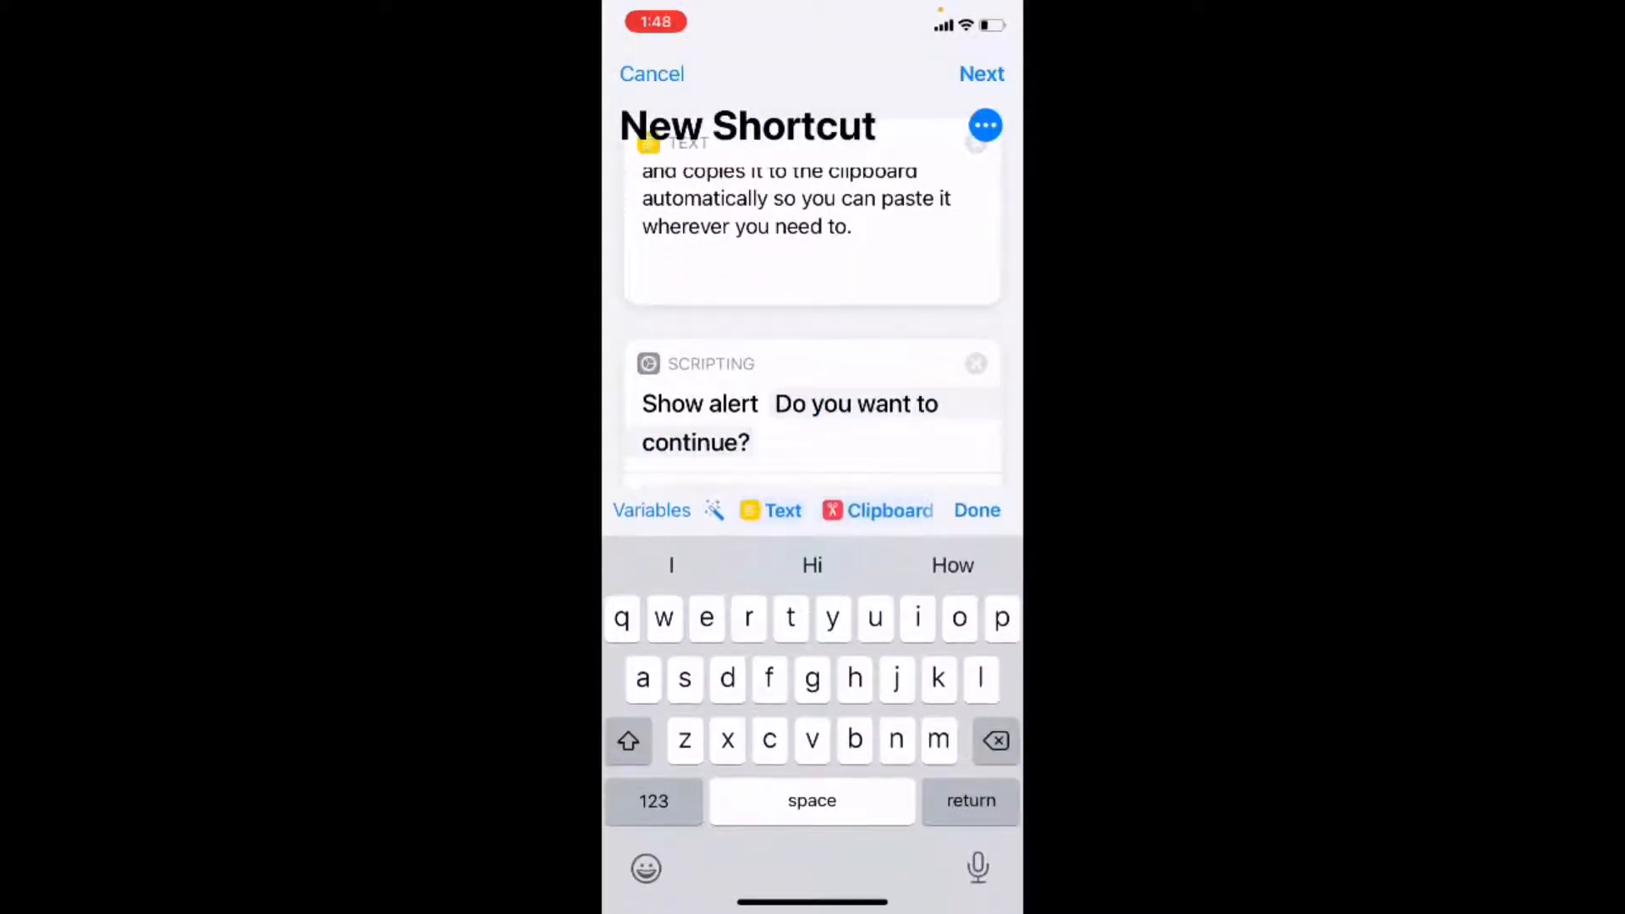
Step: Insert the Text variable before the alert question and title the alert 'Run Shortcut'
click(628, 740)
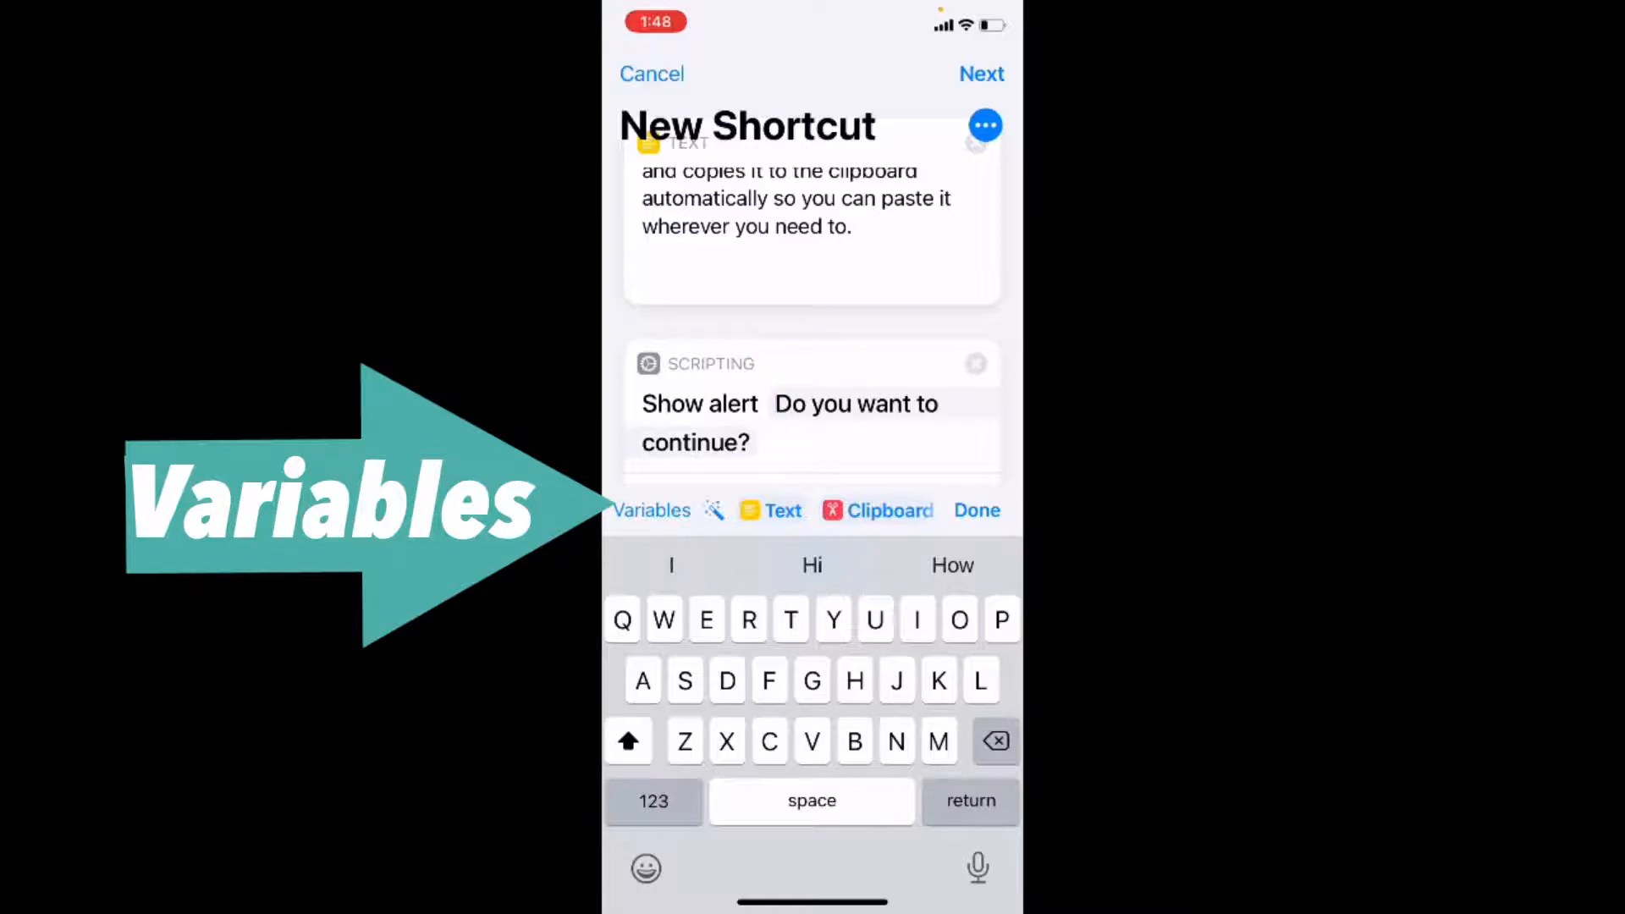
click(775, 403)
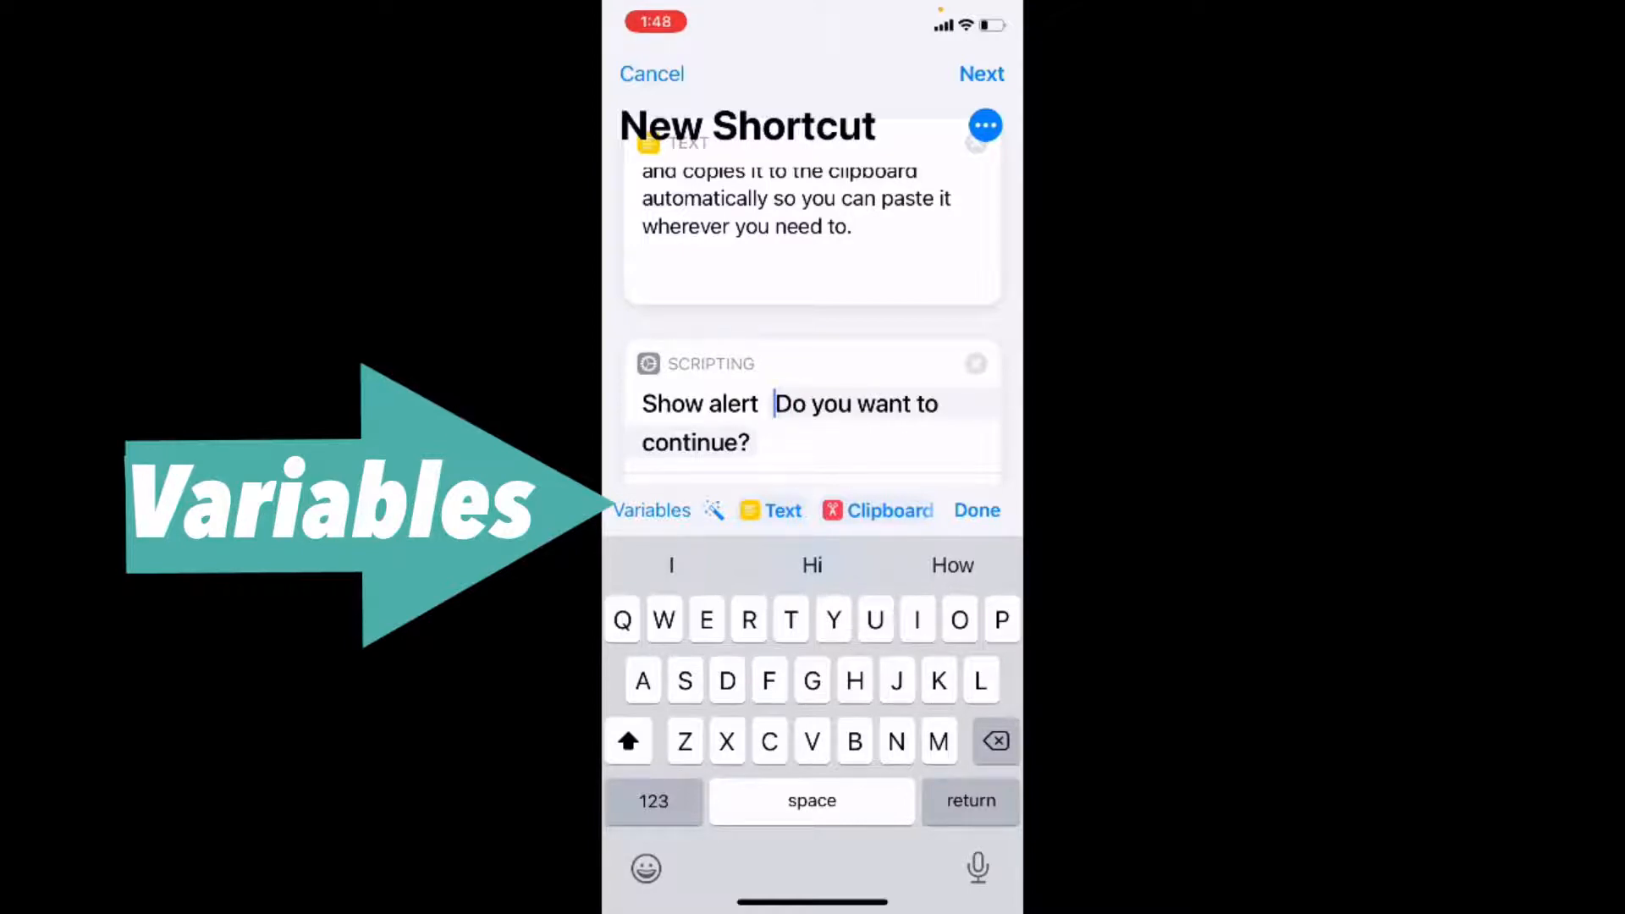
click(784, 509)
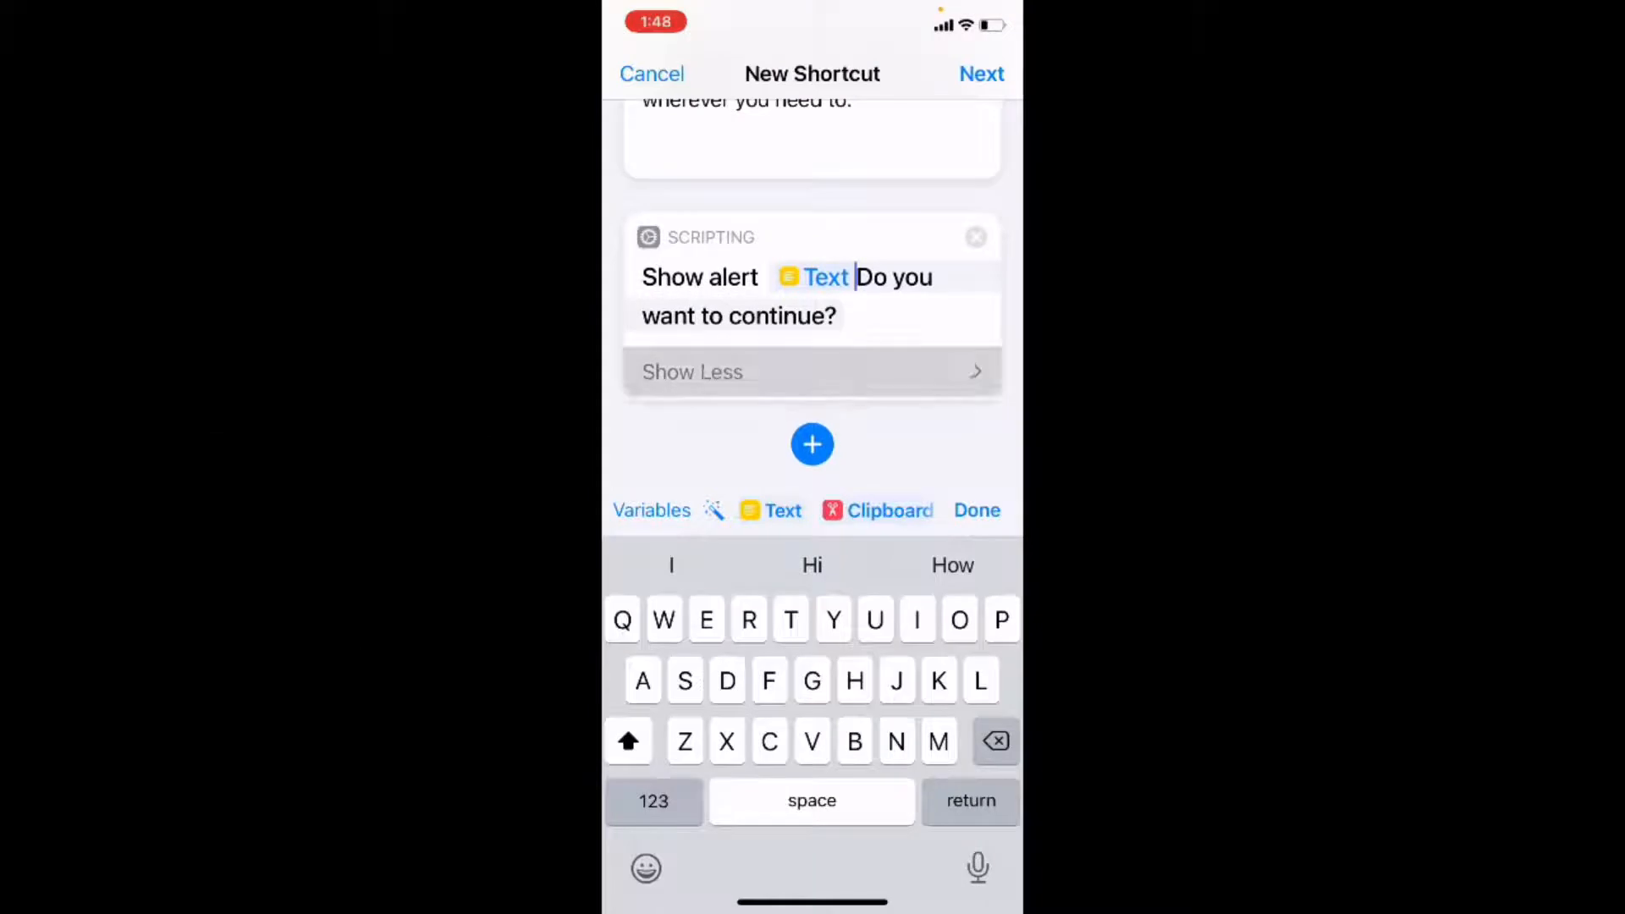
click(811, 371)
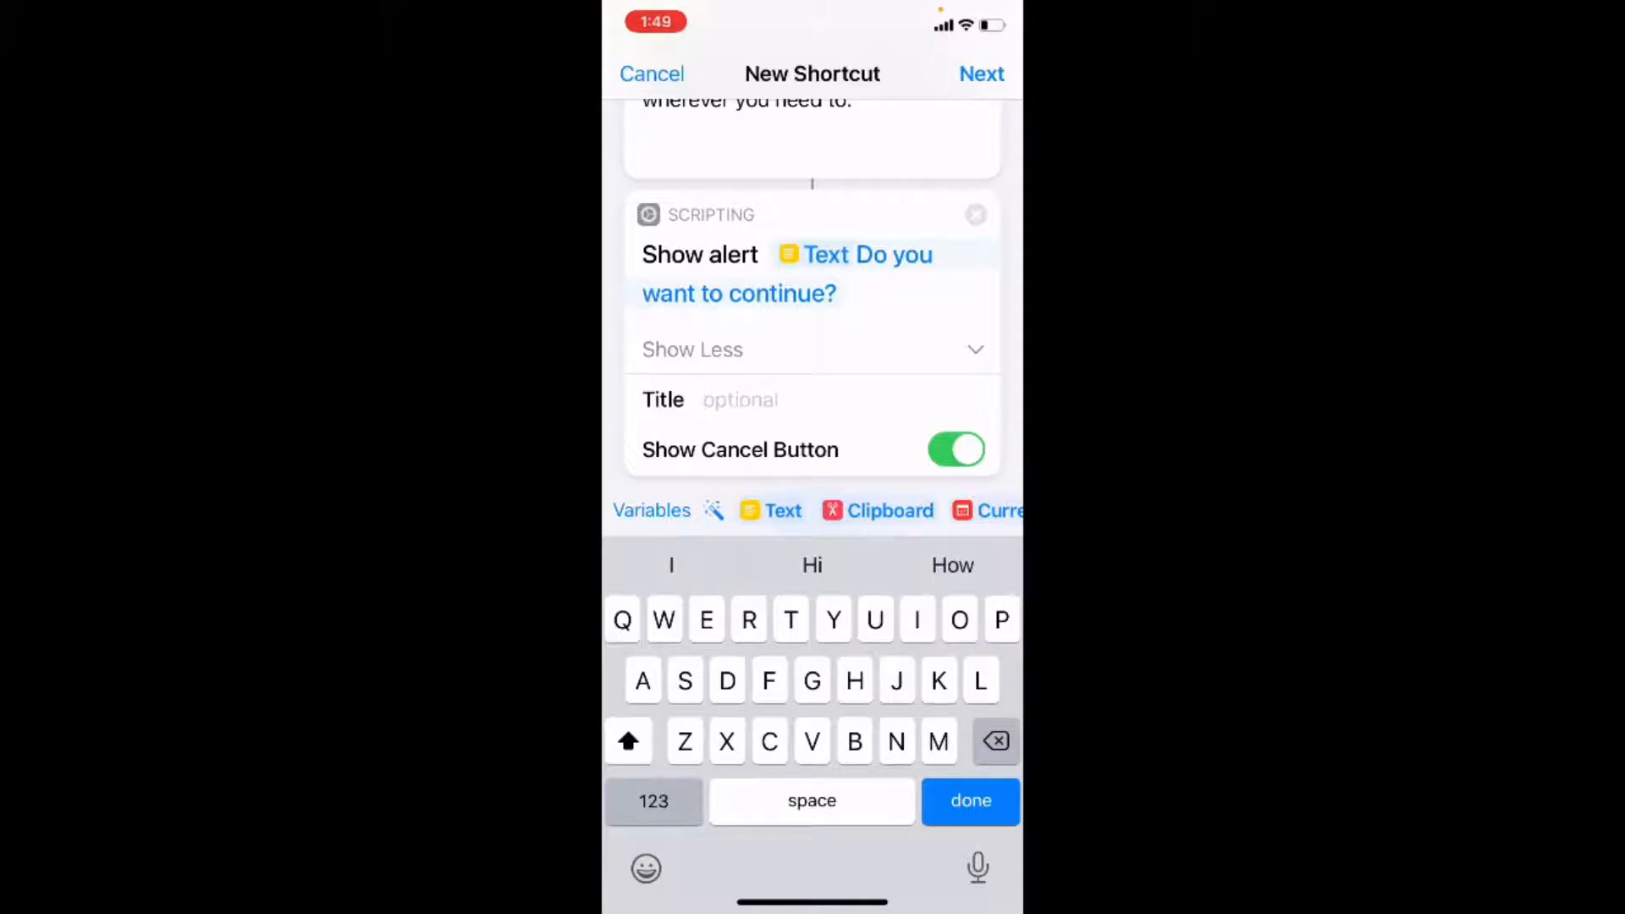
text(Run)
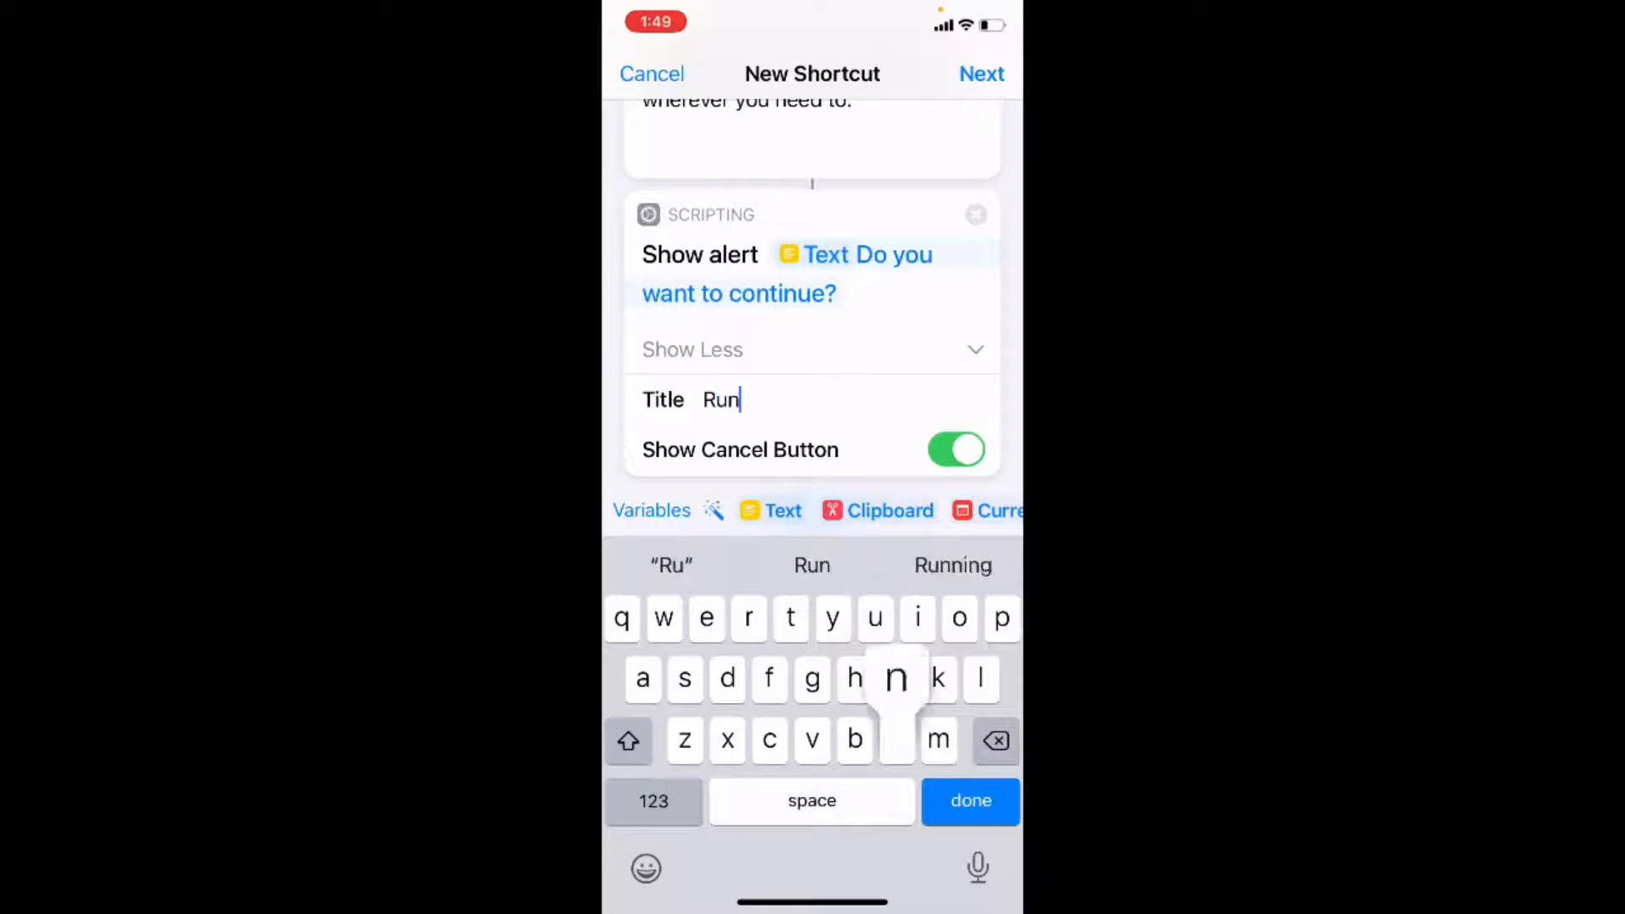
text(s)
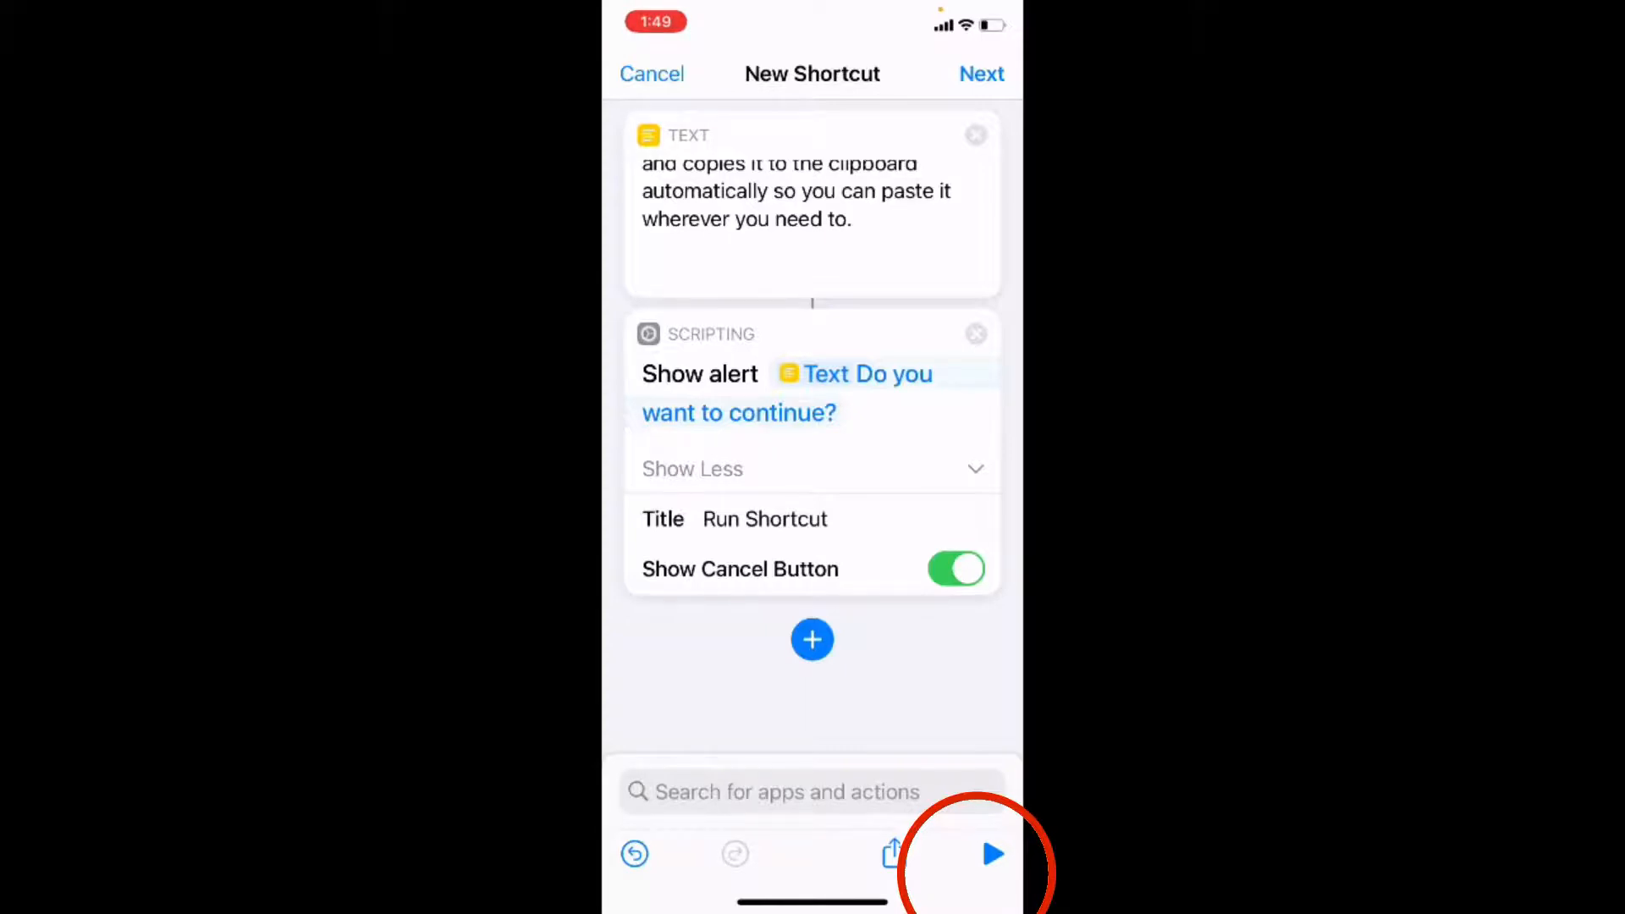
click(991, 853)
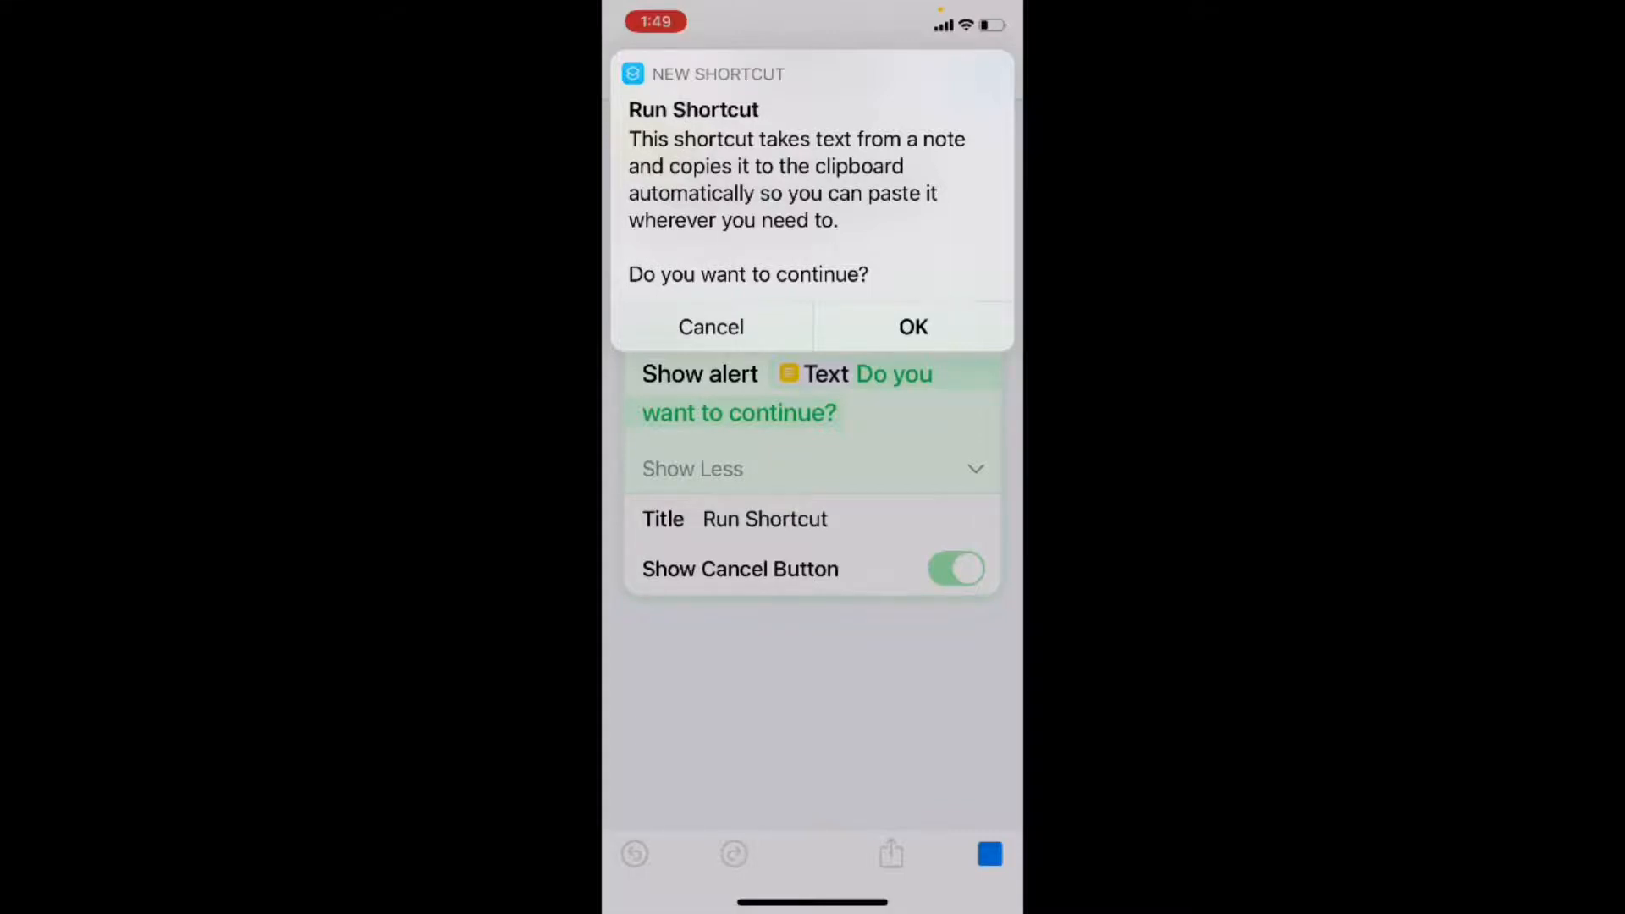
click(911, 326)
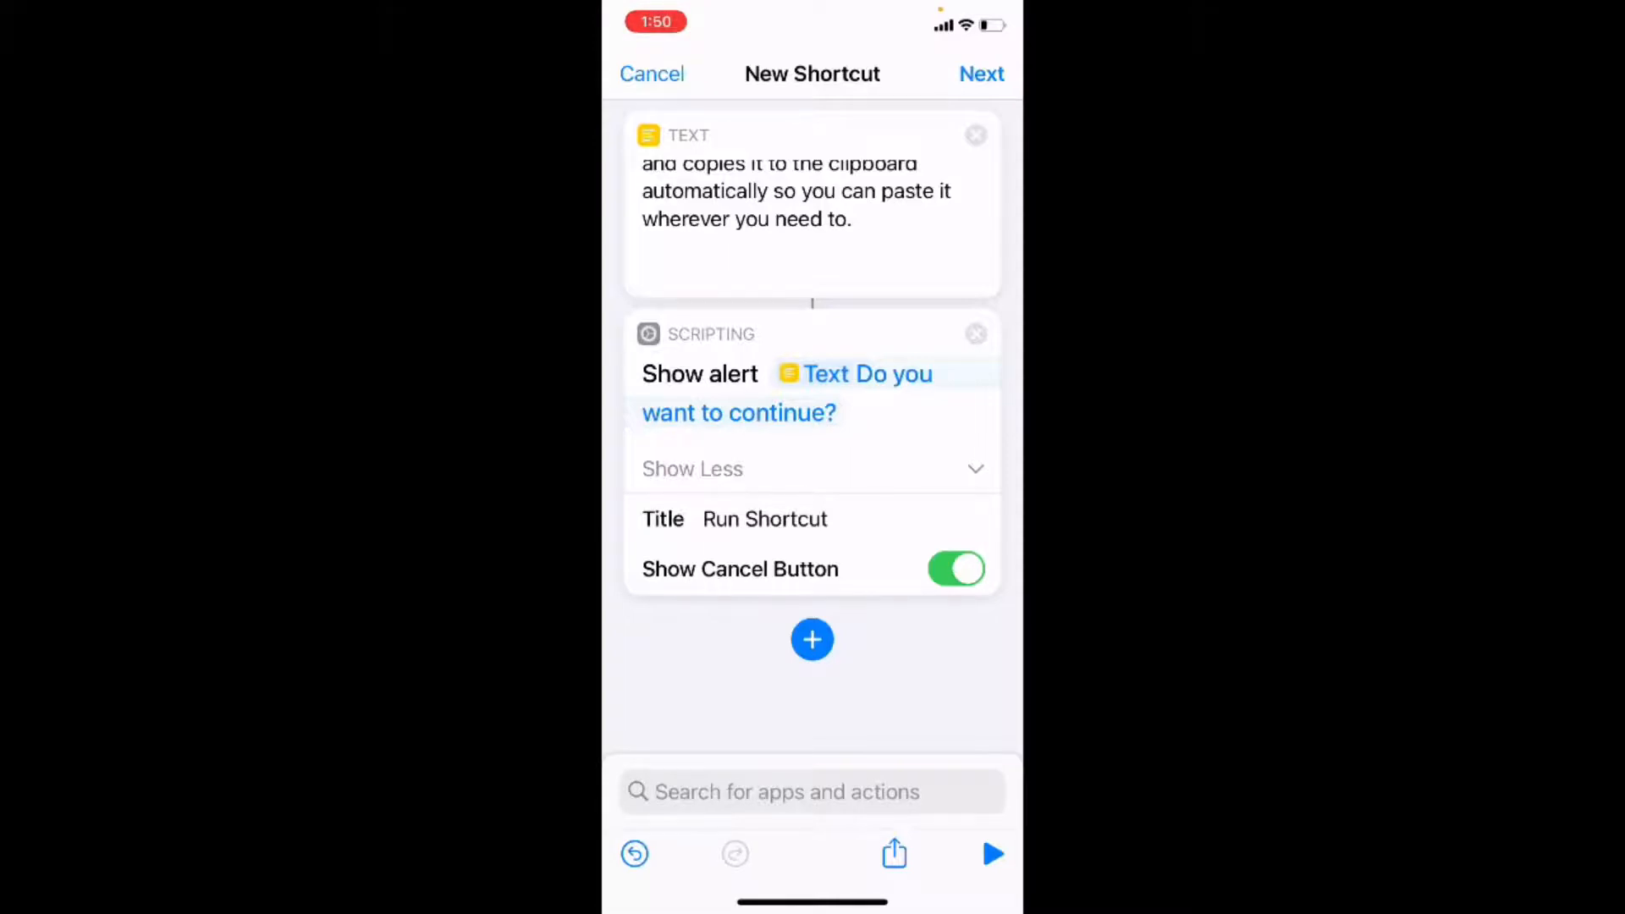
Step: Add a Find Notes action from the Notes app's actions, searching All Notes
click(811, 640)
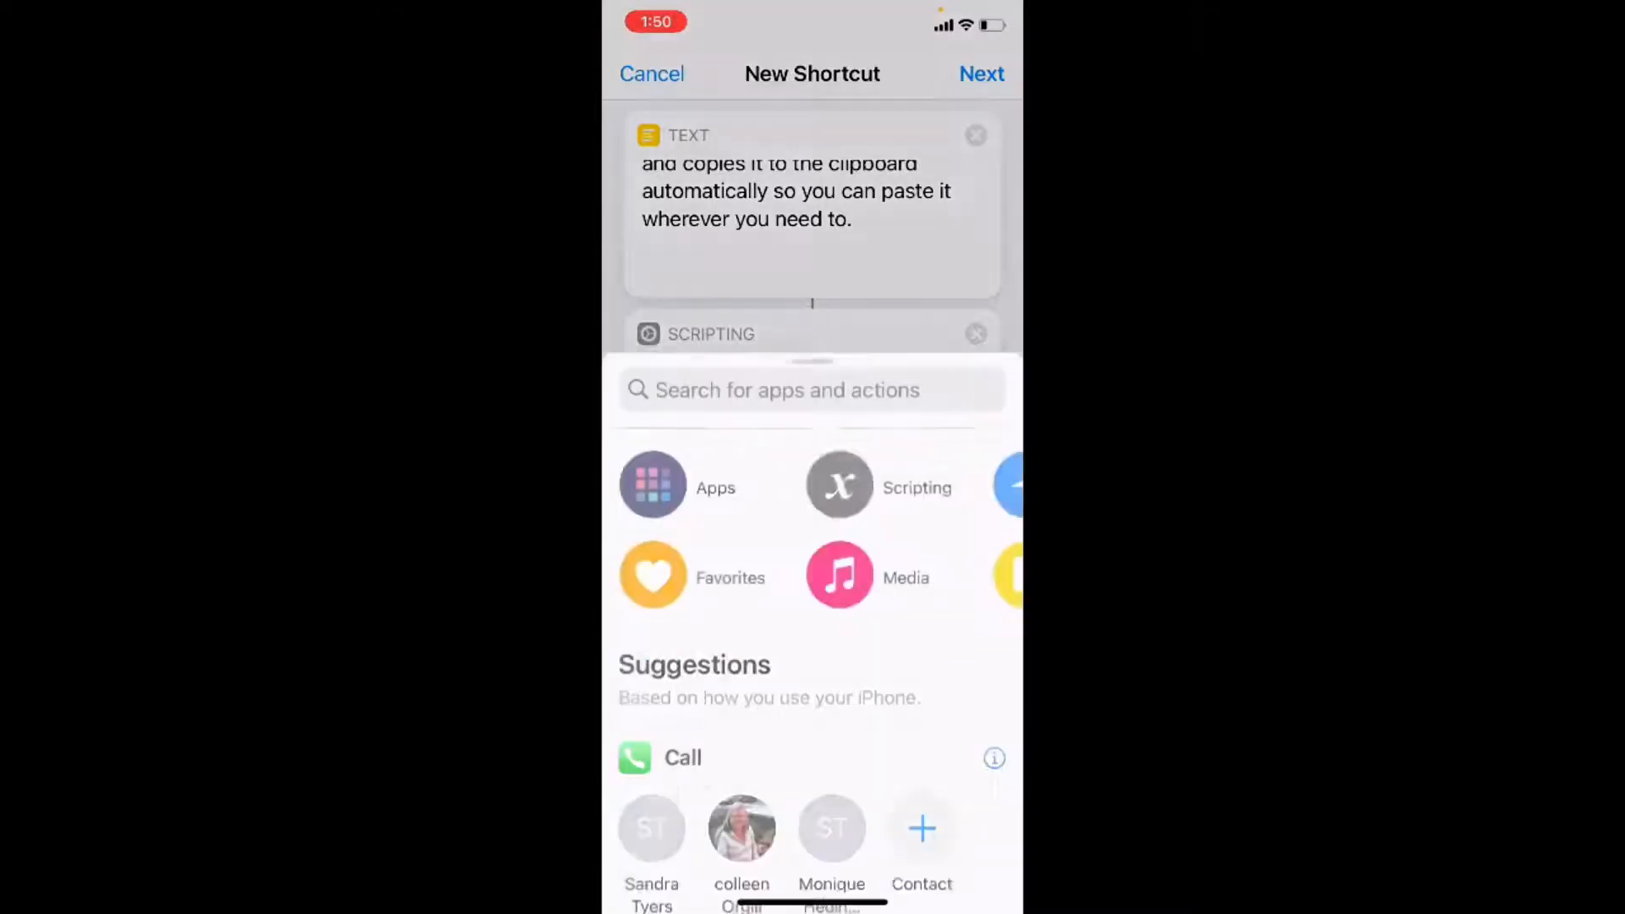
click(811, 390)
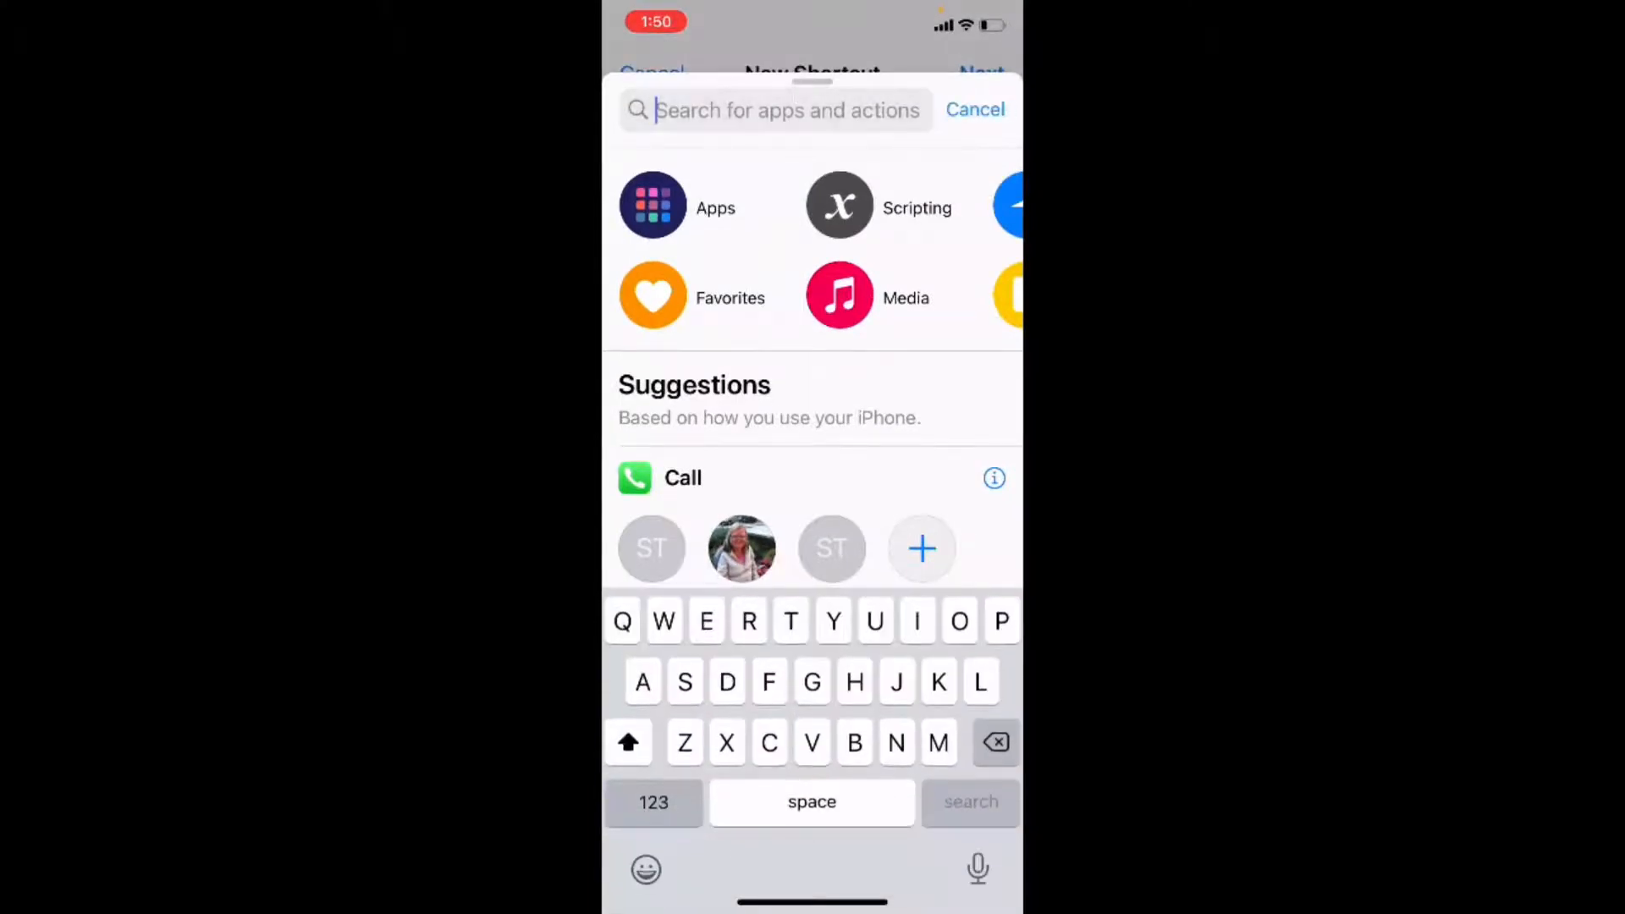
text(No)
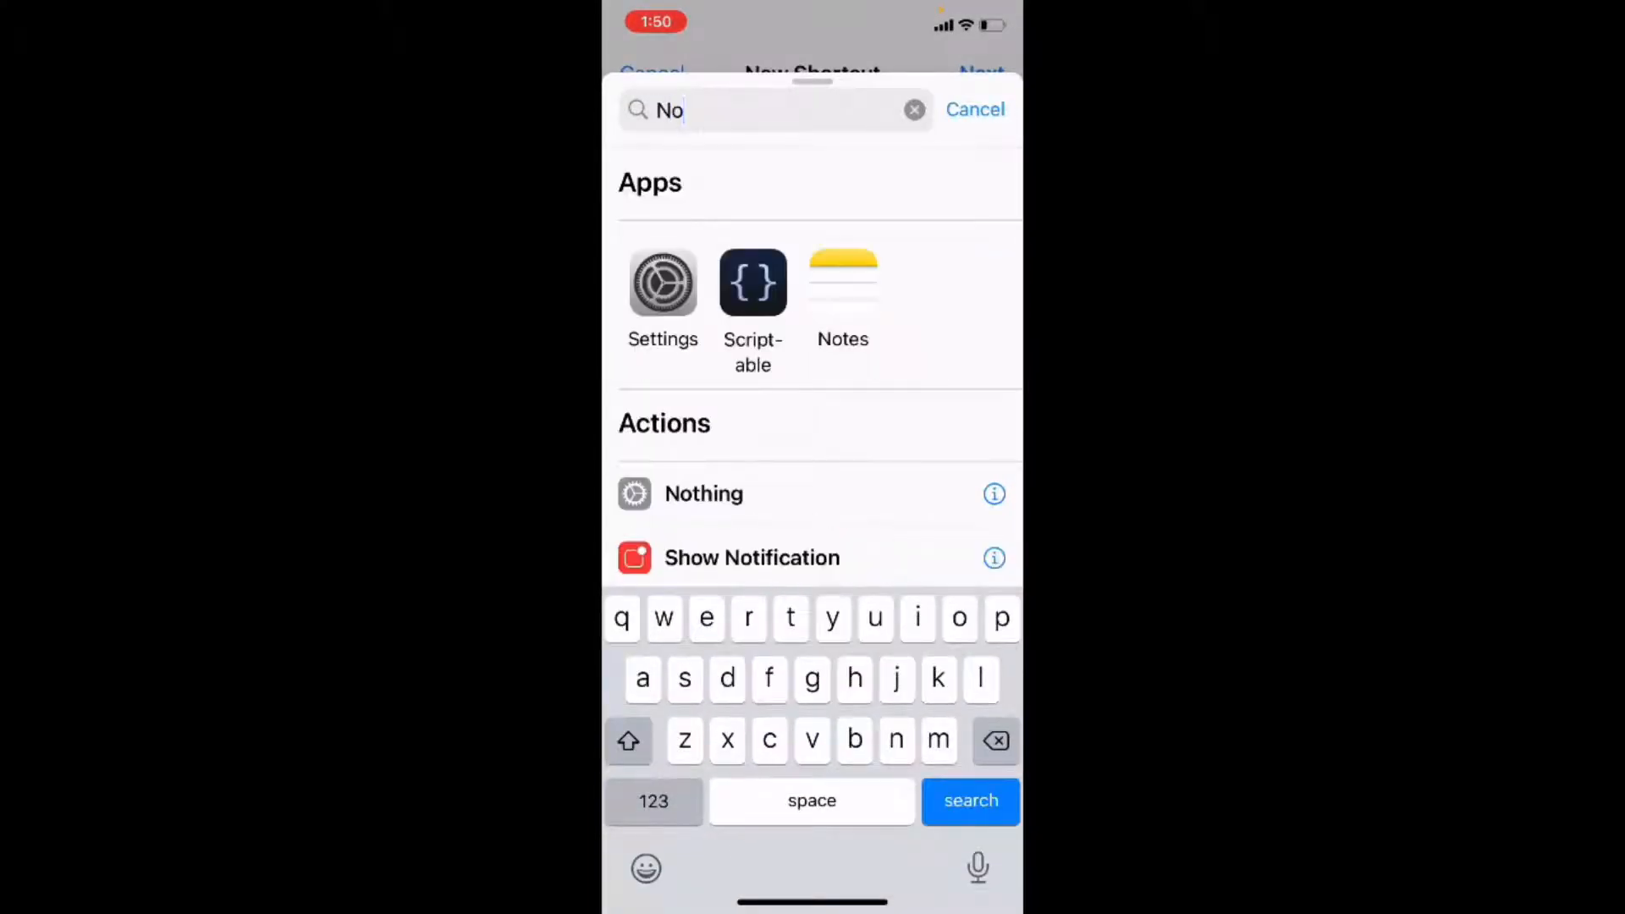
text(te)
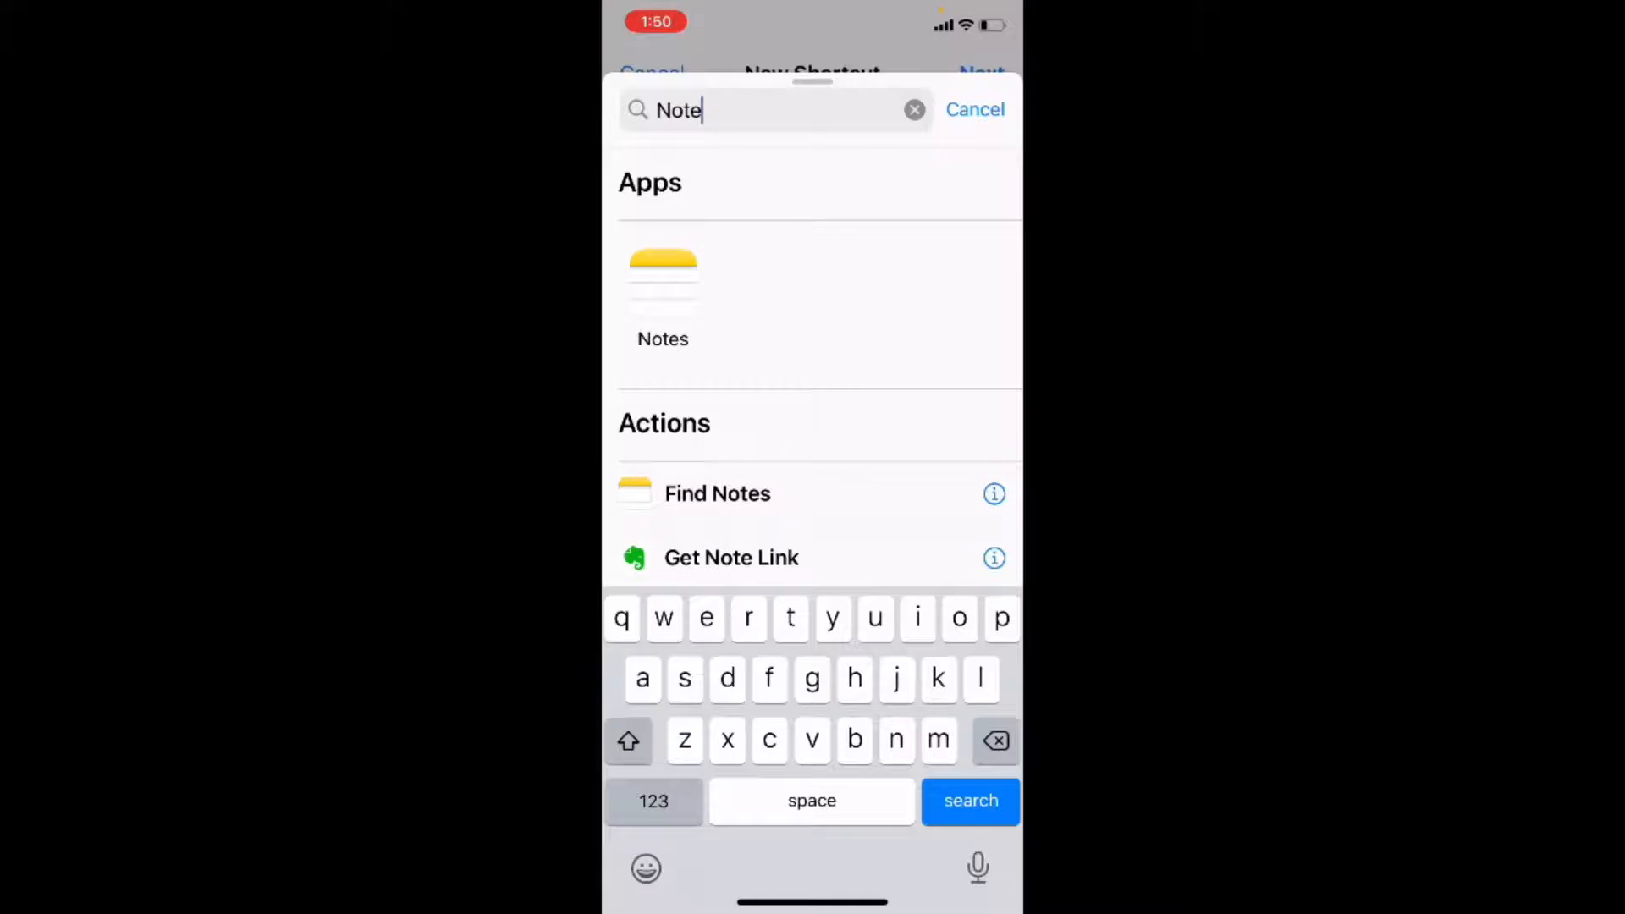
click(662, 279)
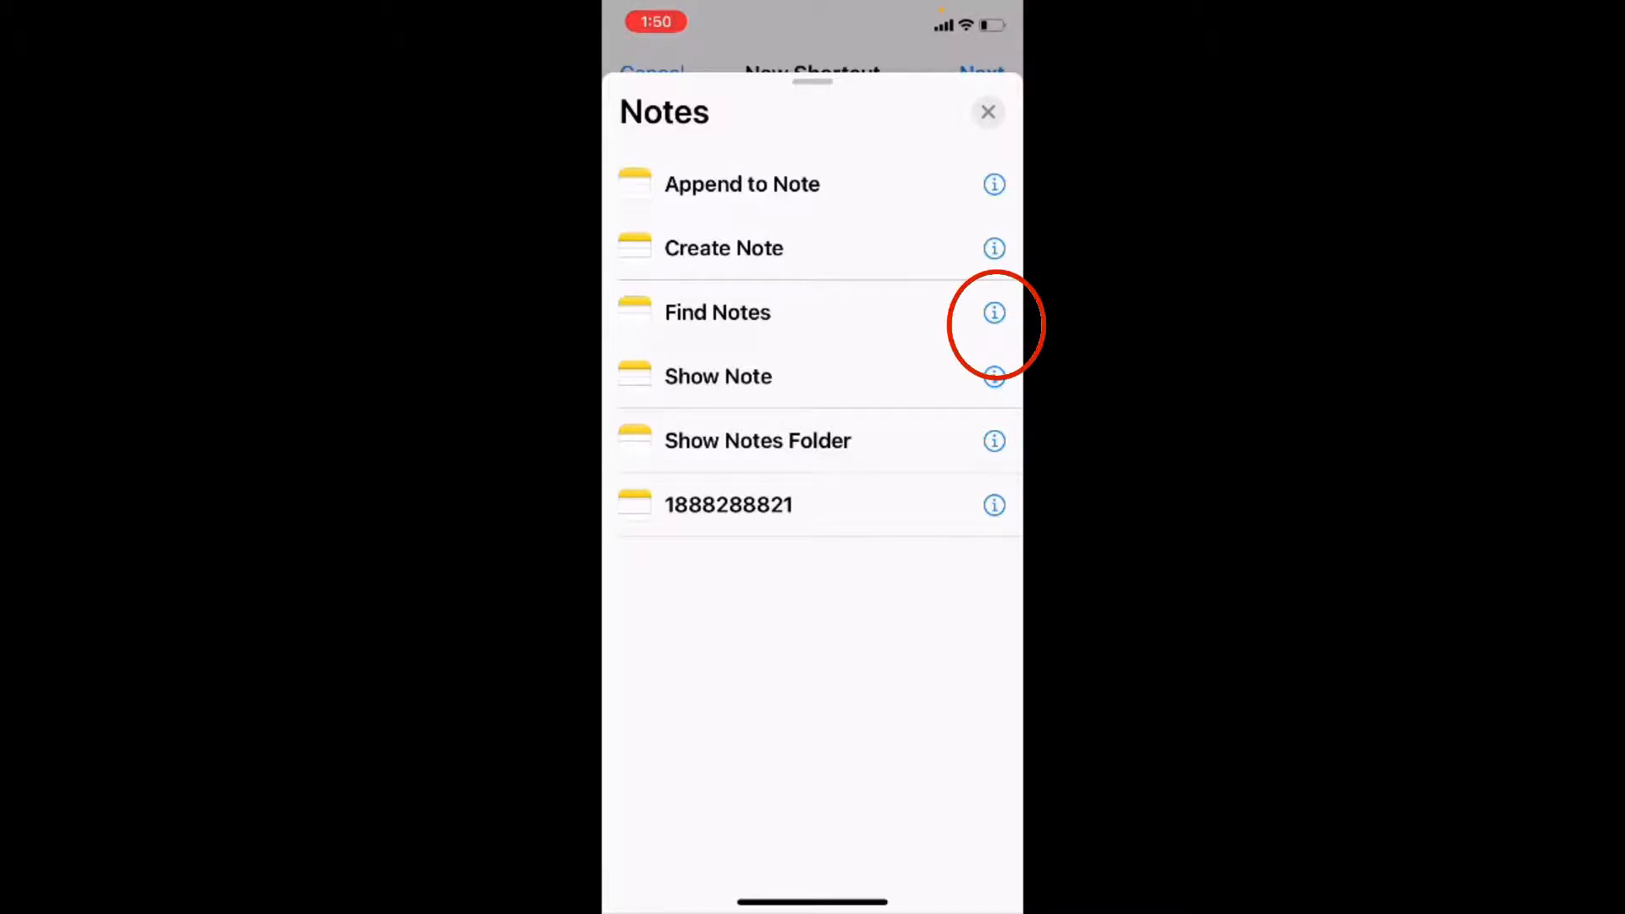
click(994, 312)
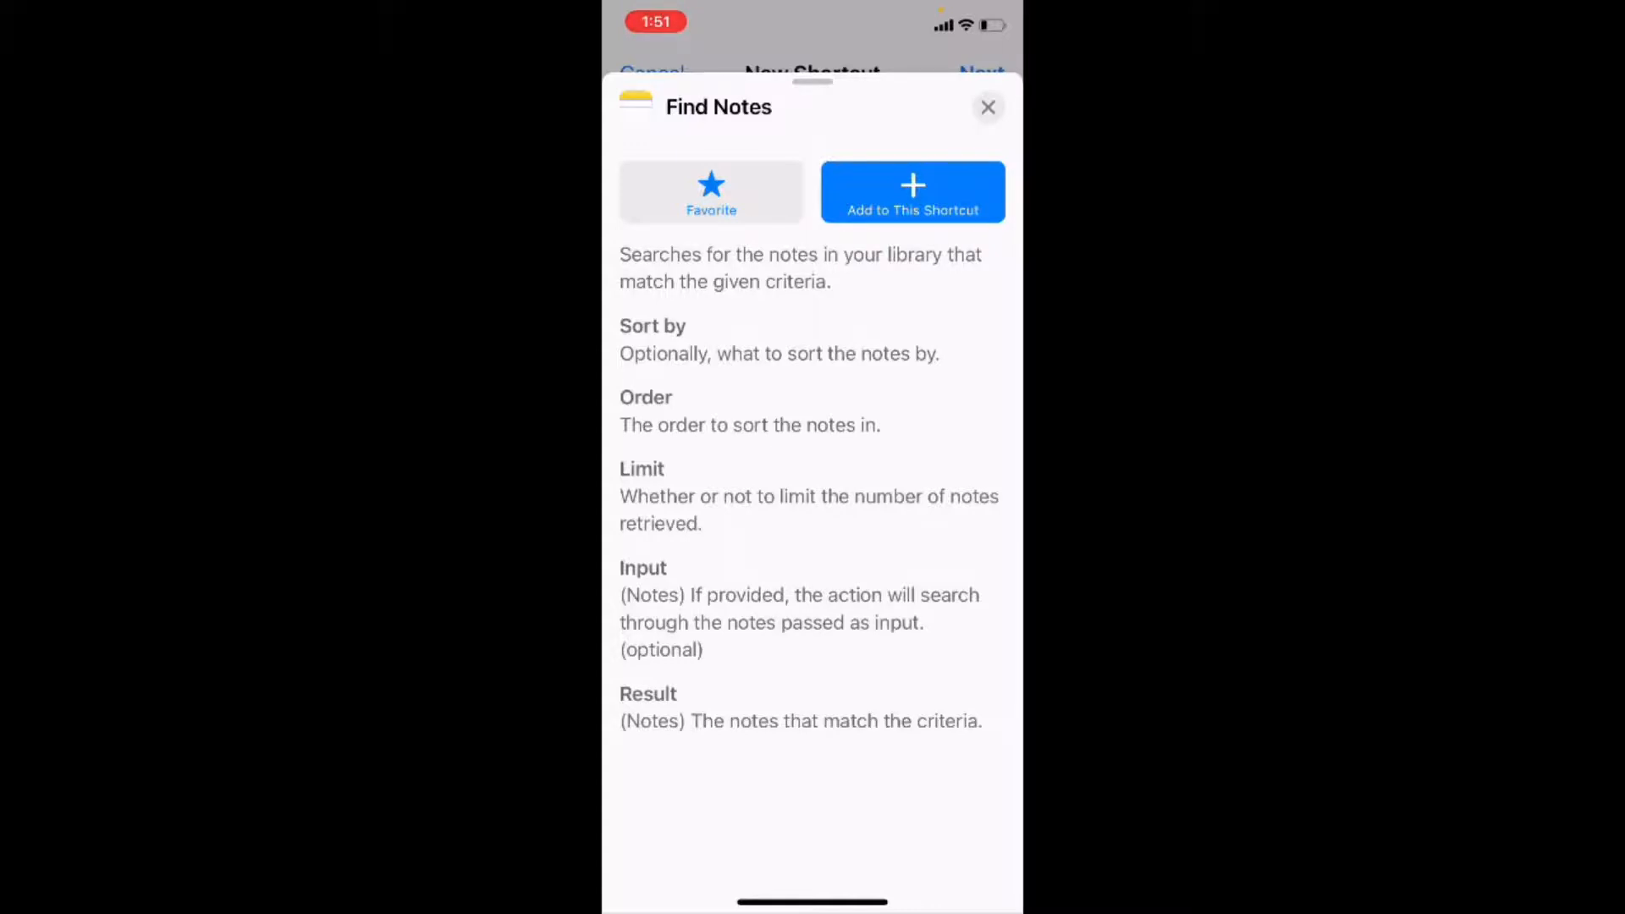
click(912, 192)
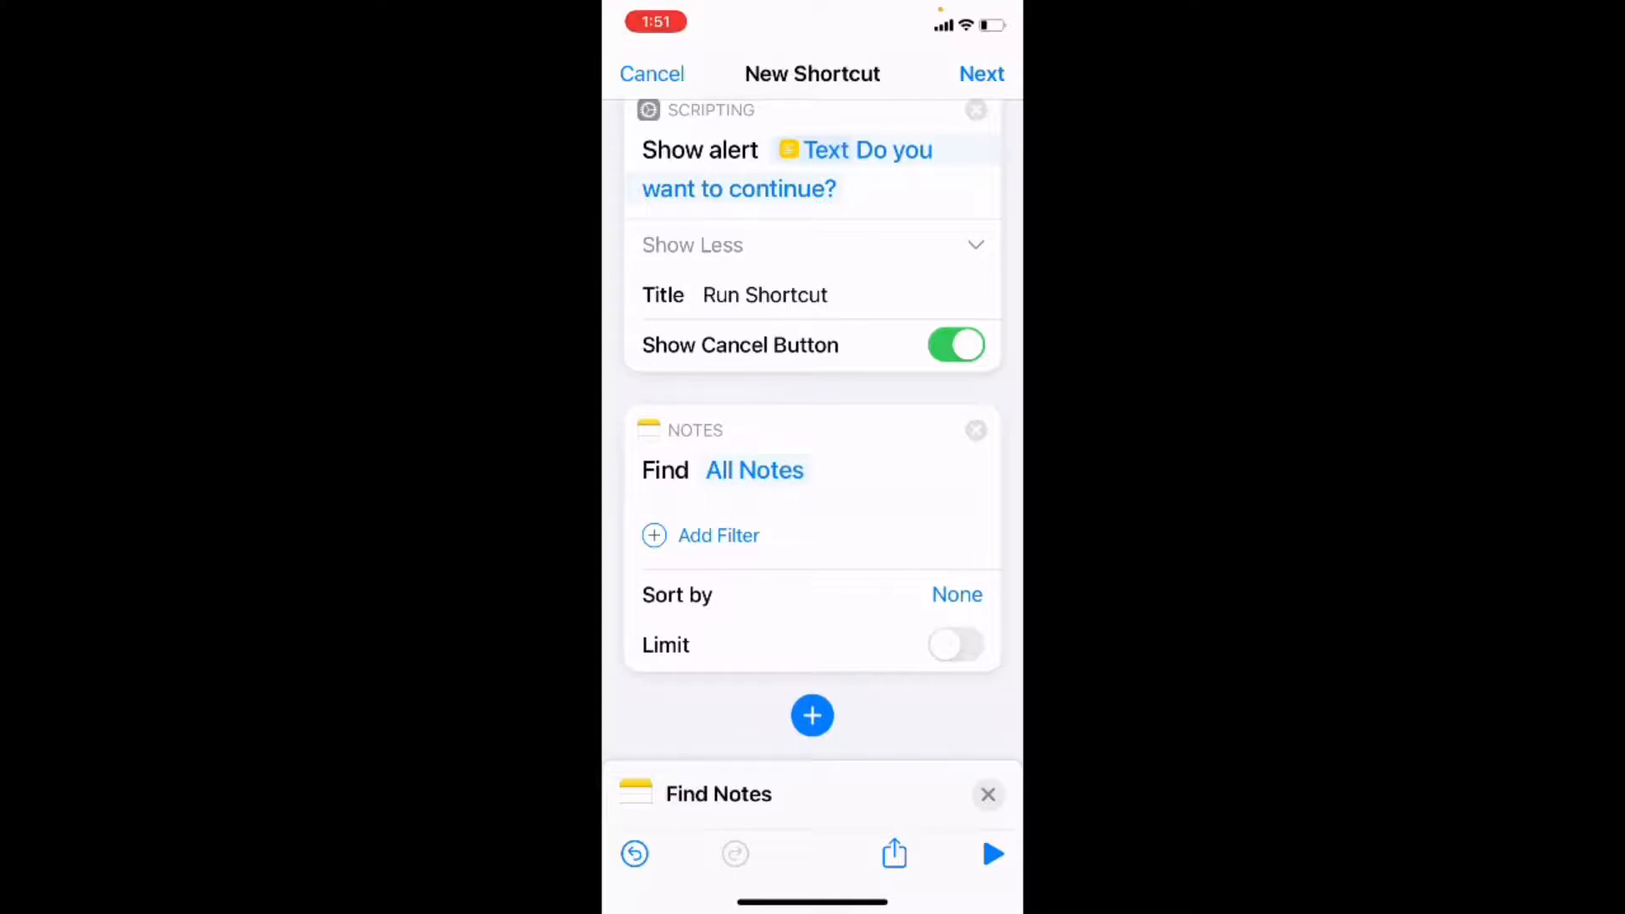
Step: Filter Find Notes to bodies containing 'youtube video description'
click(718, 535)
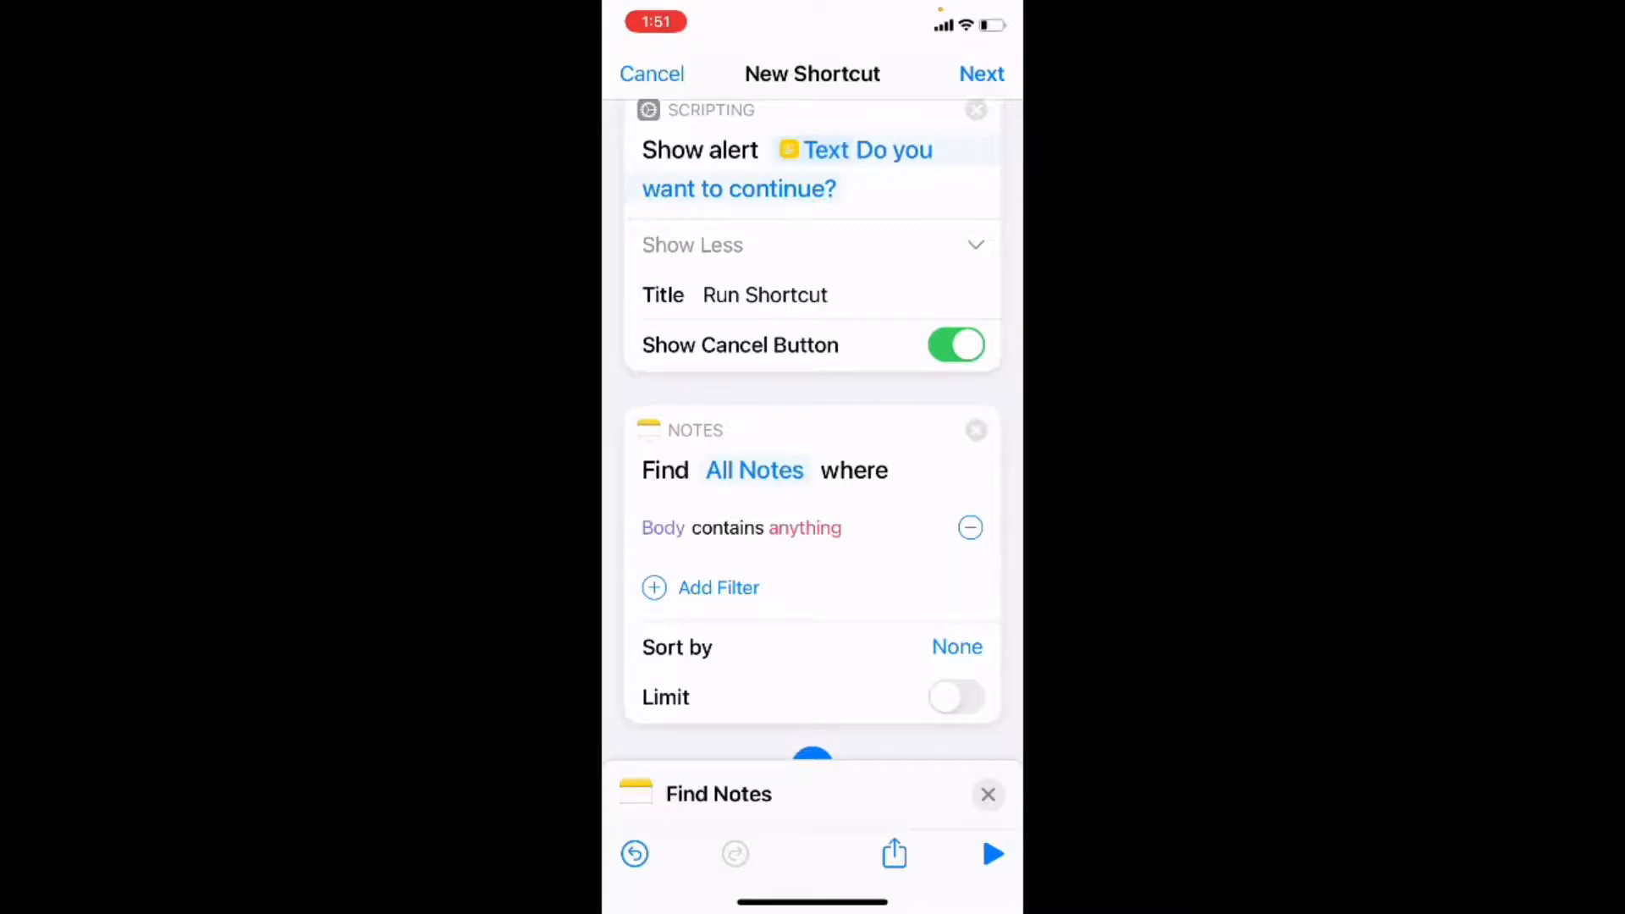
click(806, 528)
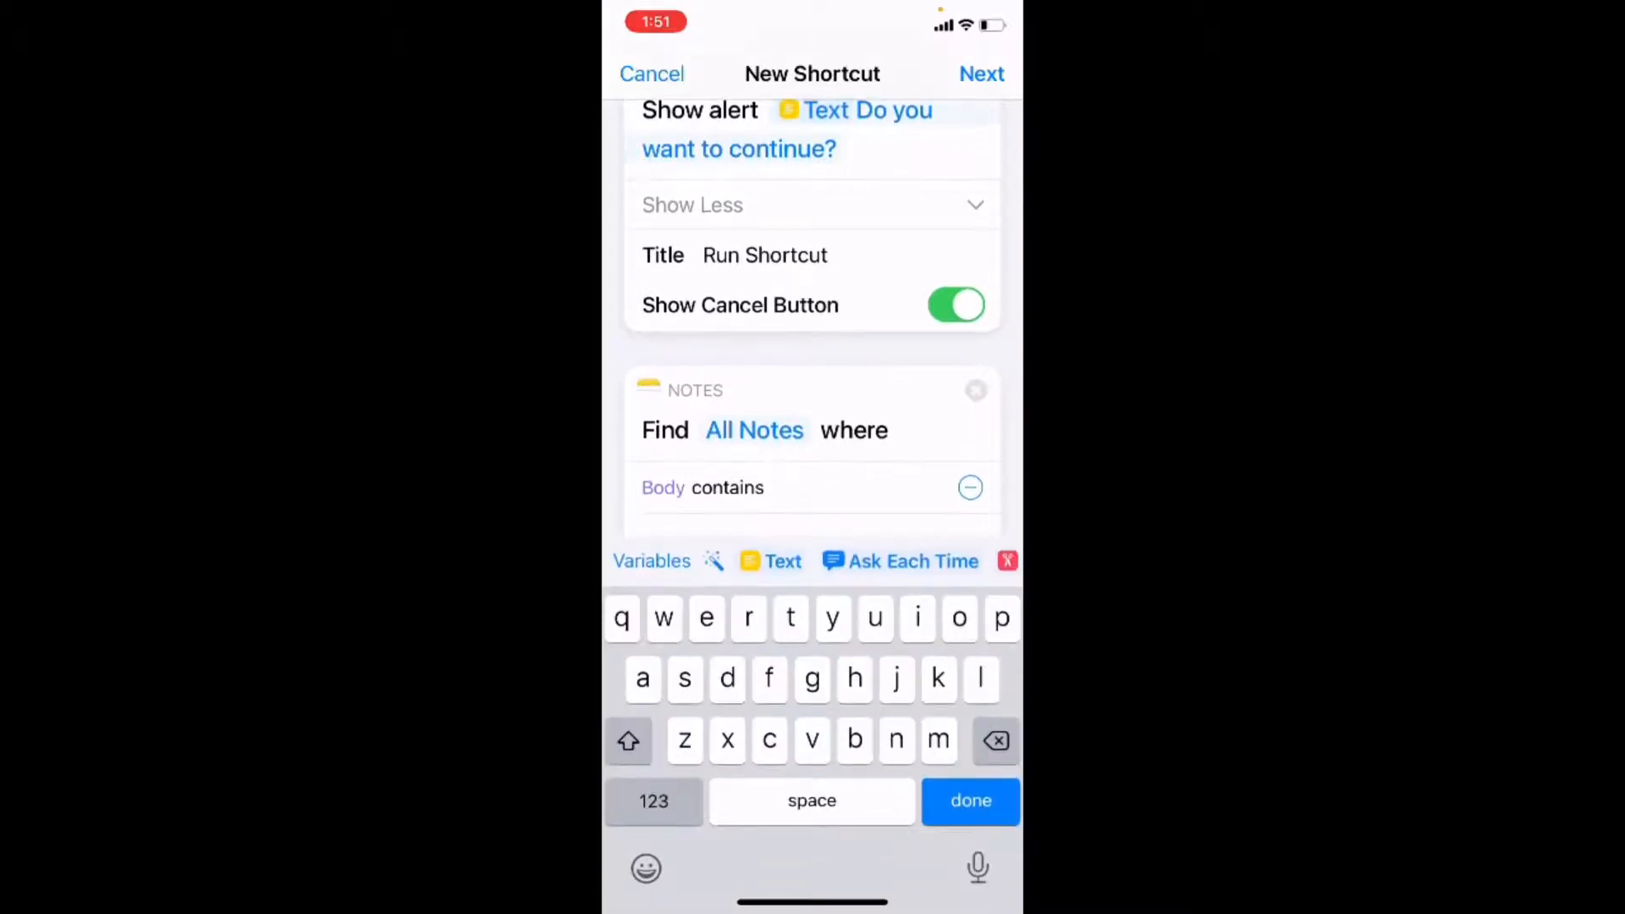
click(772, 488)
text(y)
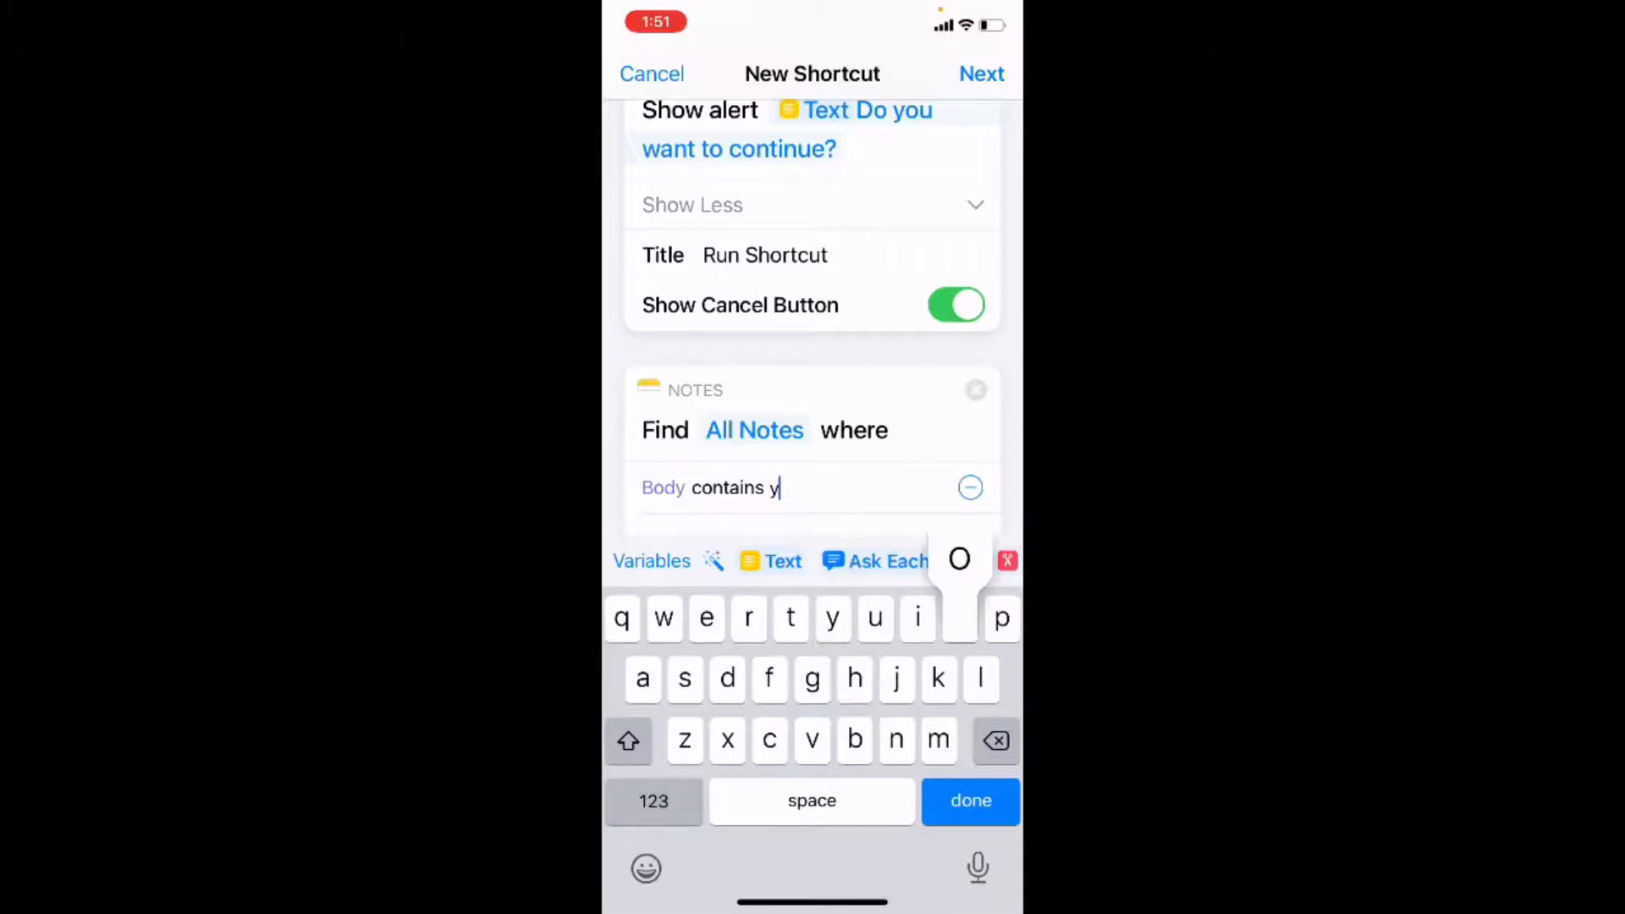
text(outube video description)
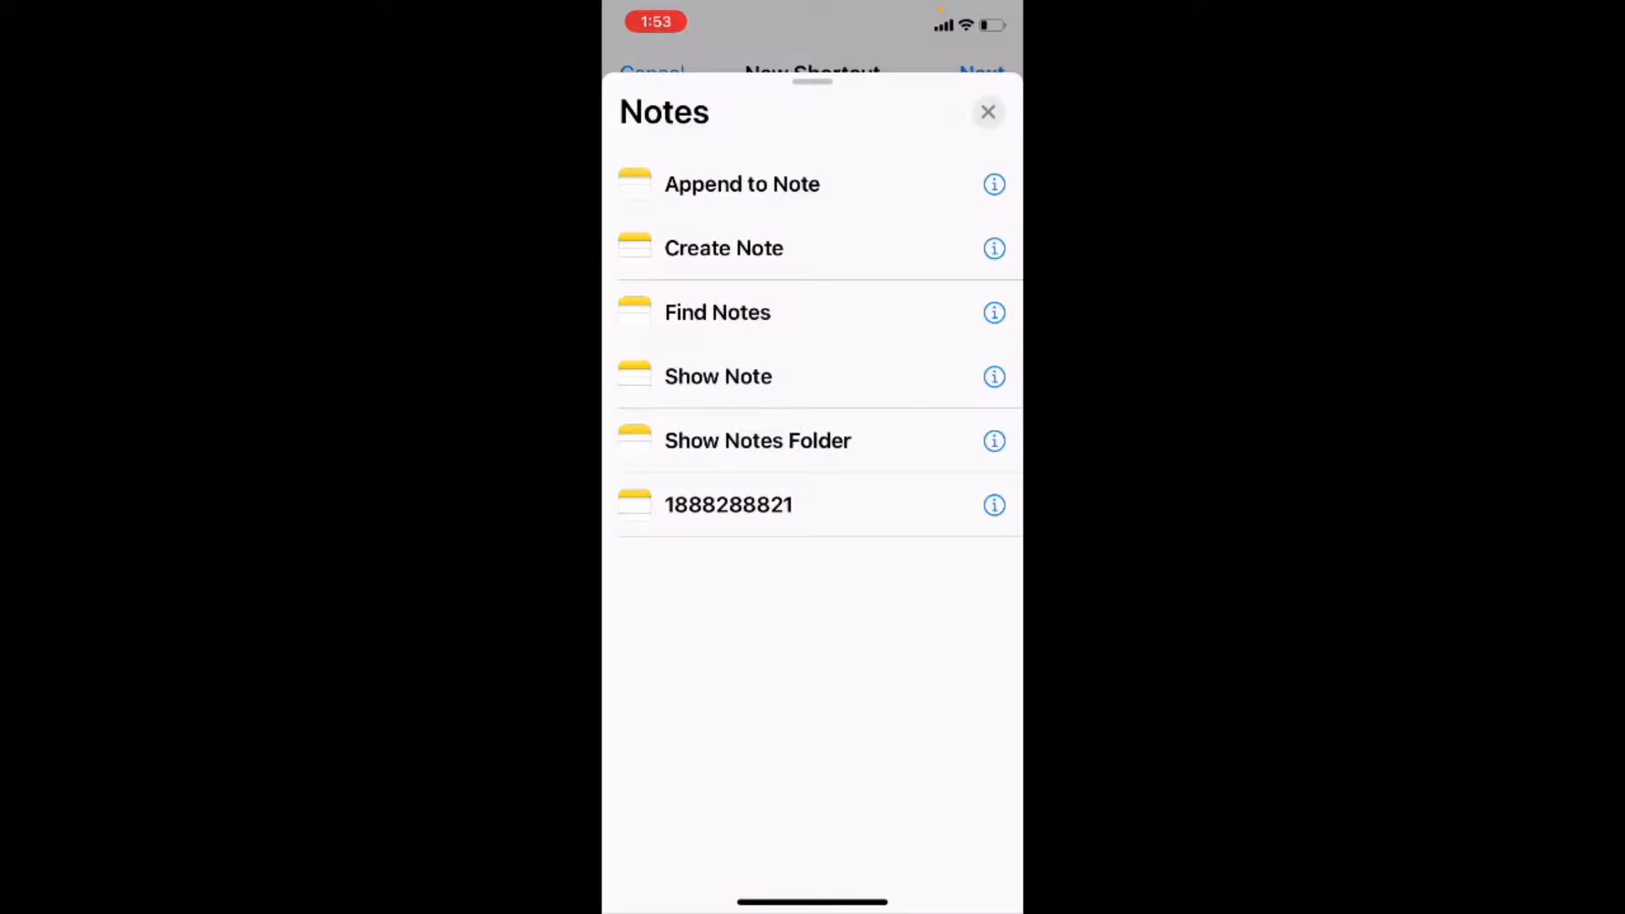
Step: Search 'Show res' and choose the Show Result action to display the found notes
click(987, 112)
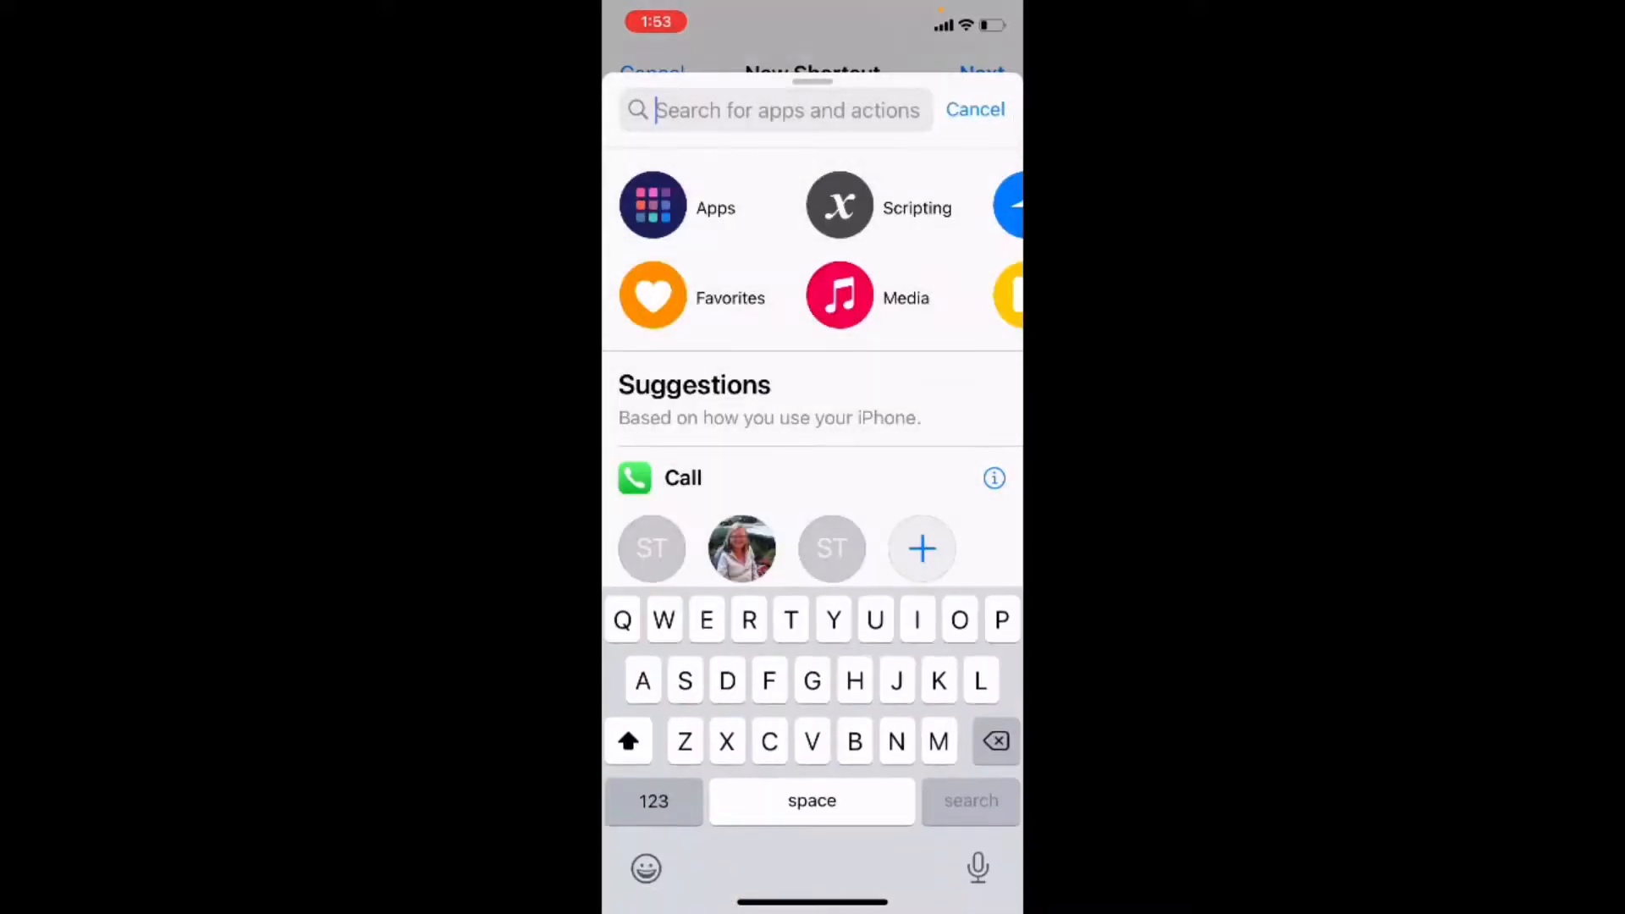
text(Show)
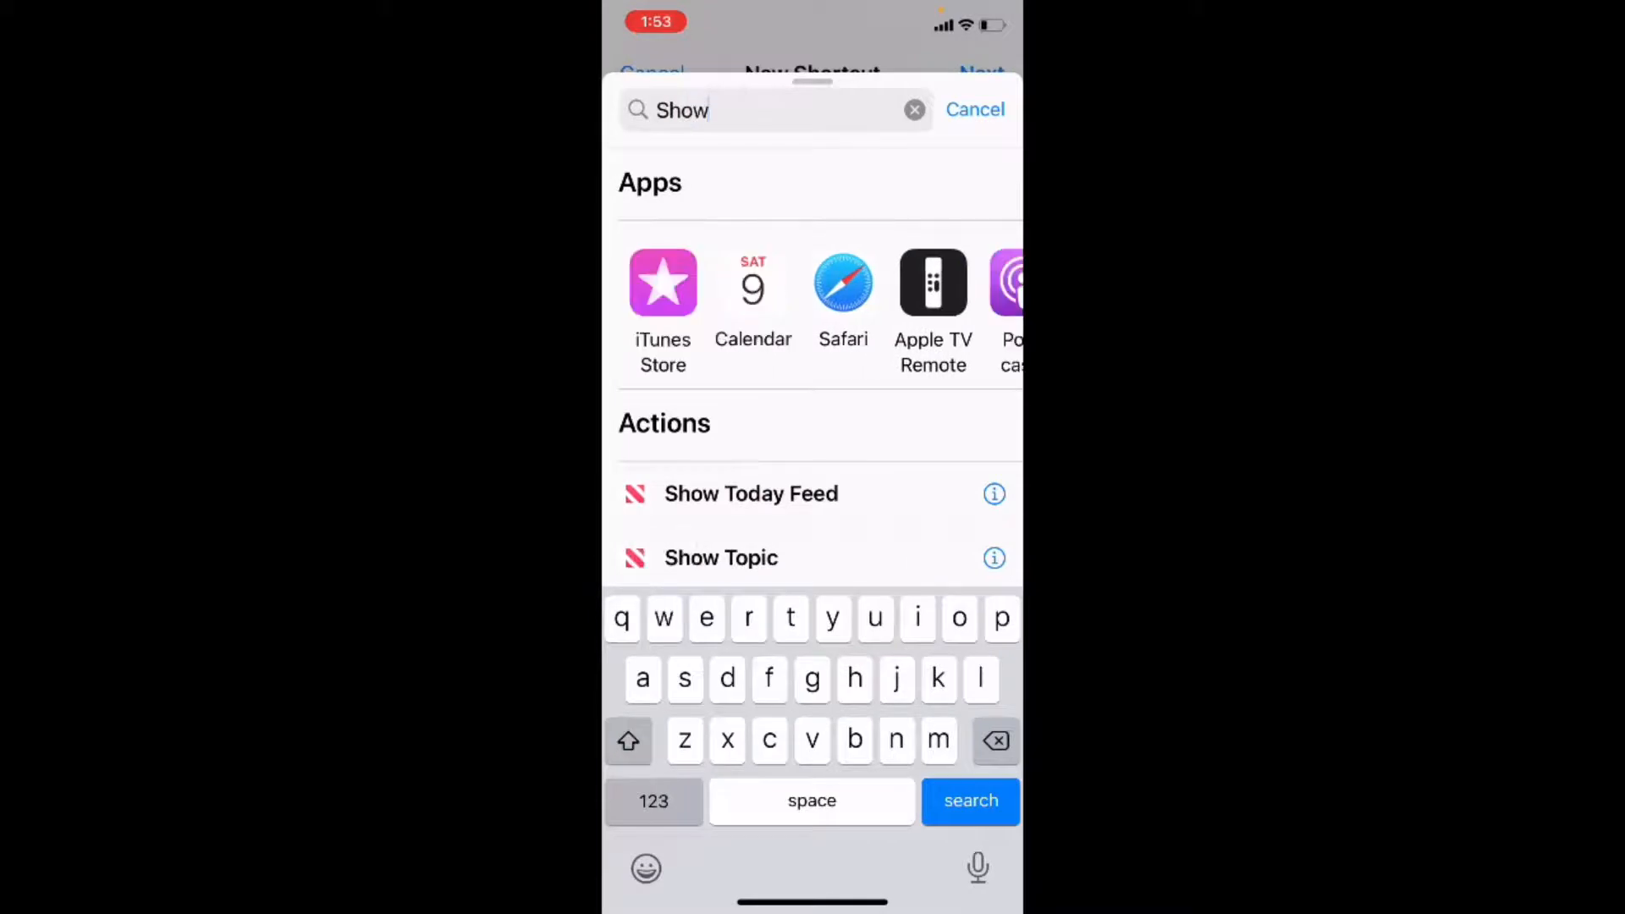
text(r)
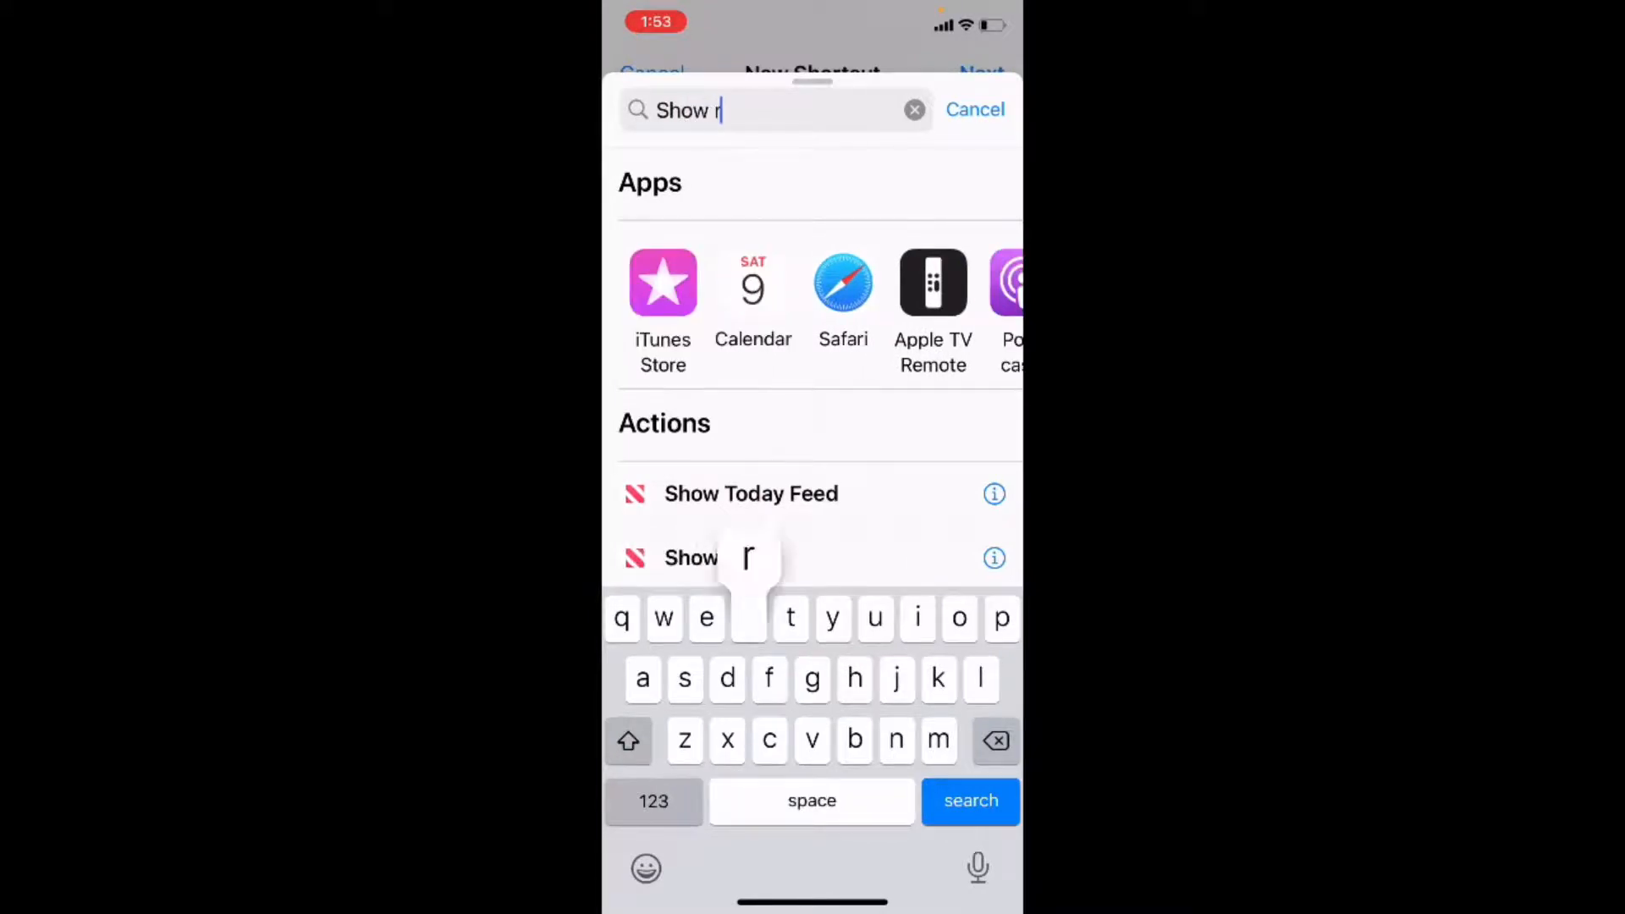
text(es)
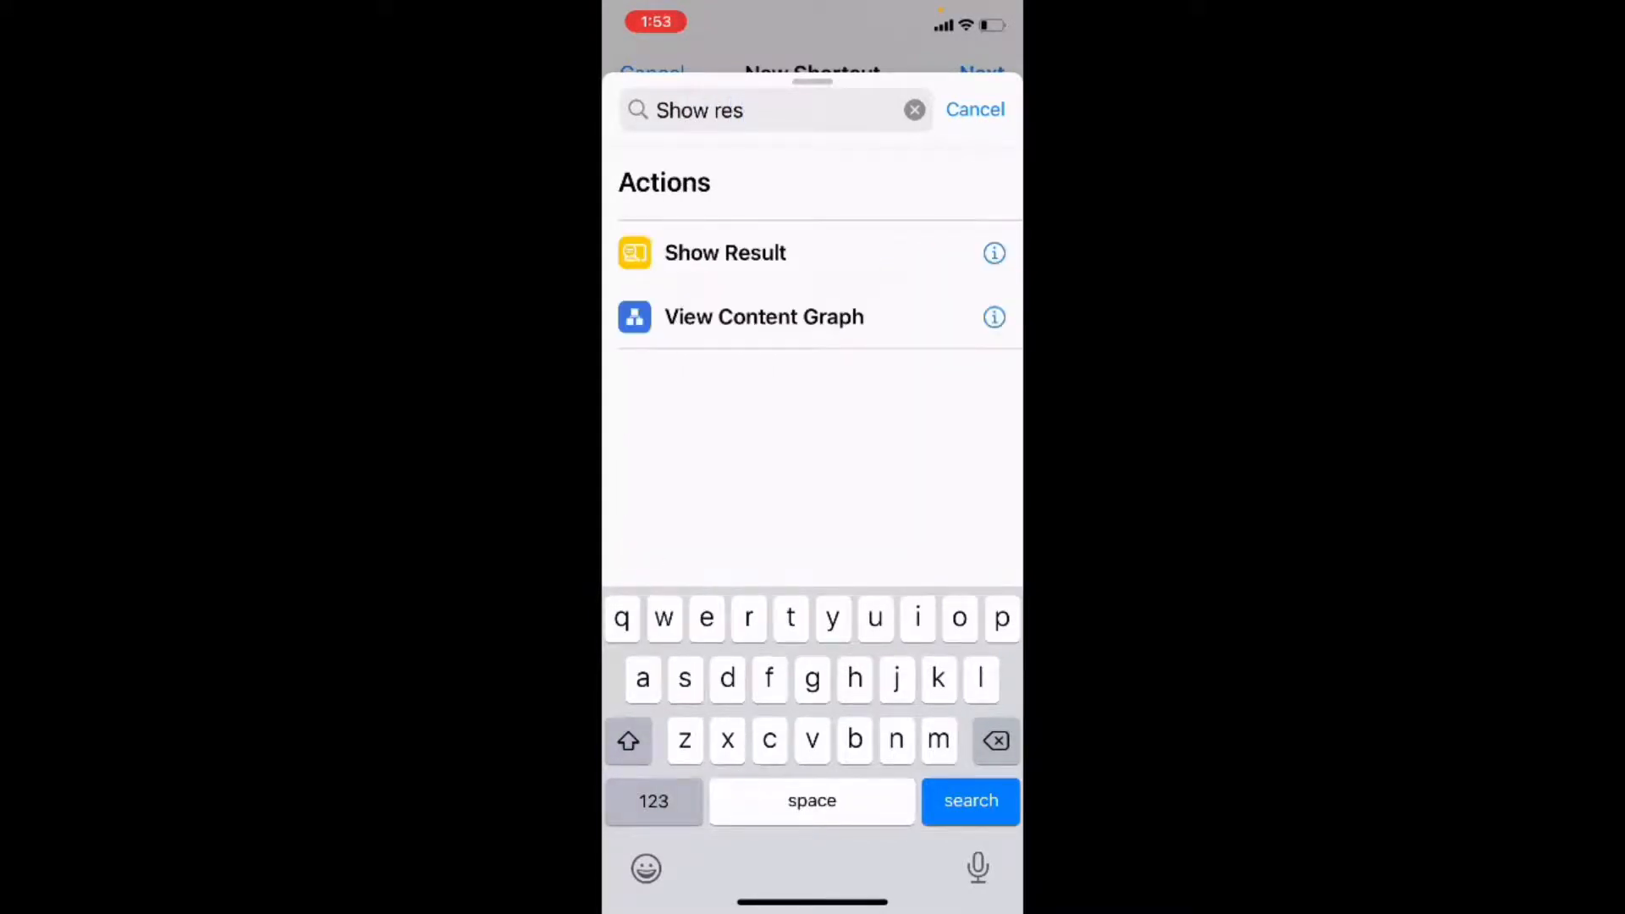
click(725, 252)
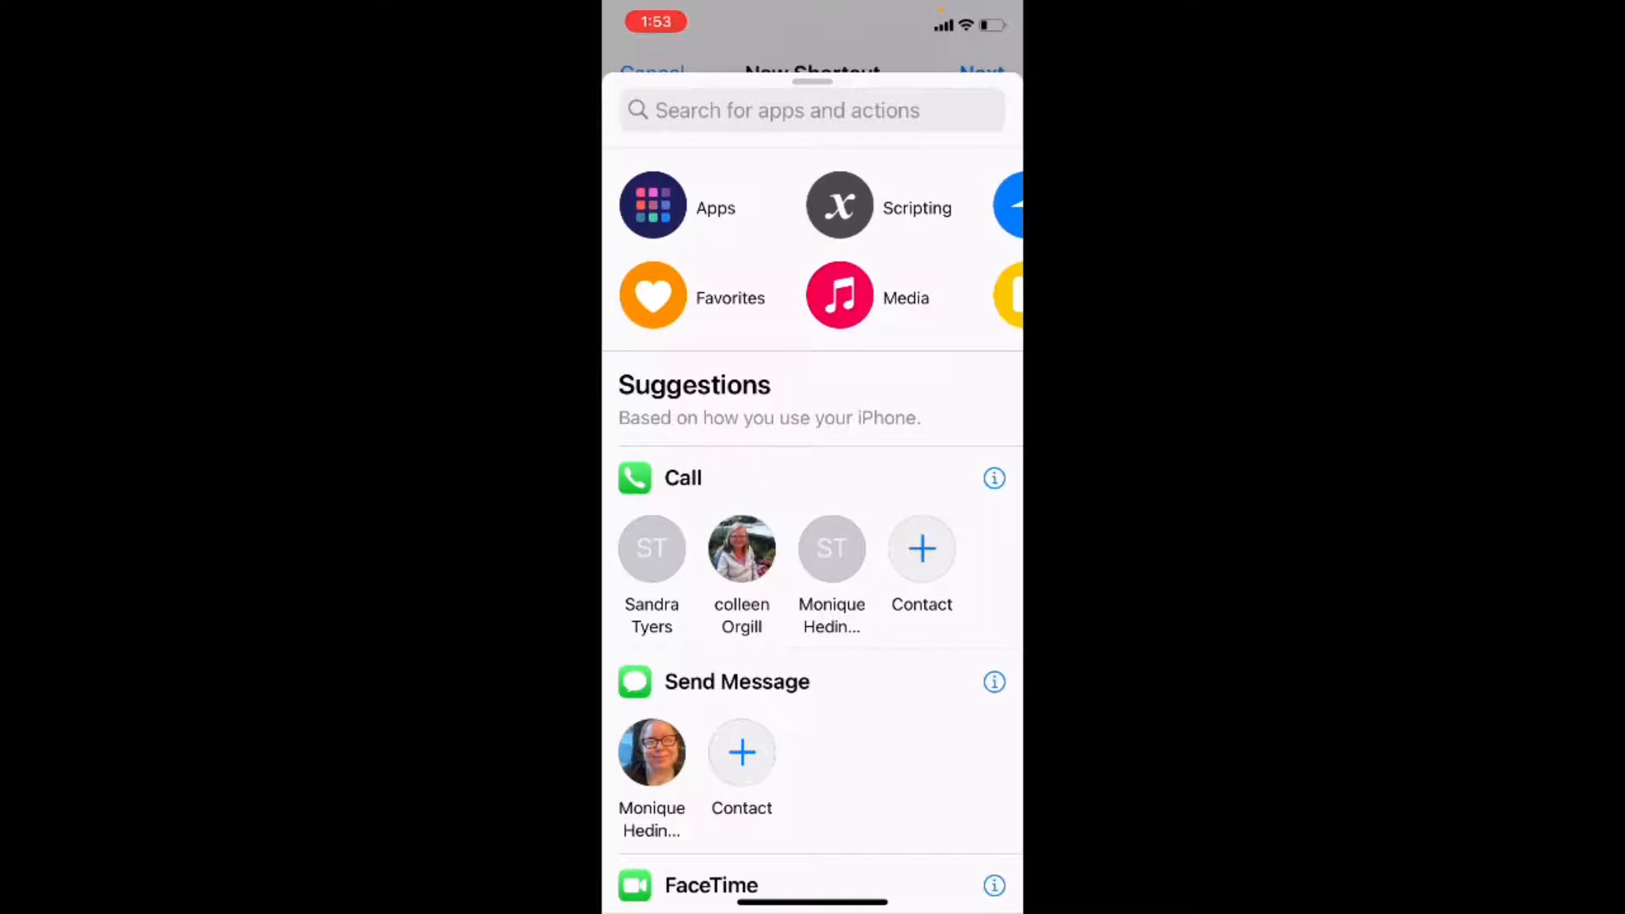
Step: Add a Copy to Clipboard action so the found notes are copied after being shown
click(787, 110)
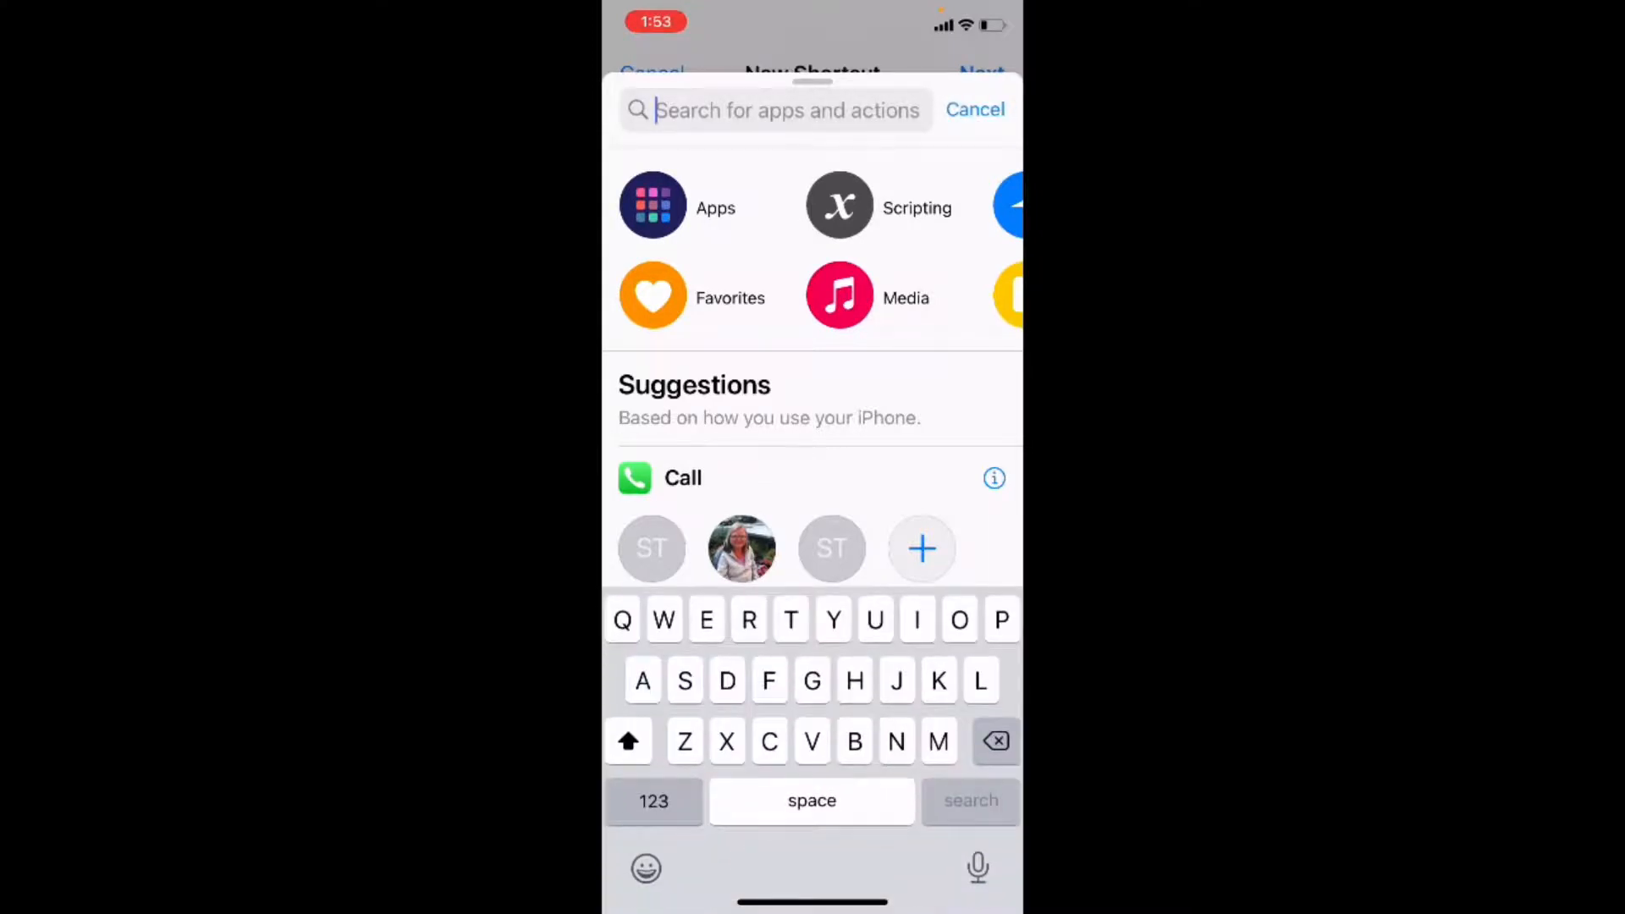
text(Co)
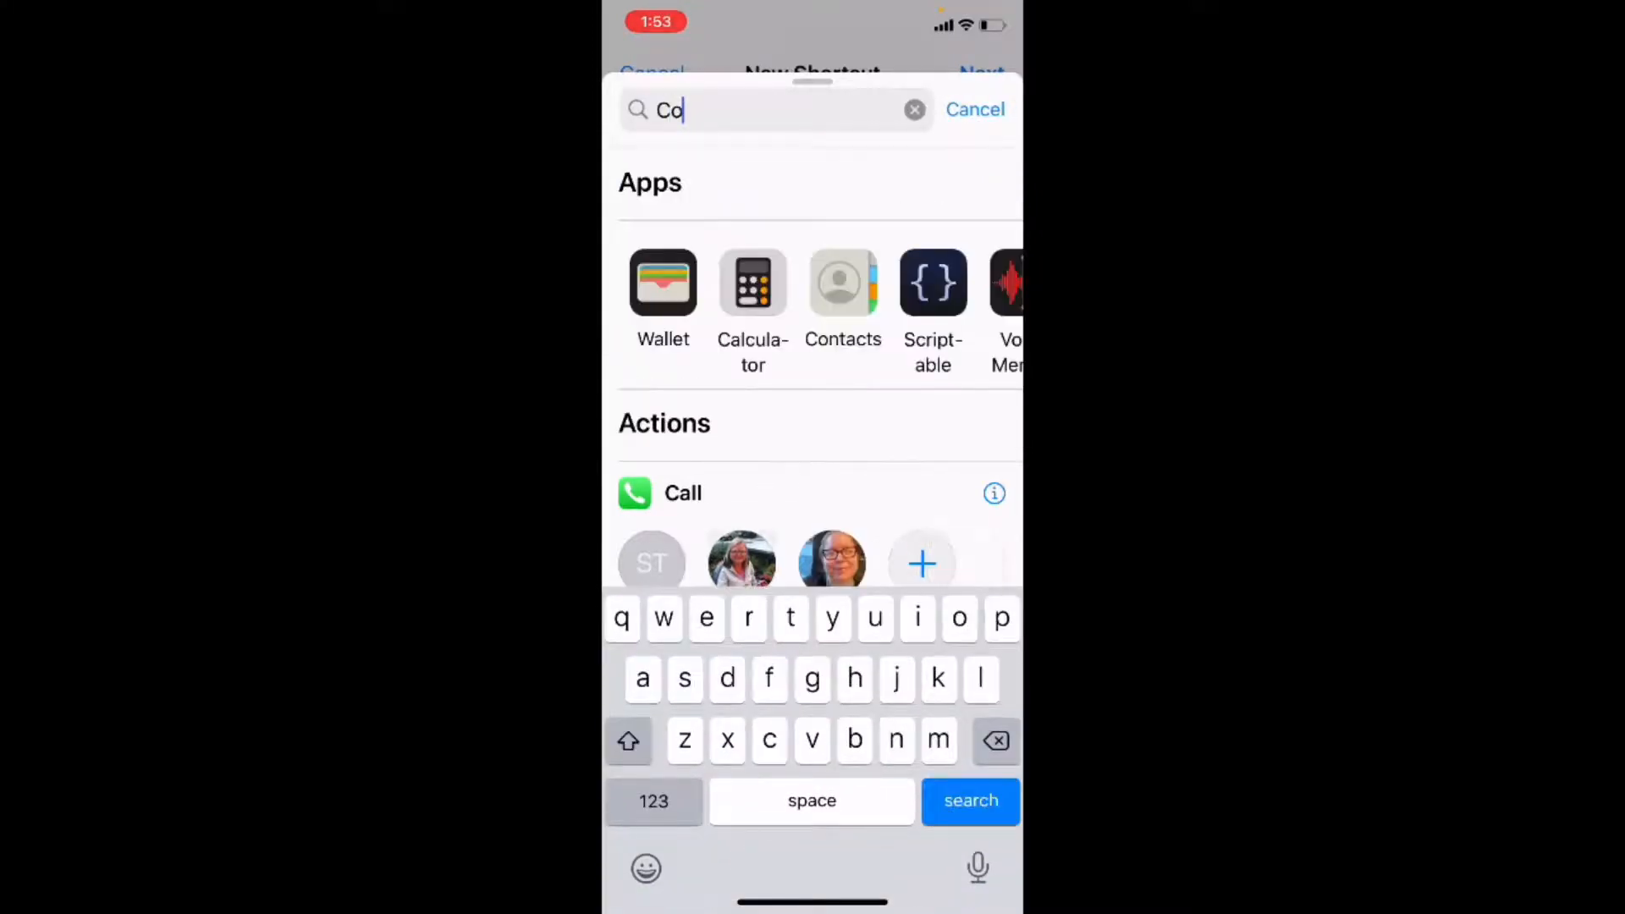
text(p)
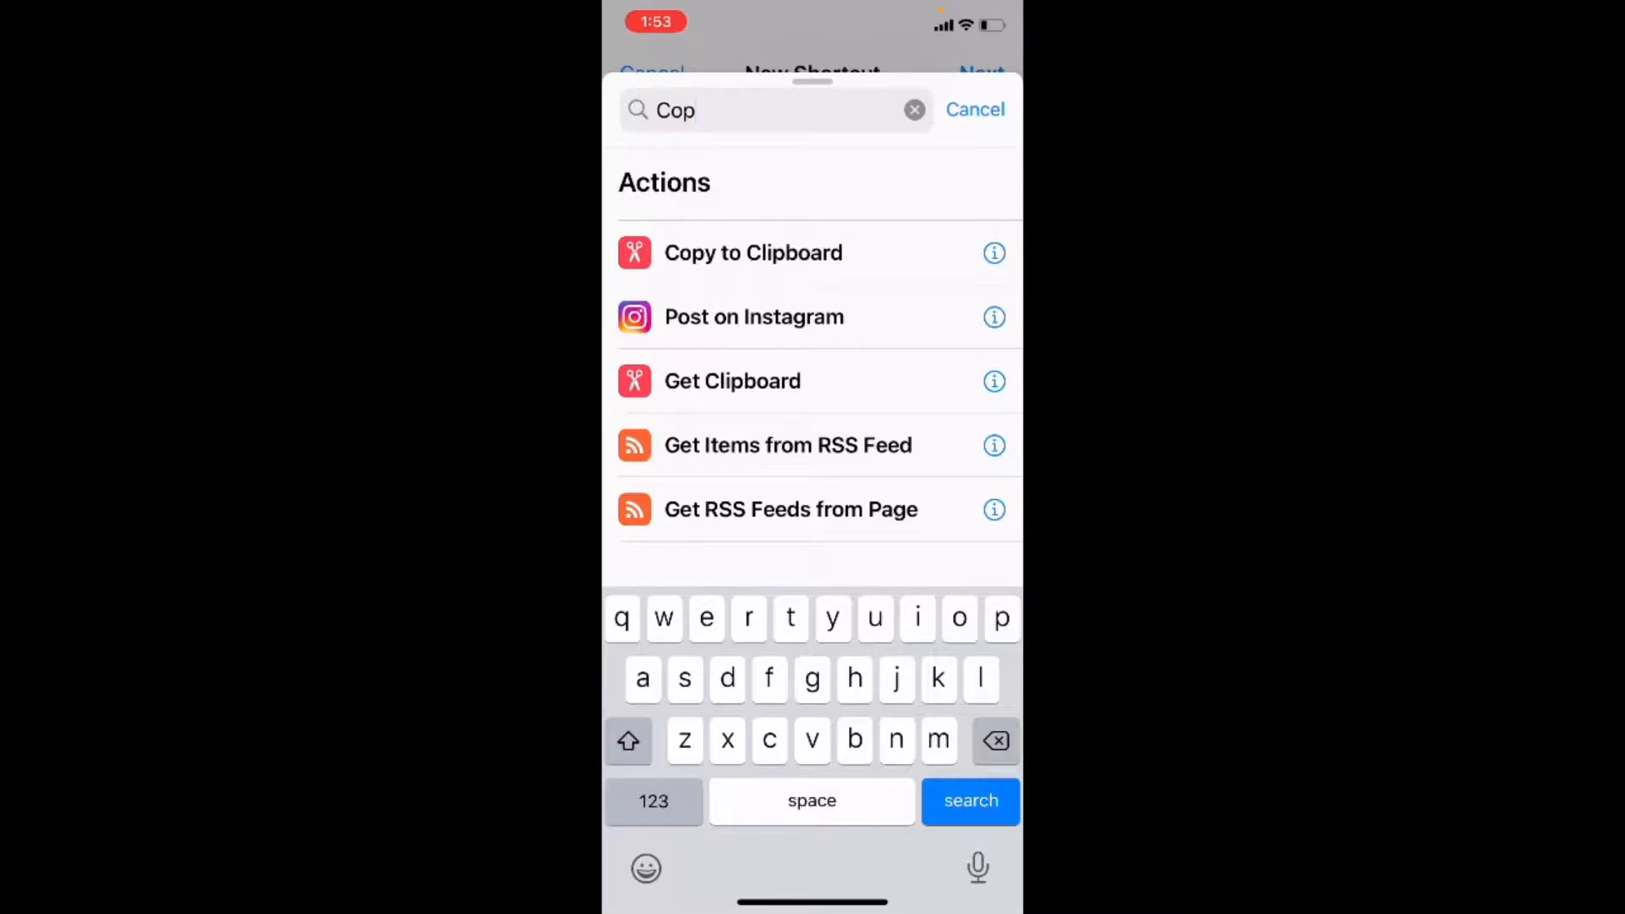
click(993, 252)
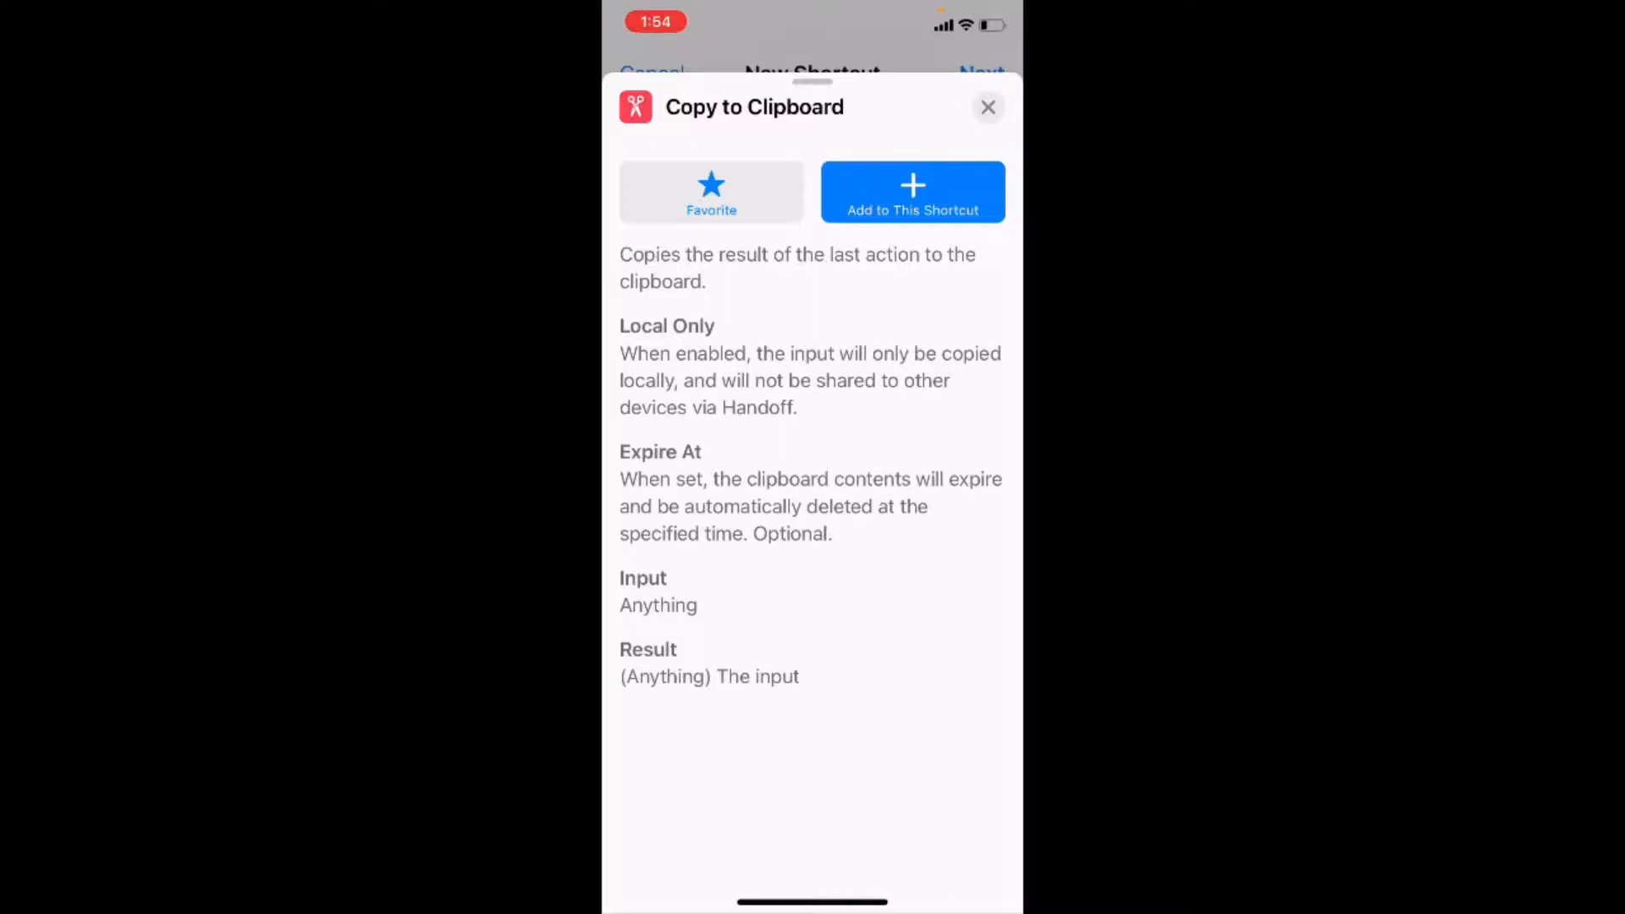
click(913, 191)
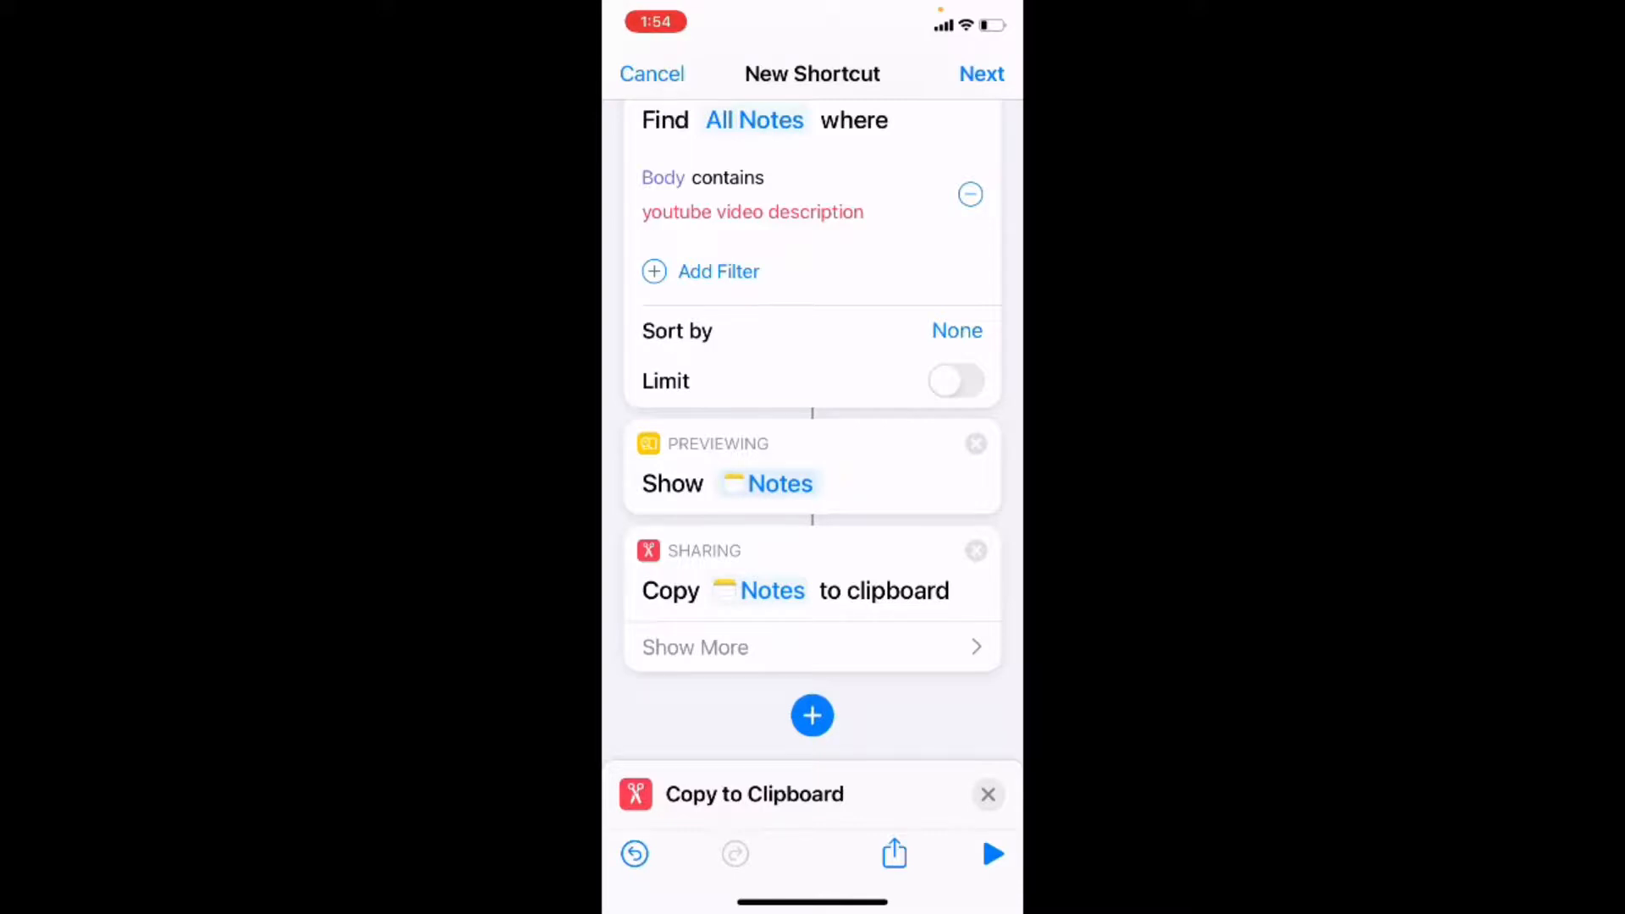
Step: Add a second Show Alert action after the clipboard copy step
click(811, 714)
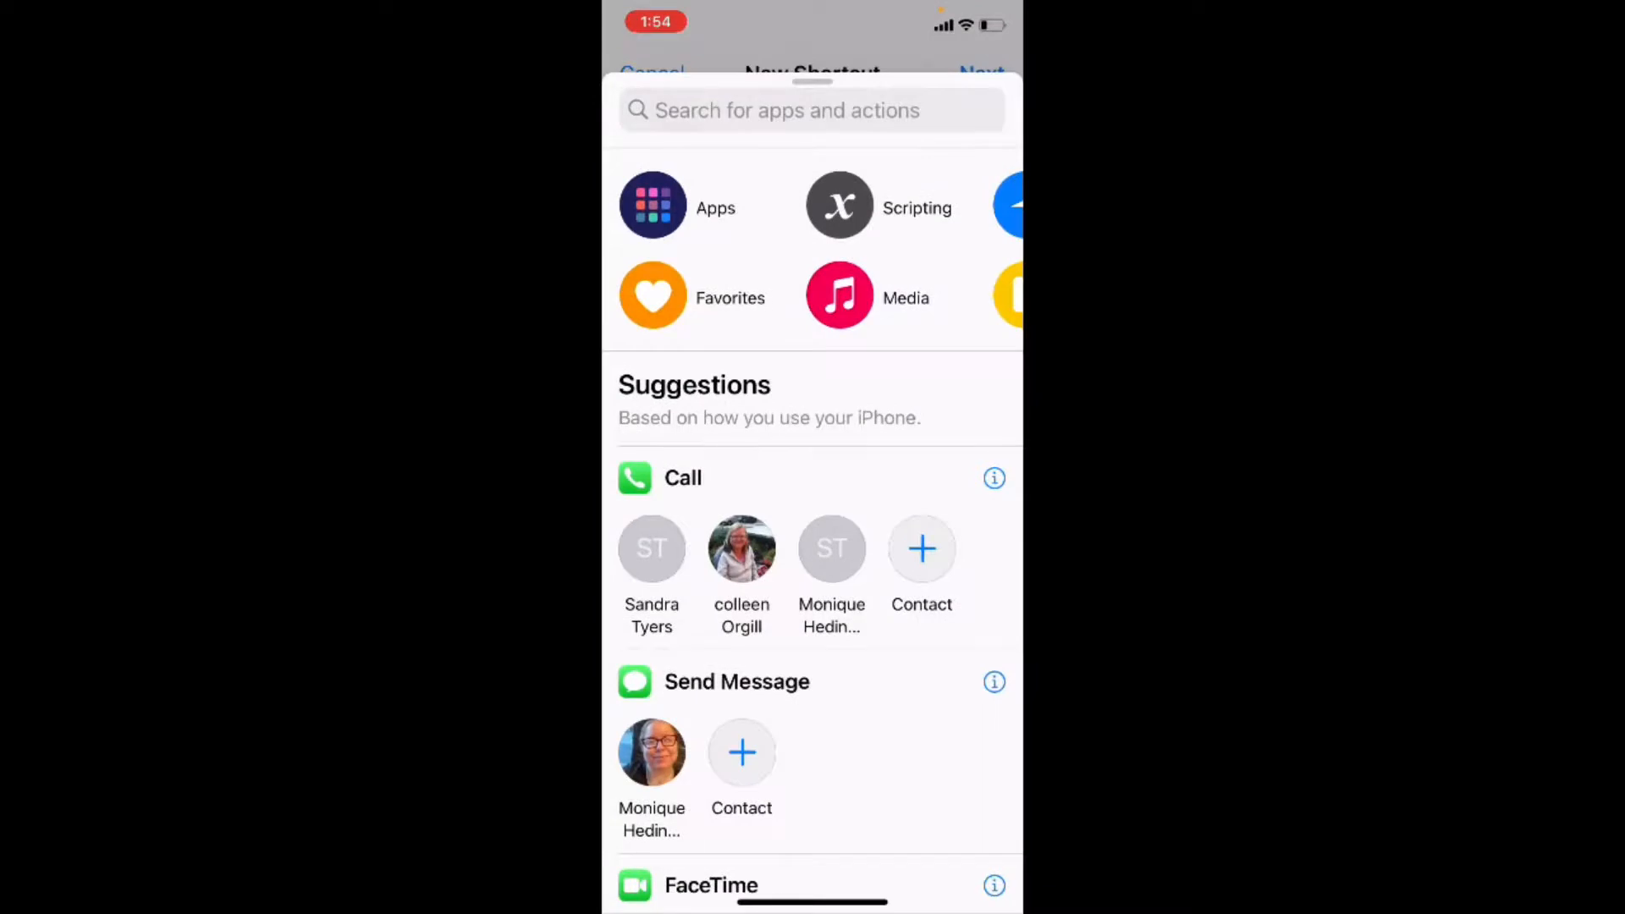
text(s)
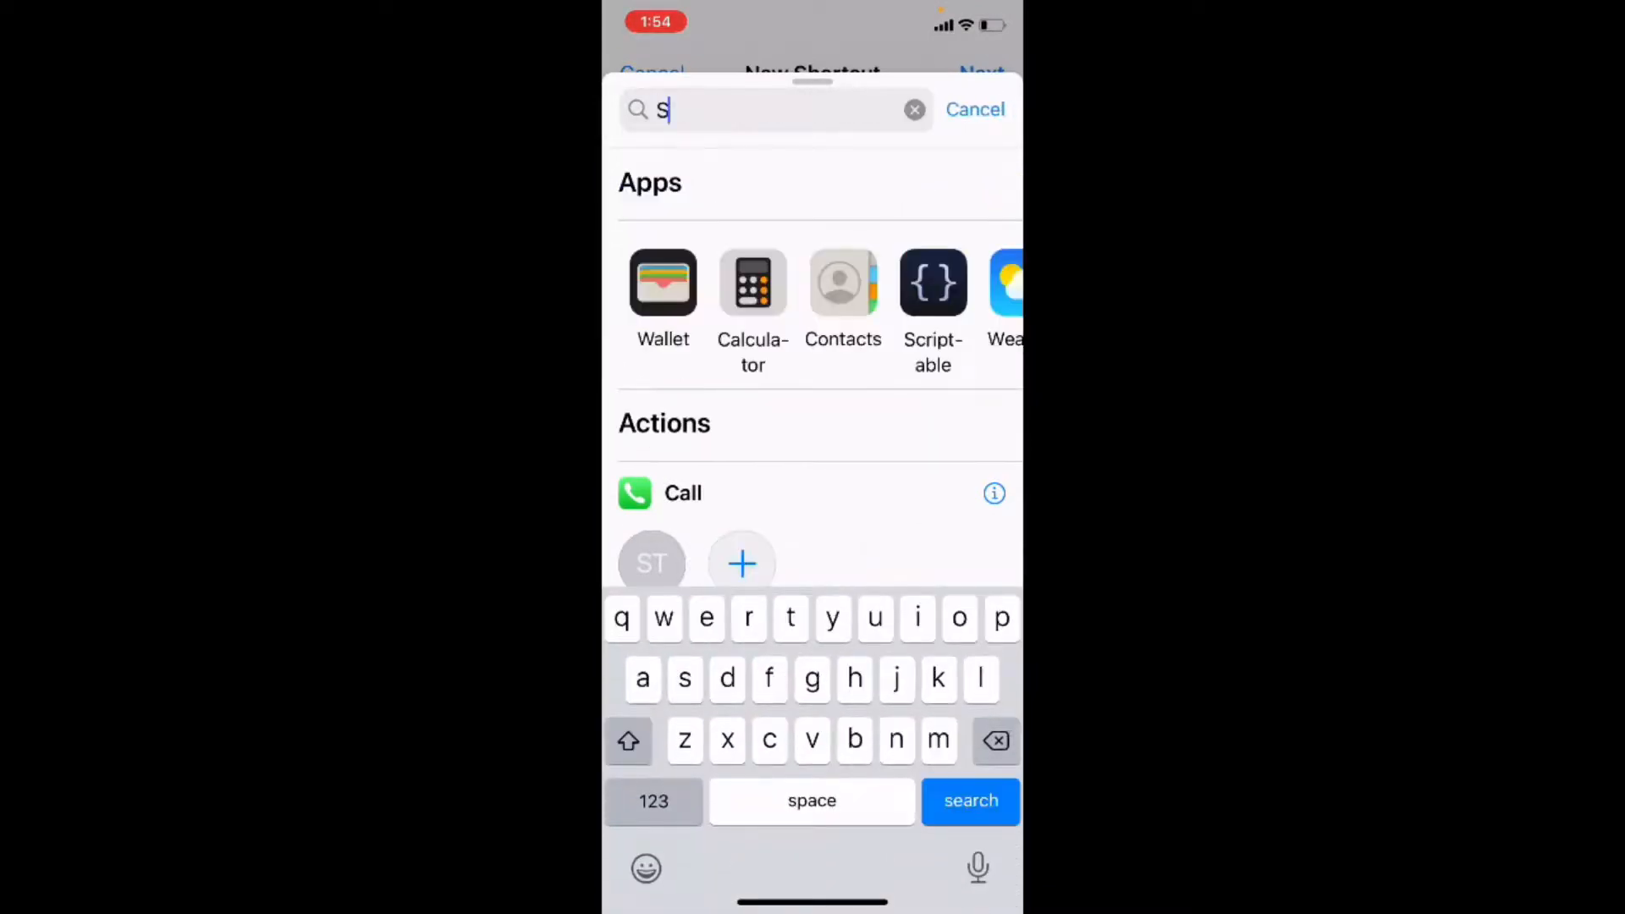
text(how a)
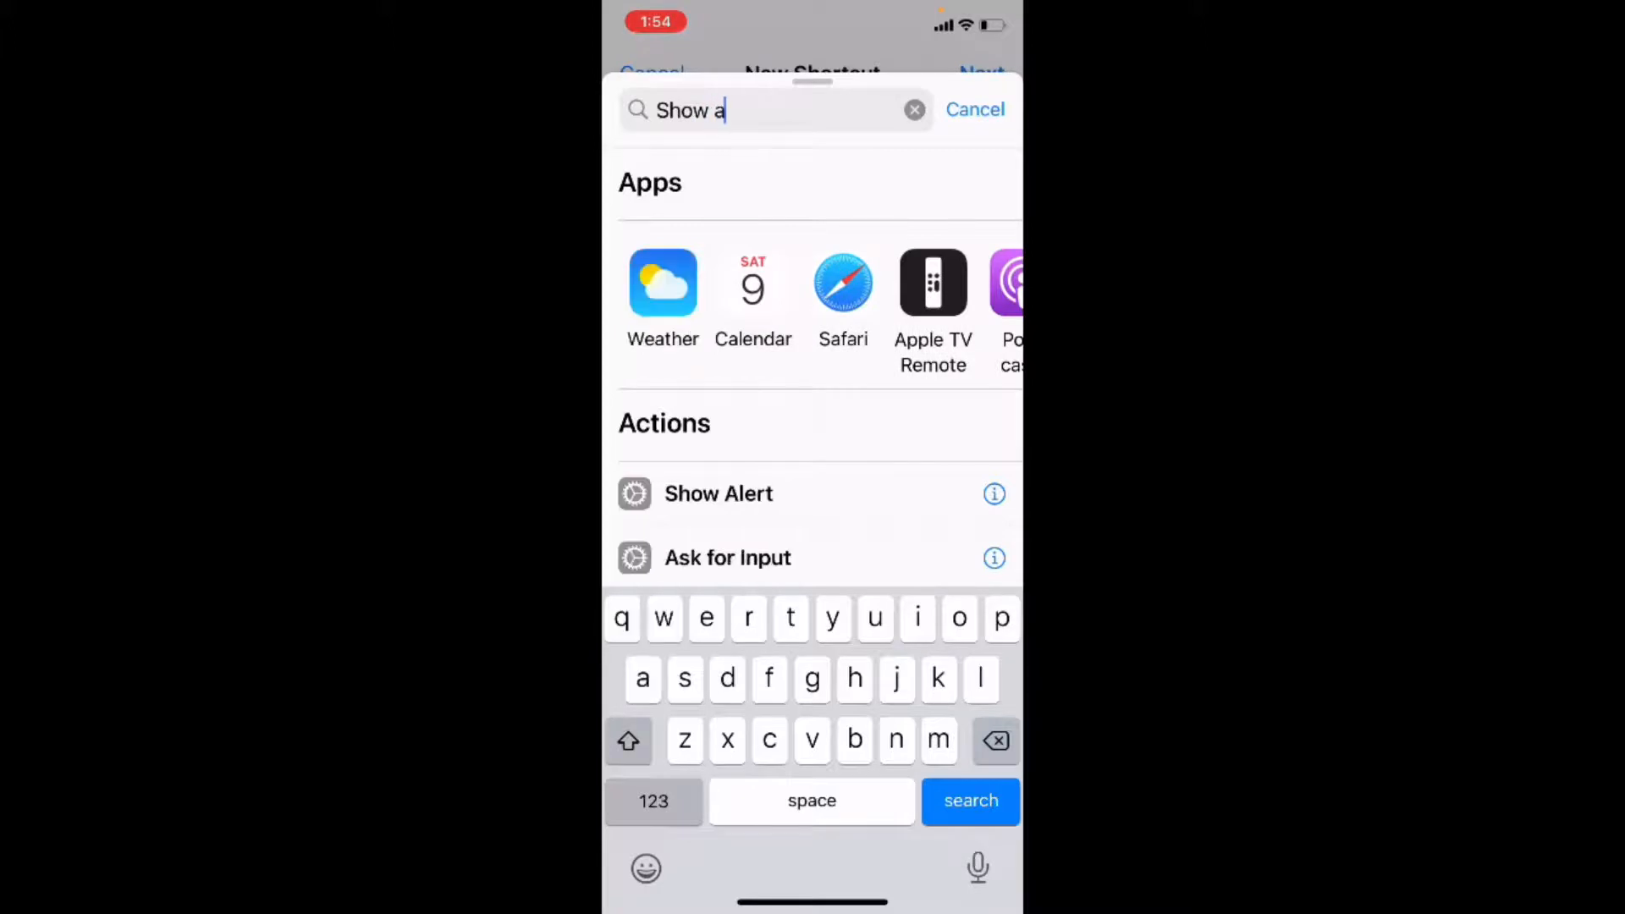
text(le)
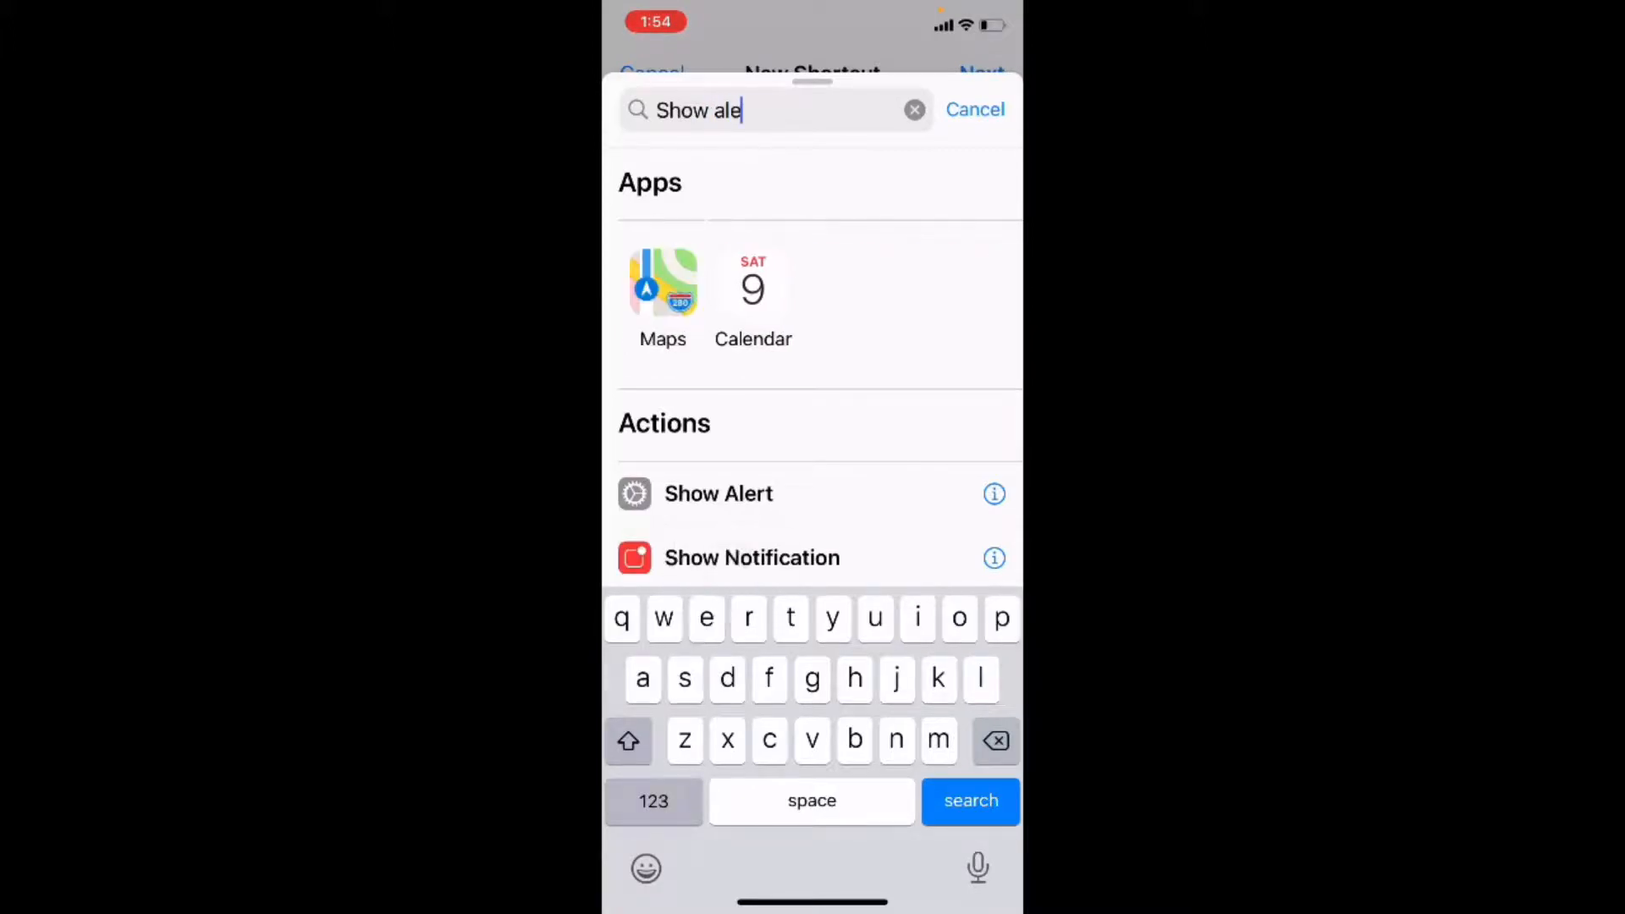
click(718, 493)
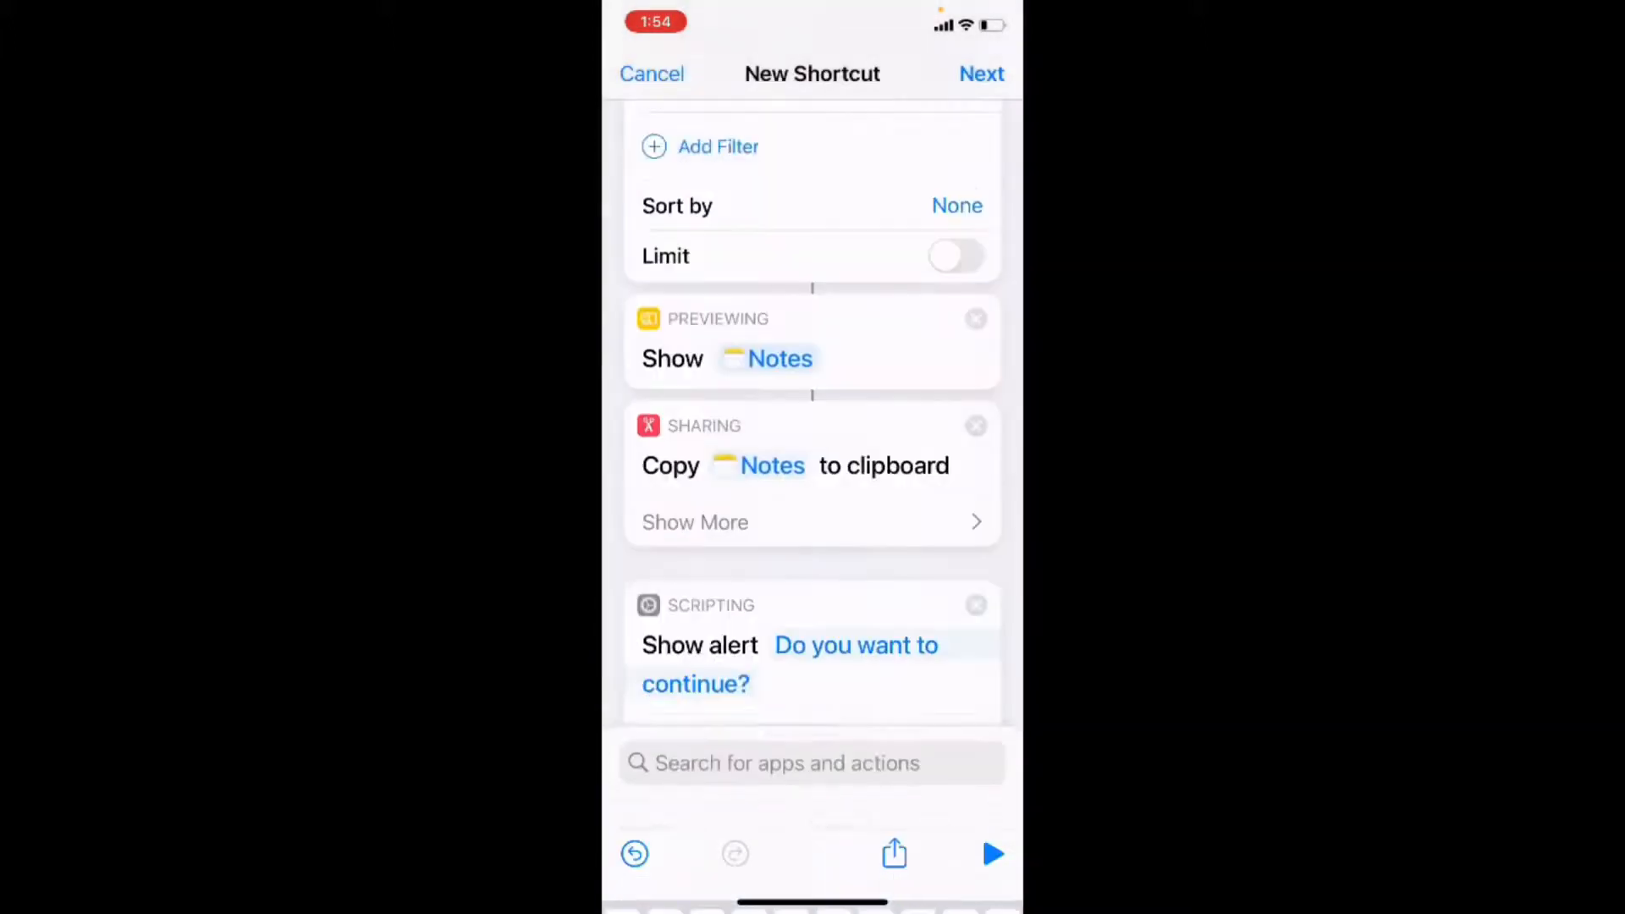
scroll(up, 3)
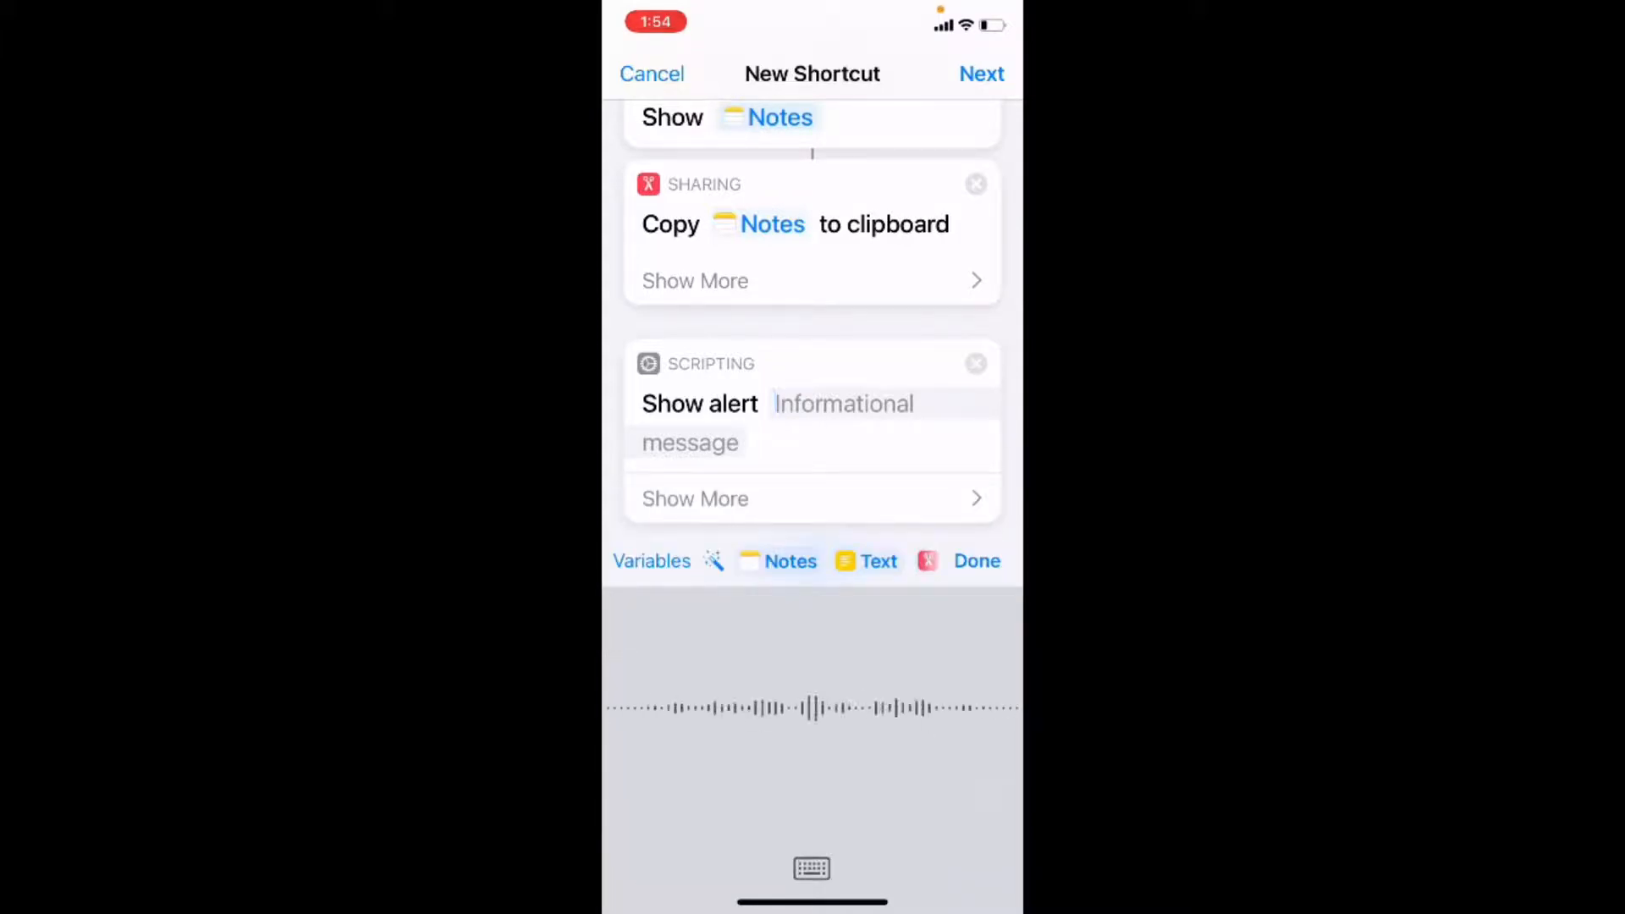
Step: Dictate the alert message that the text has been copied to the clipboard and the shortcut will now exit
text(The text has)
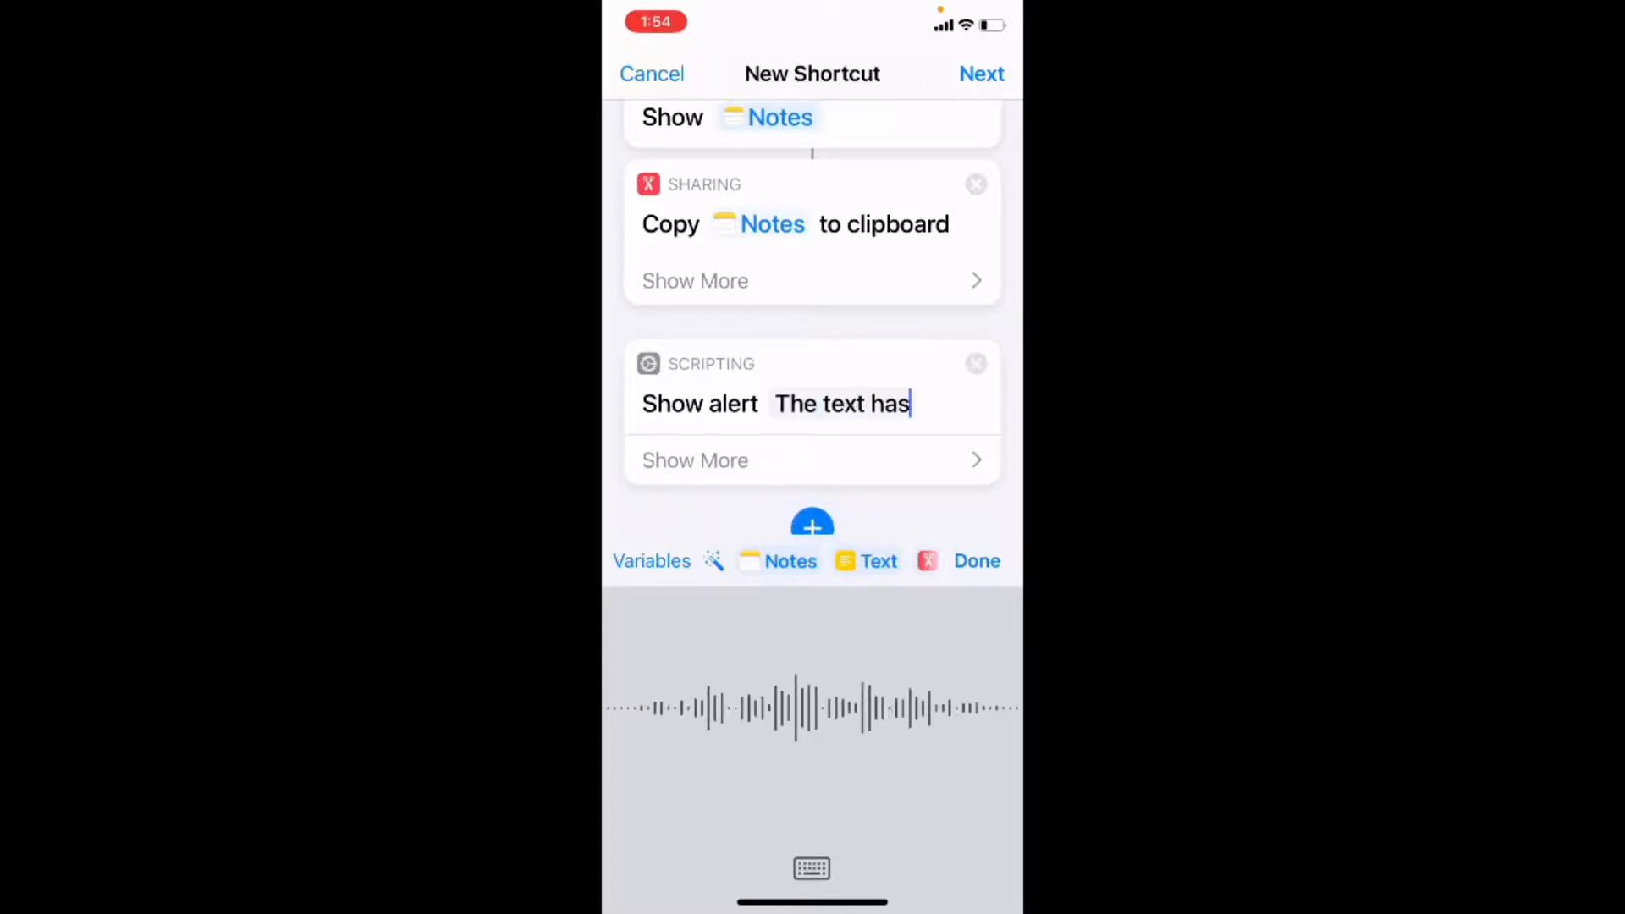
text(been copied)
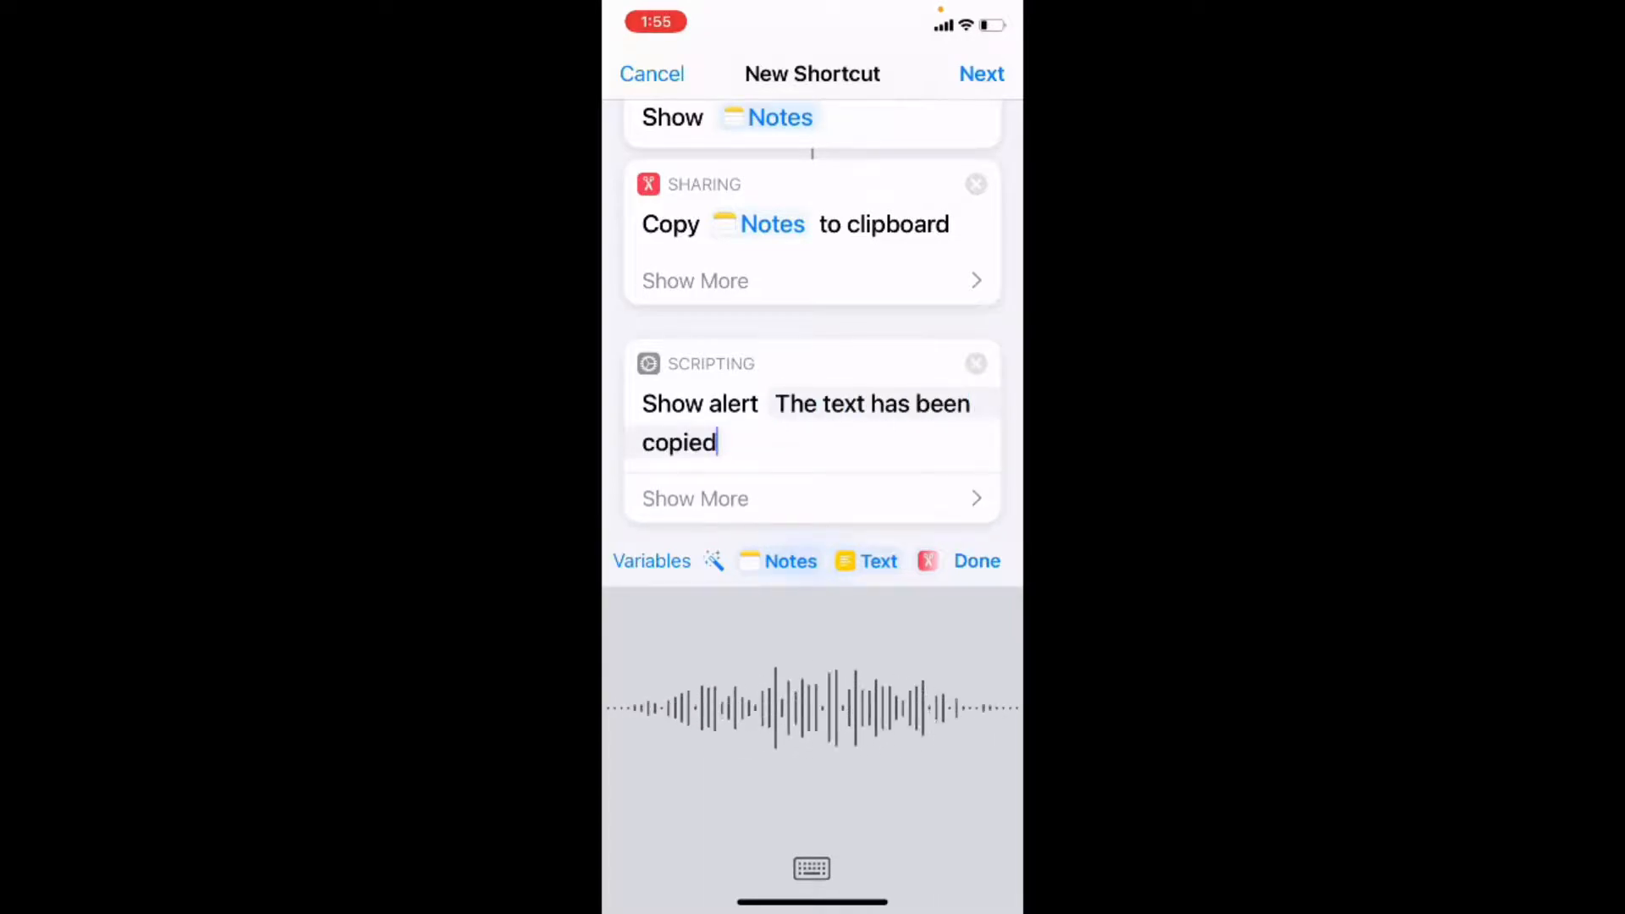
text(do the clipboard on this)
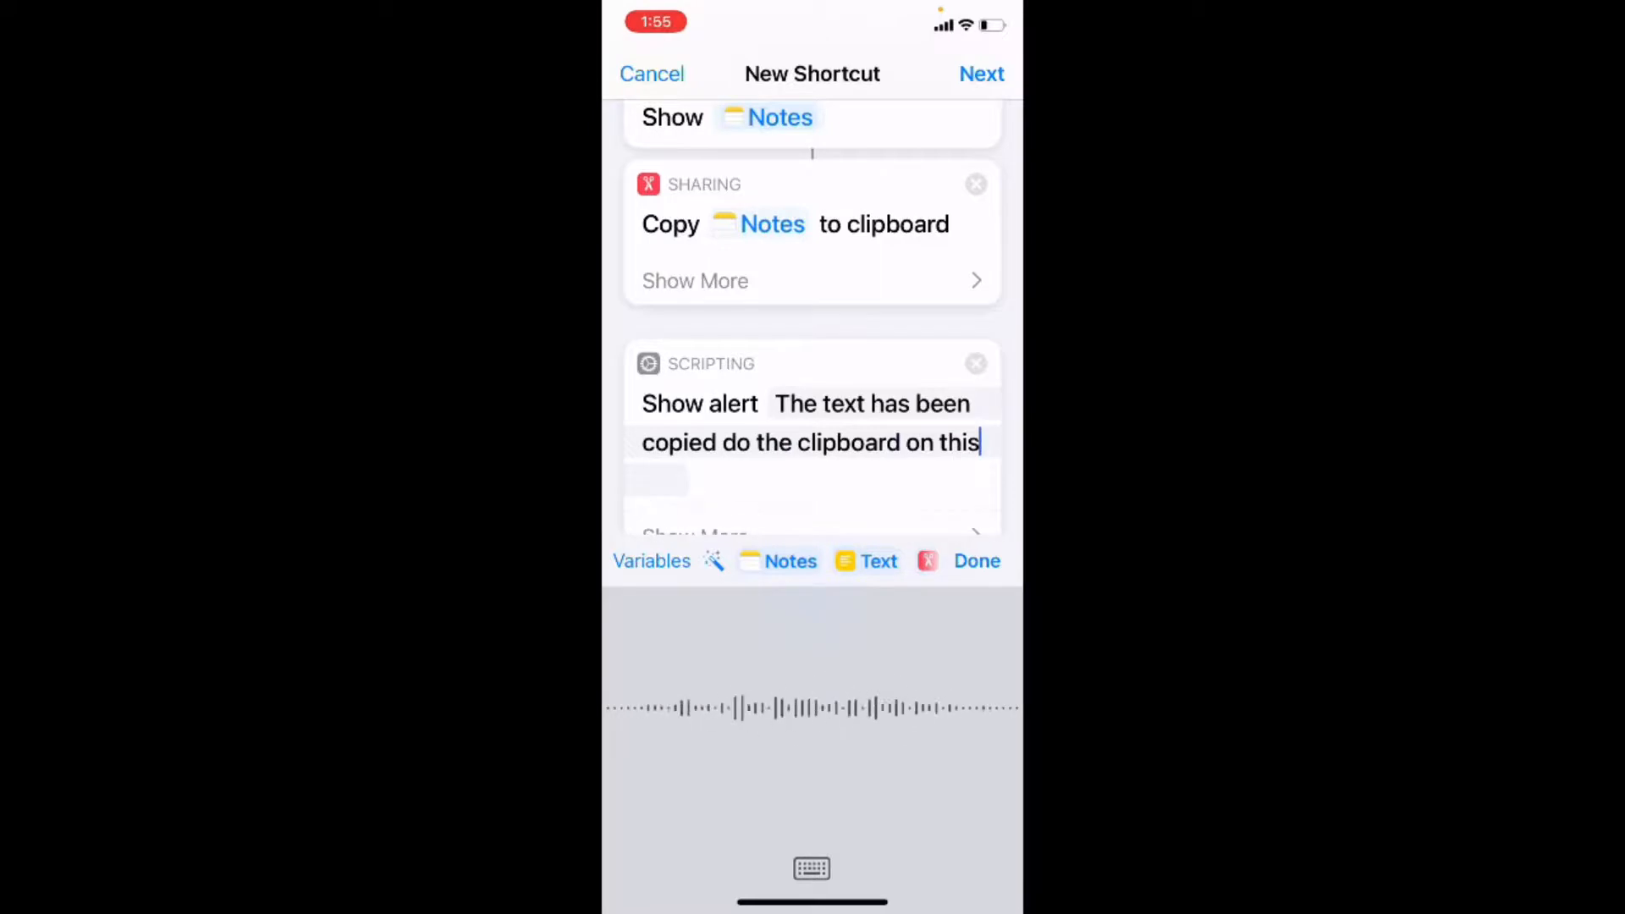
text(iOS device)
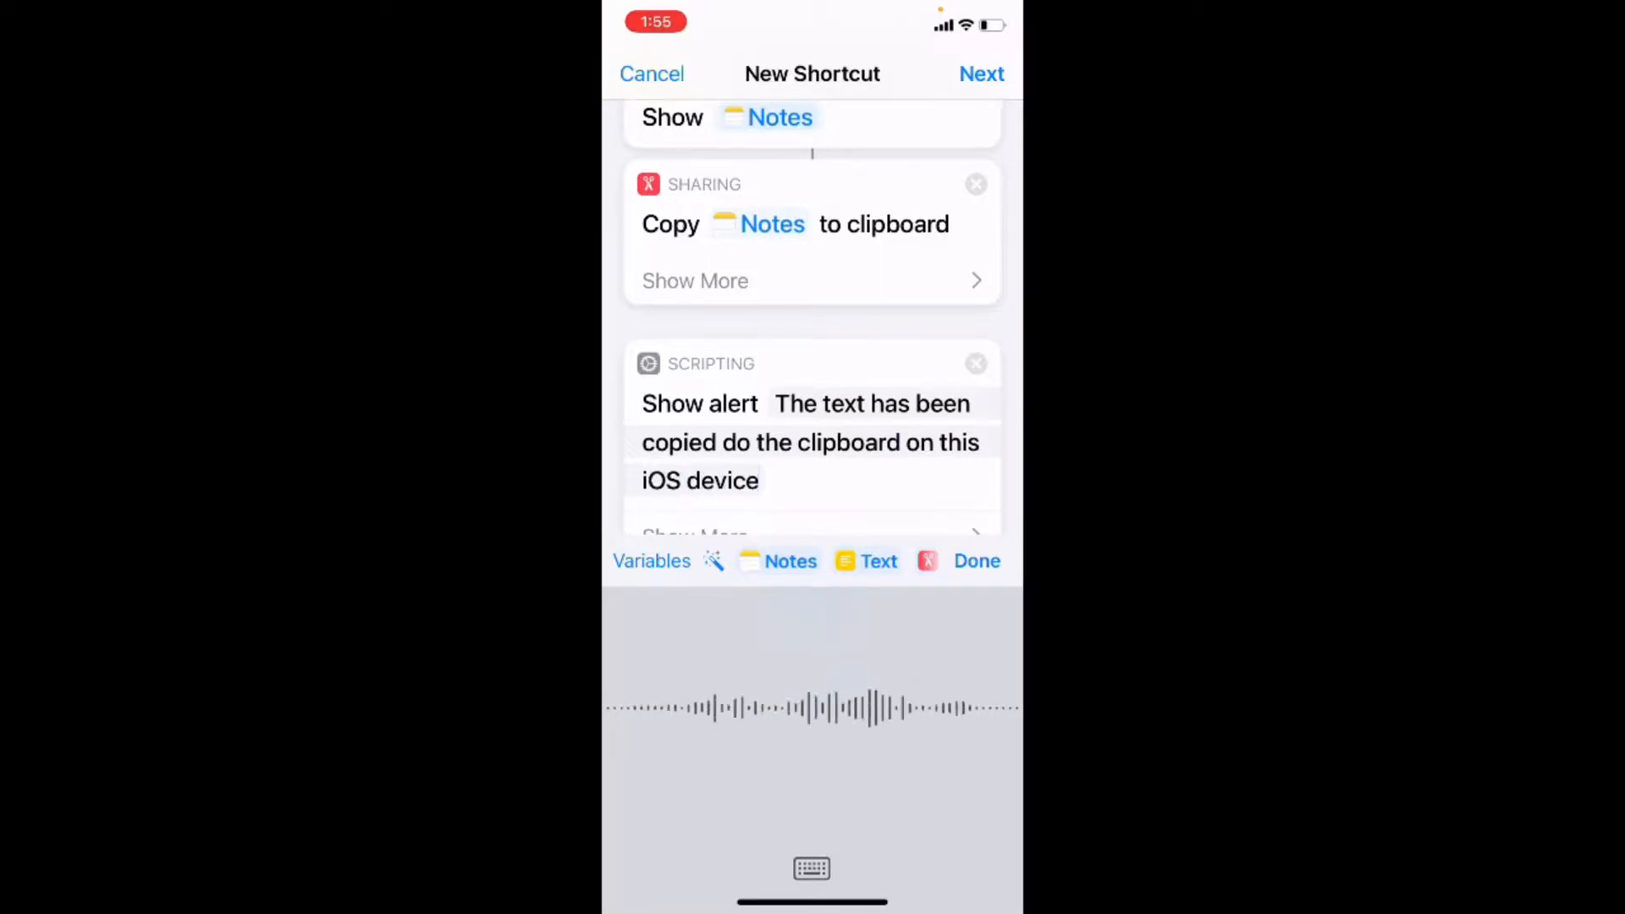
text(to the clipboard on this iOS device.)
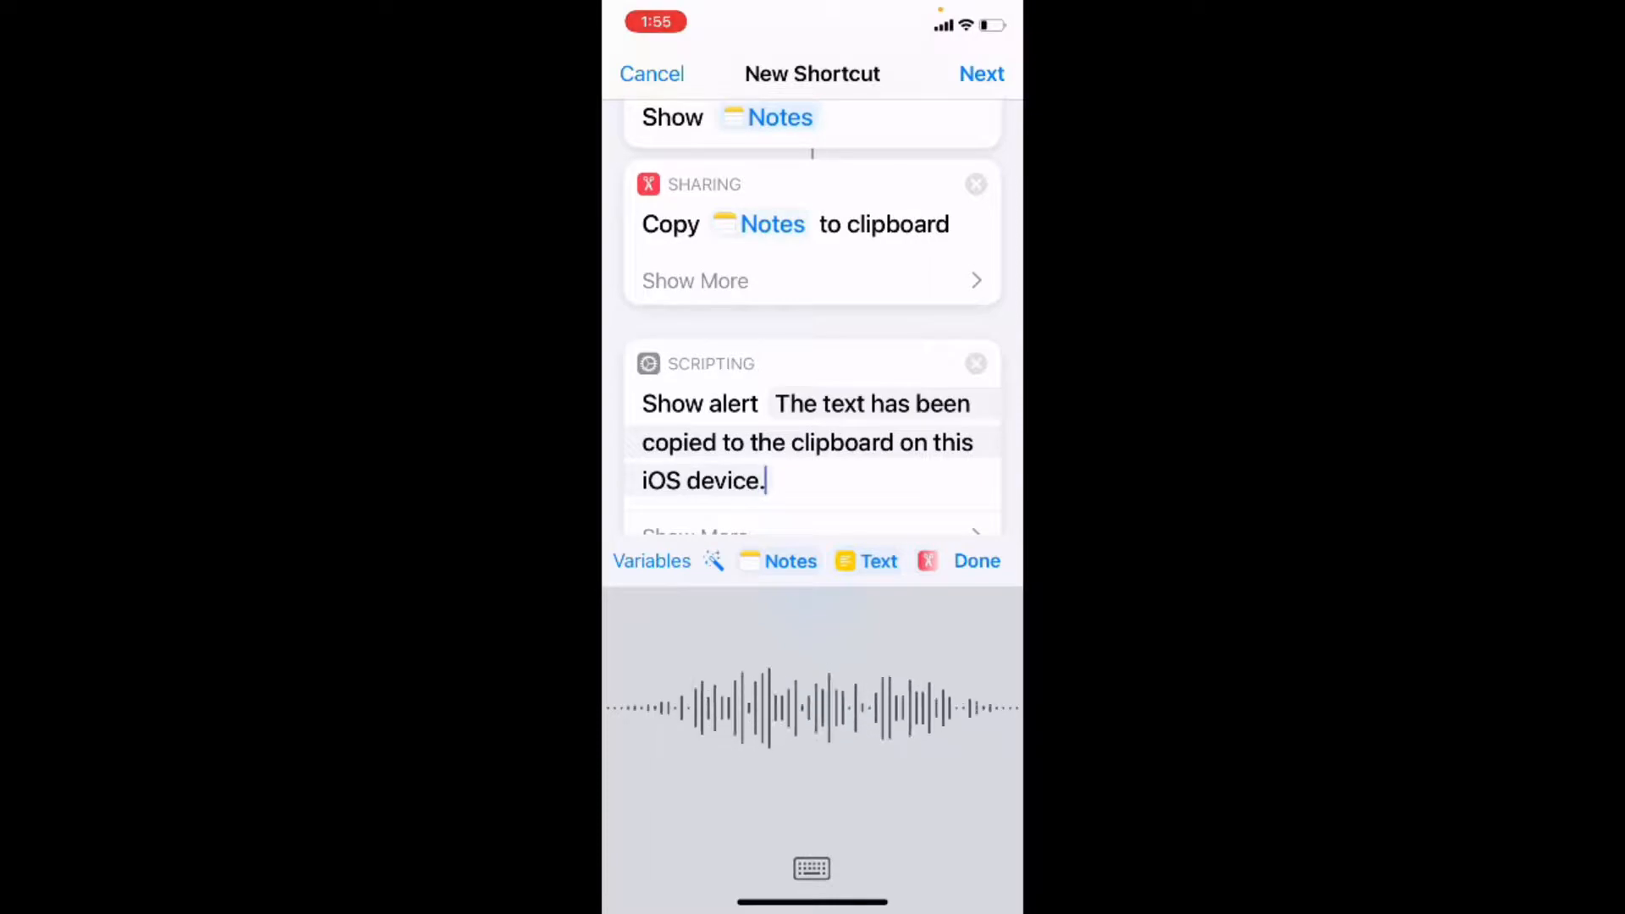
text(The shortcut will now)
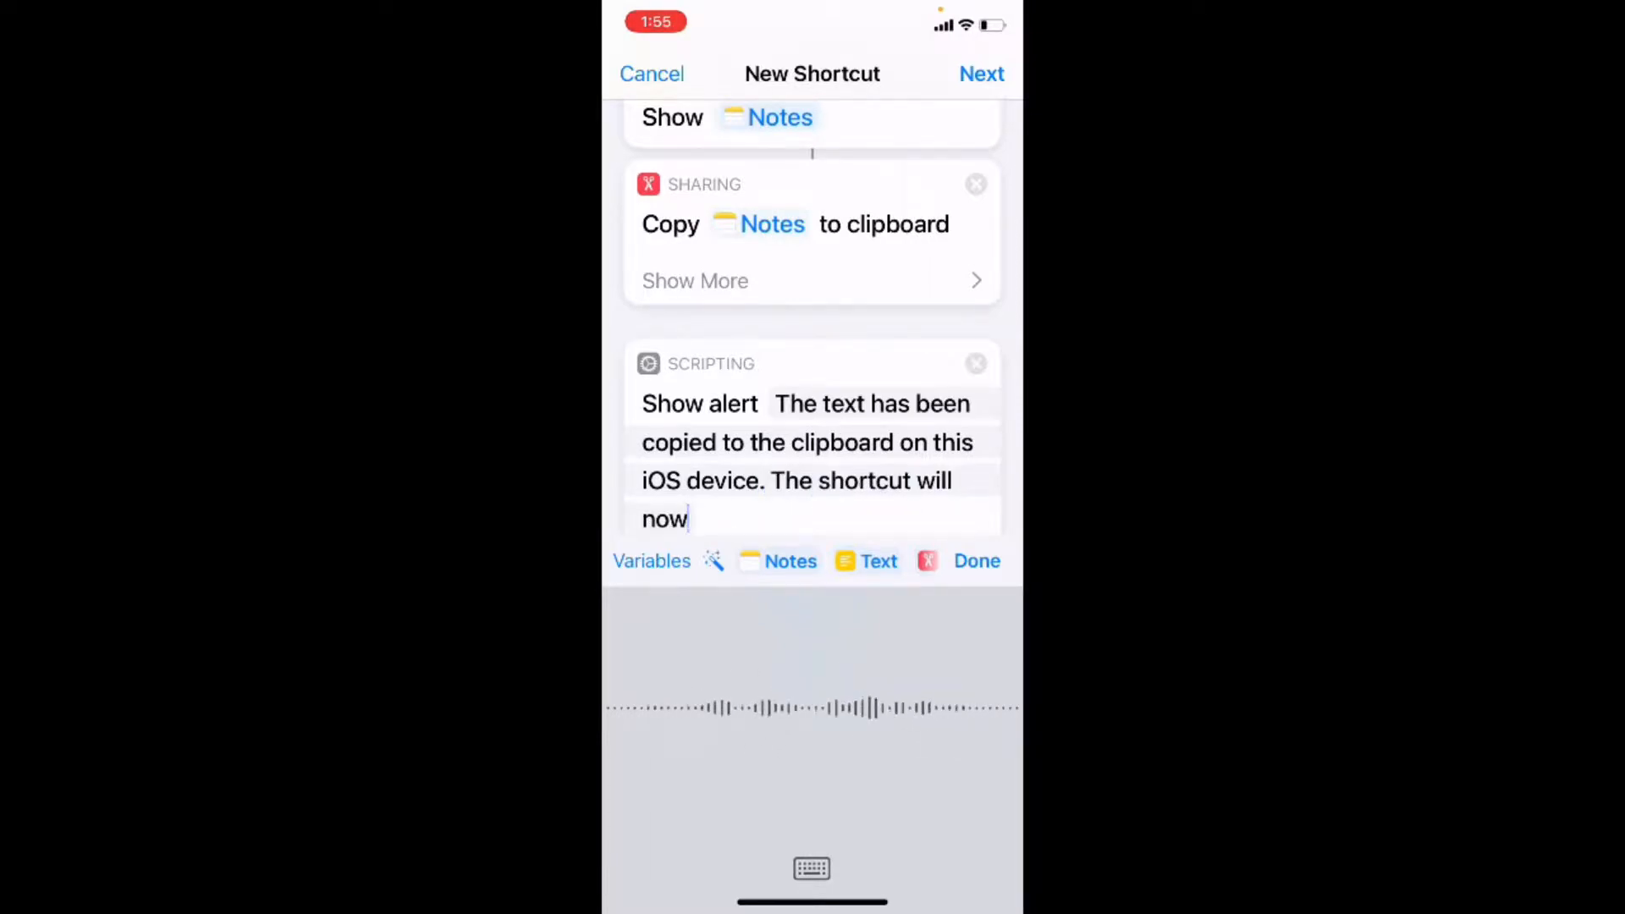
text(exit)
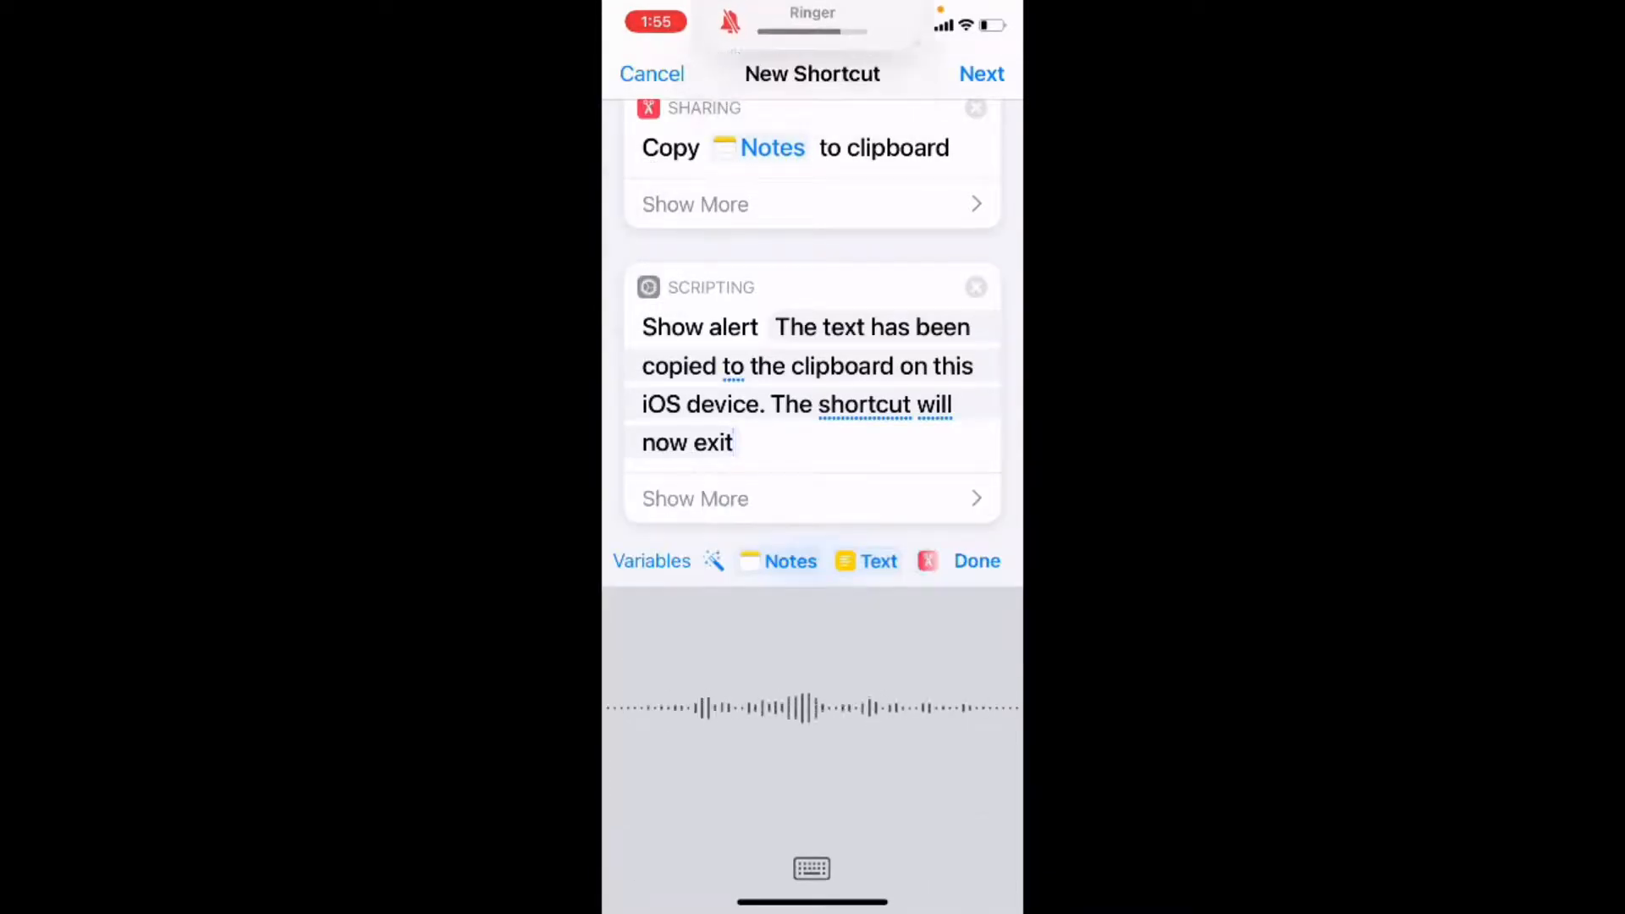
Step: Title the alert 'Shortcut Completed', turn off Show Cancel Button, and proceed to naming
text(And I)
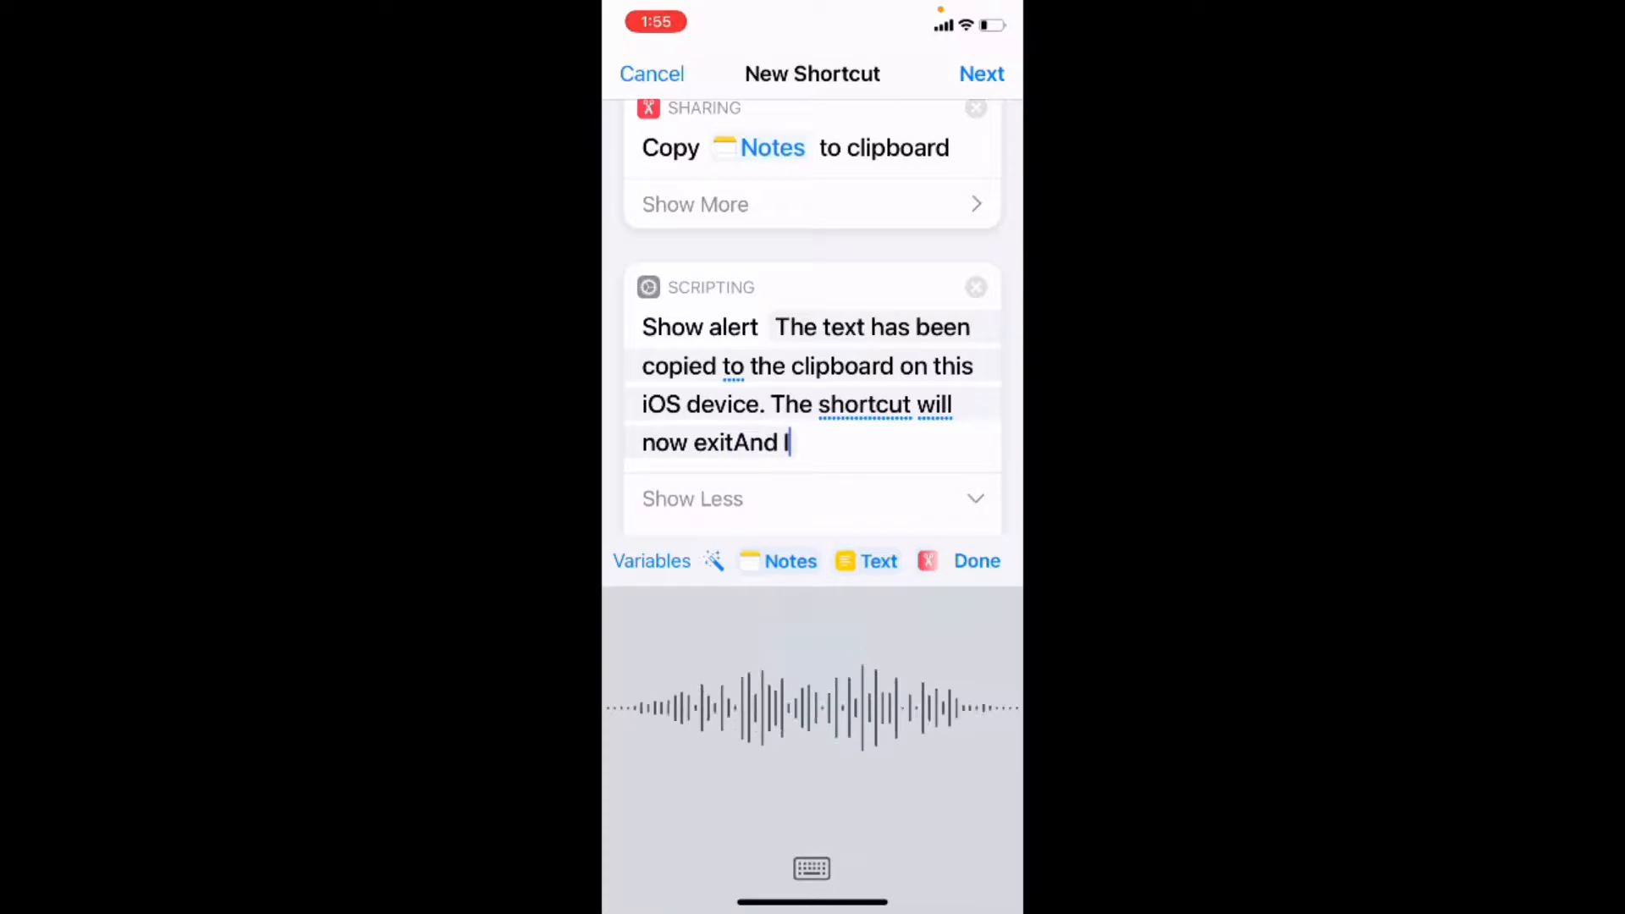
text('ll add a title)
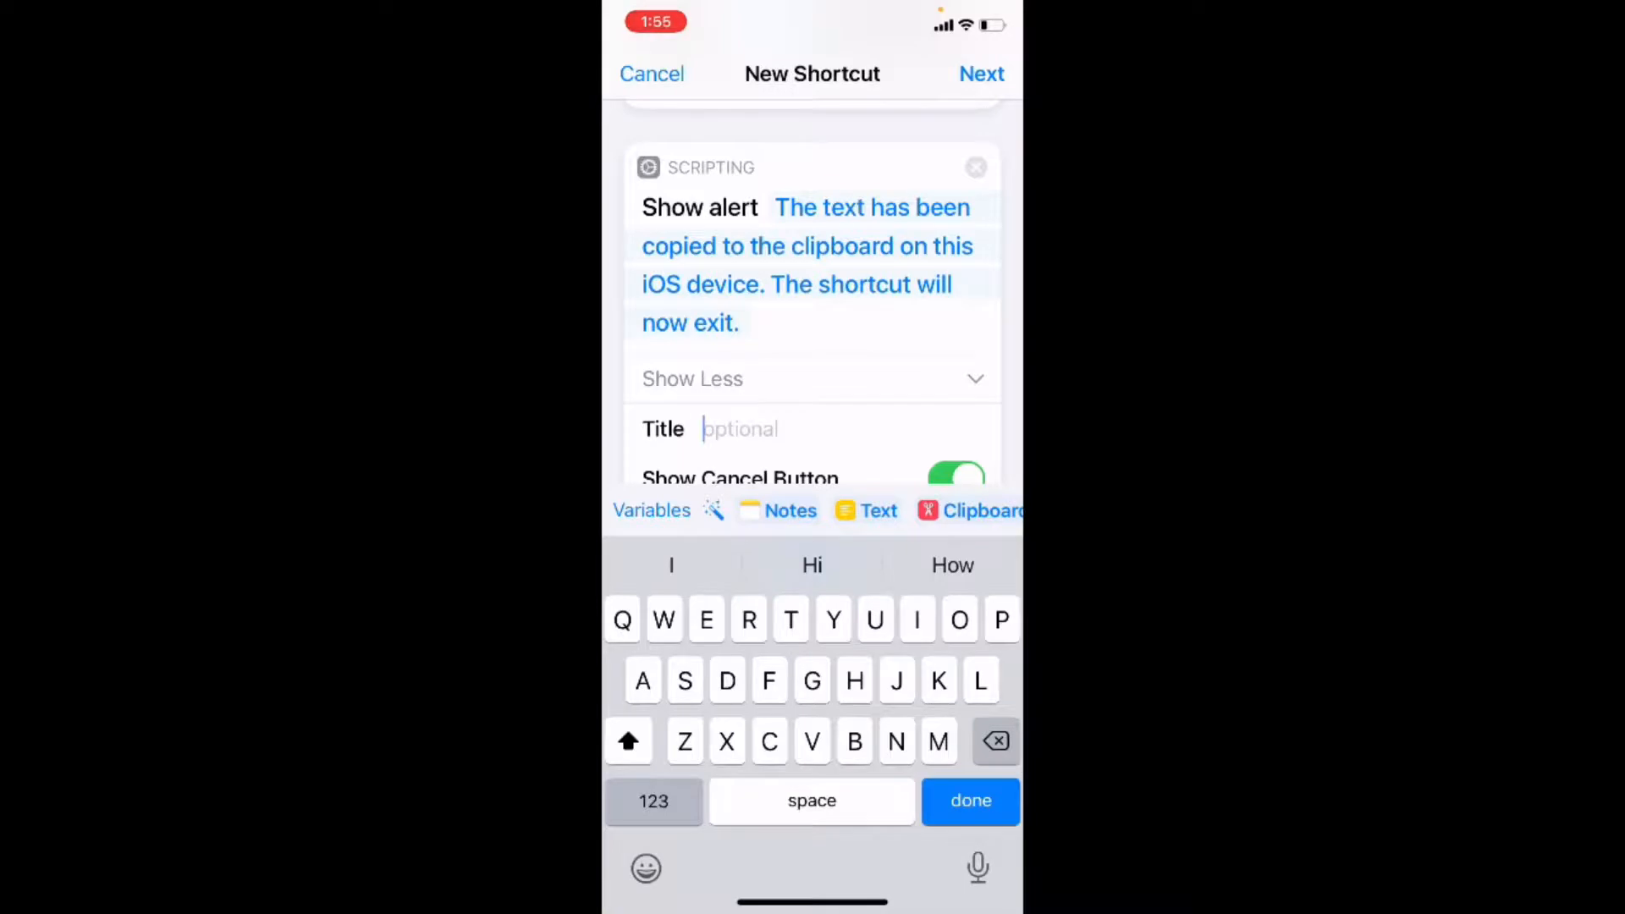
text(Shortcut Completed)
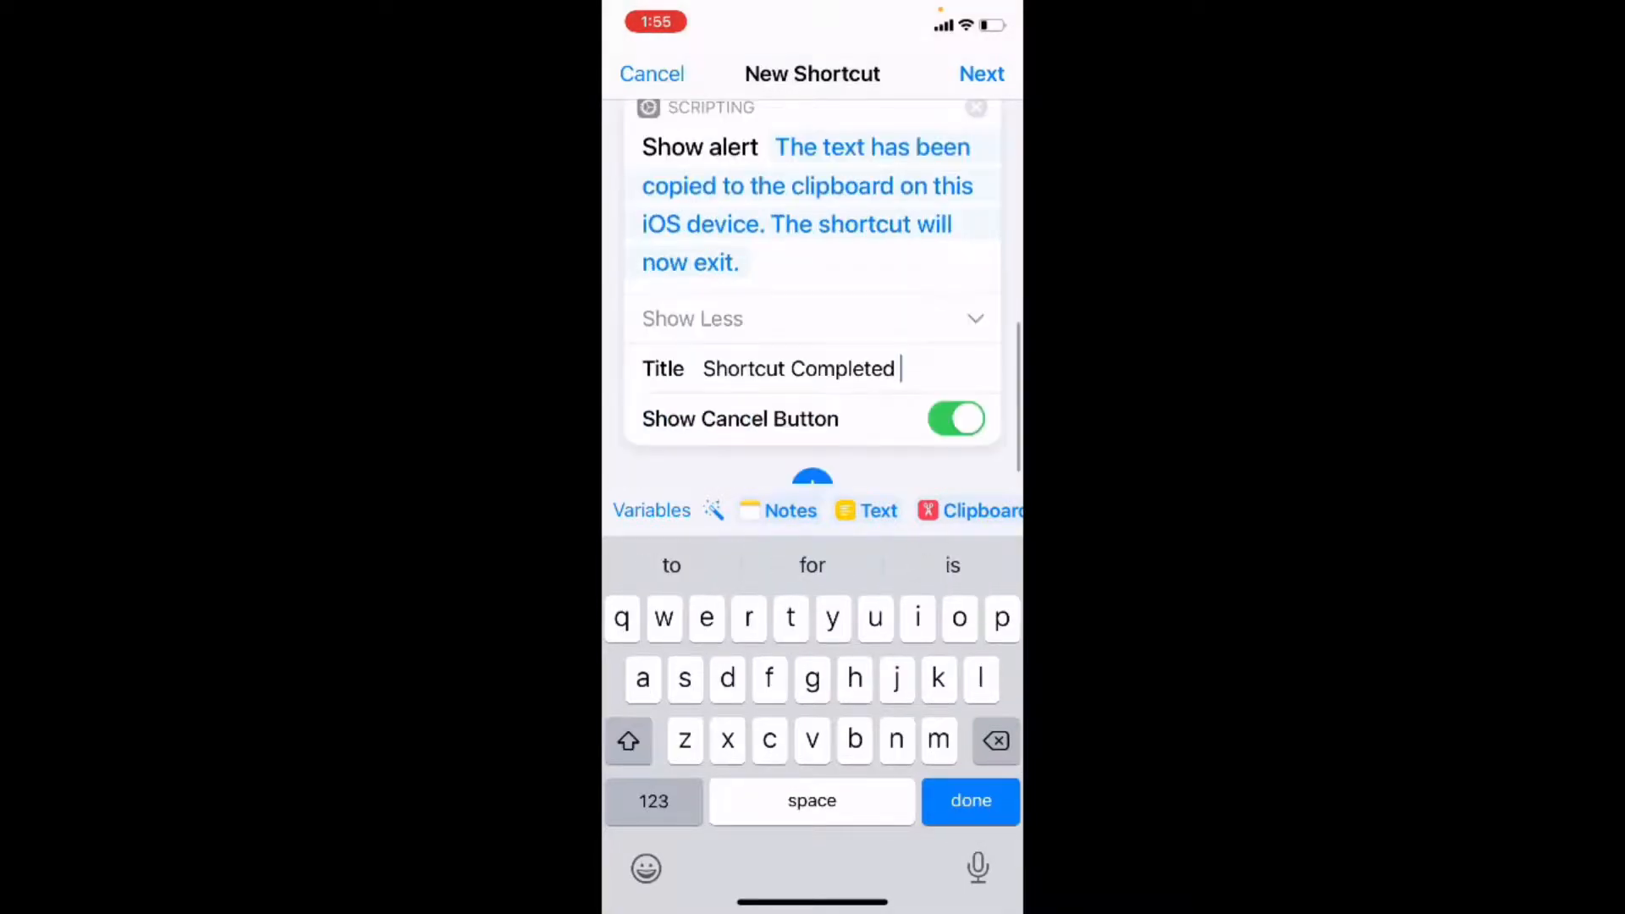
click(955, 418)
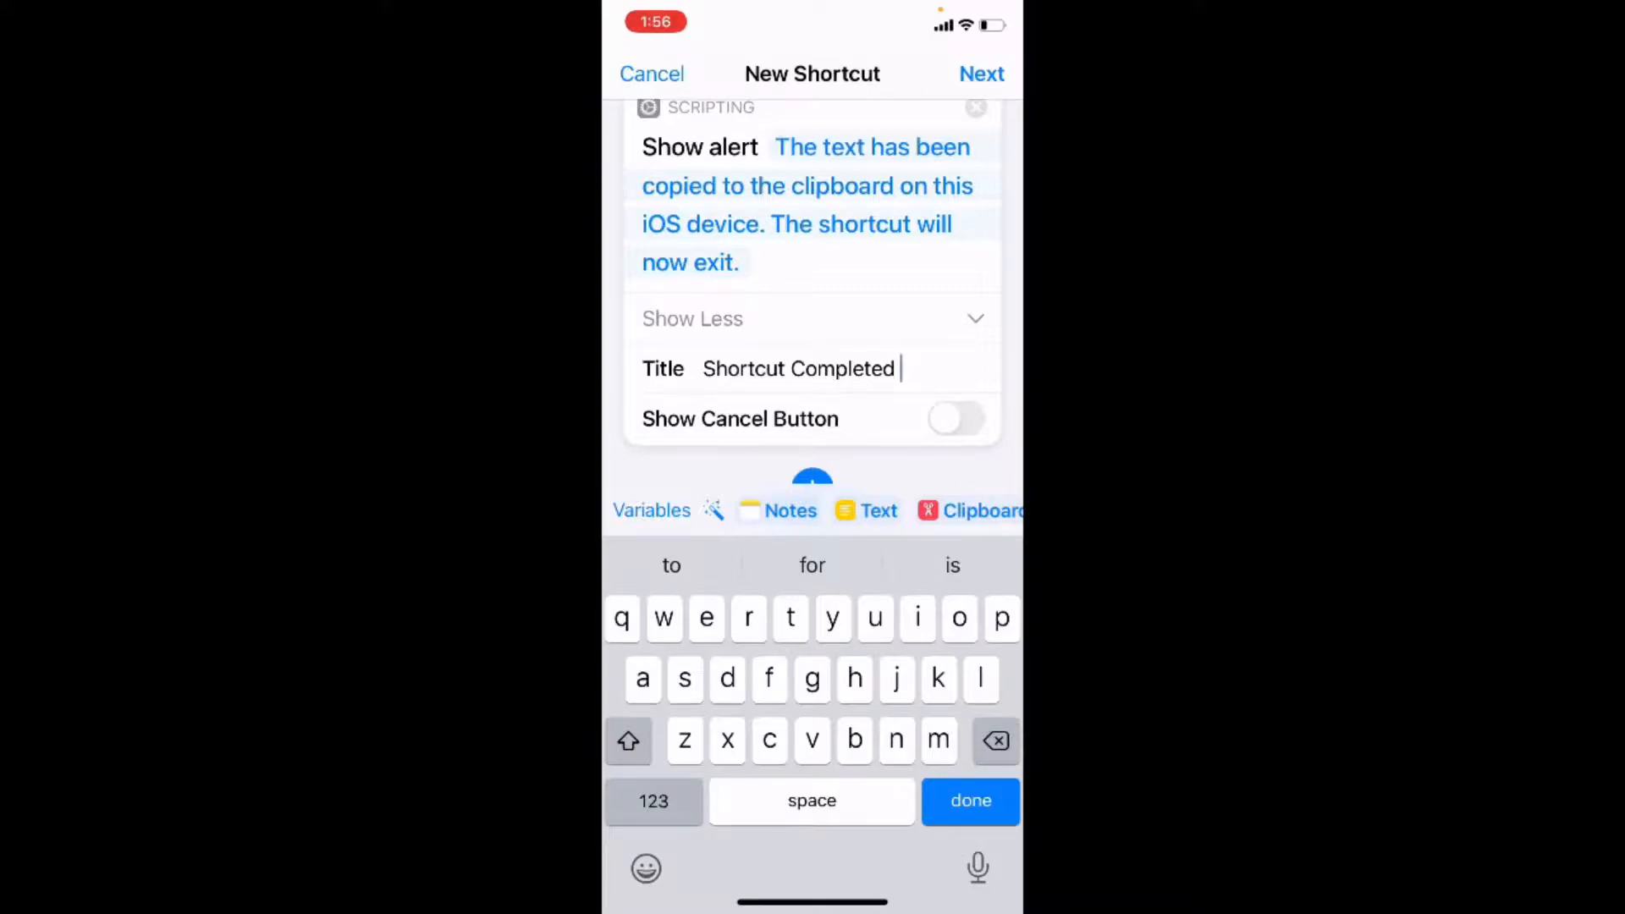
click(981, 73)
text(Cop)
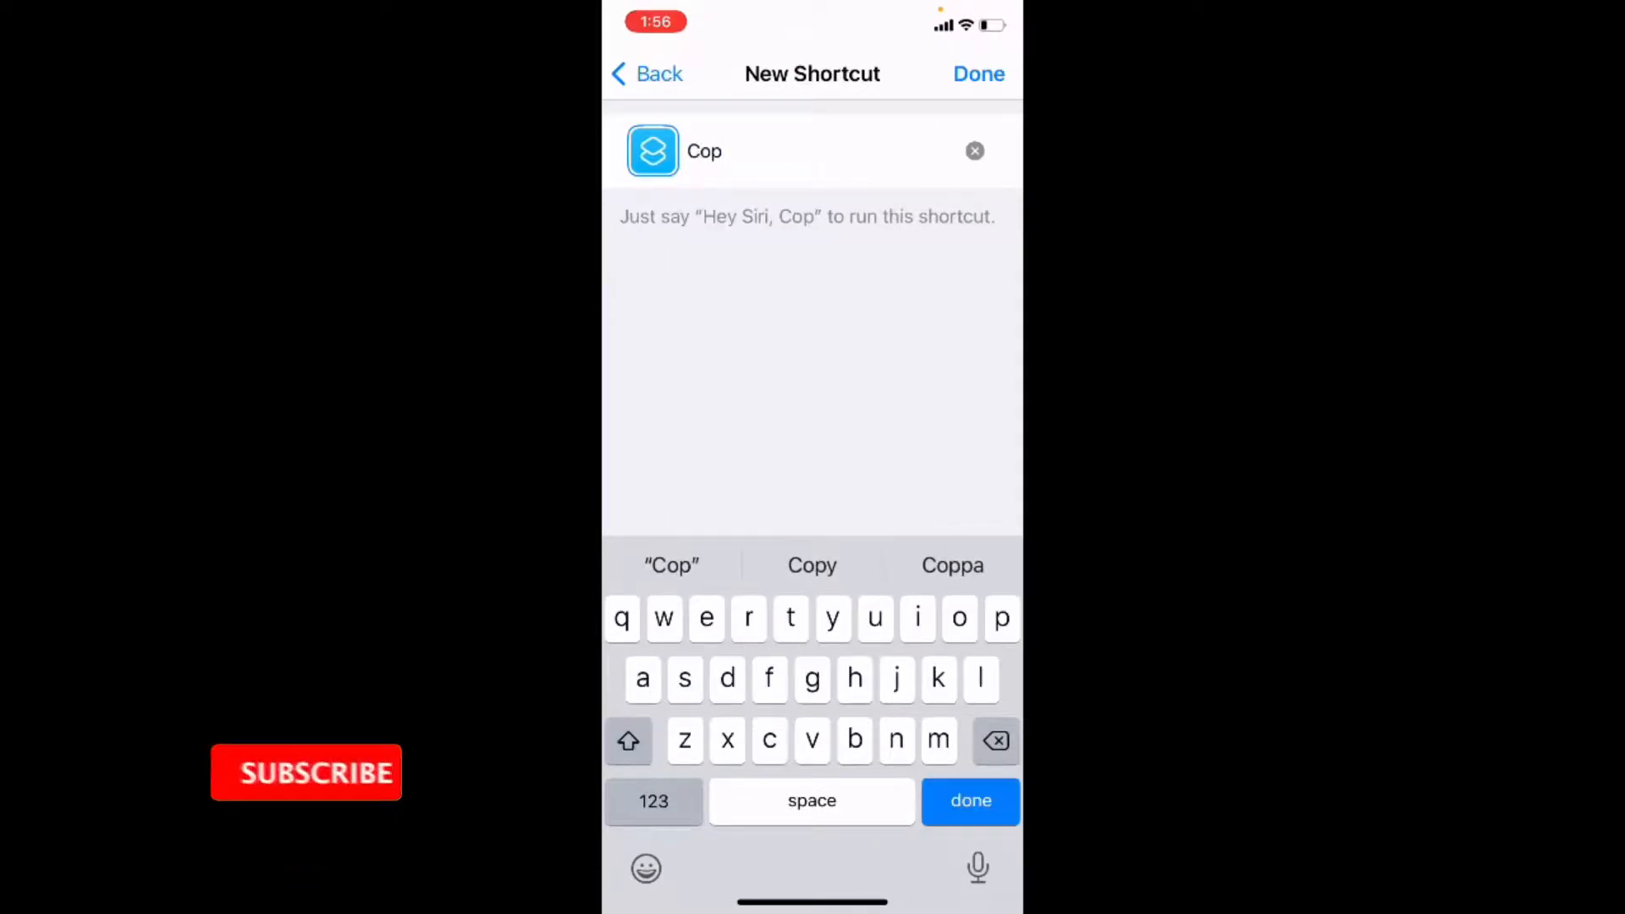
Step: Name the new shortcut 'Copy Note' and save it to the library
click(811, 566)
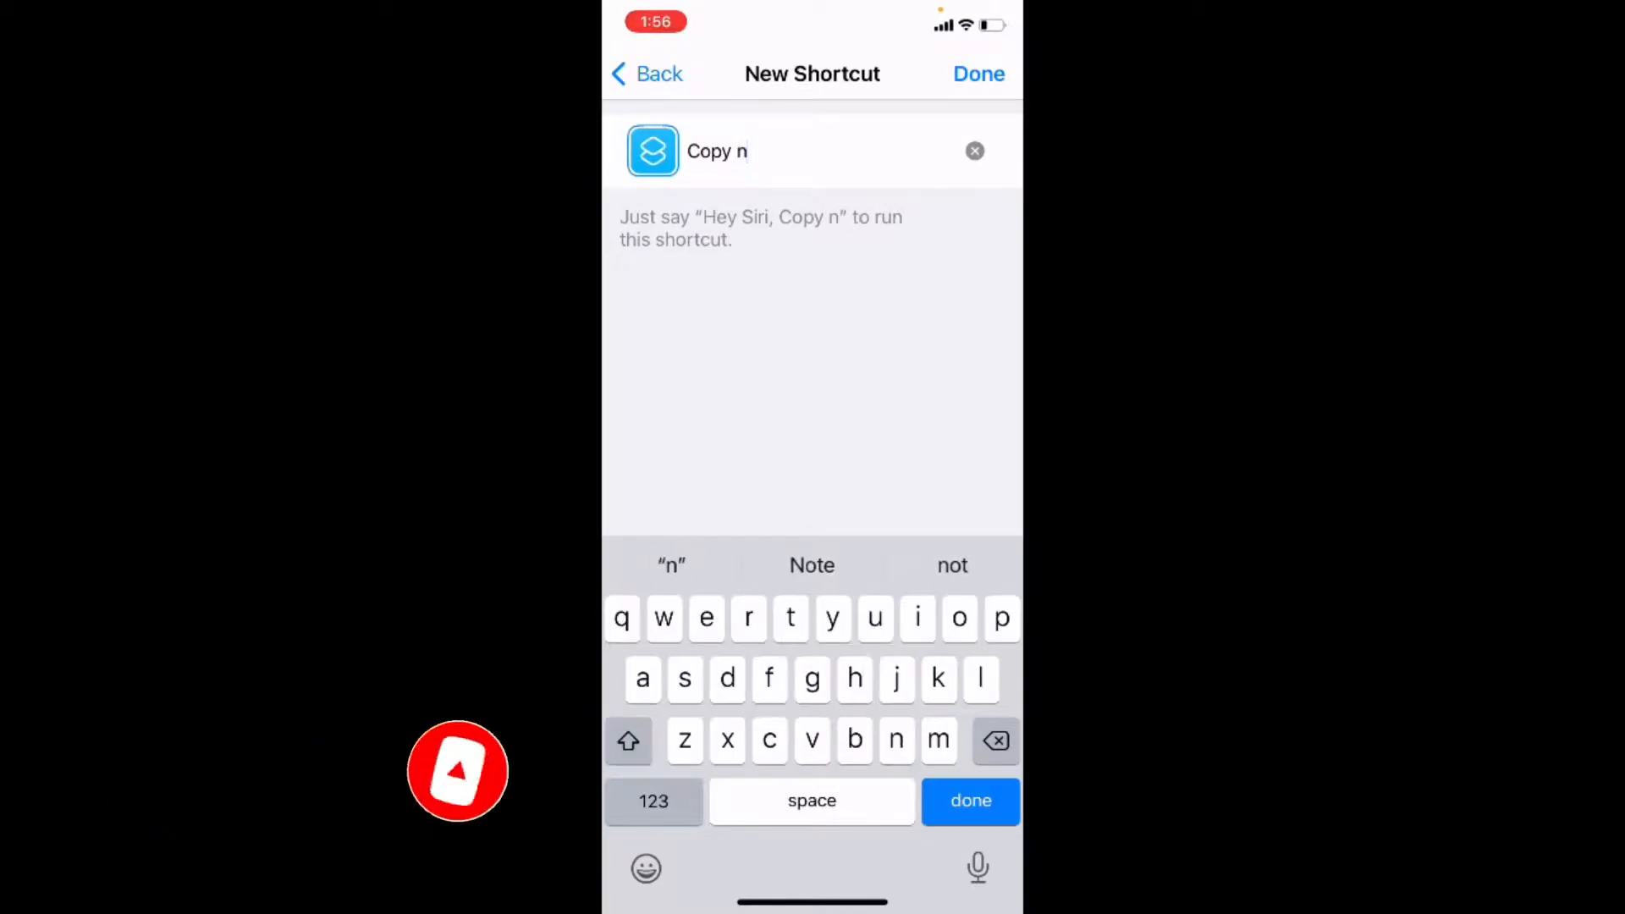
click(994, 739)
text(No)
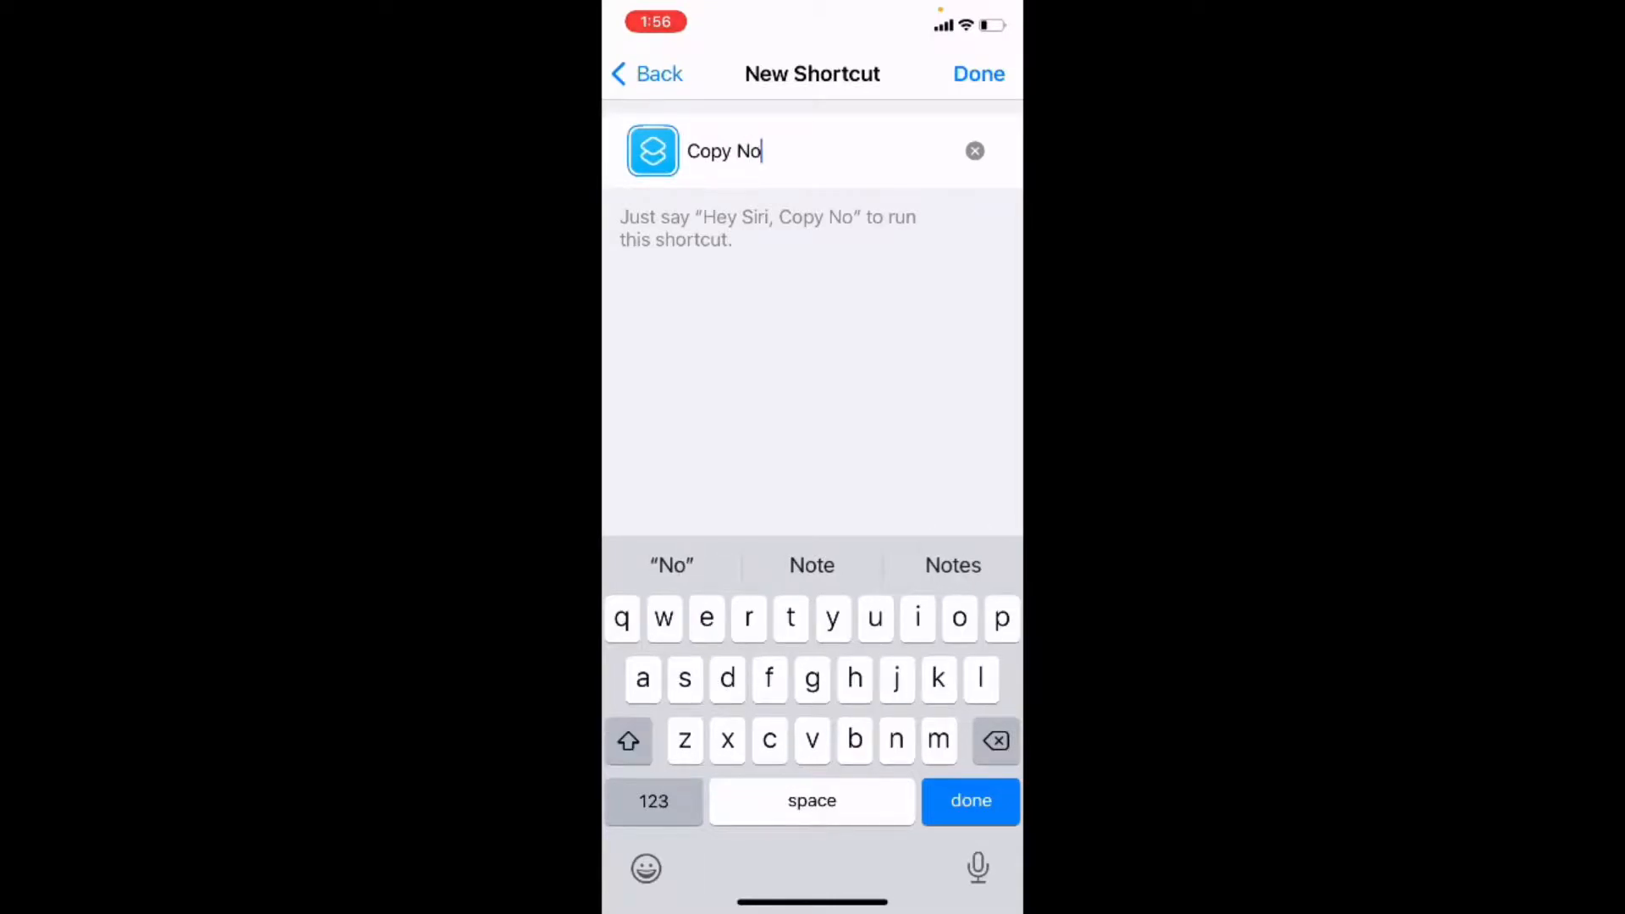
text(te)
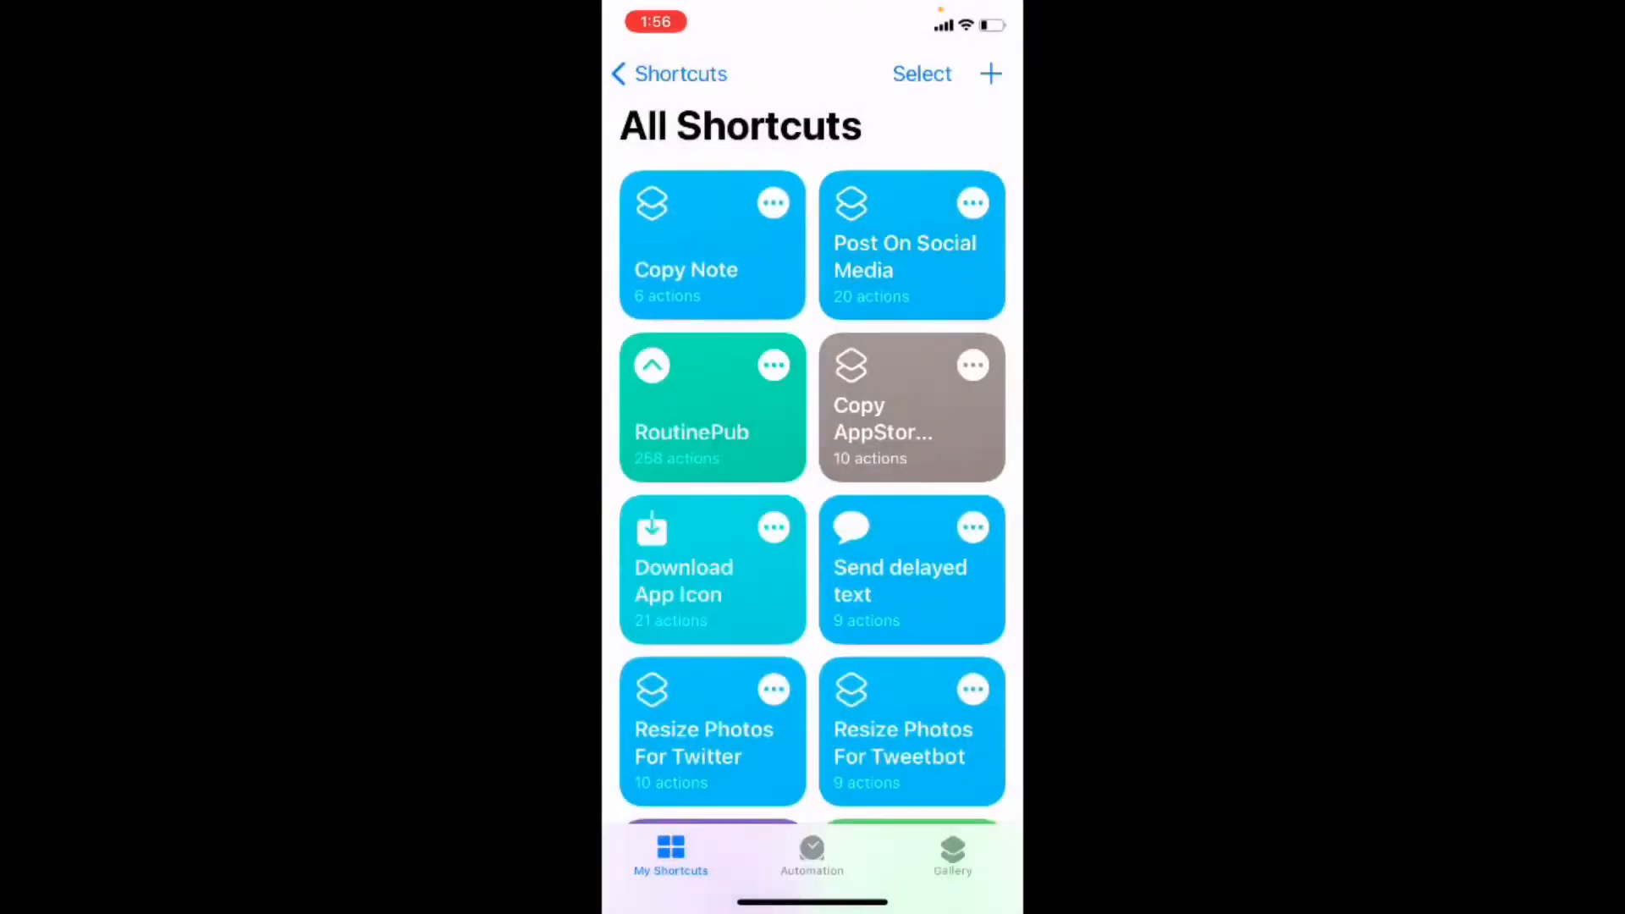
Step: Open the saved Copy Note shortcut and its Details settings
click(711, 246)
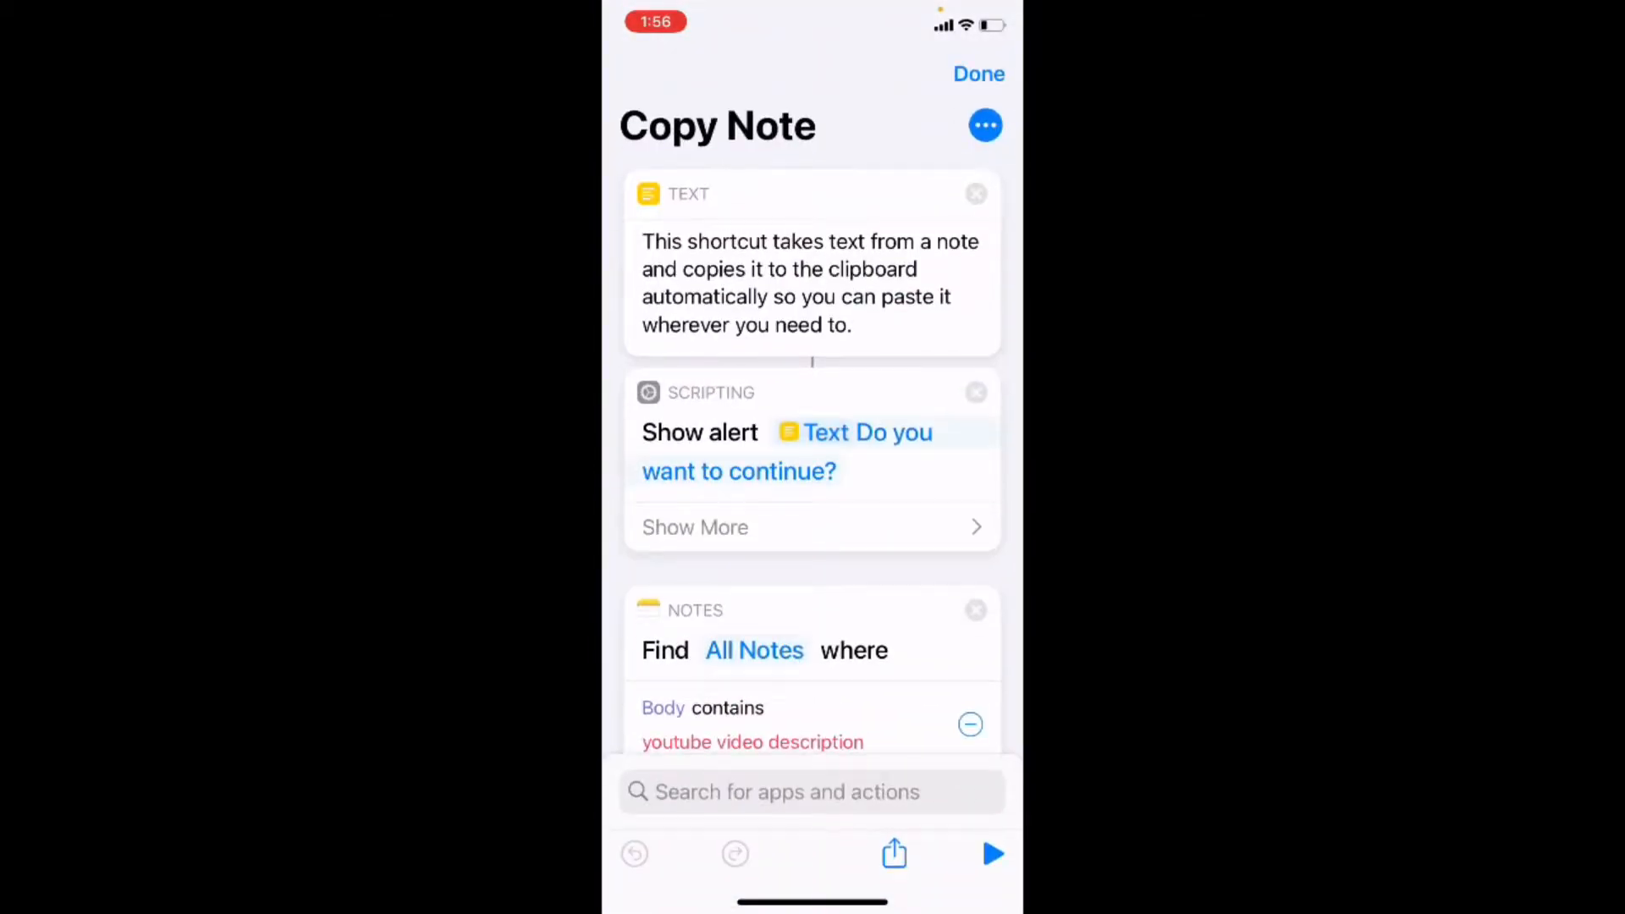
click(985, 124)
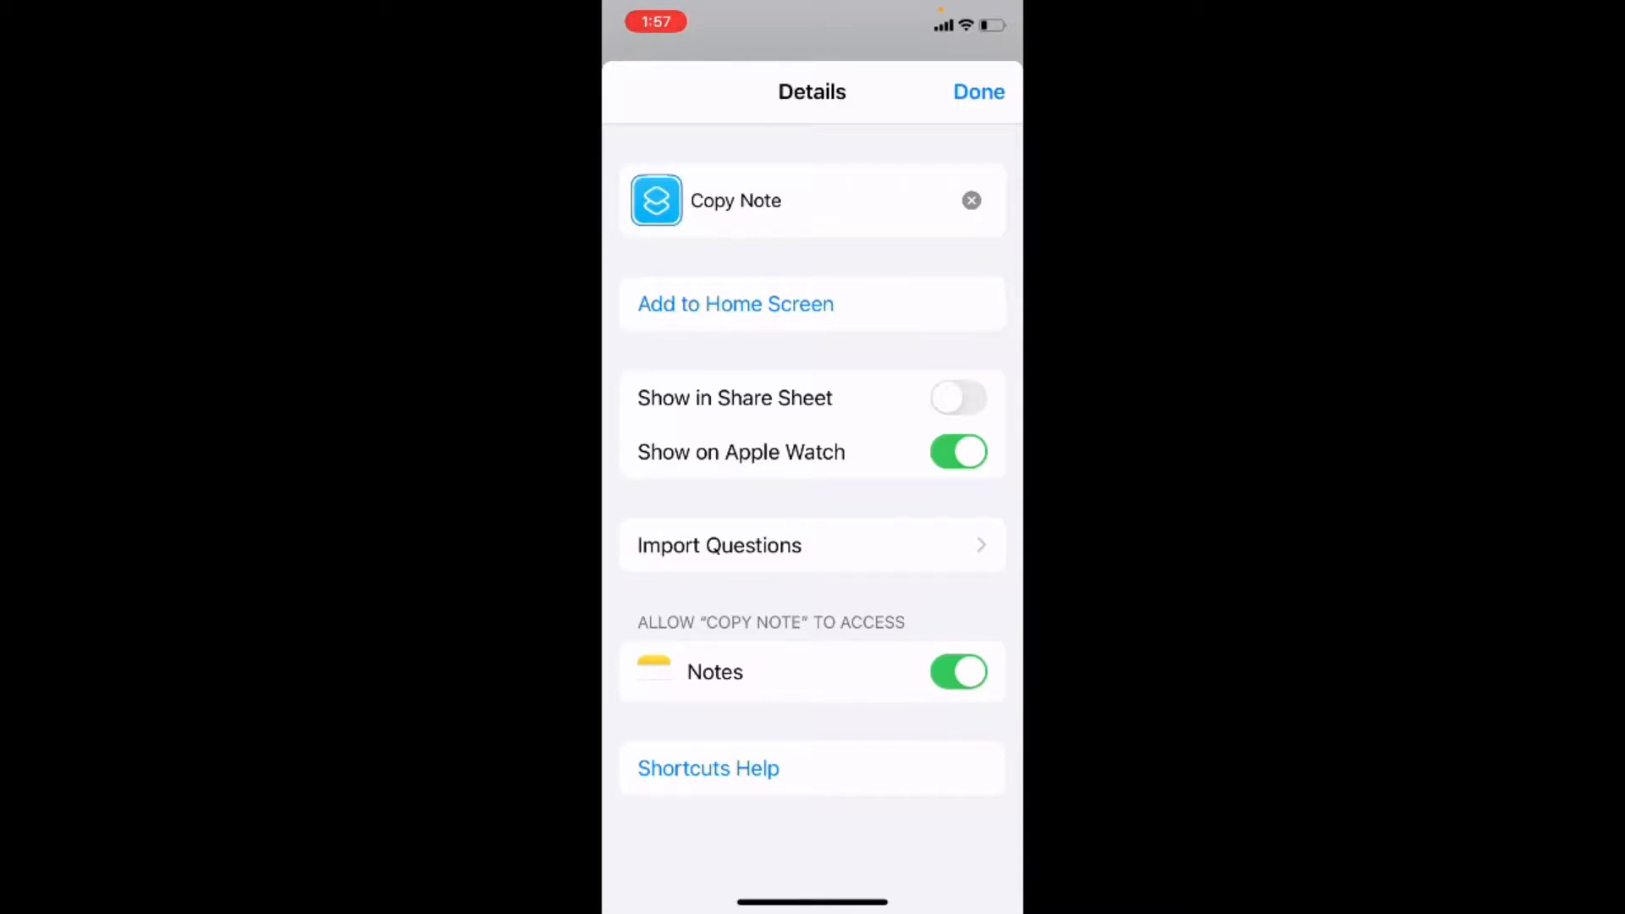
Step: Add a Copy Note icon to the iPhone home screen
click(733, 304)
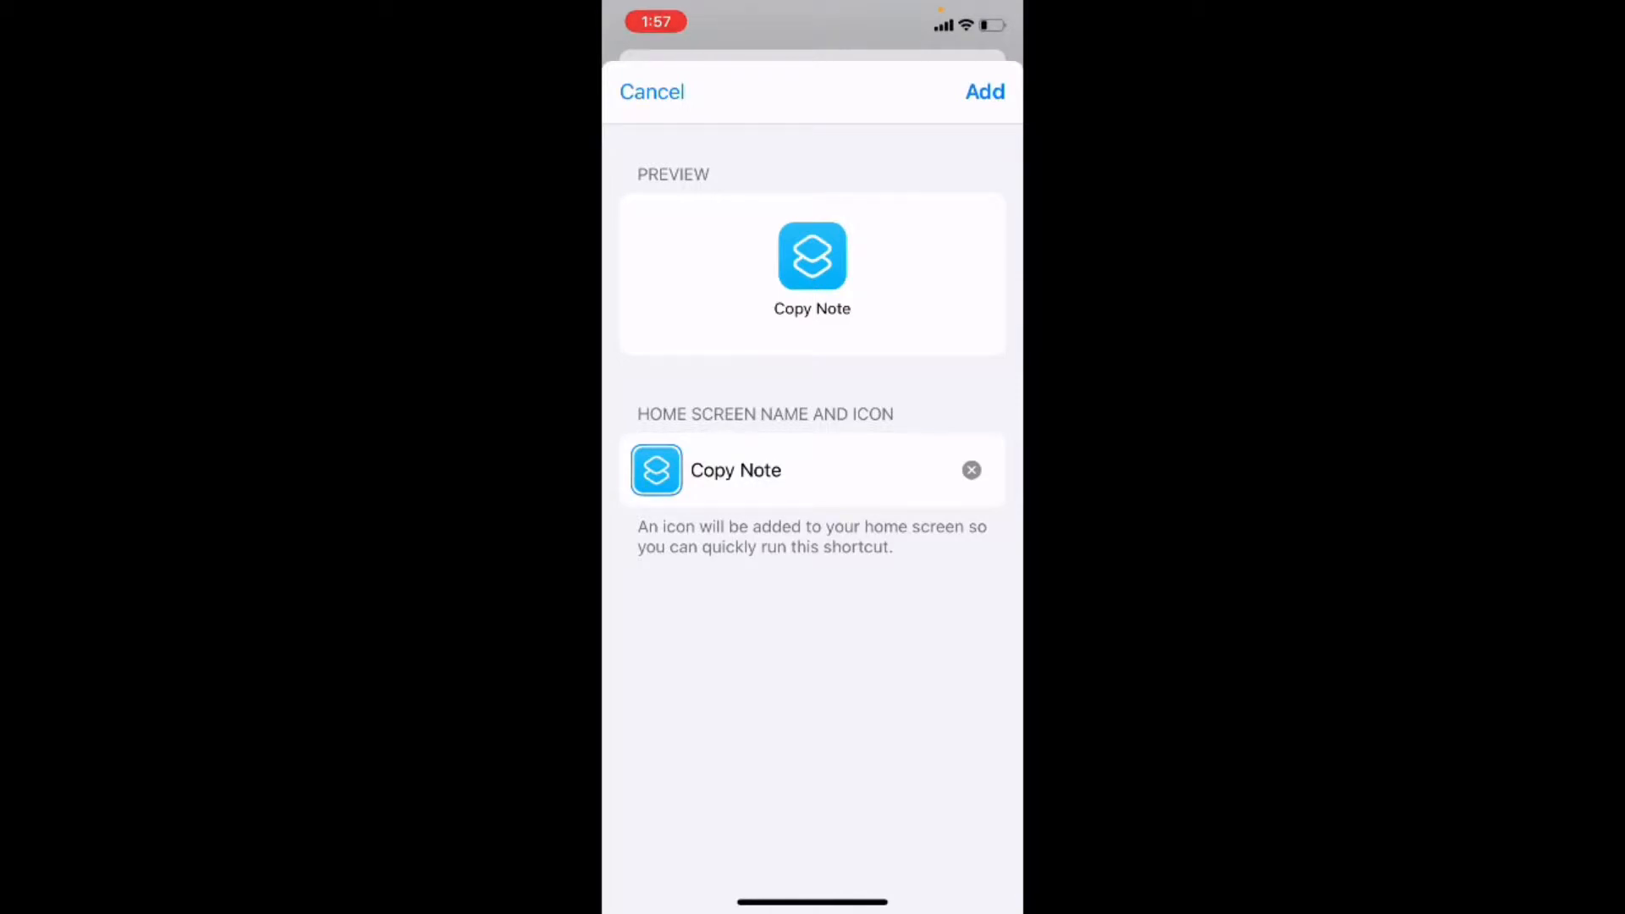
click(983, 91)
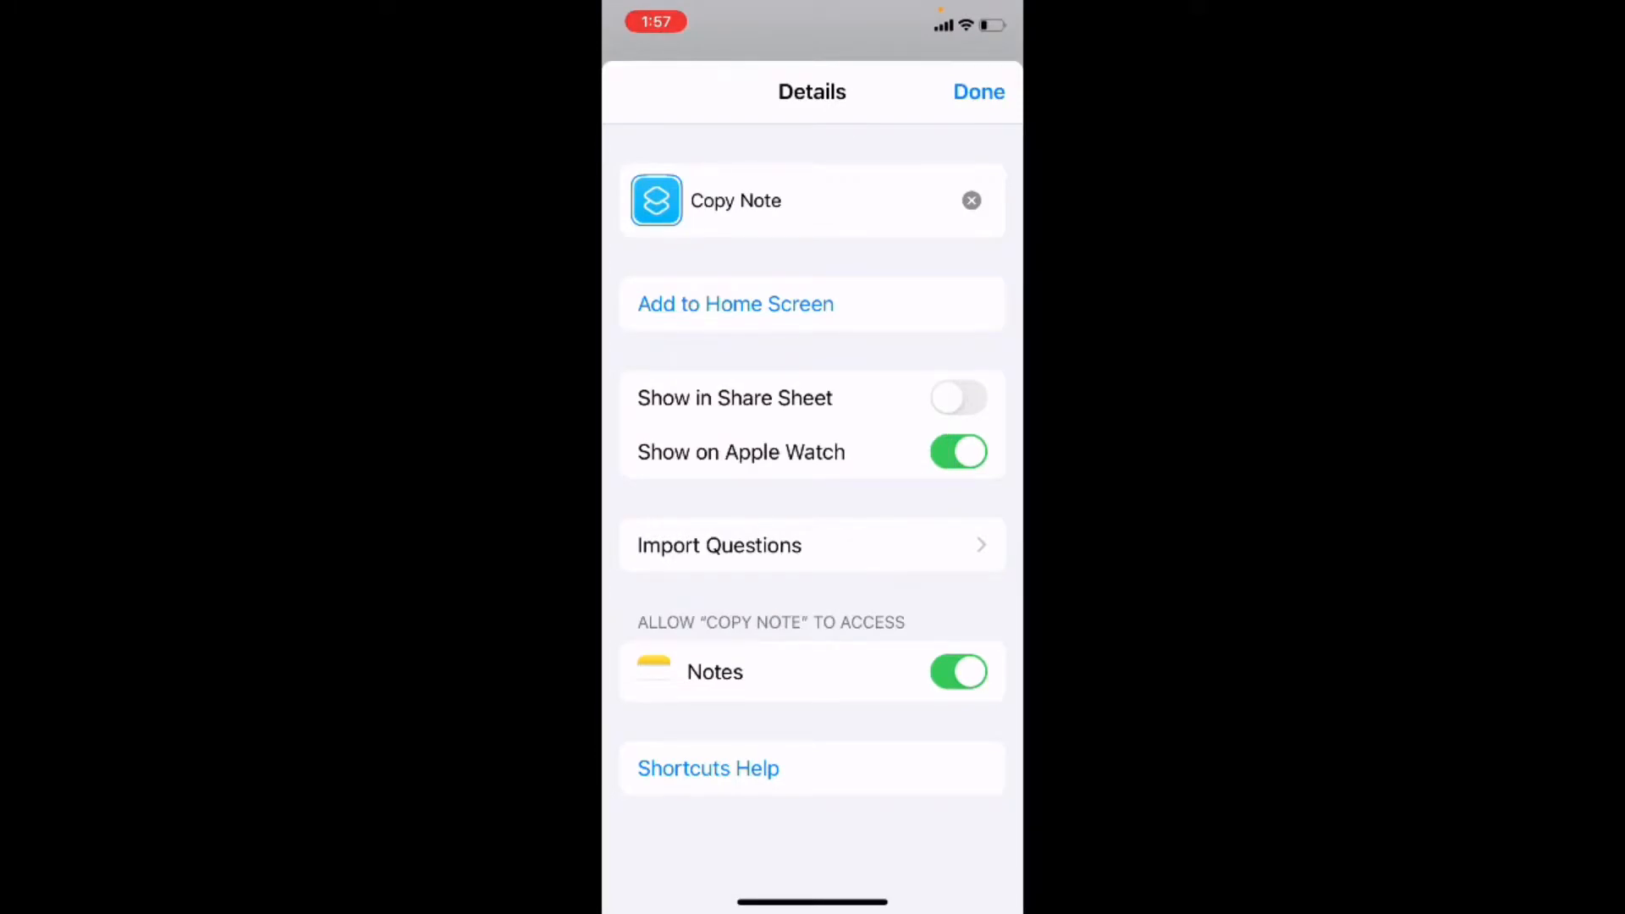
Step: Change the Copy Note shortcut icon to green and finish editing the shortcut
click(655, 200)
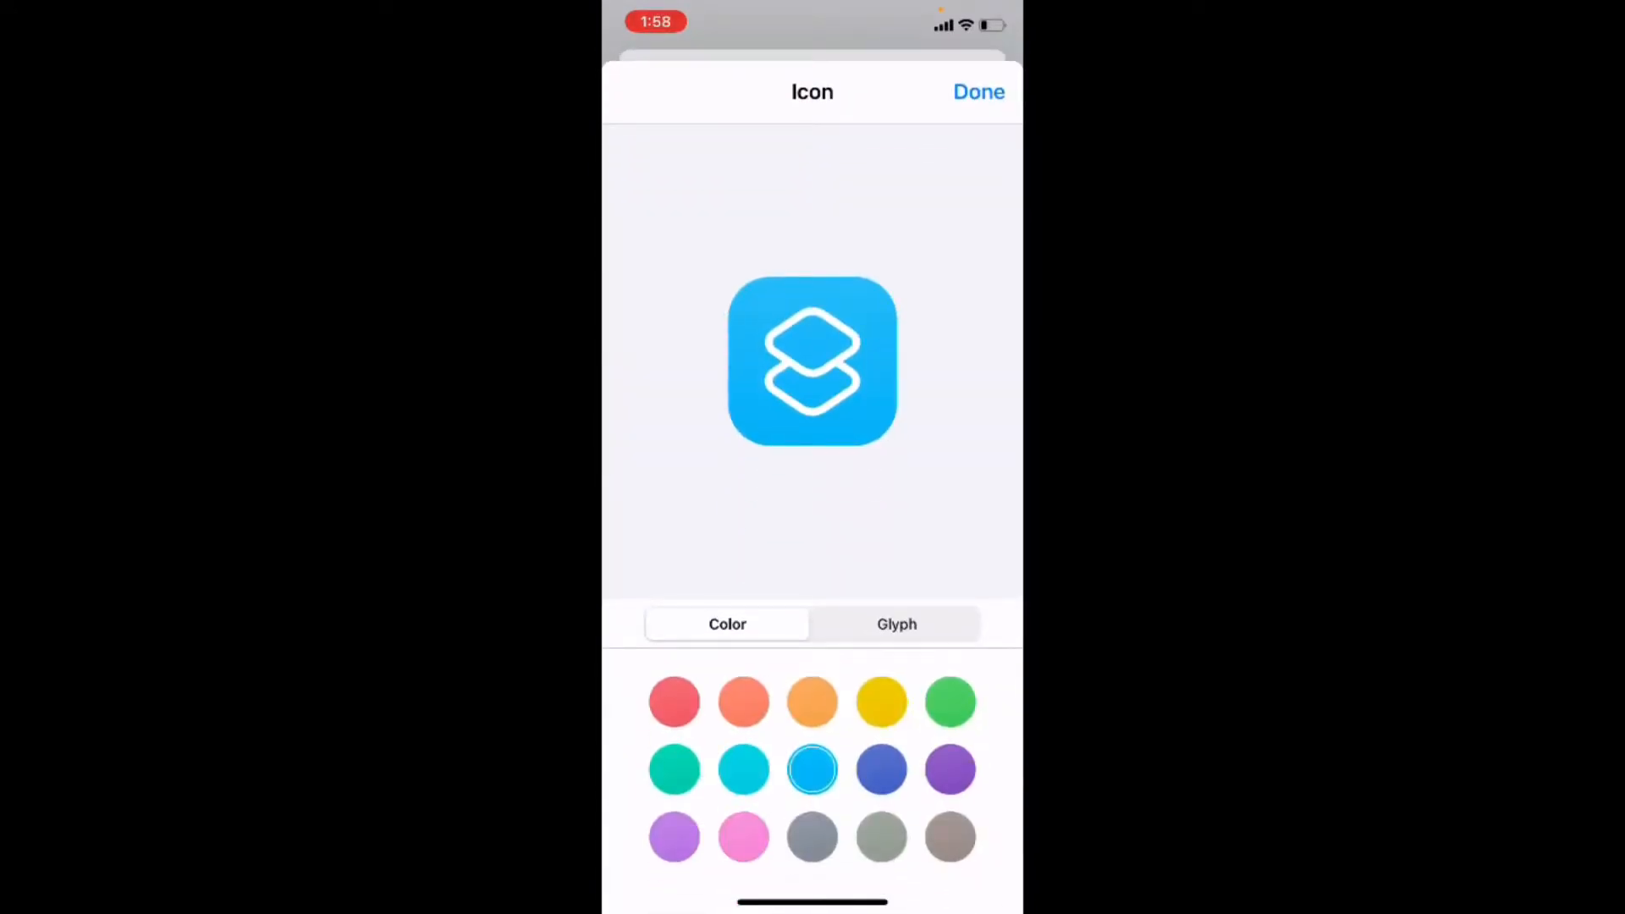
click(950, 701)
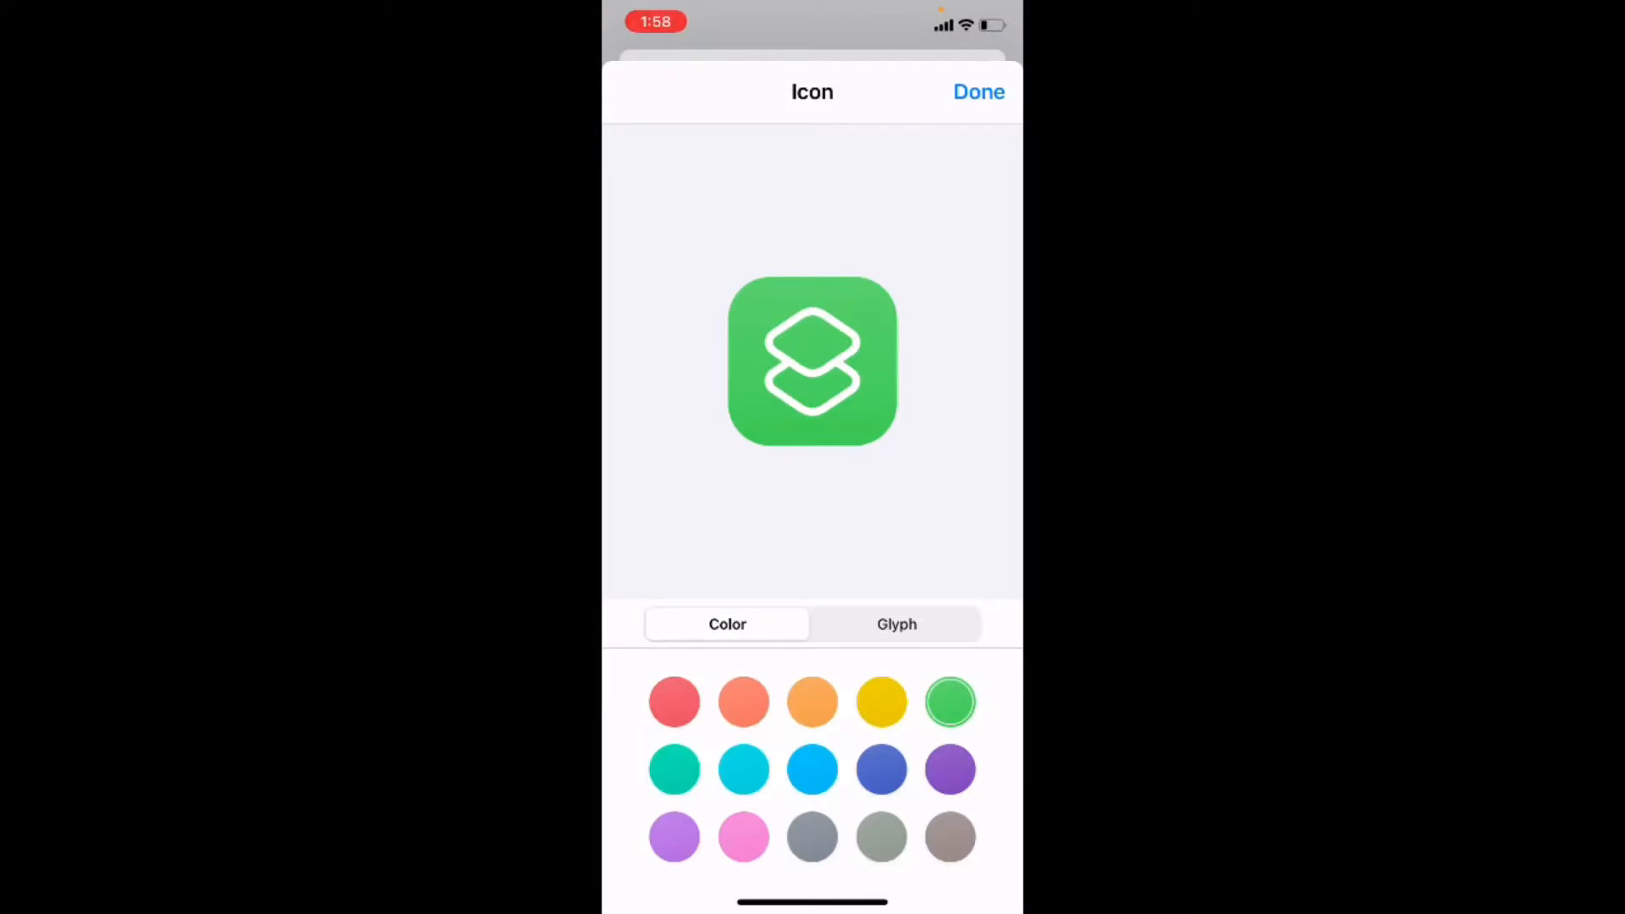
click(979, 91)
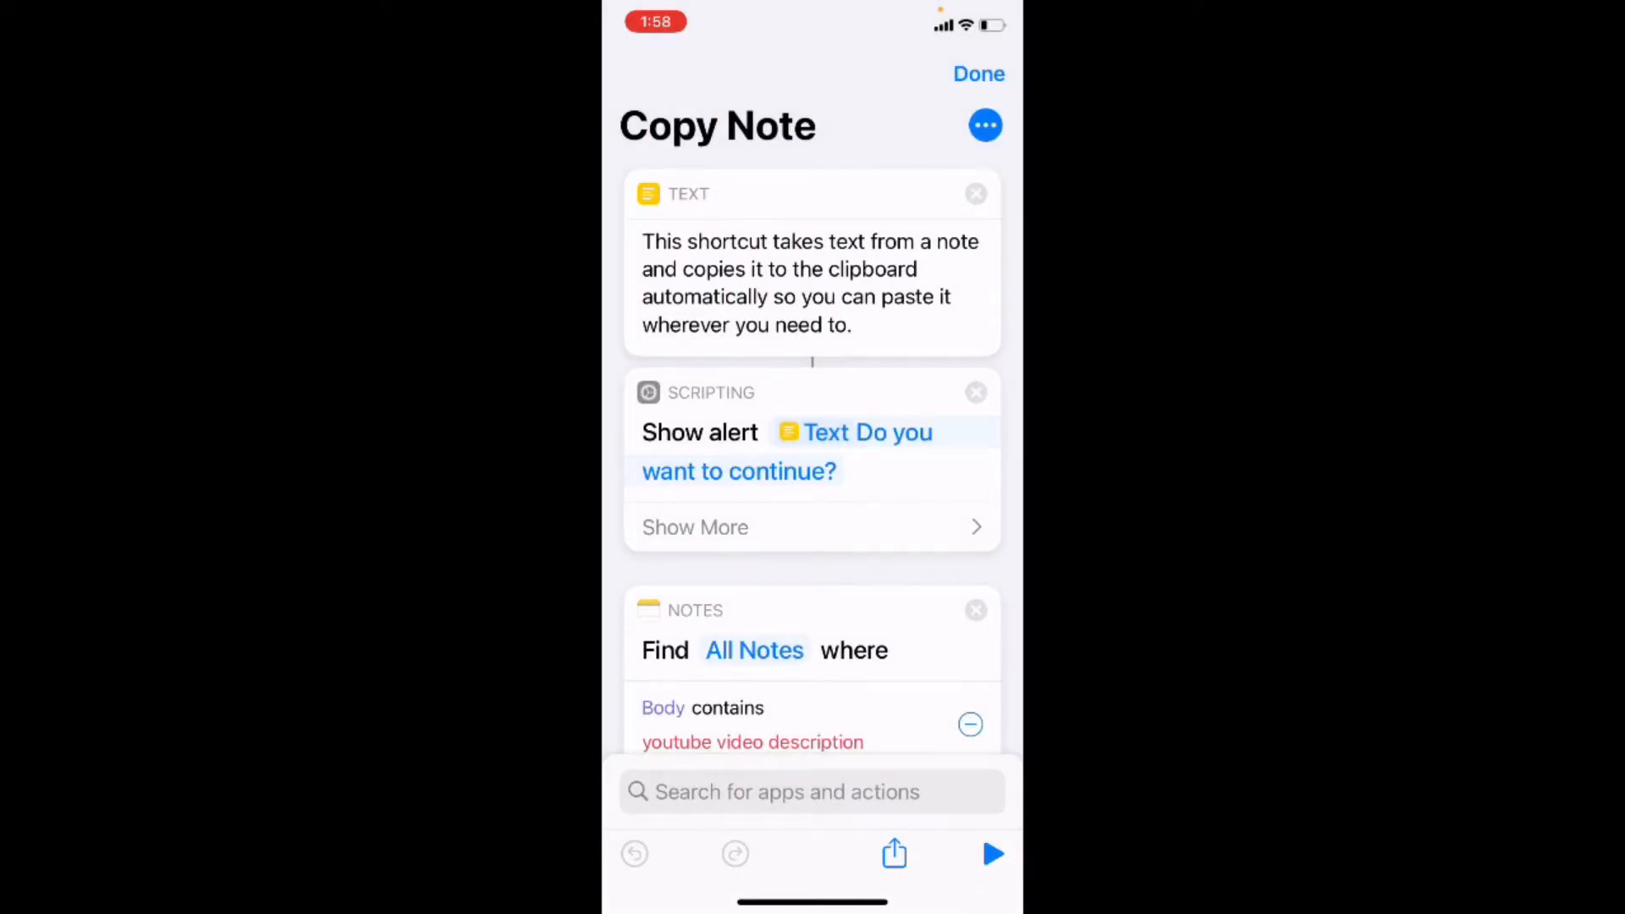
click(977, 73)
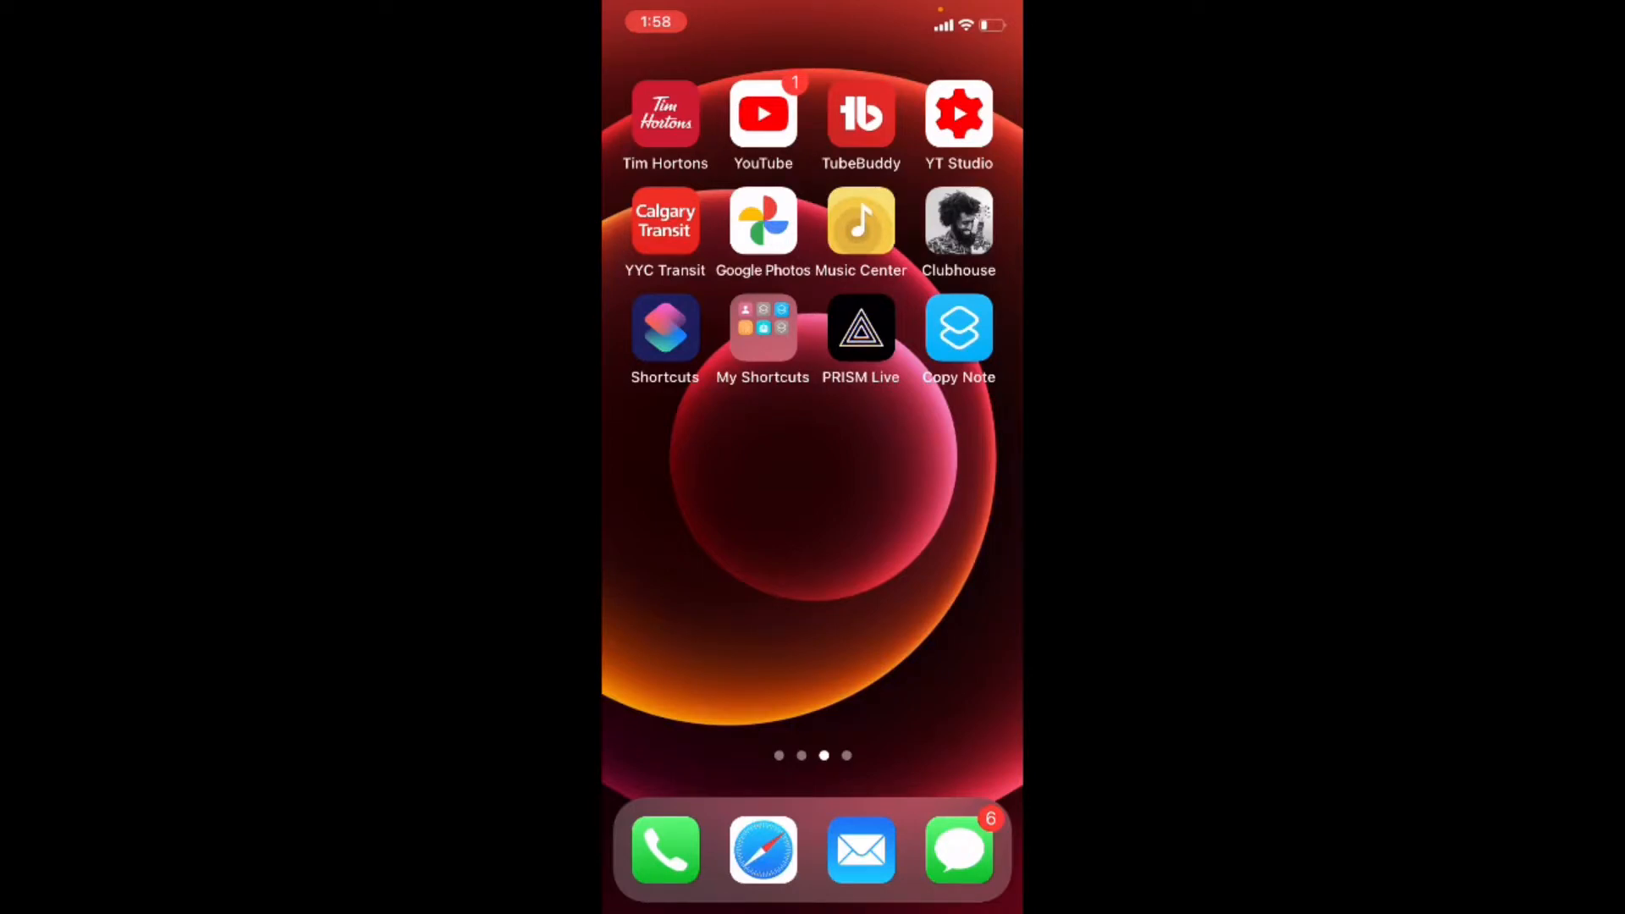
Step: Run Copy Note from the home screen, confirming the note preview and Shortcut Completed alert so the note is on the clipboard
click(958, 327)
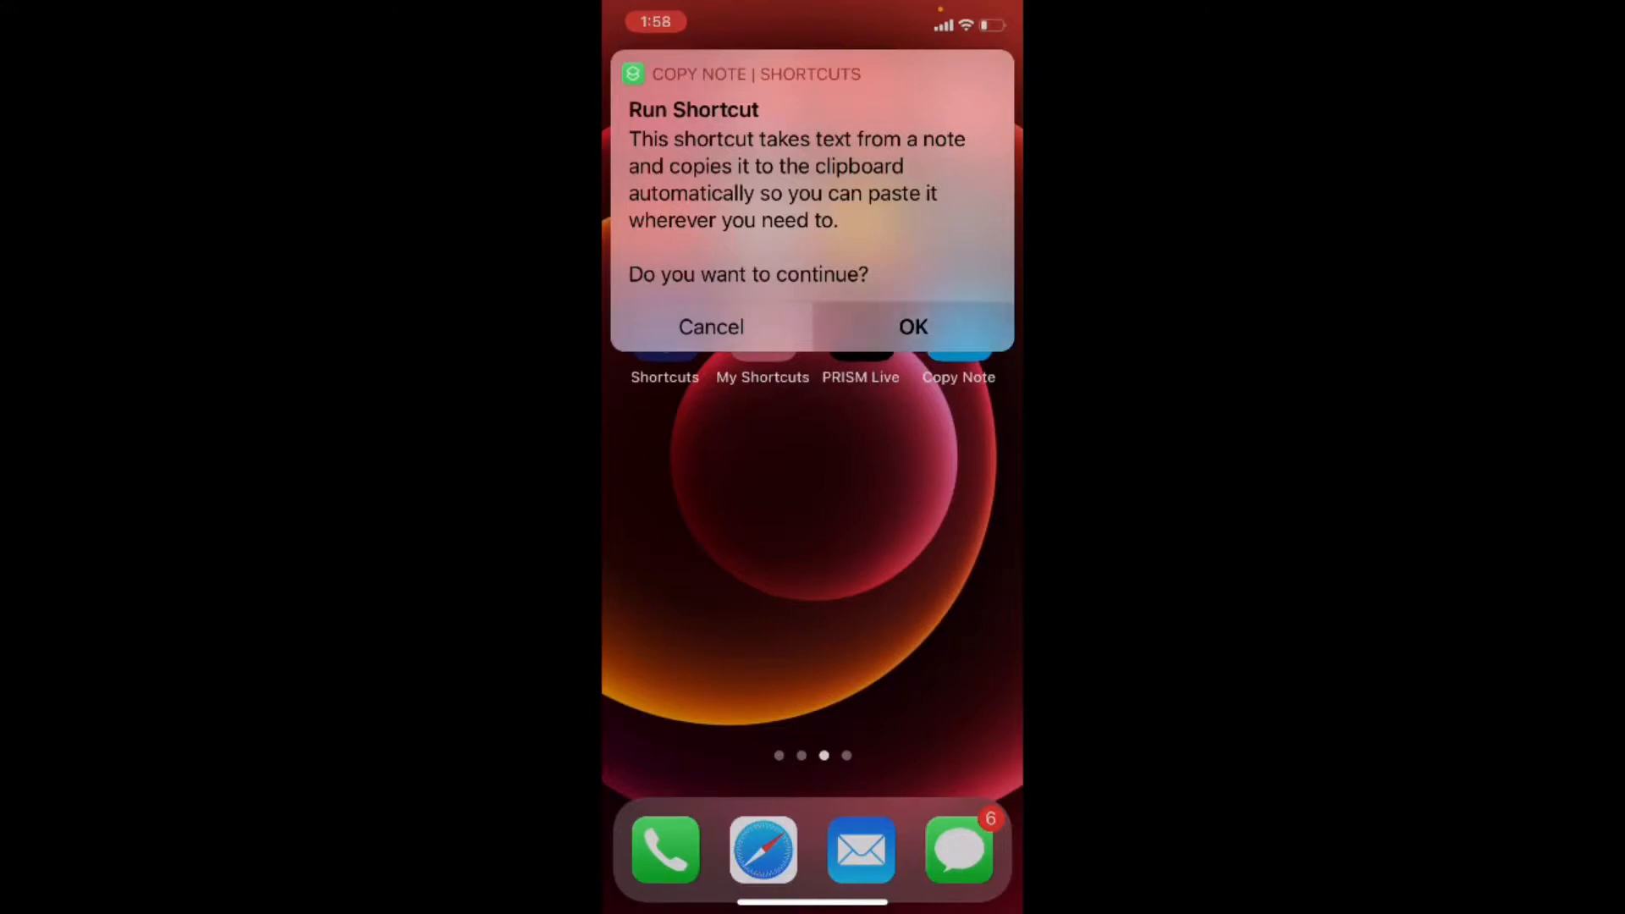
click(911, 327)
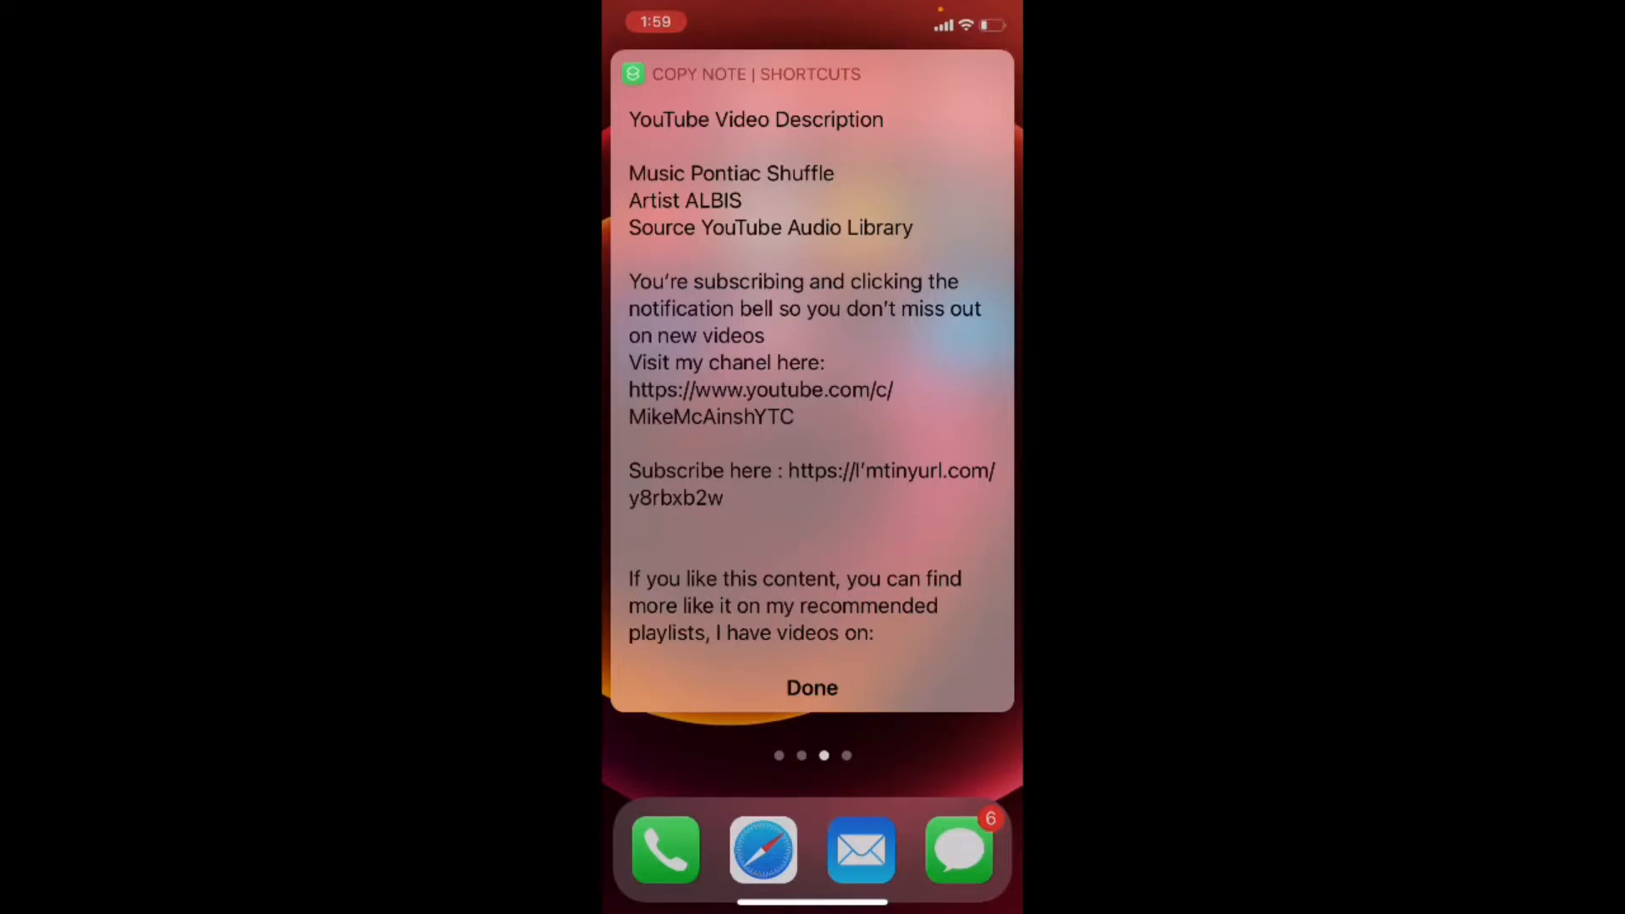
click(811, 687)
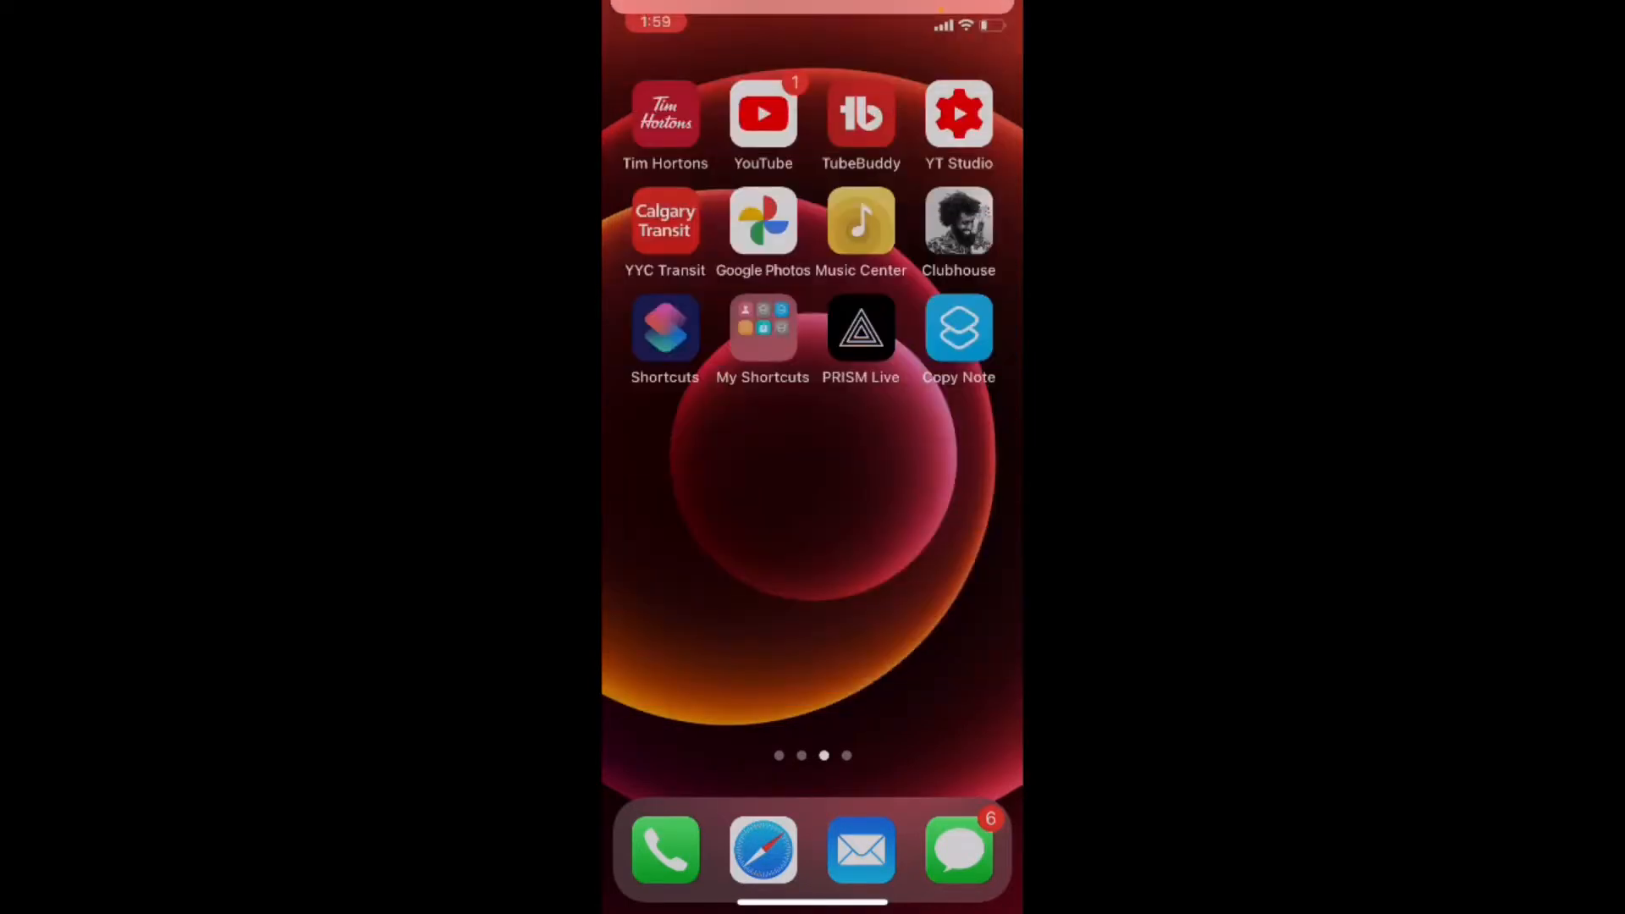
click(958, 327)
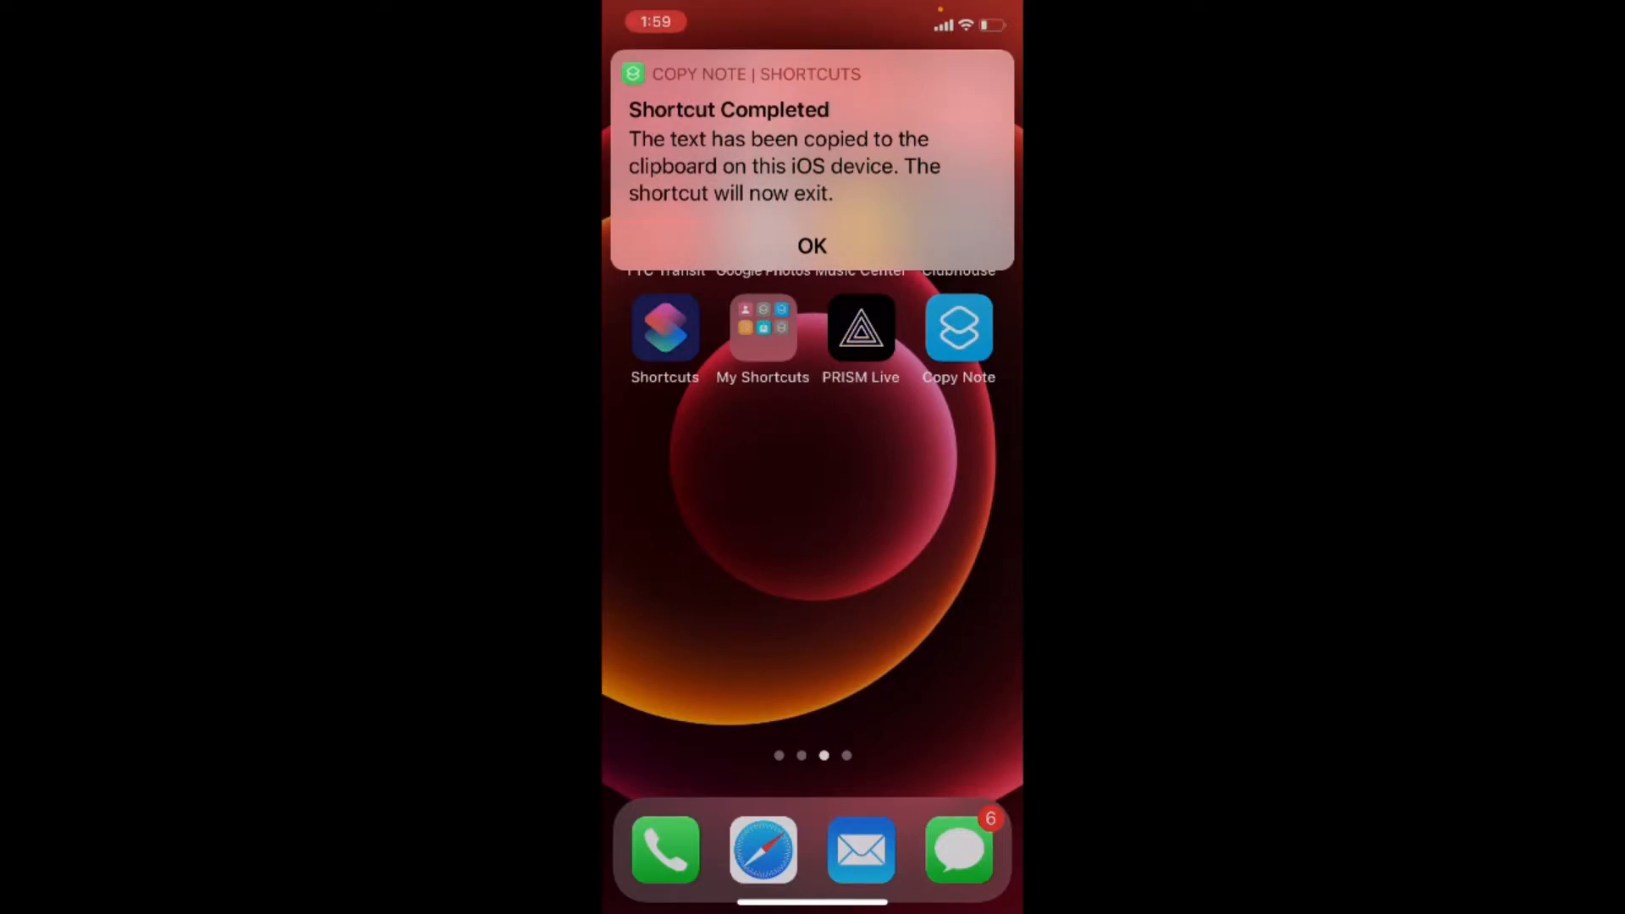
click(811, 245)
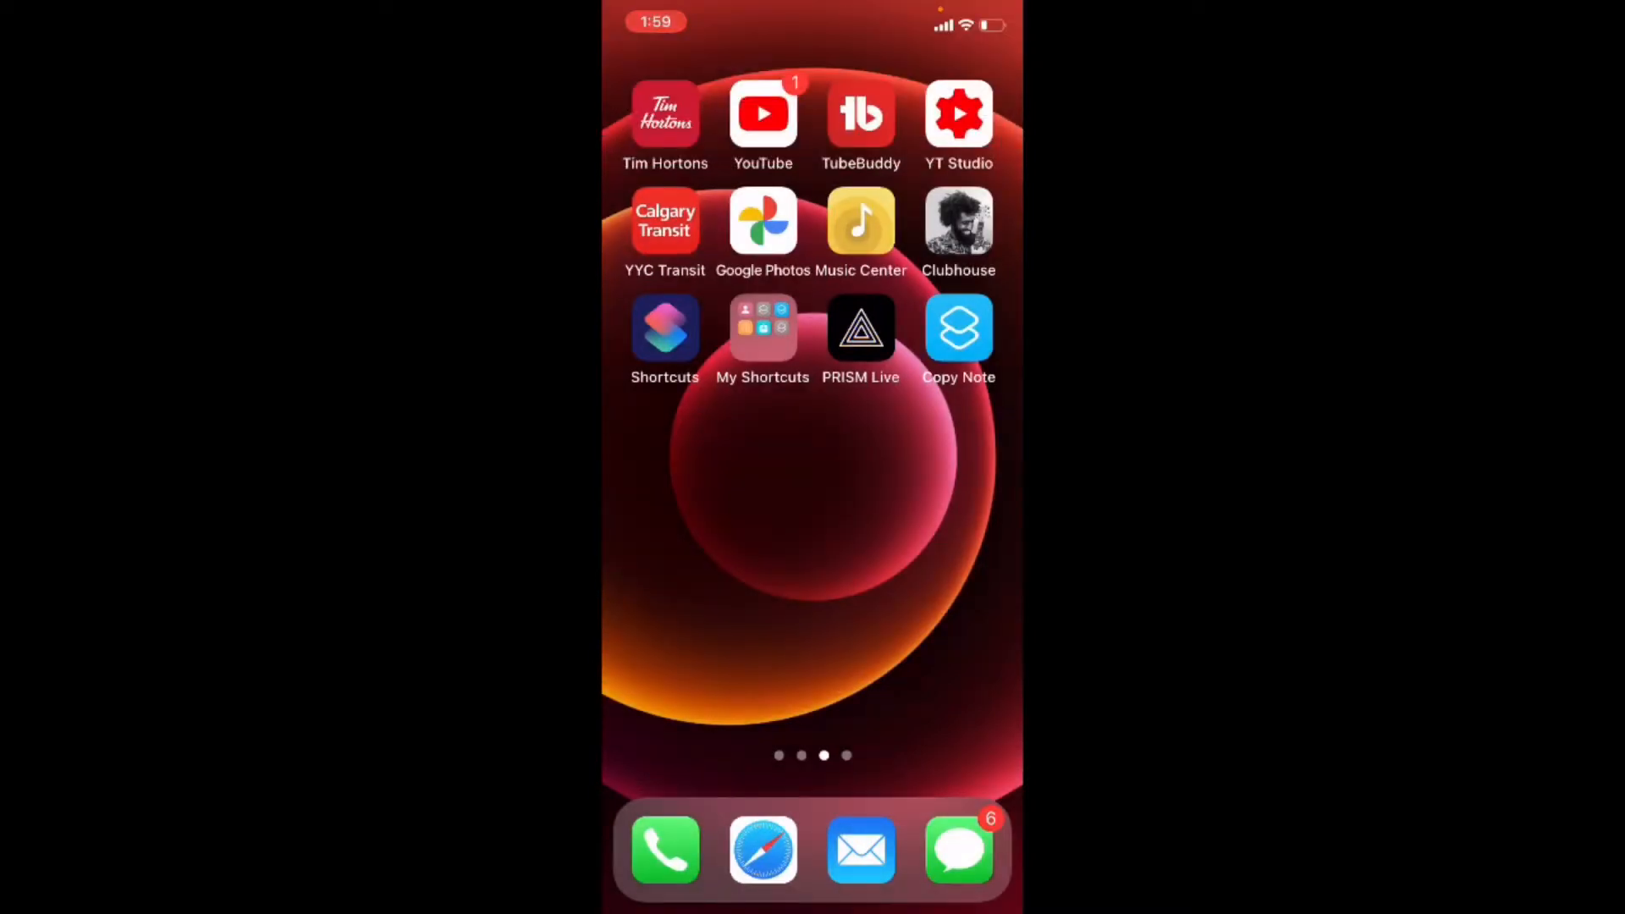
scroll(left, 3)
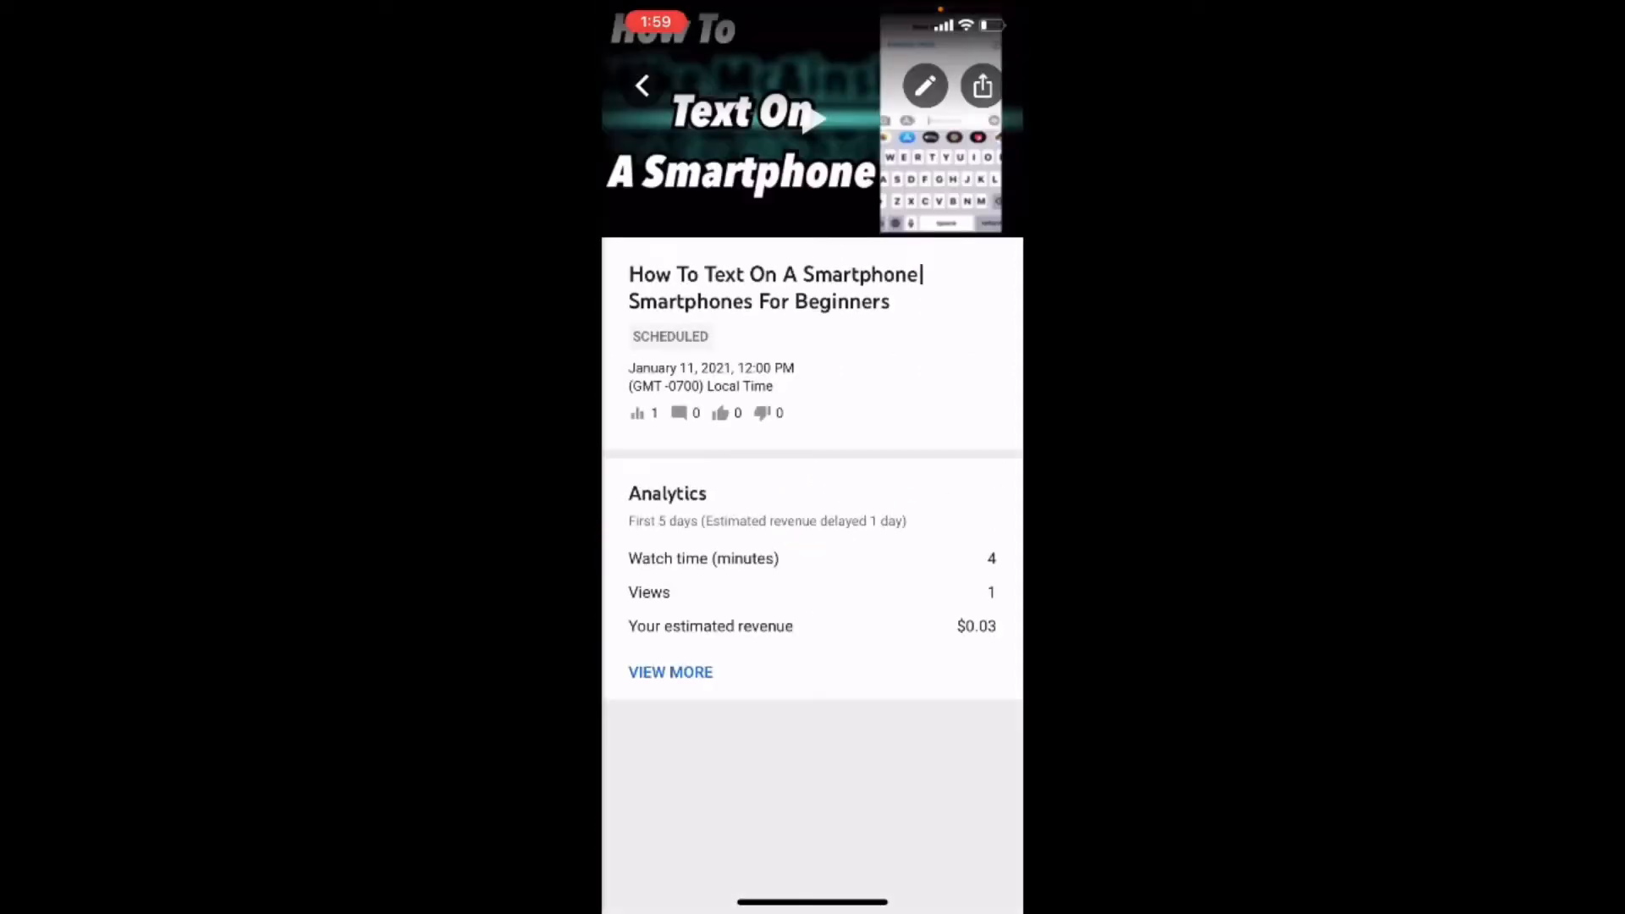
Step: Open the description editor for the How To Text On A Smartphone video with the insertion point below the existing text
click(925, 85)
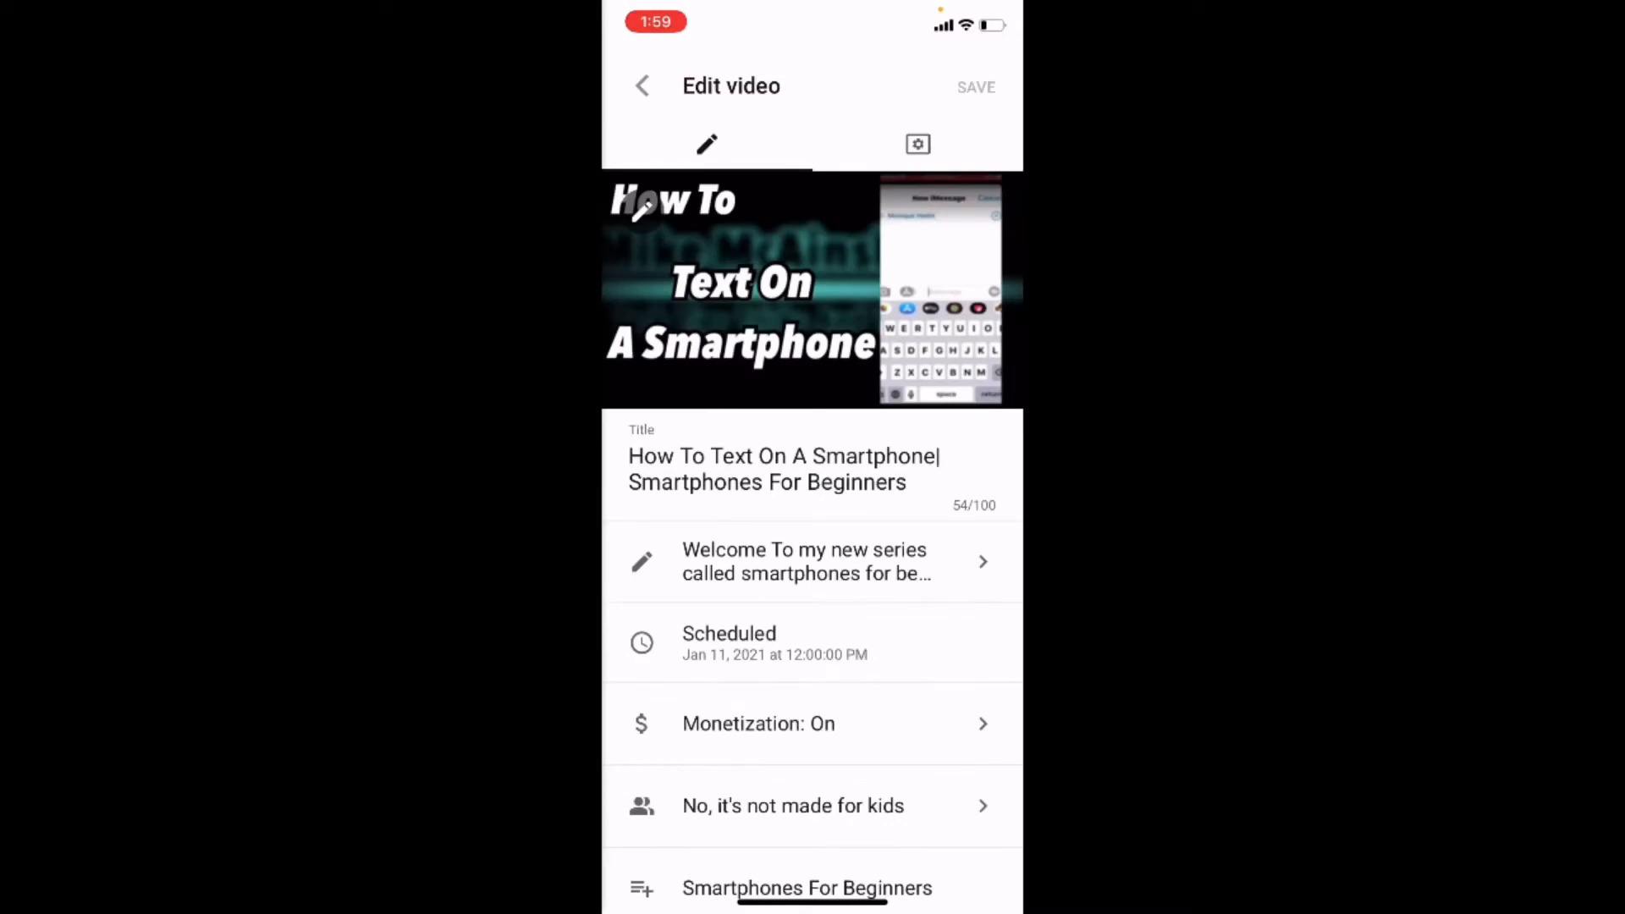
click(806, 563)
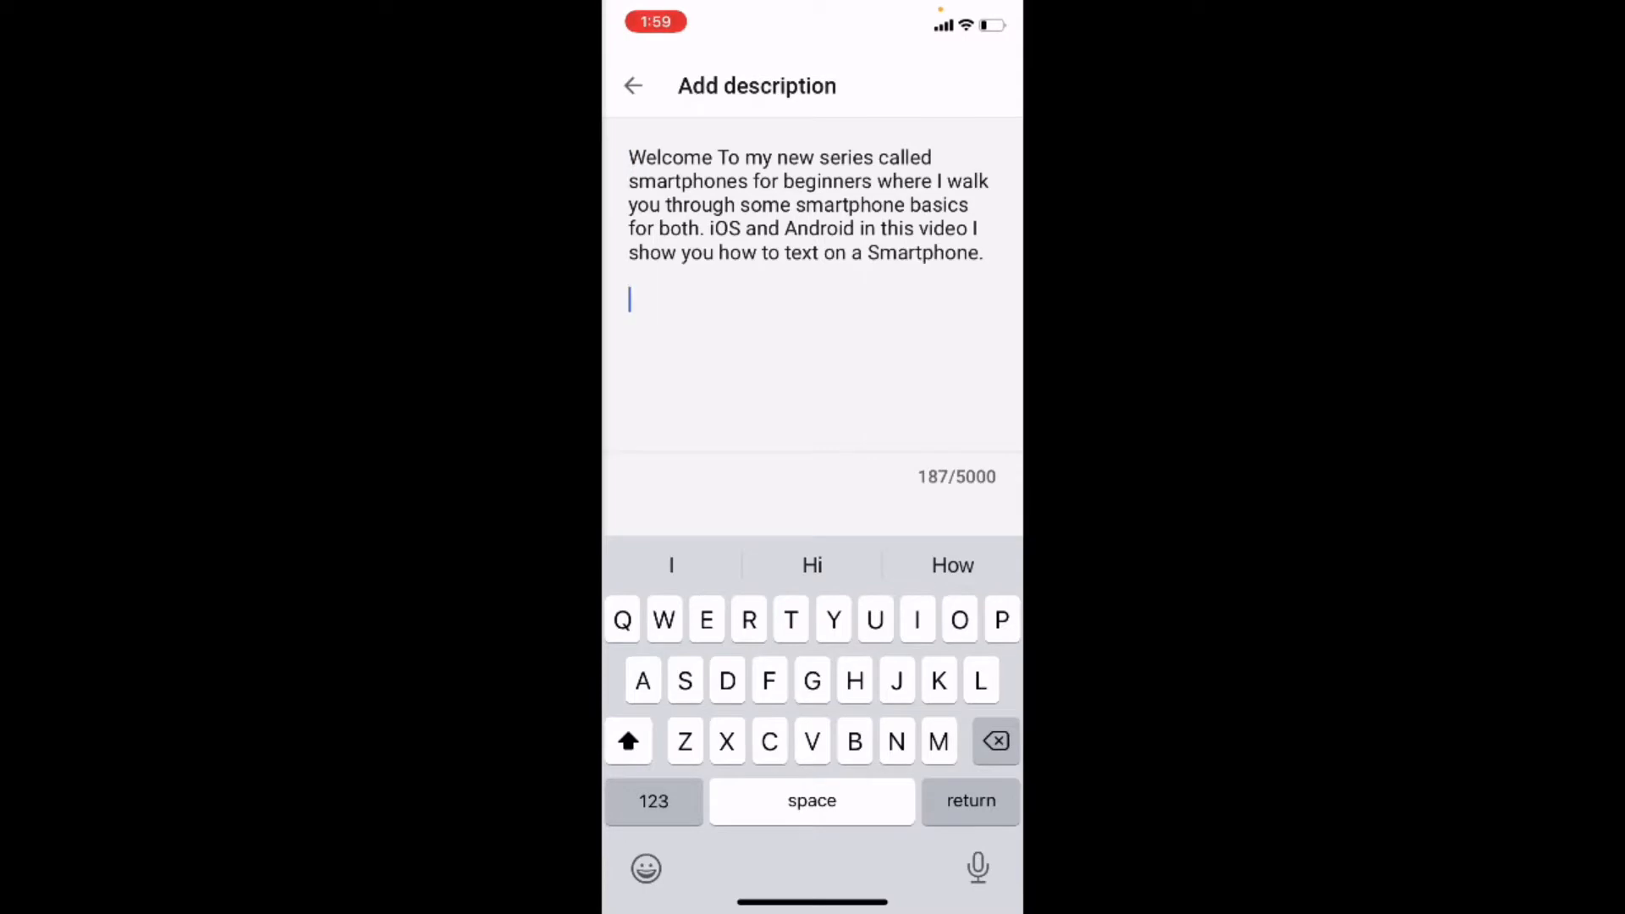
click(629, 300)
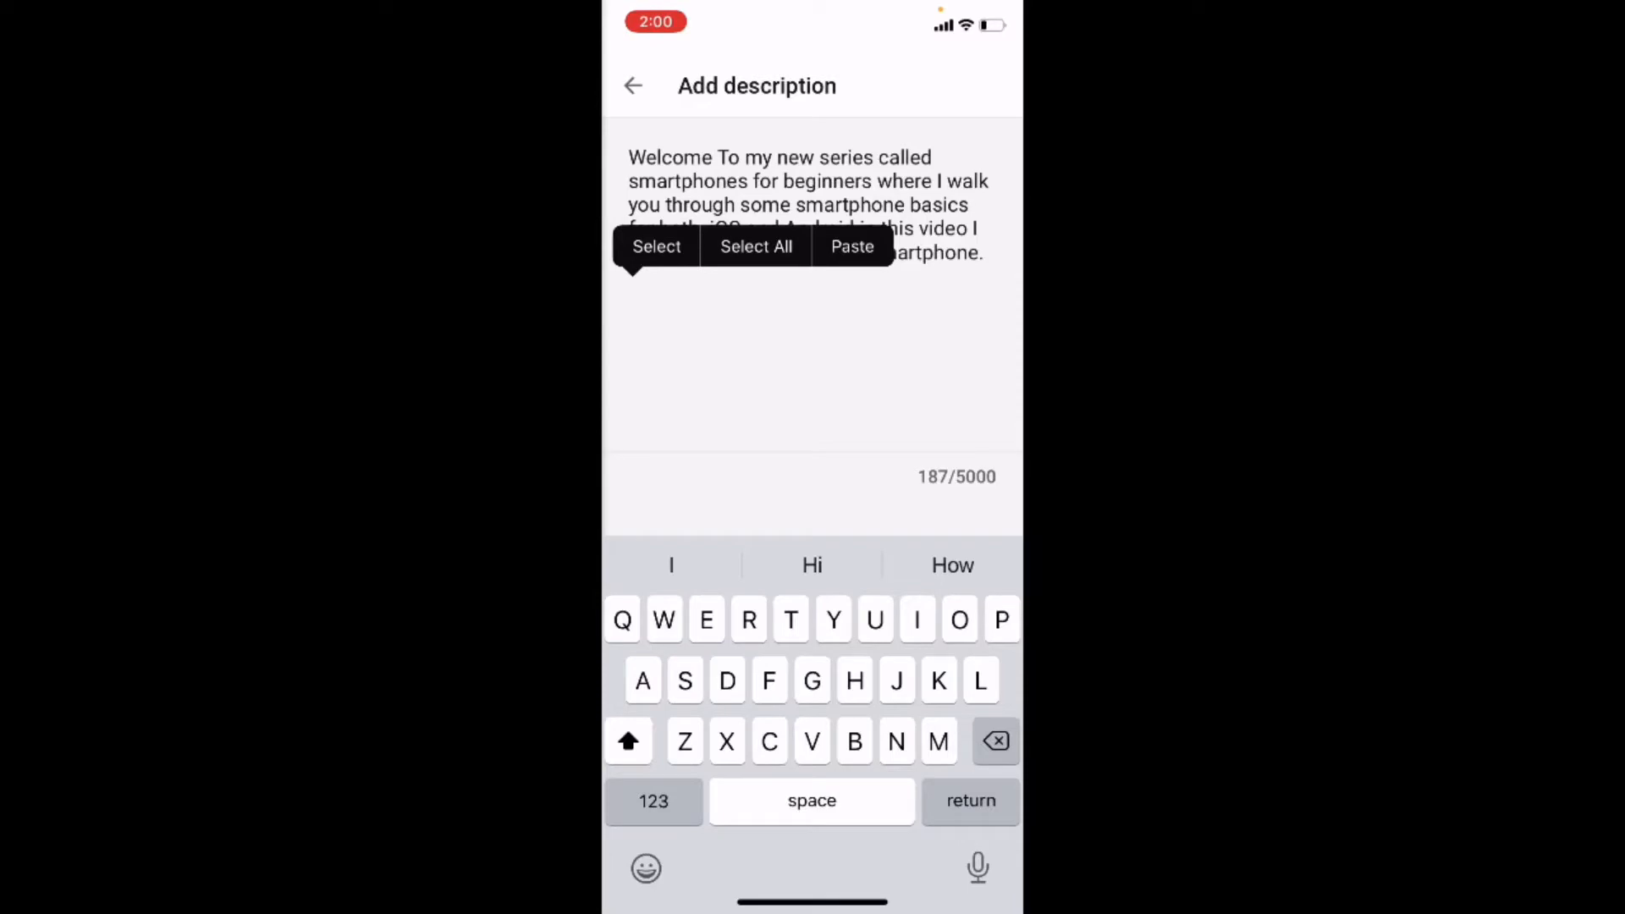
Step: Paste the copied note into the video description and review the pasted text
click(851, 247)
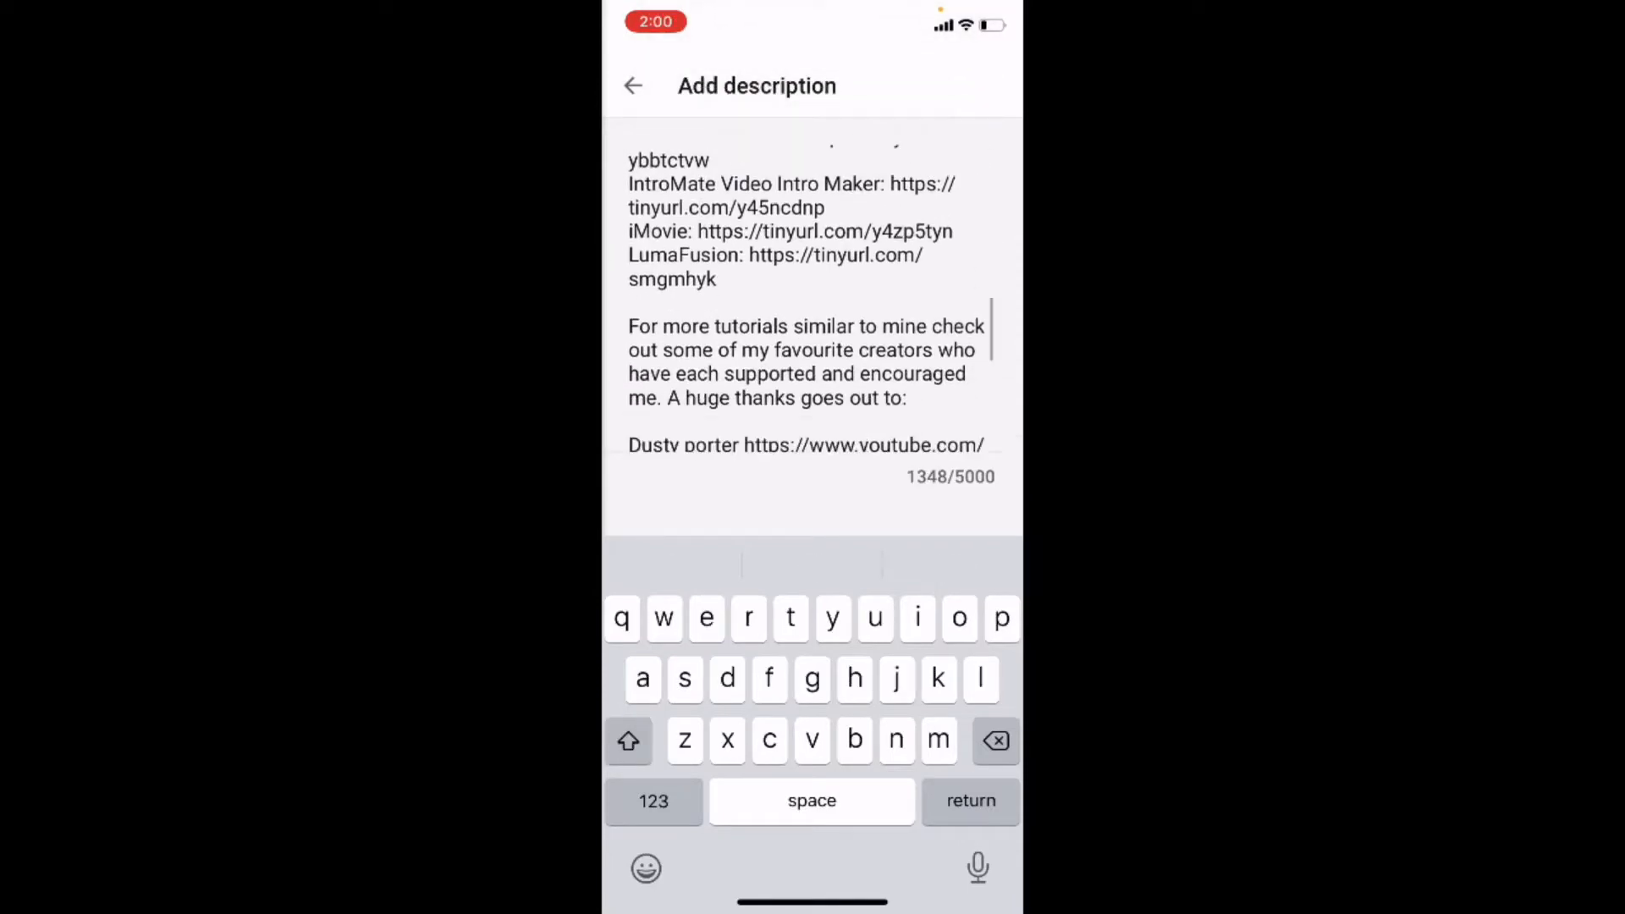
scroll(down, 3)
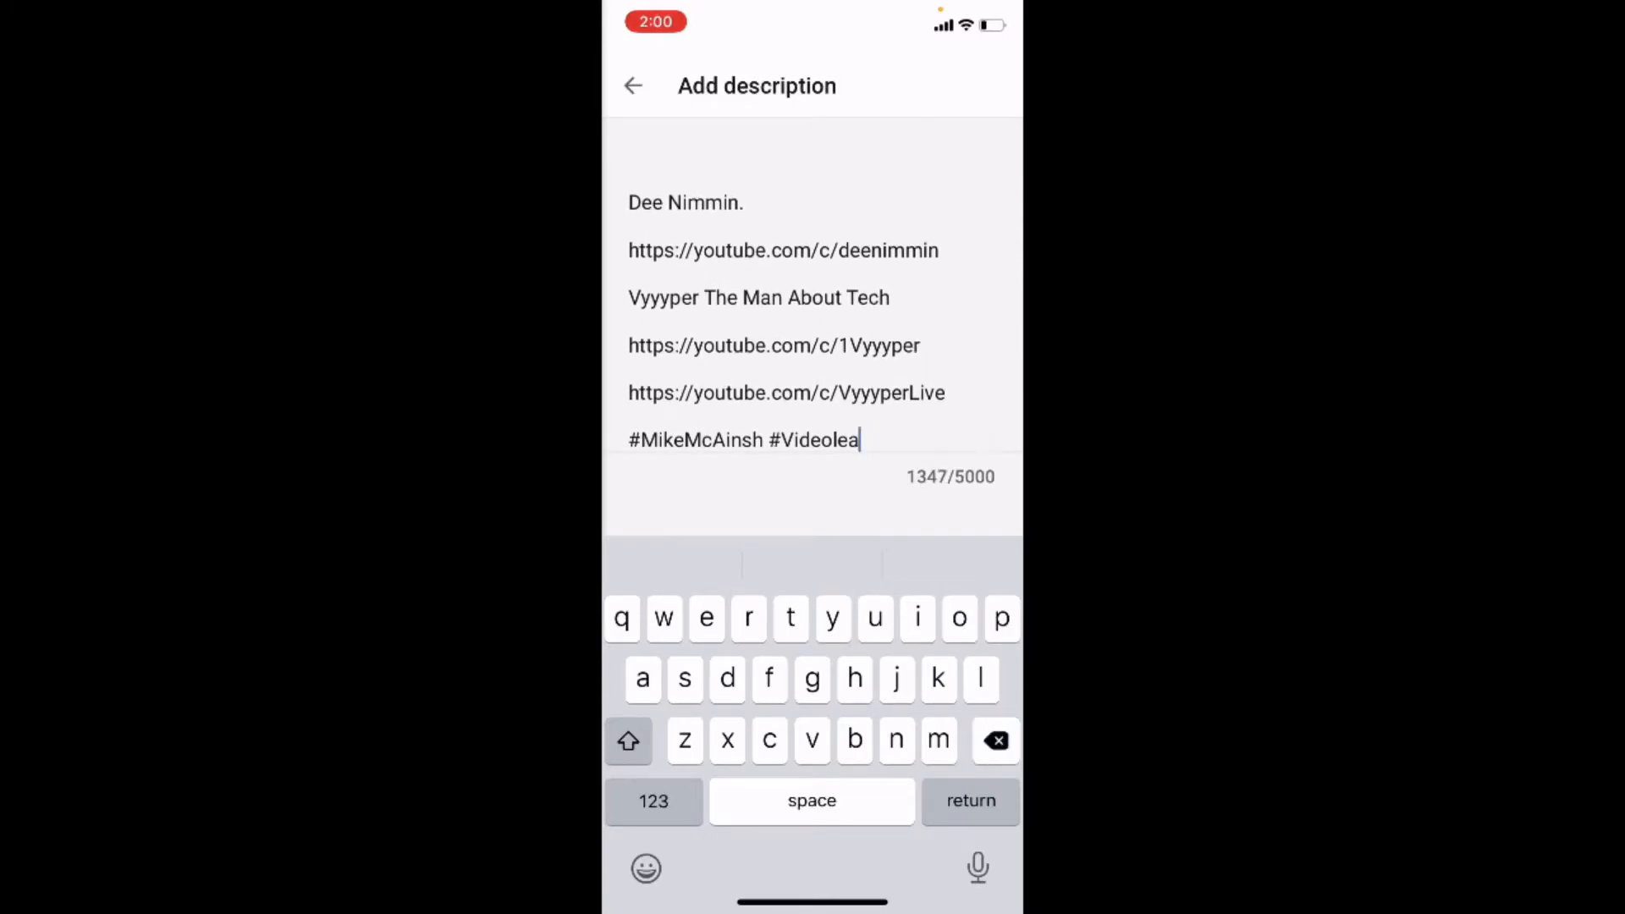
Step: Replace the unfinished Videolea tag with #SmartphonesForBeginners and return to the edit details page
click(994, 740)
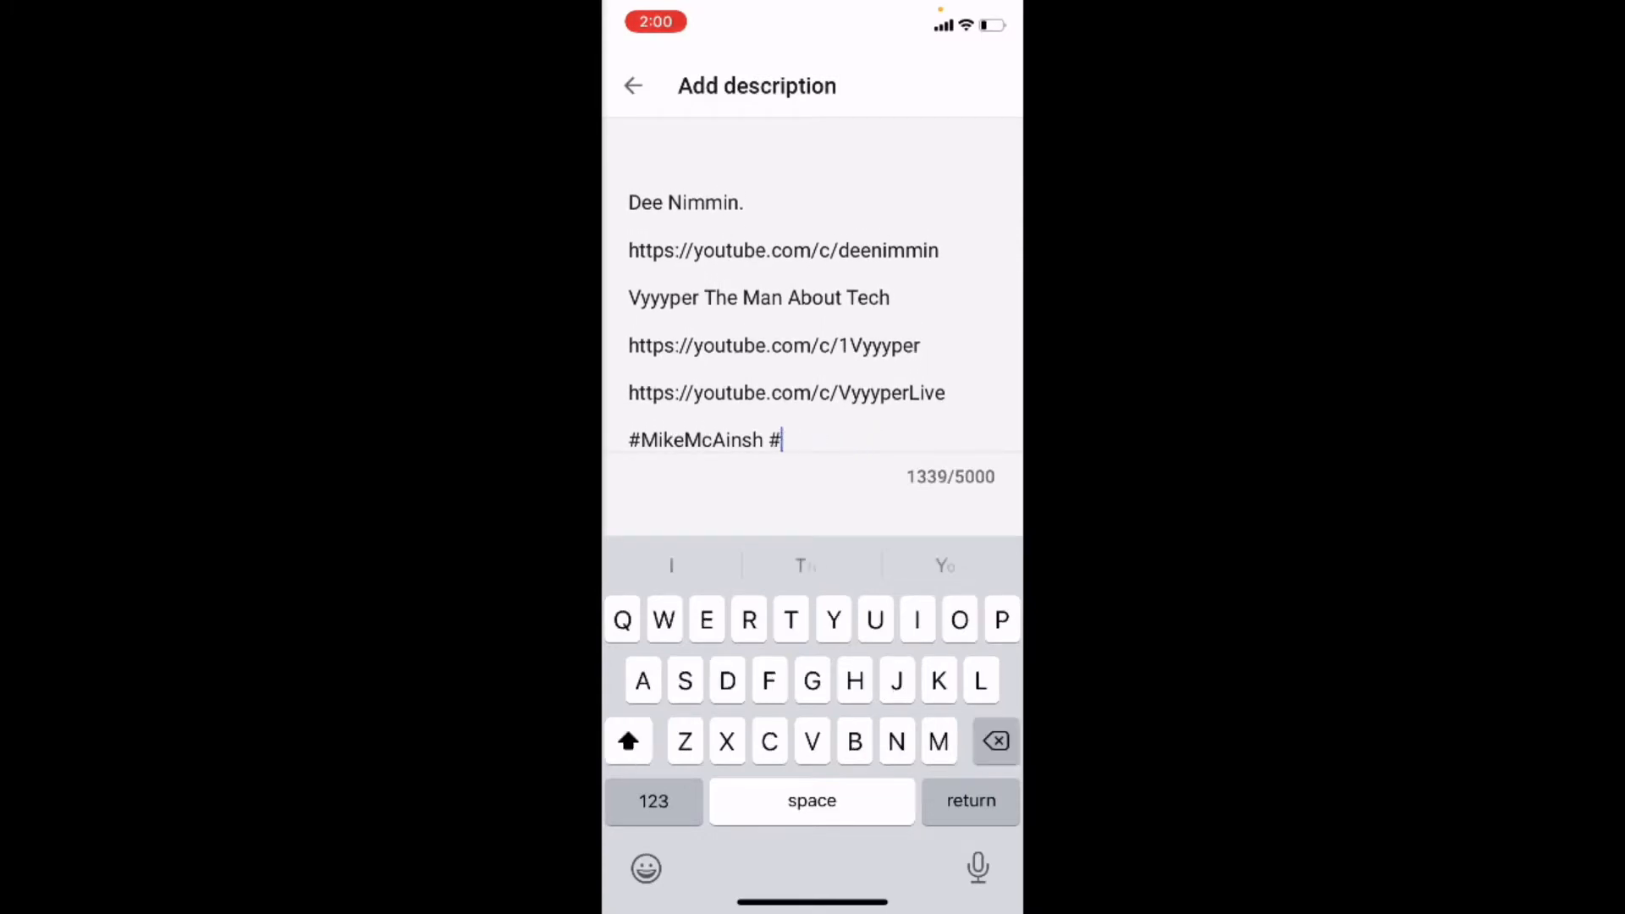
text(S)
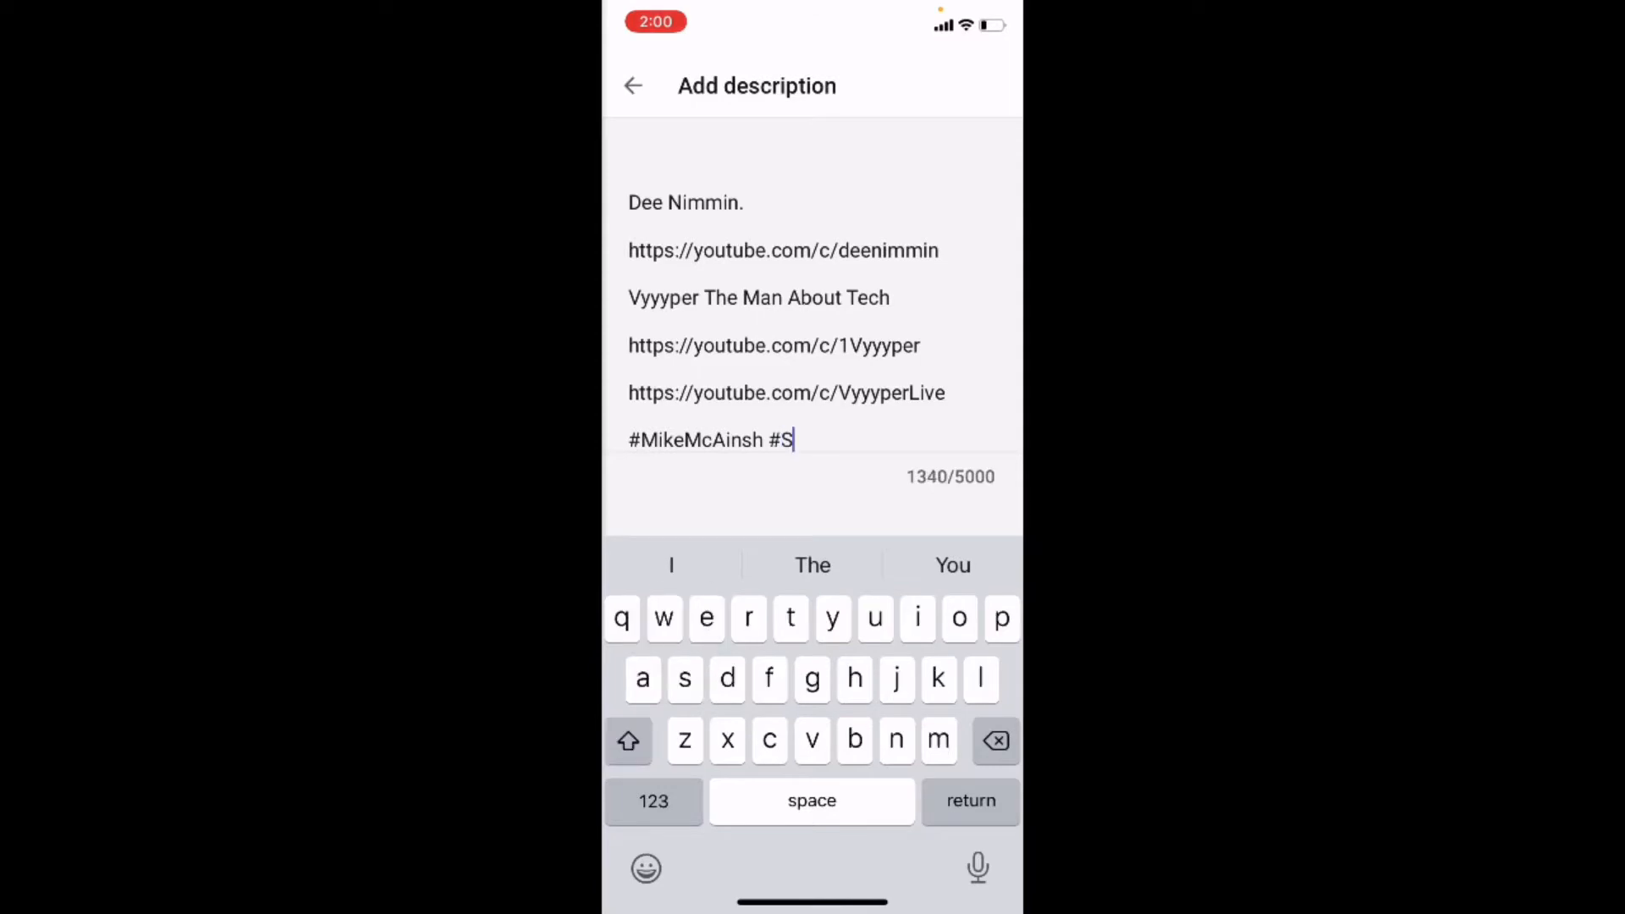
text(ma)
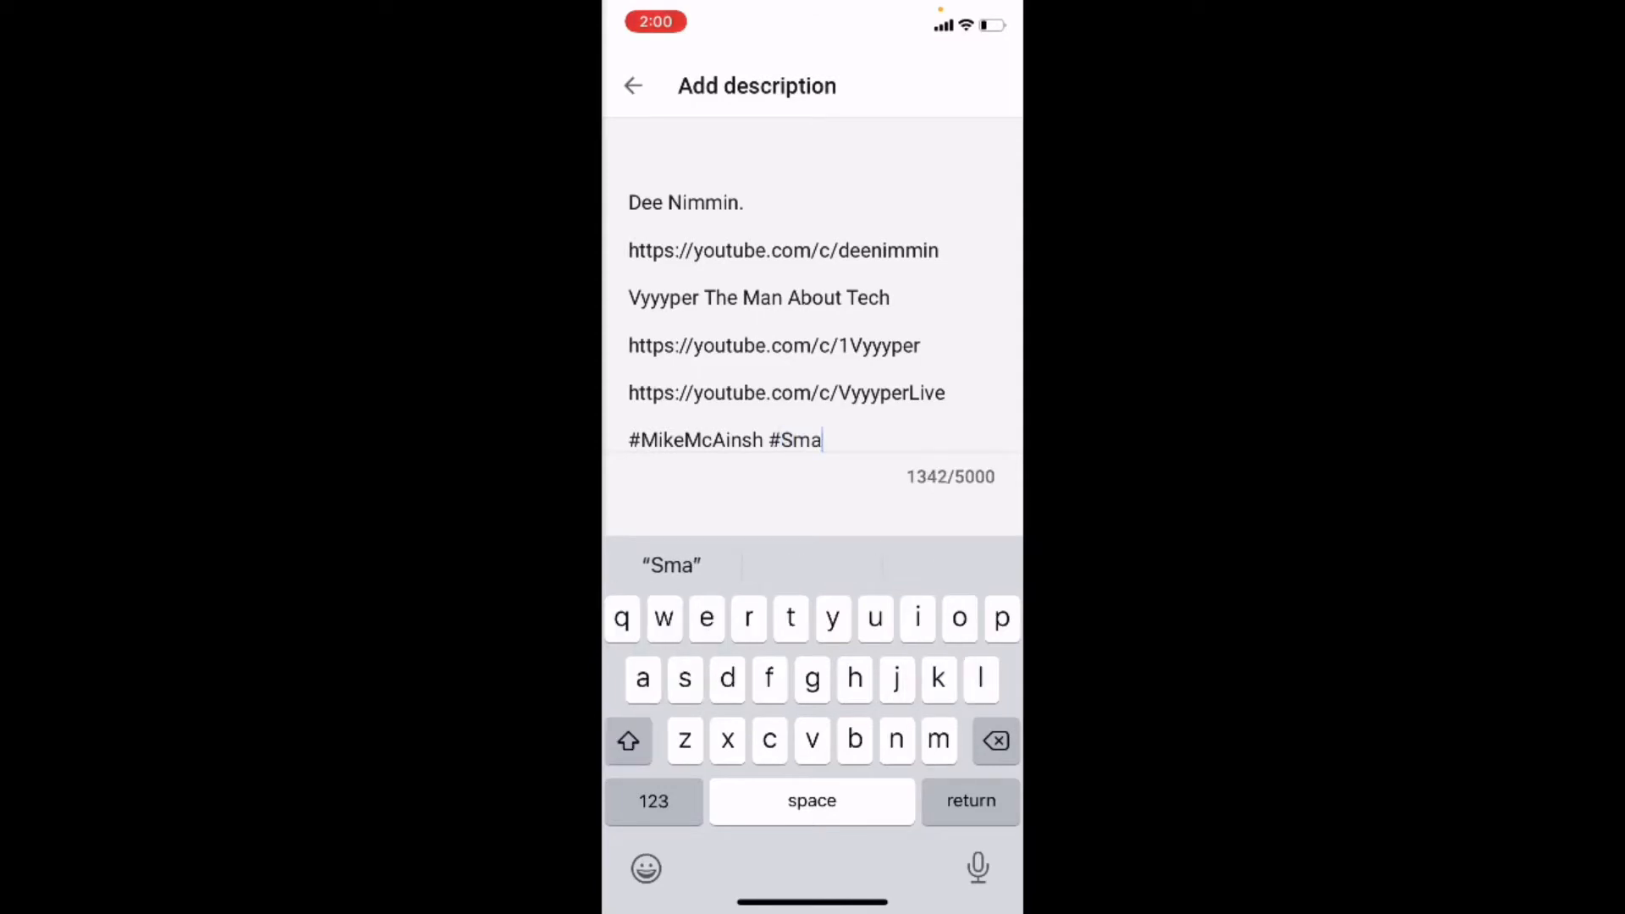
text(rtpho)
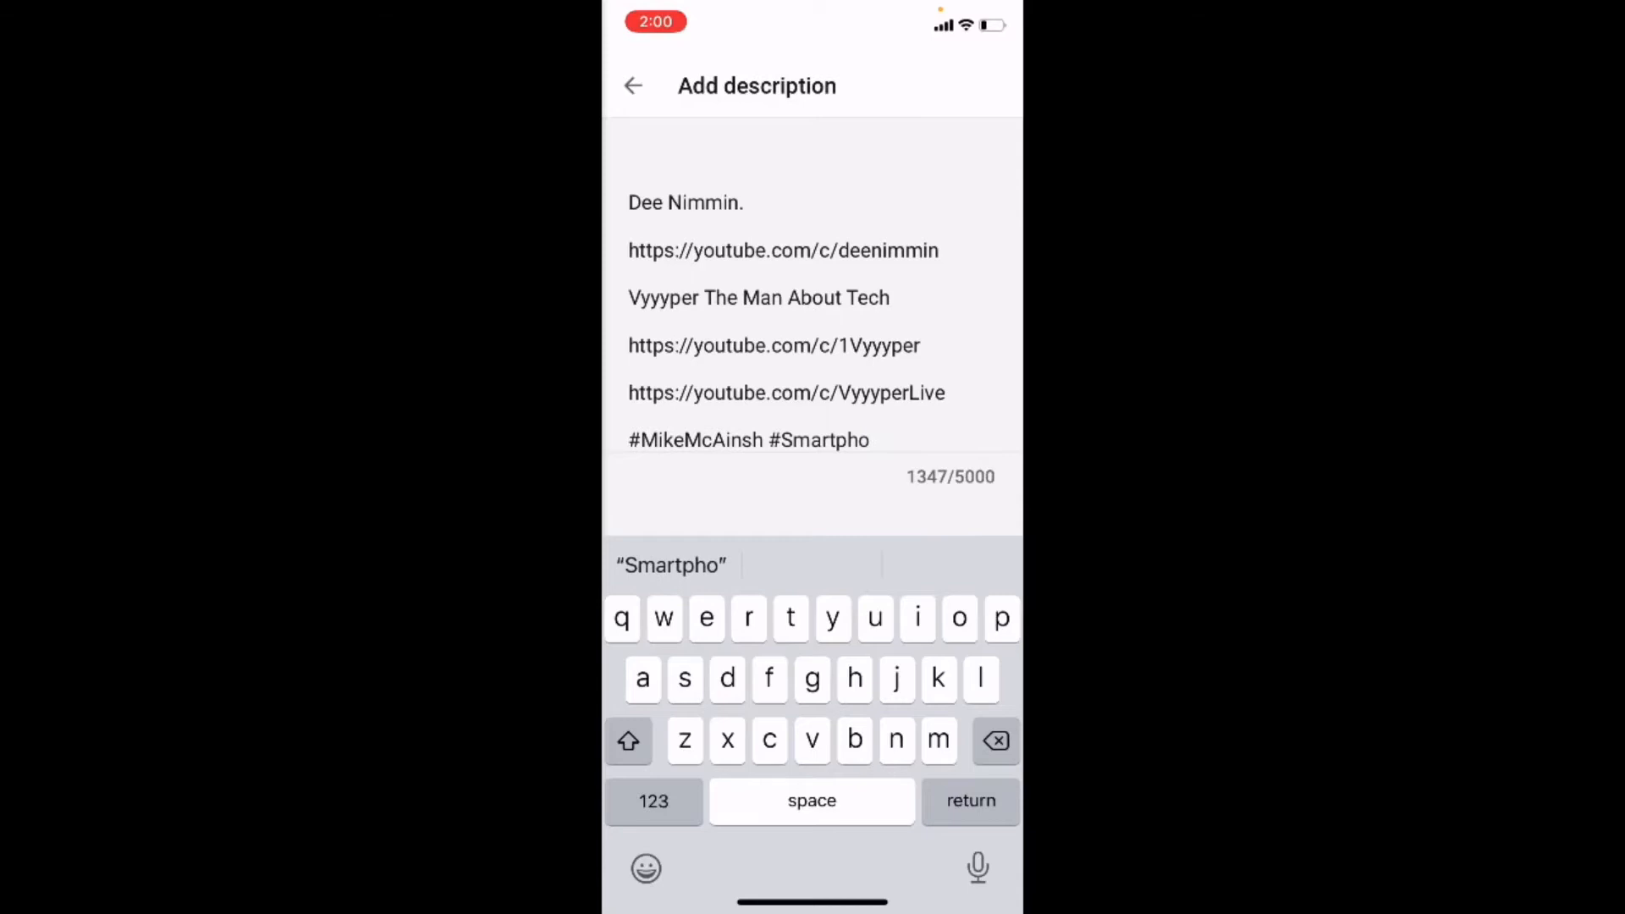
text(nes Fo)
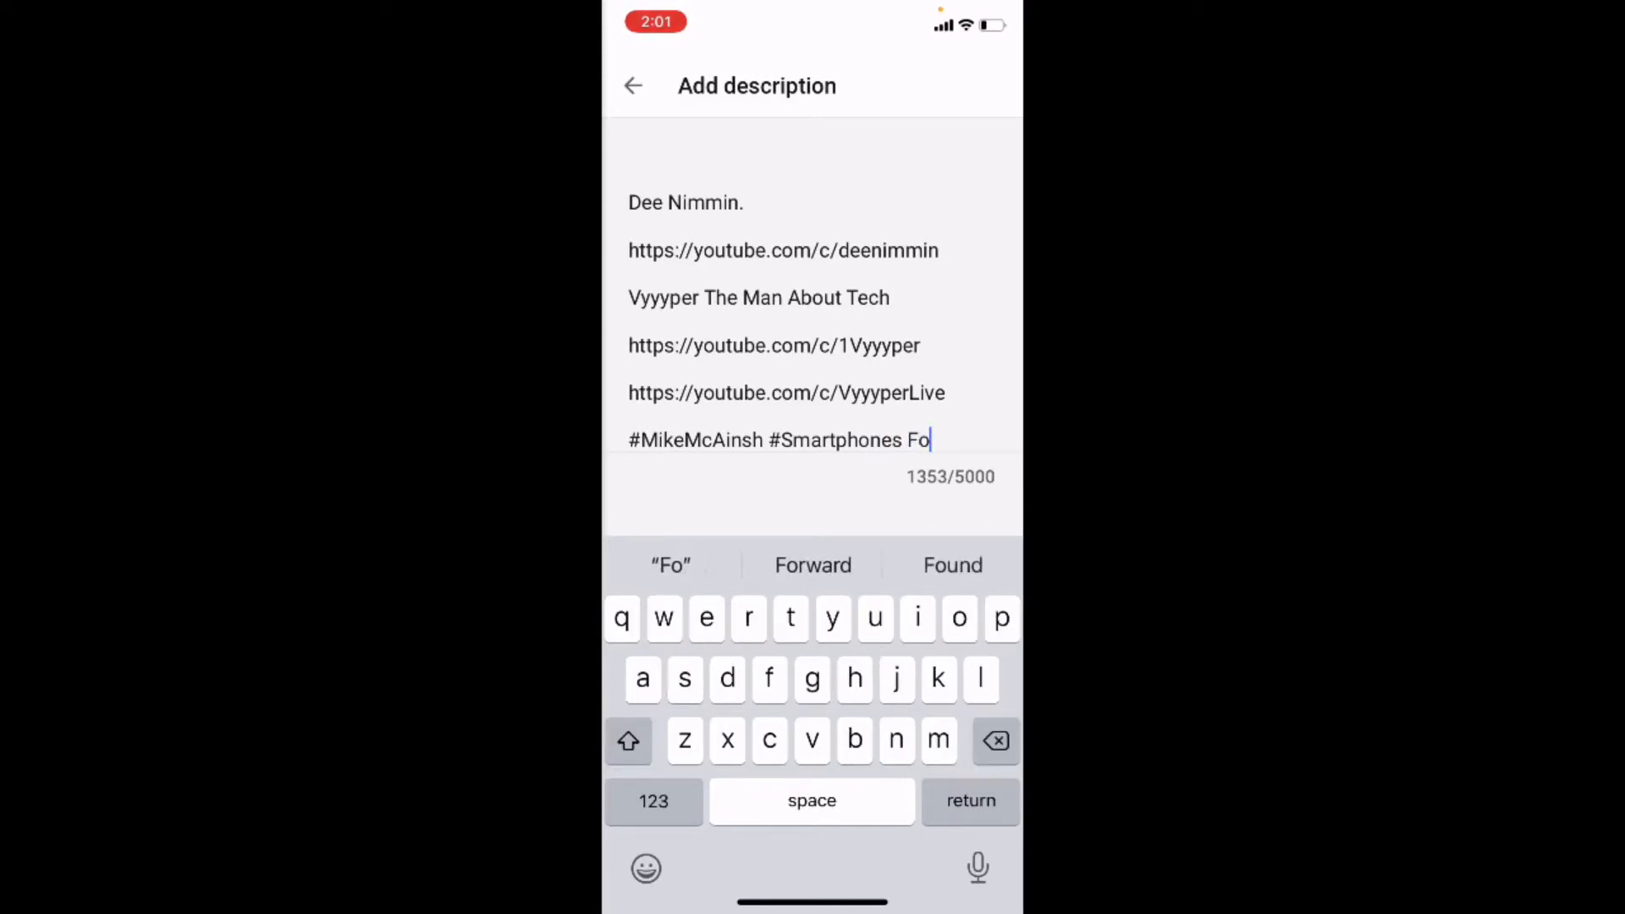
click(994, 740)
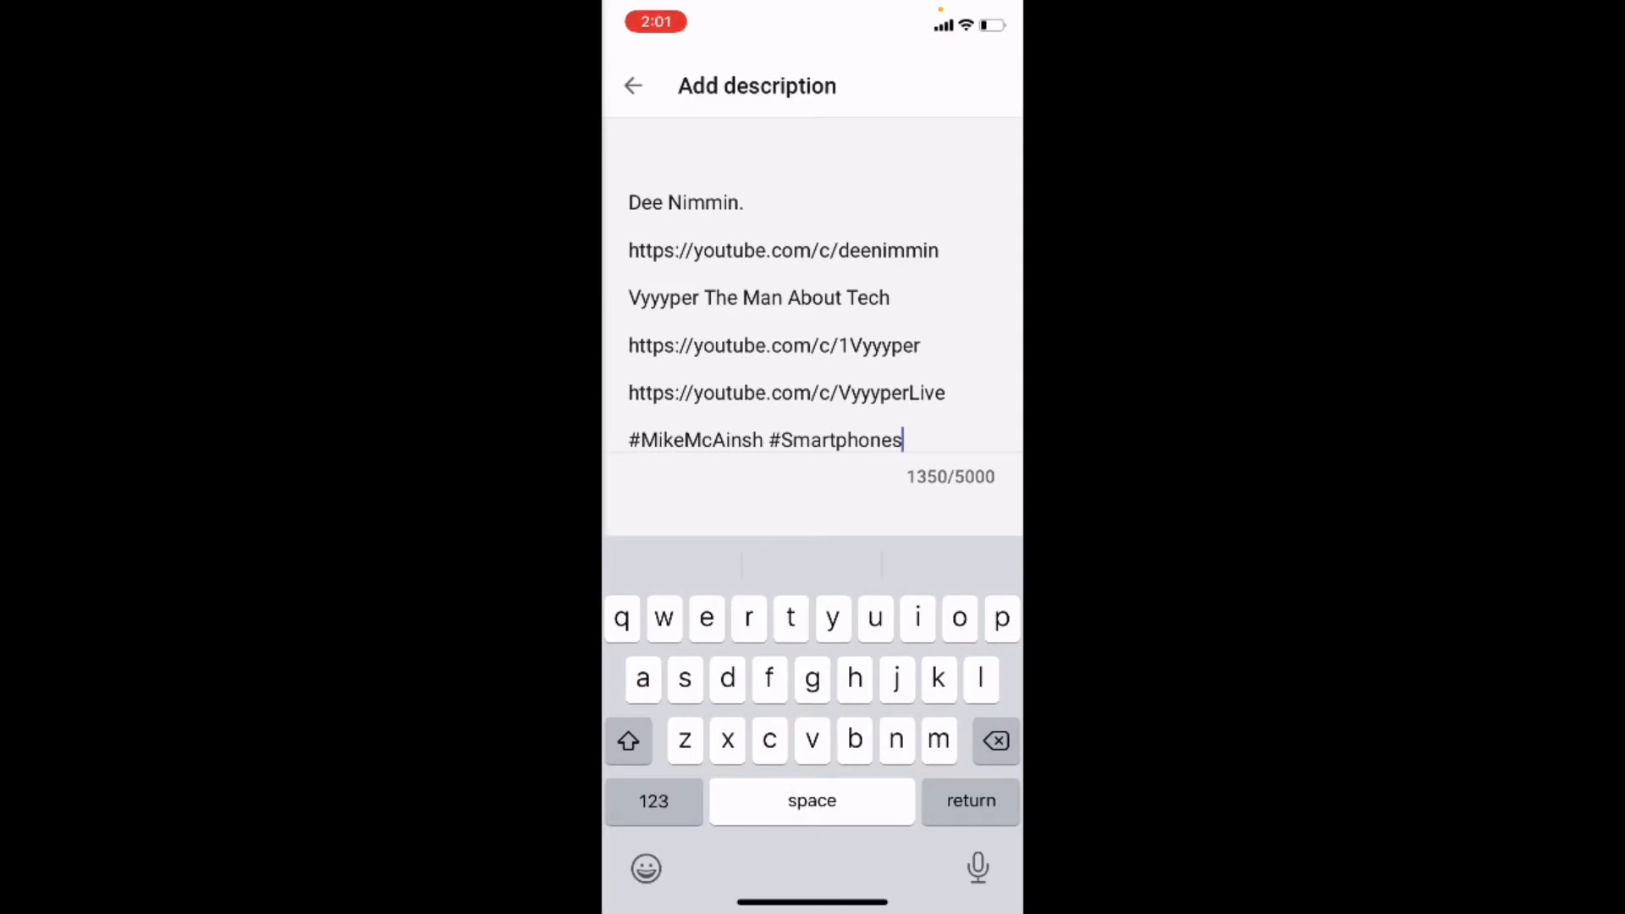
text(F)
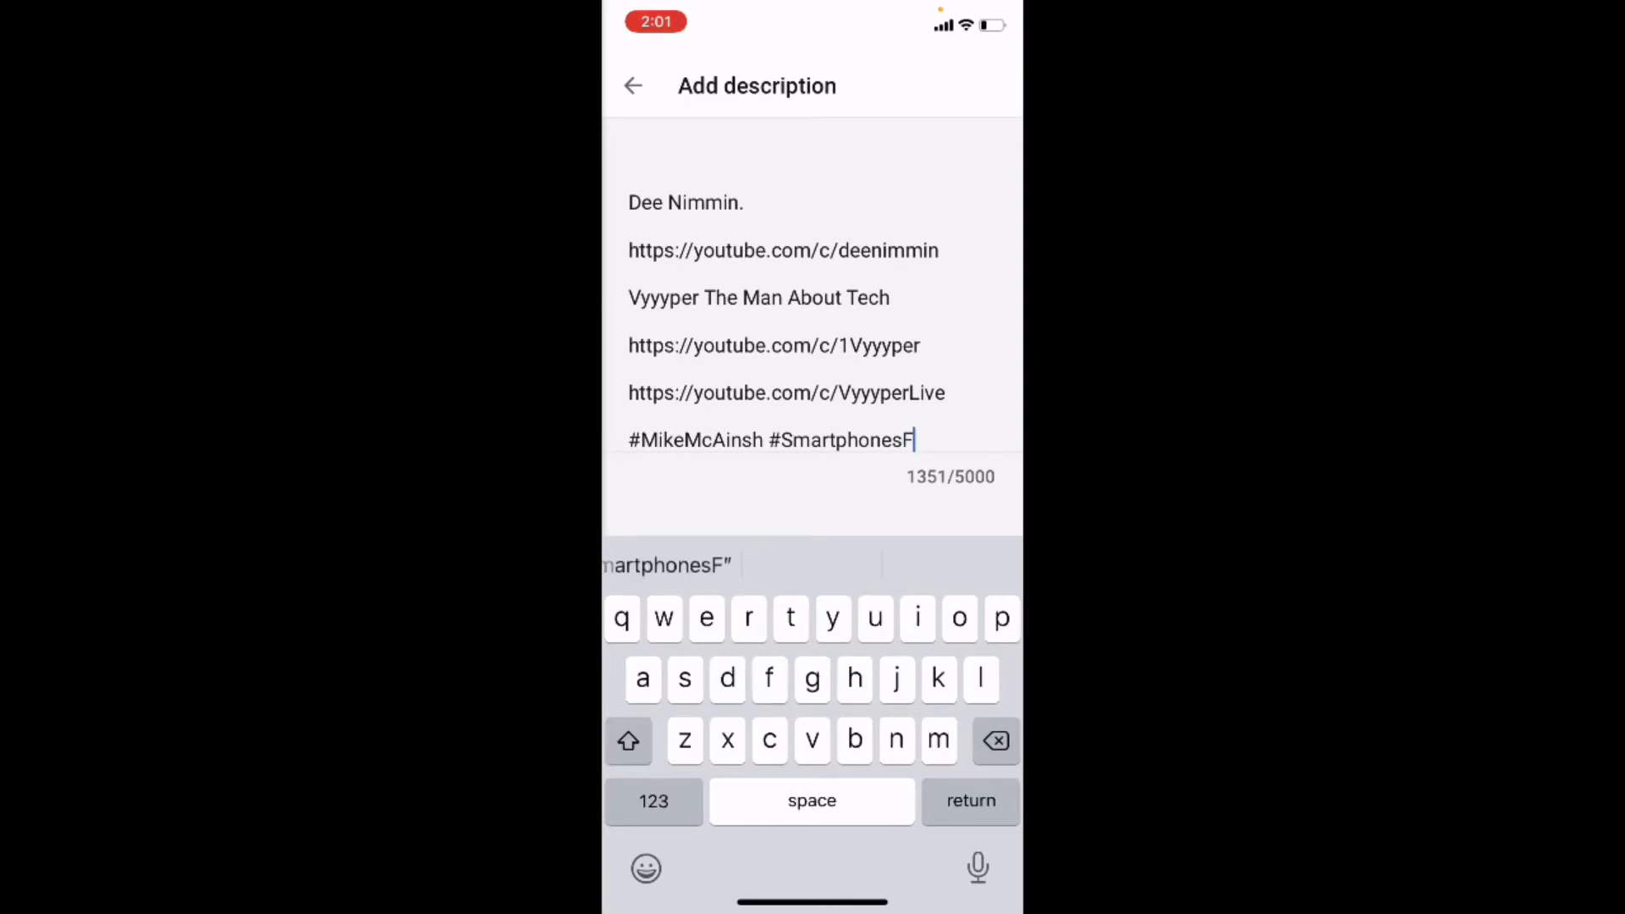
text(orBe)
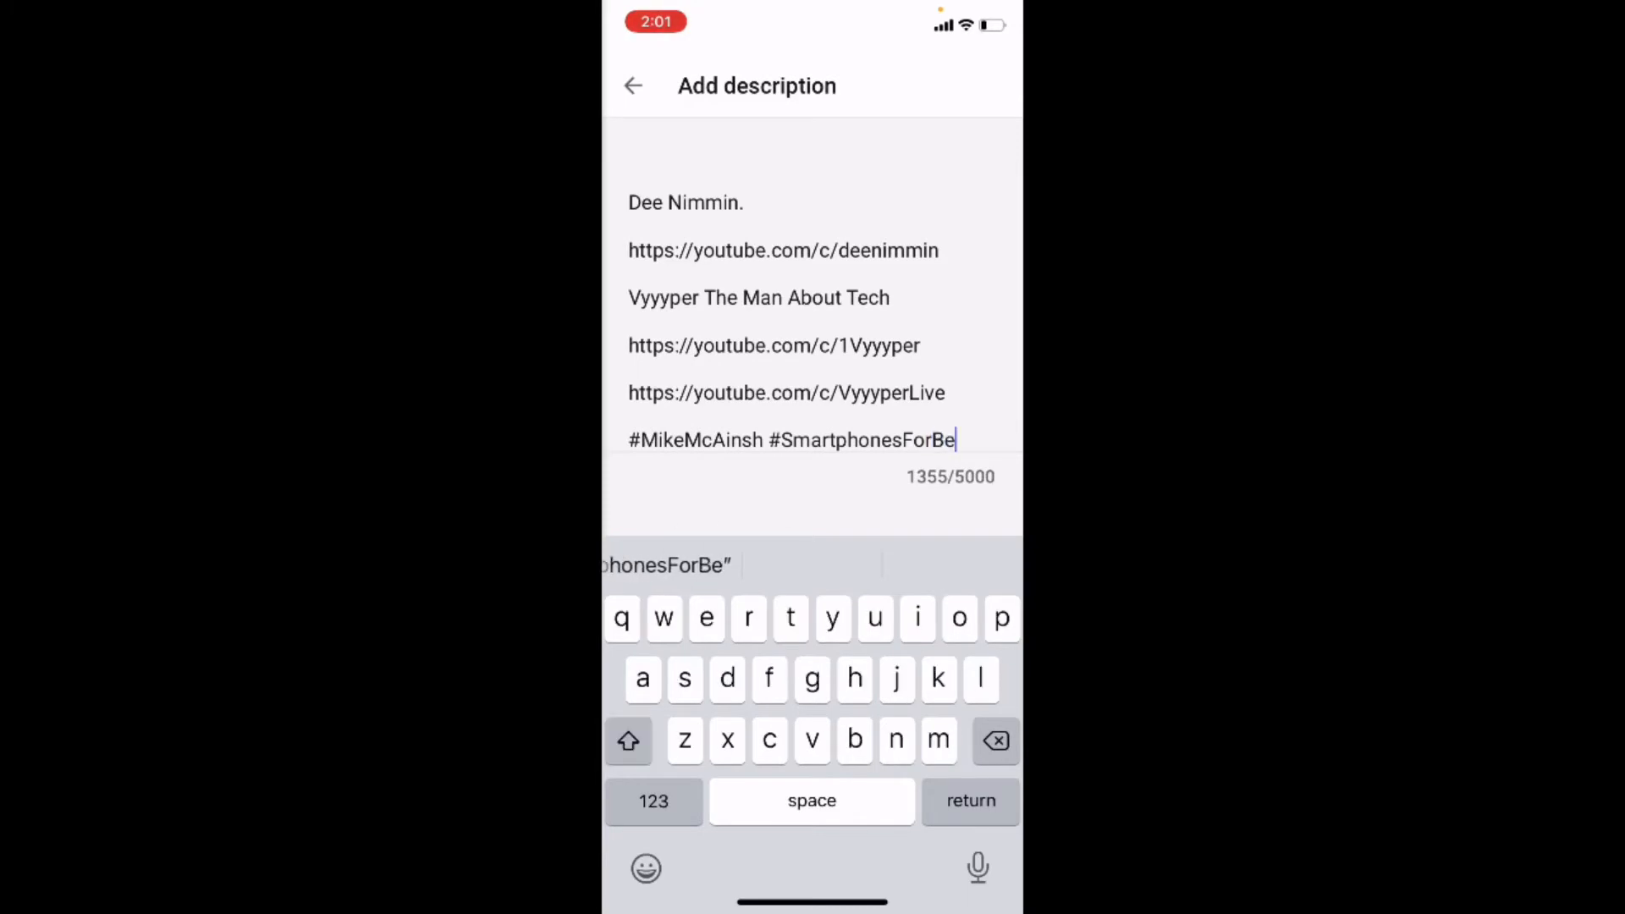
text(ginners)
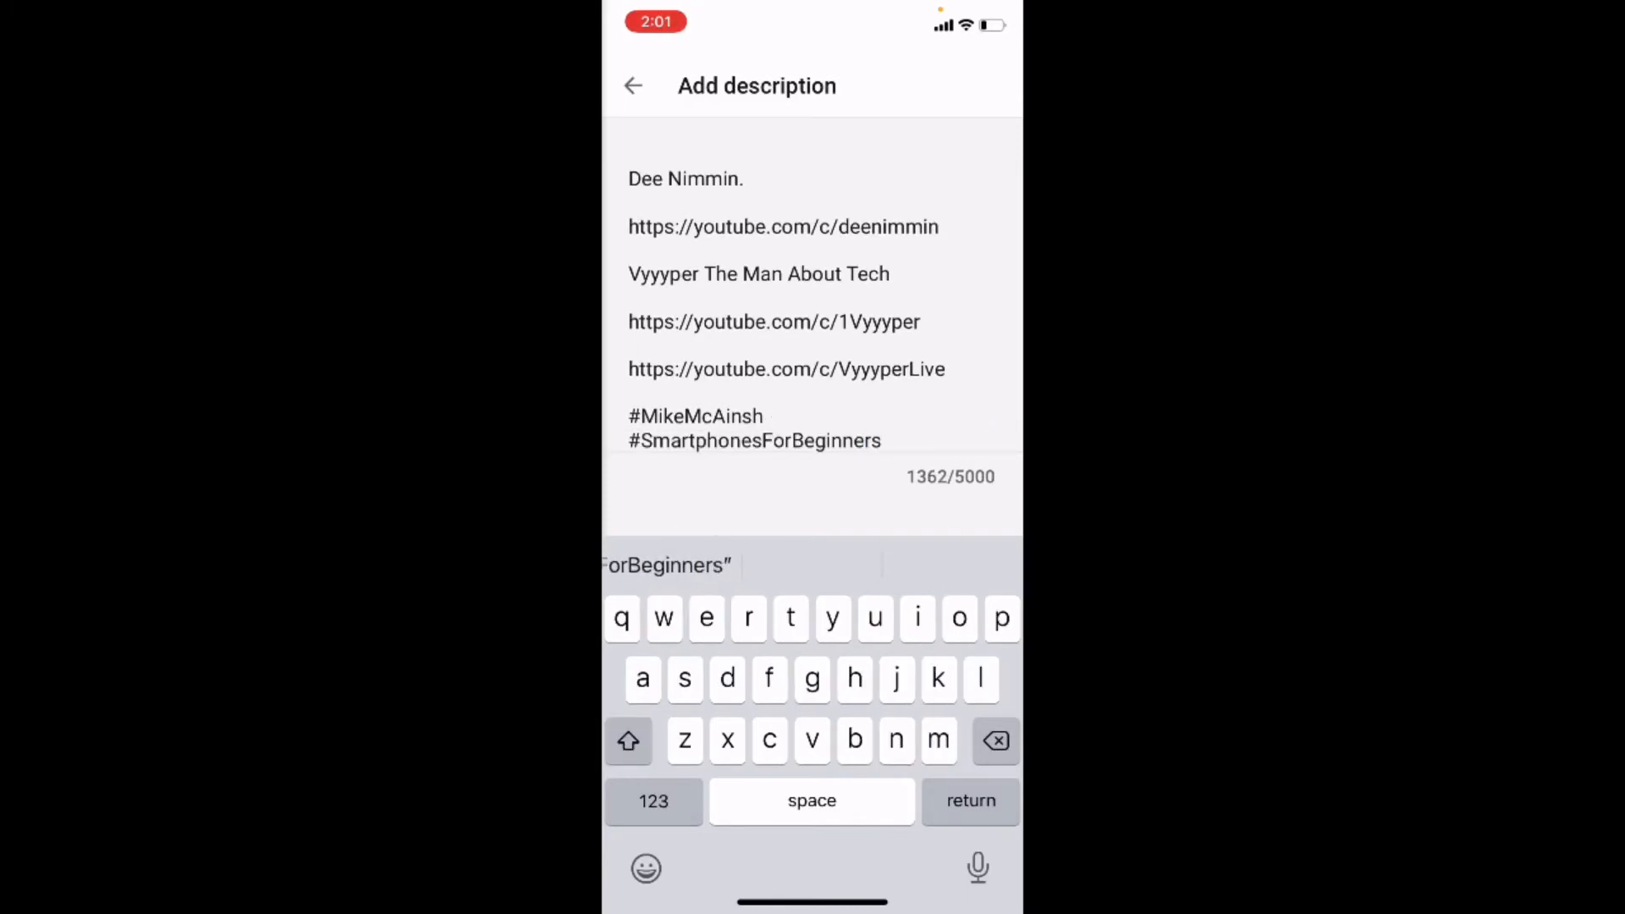
click(633, 85)
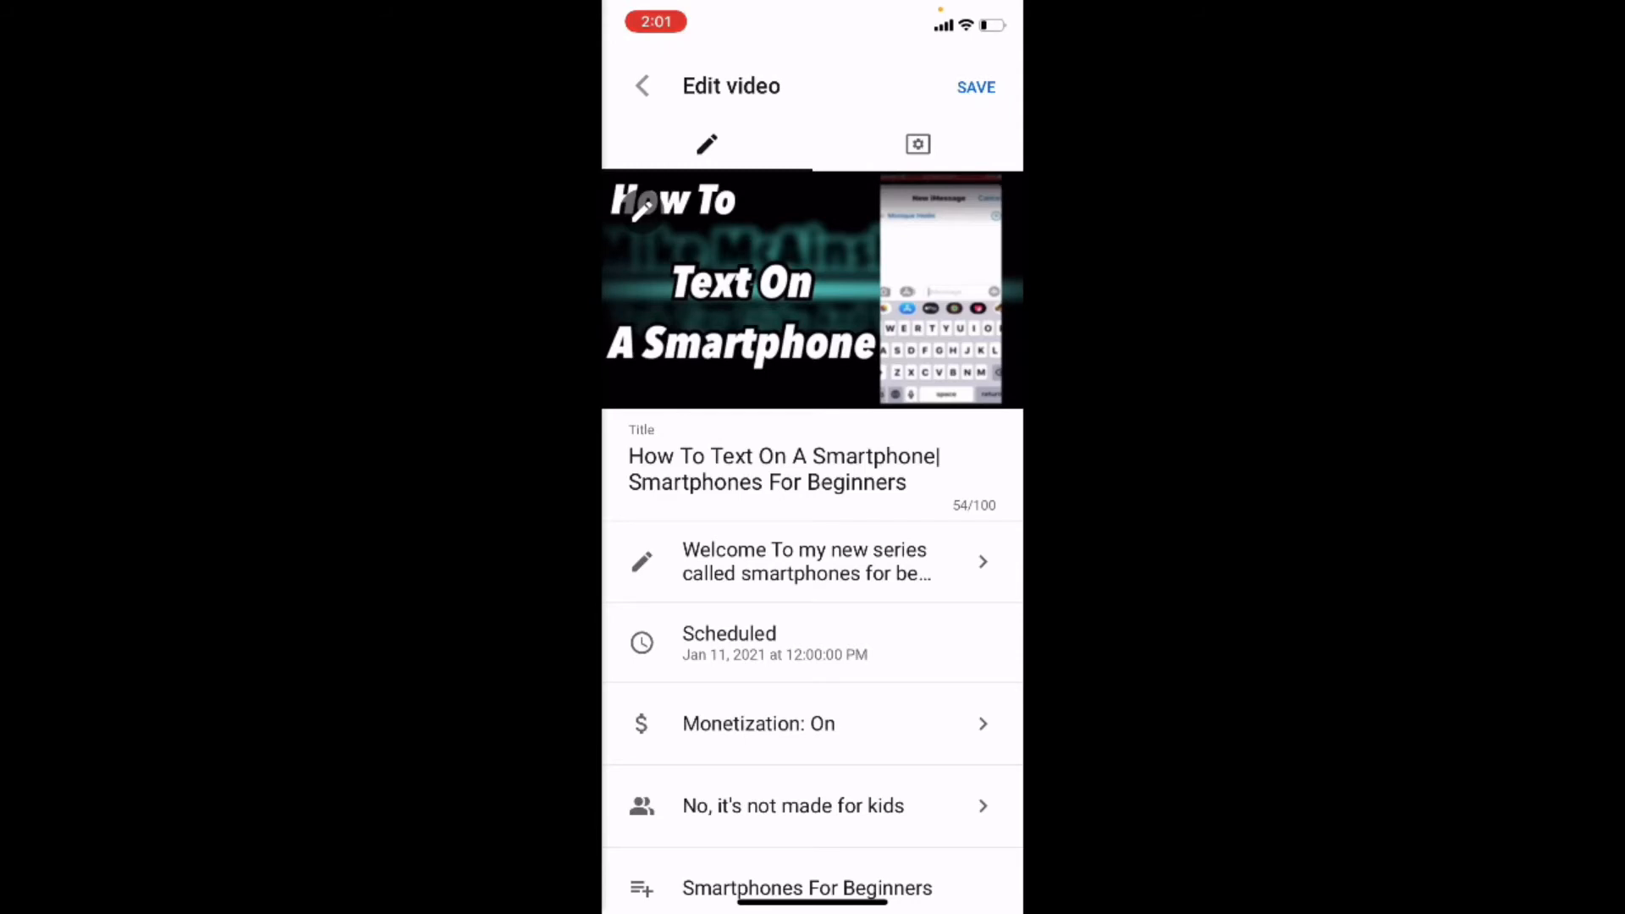
Step: Save the edited video description
click(976, 87)
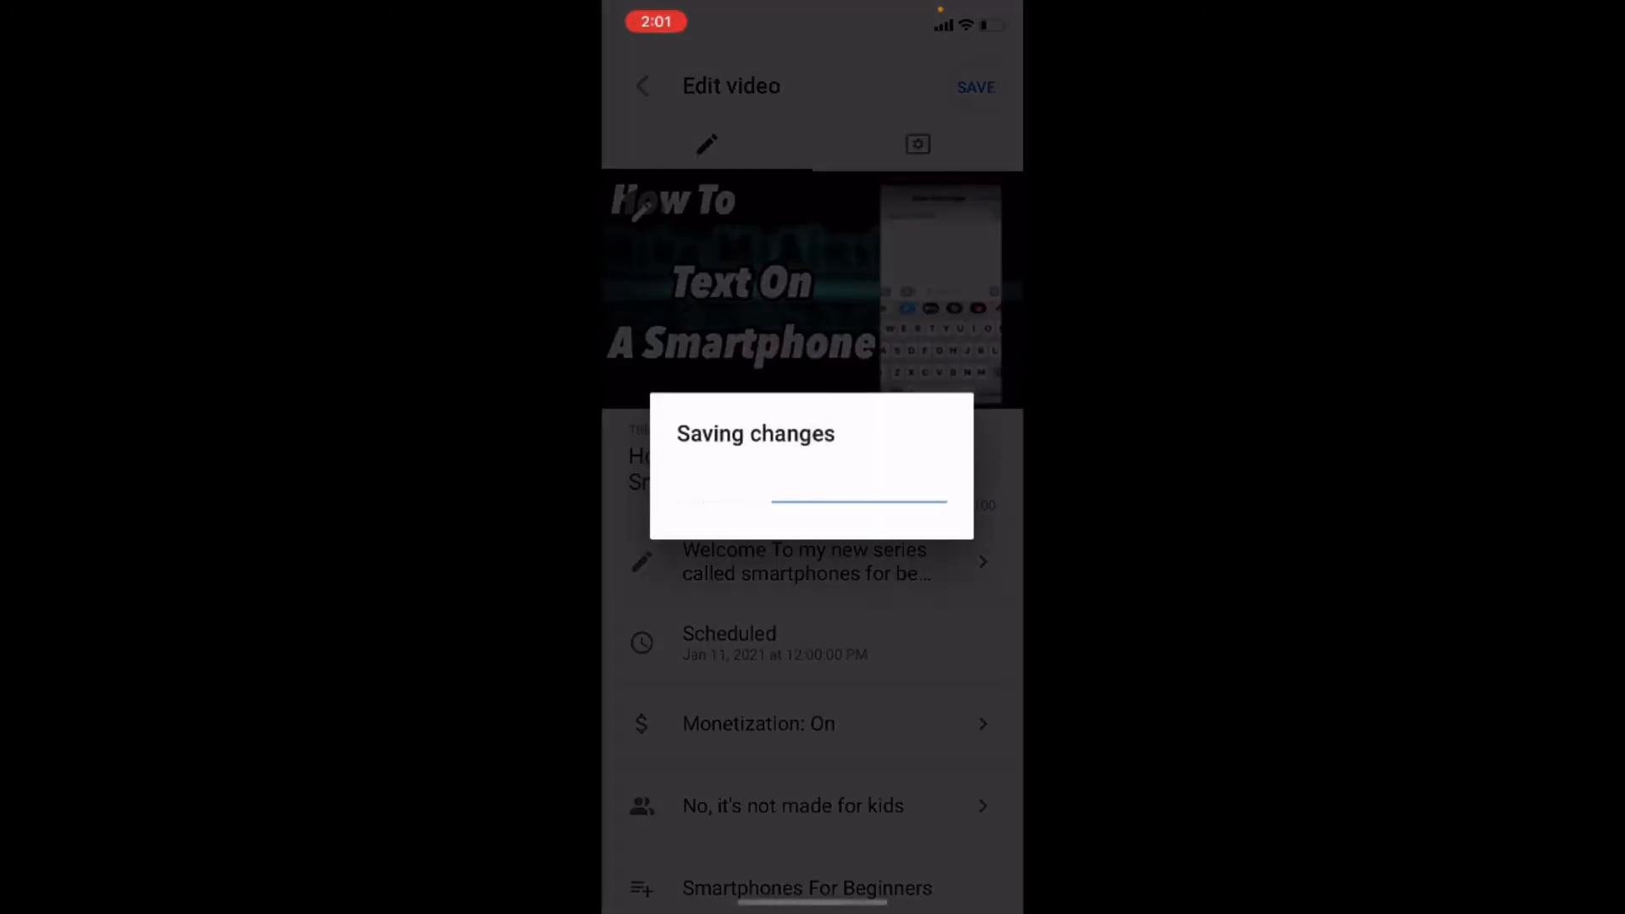